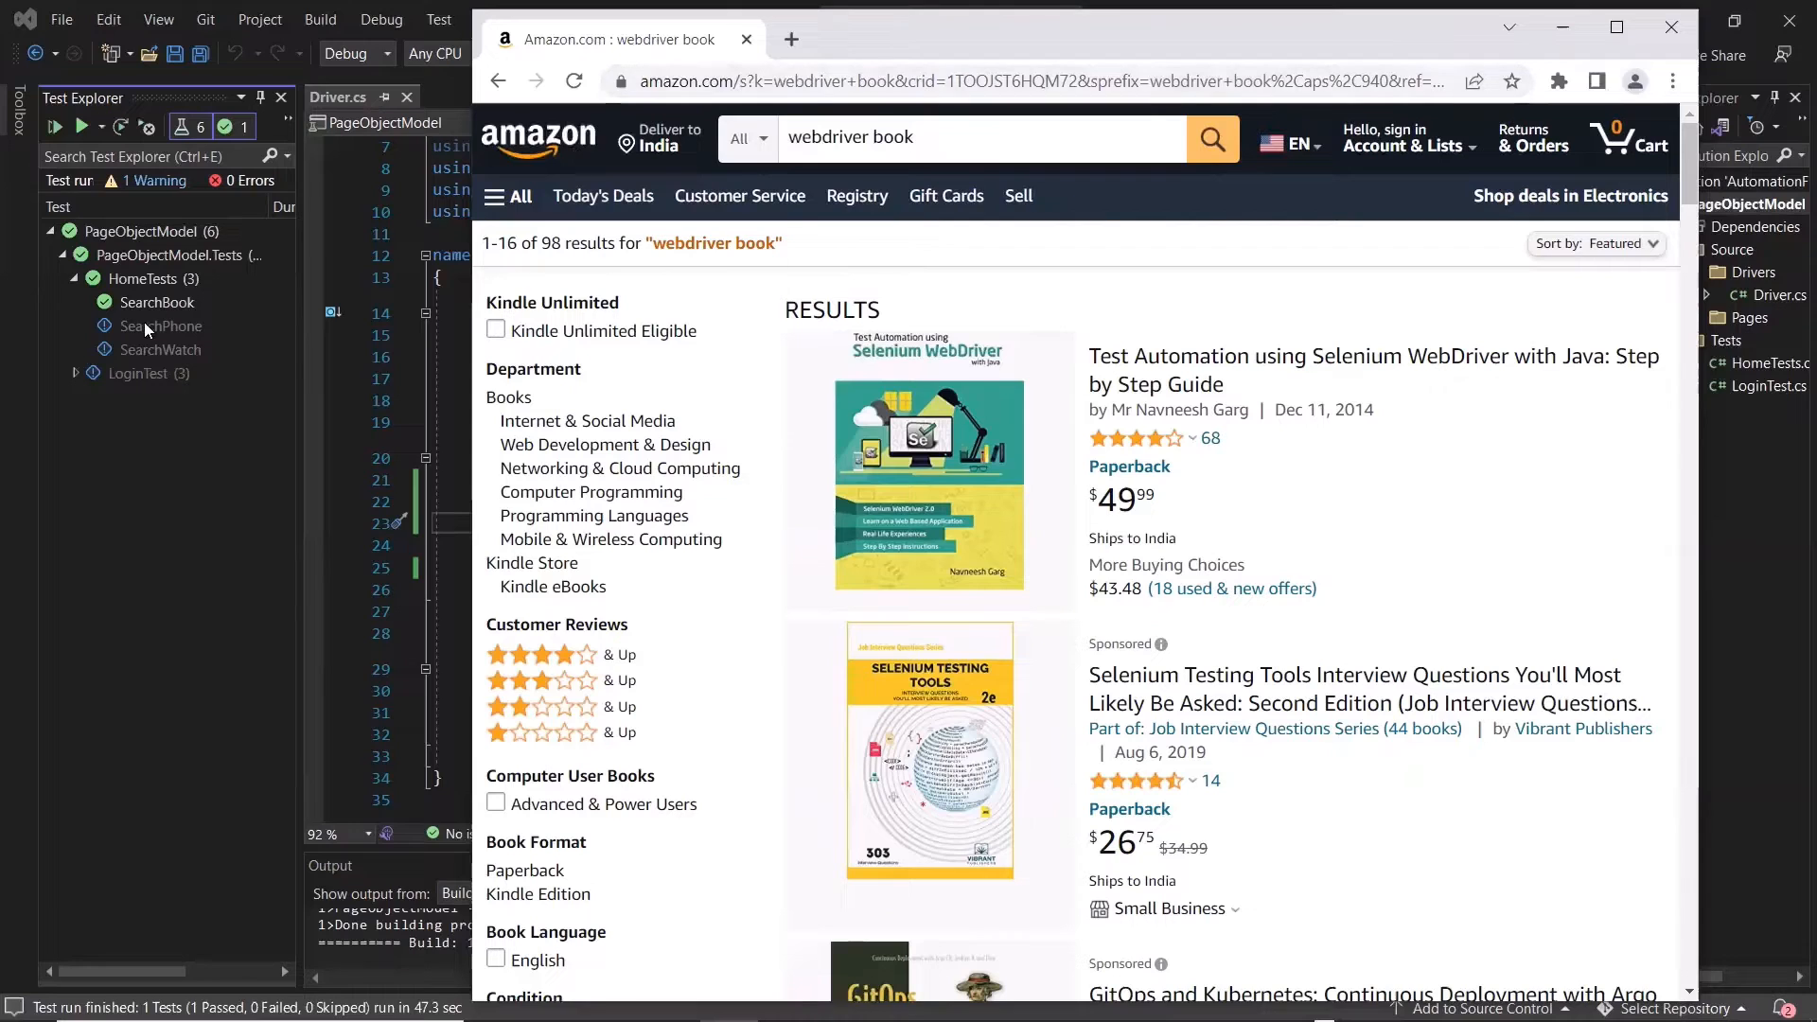
mouse_move(754, 351)
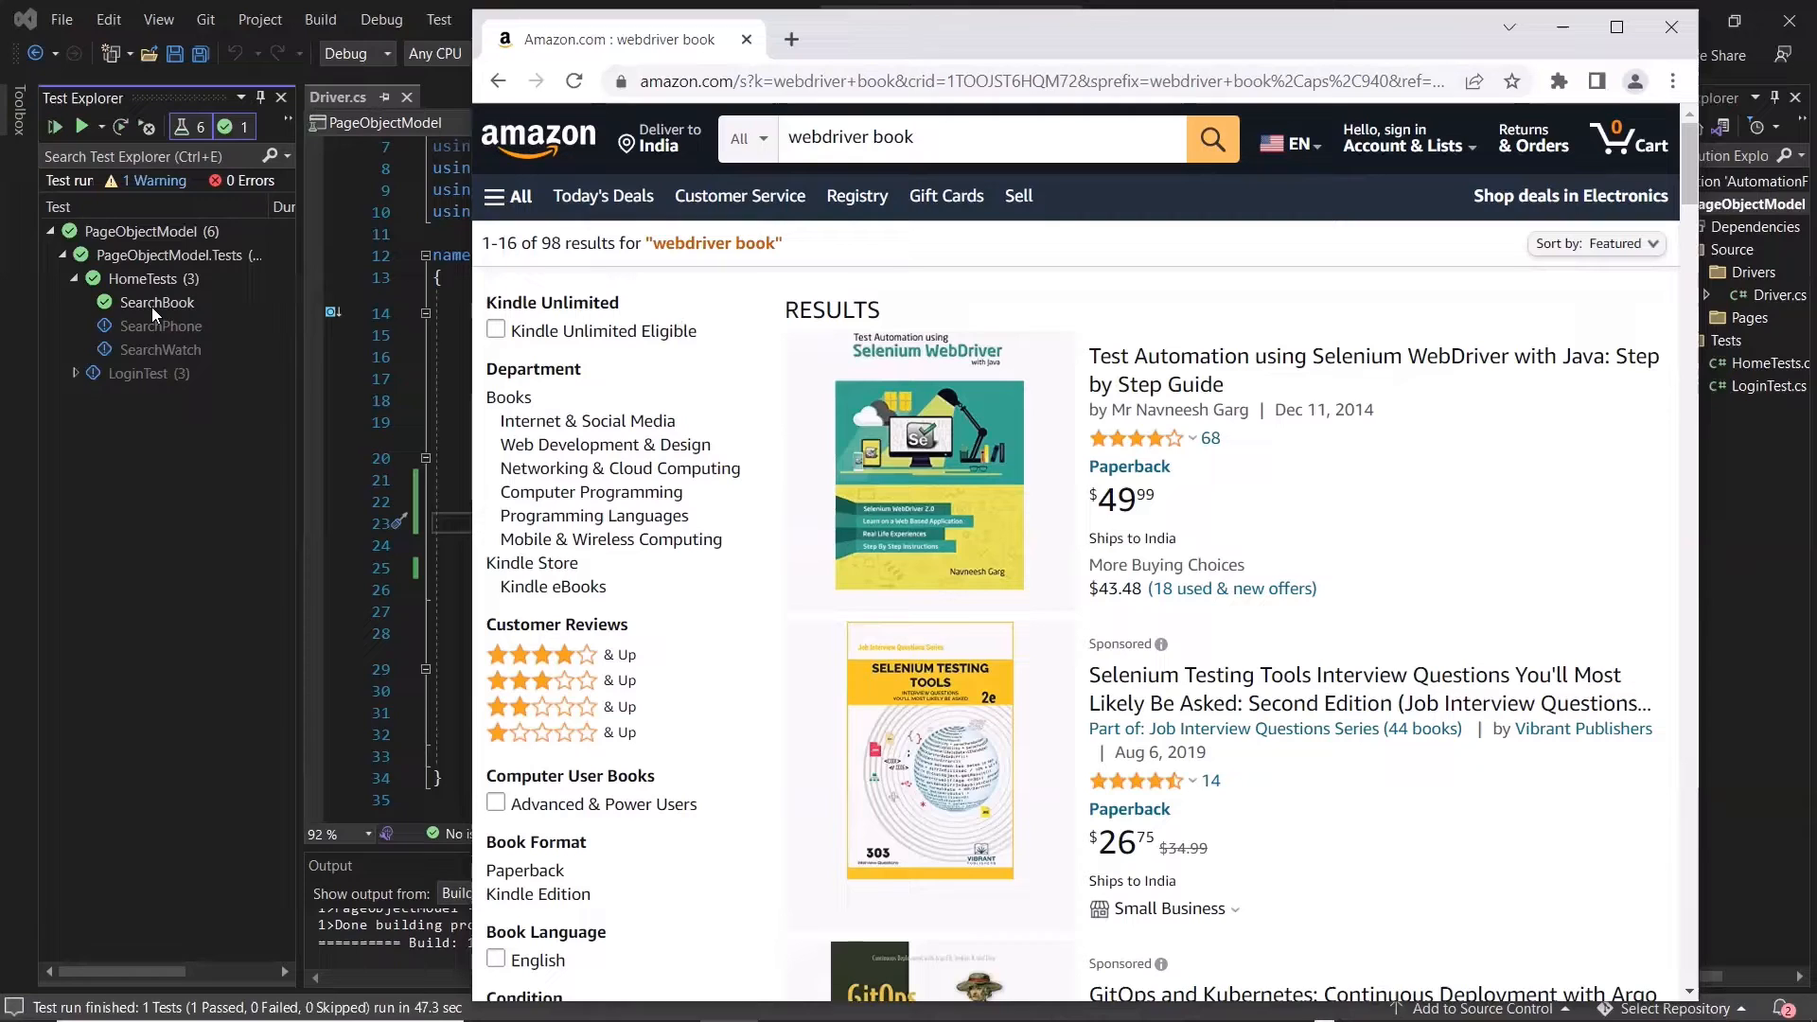
mouse_move(156, 314)
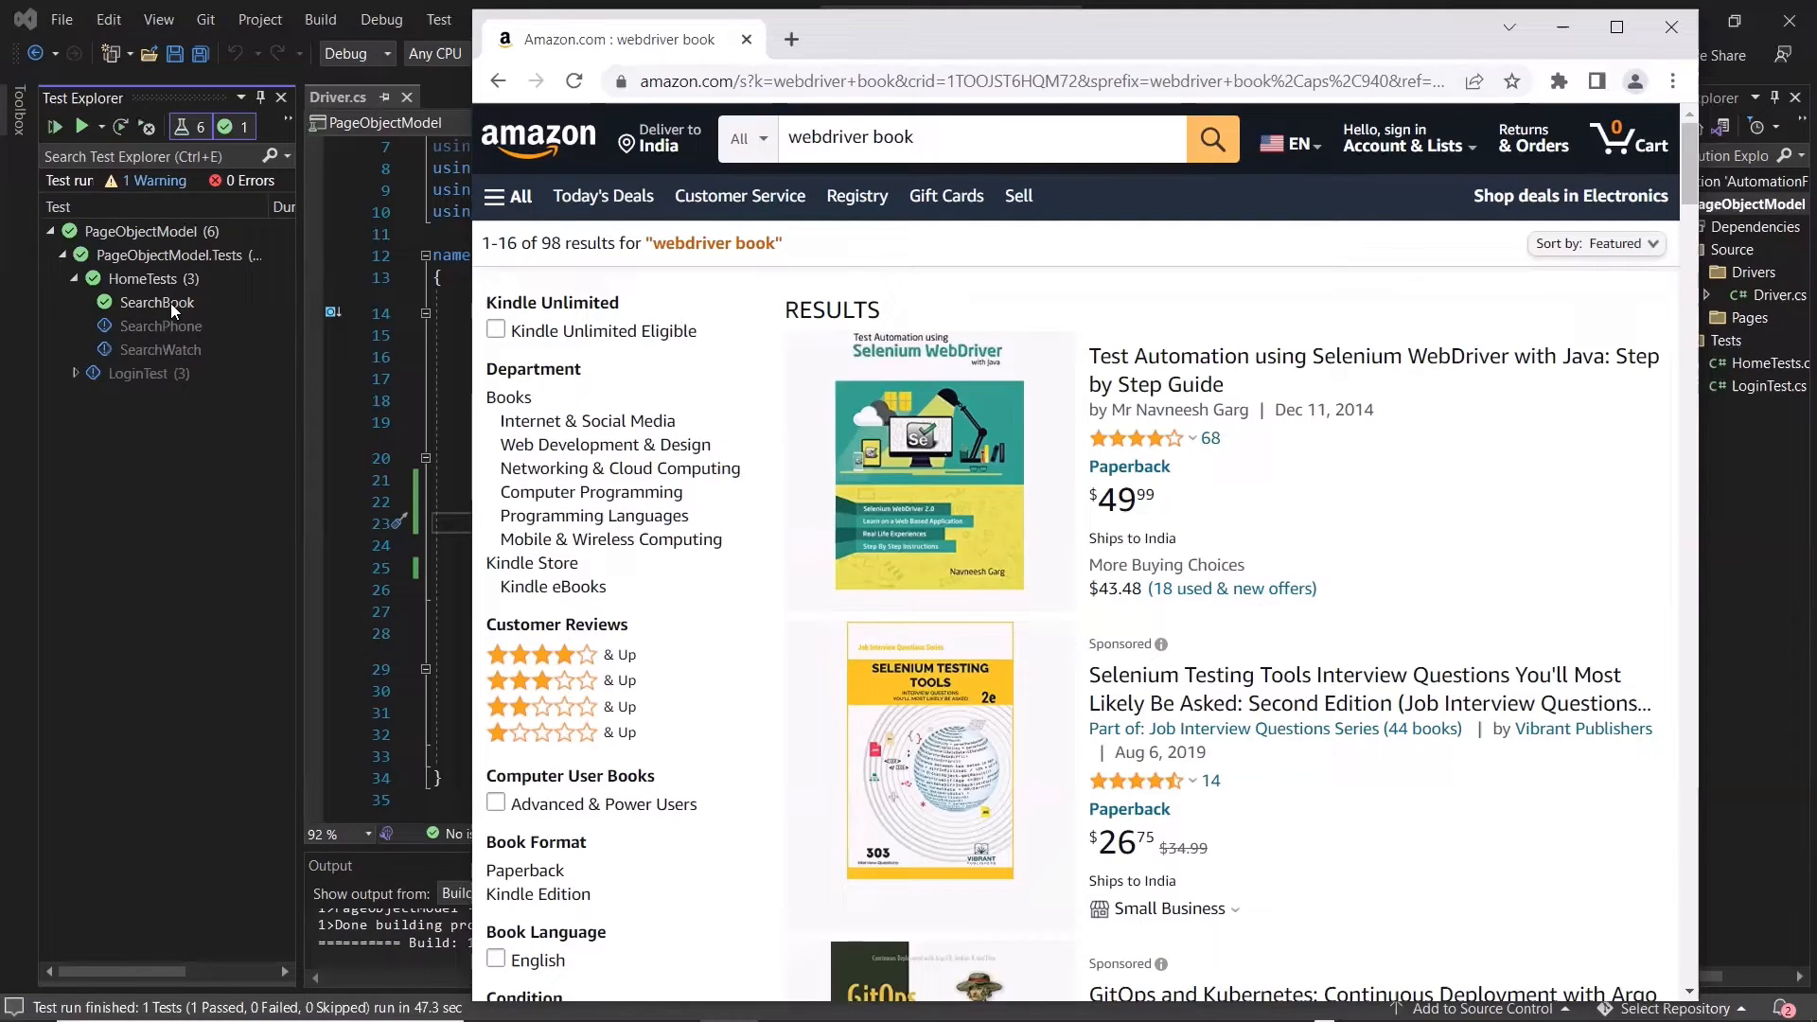
mouse_move(125, 325)
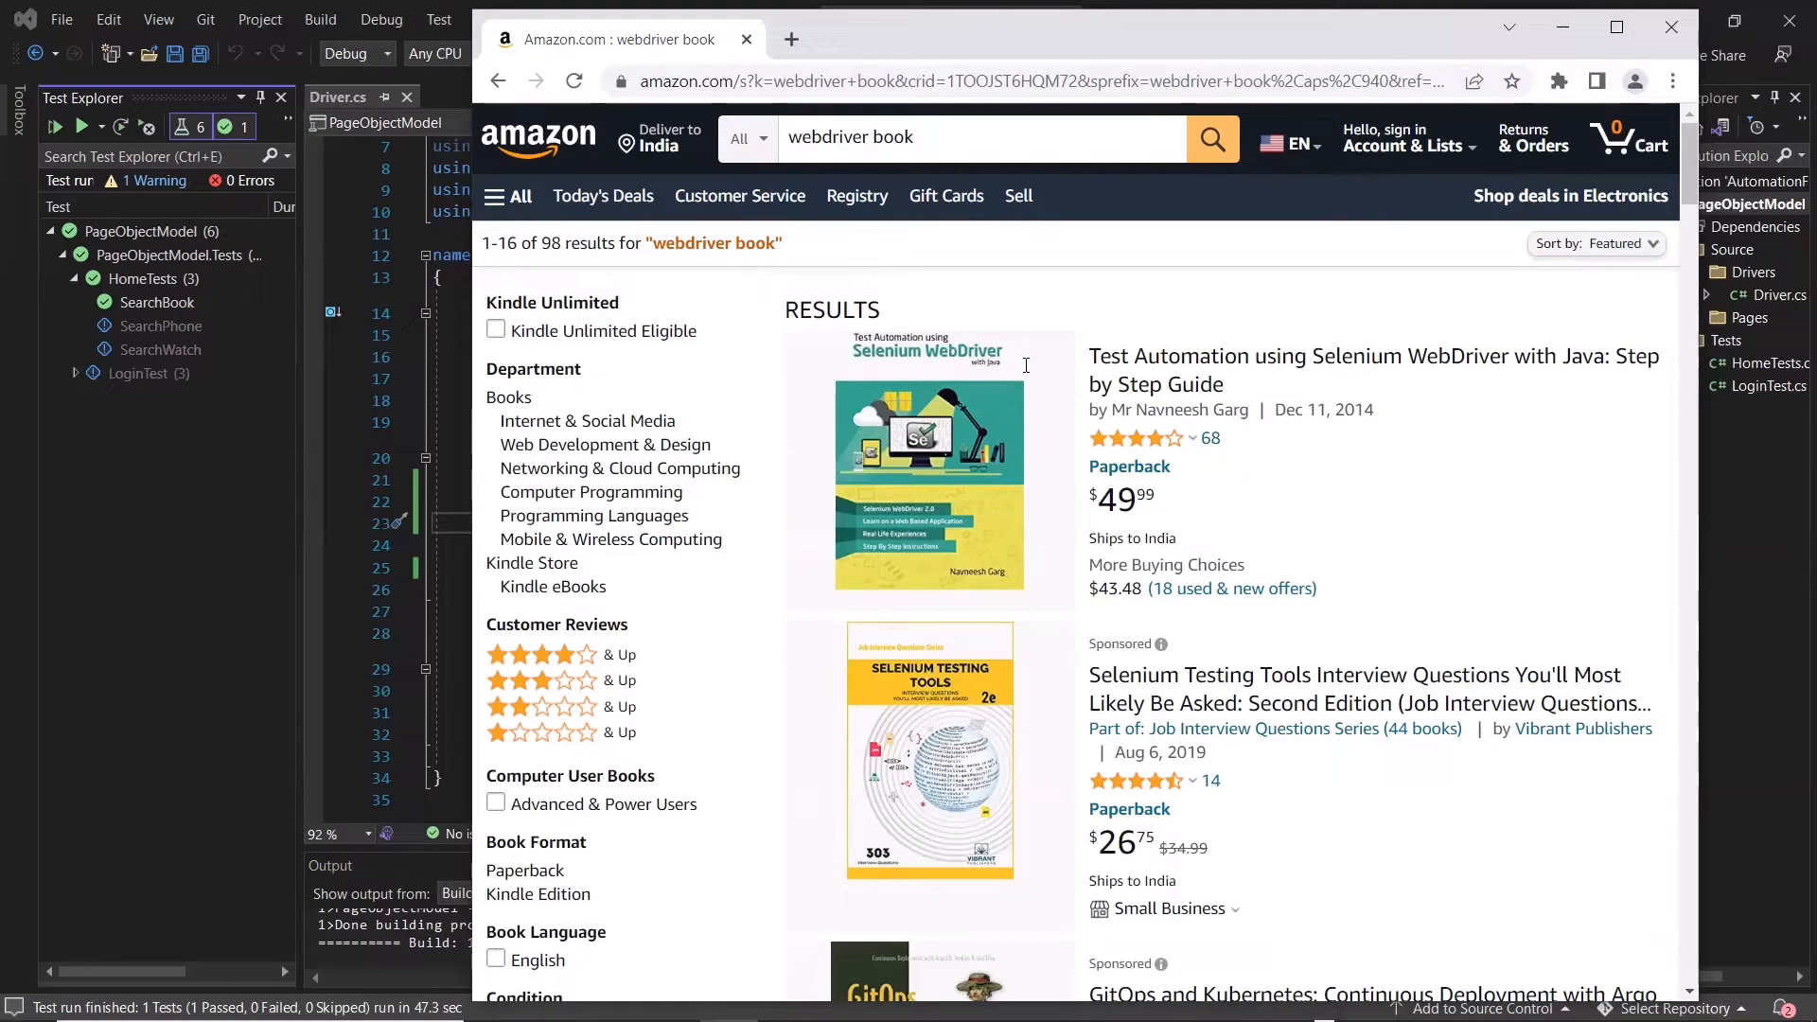
mouse_move(1008, 431)
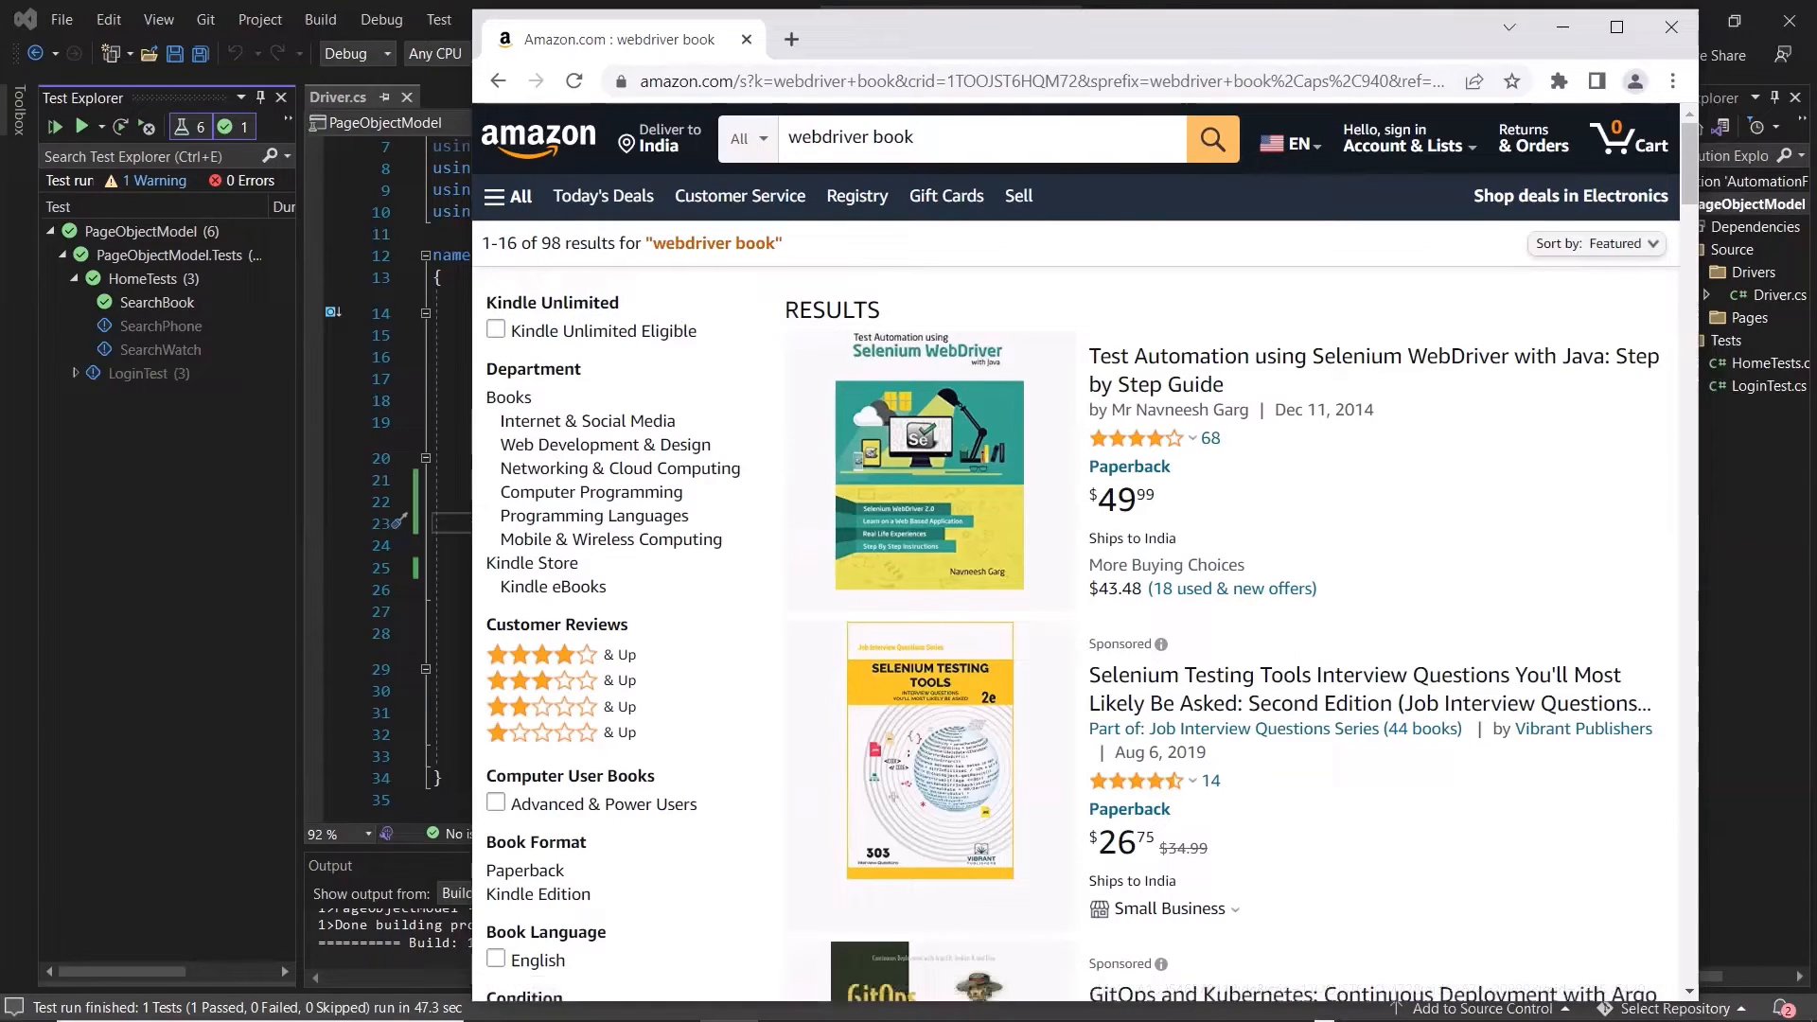
mouse_move(708, 499)
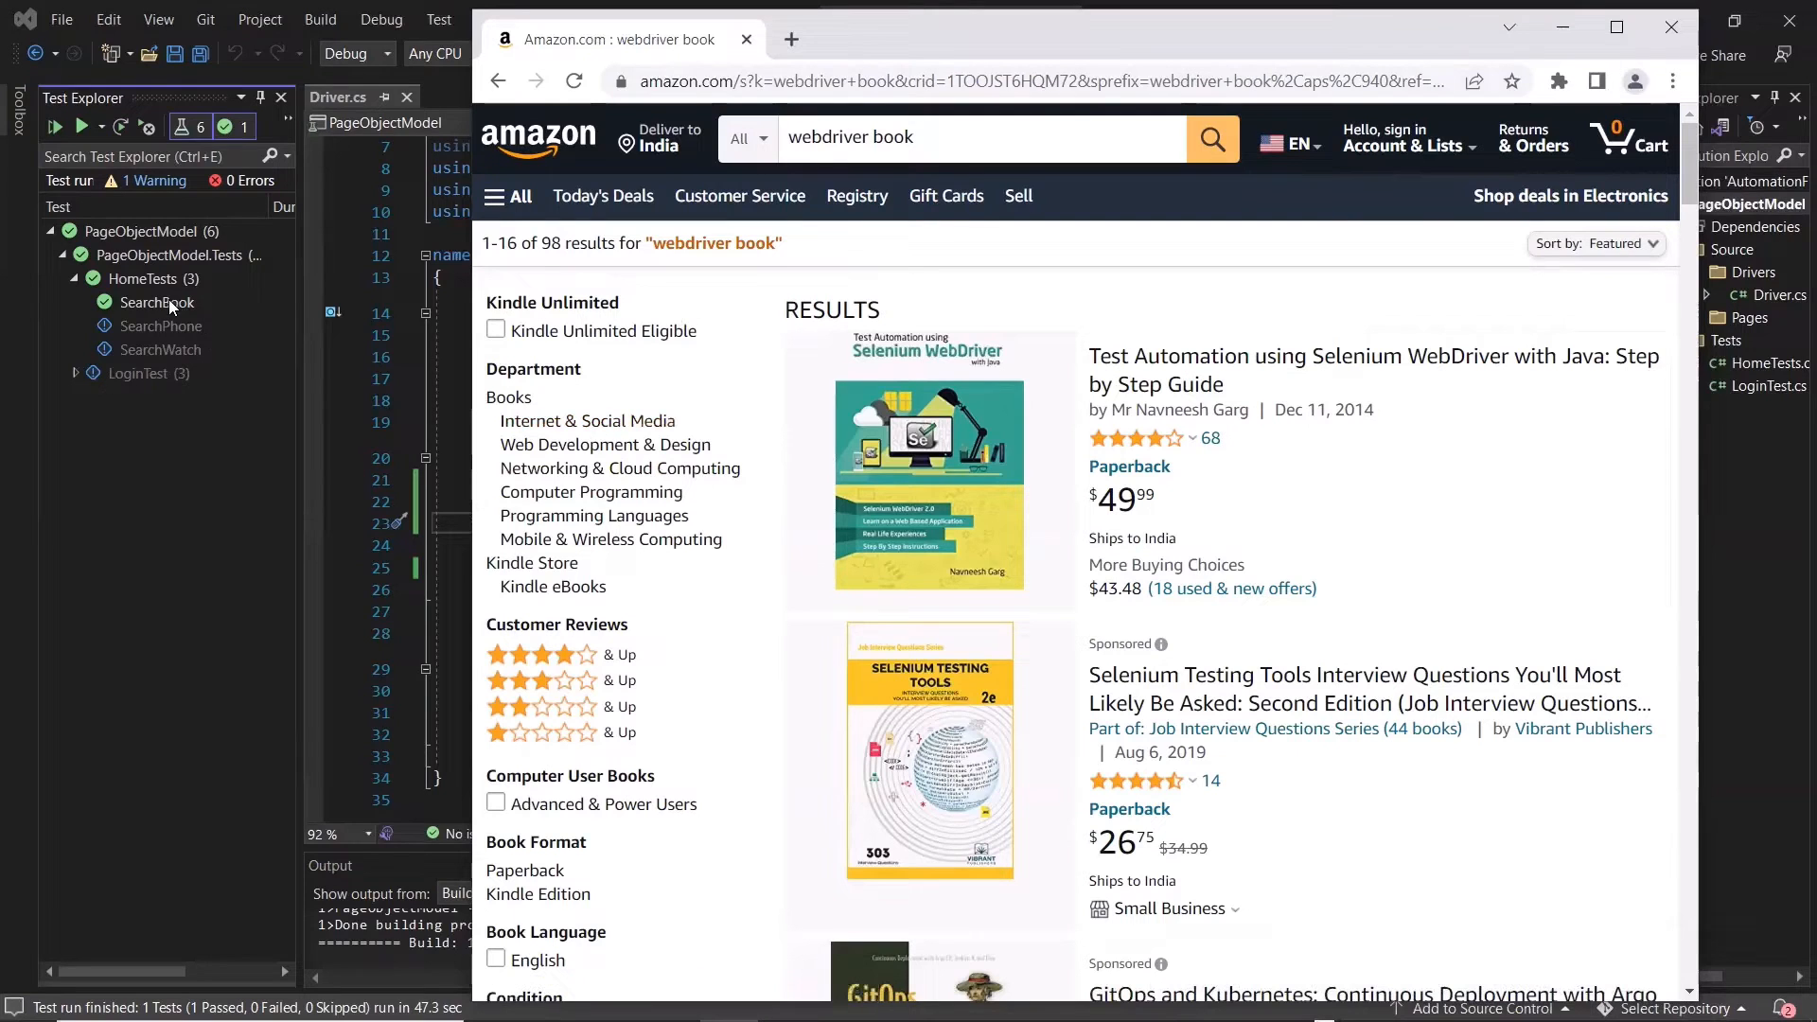
mouse_move(681, 290)
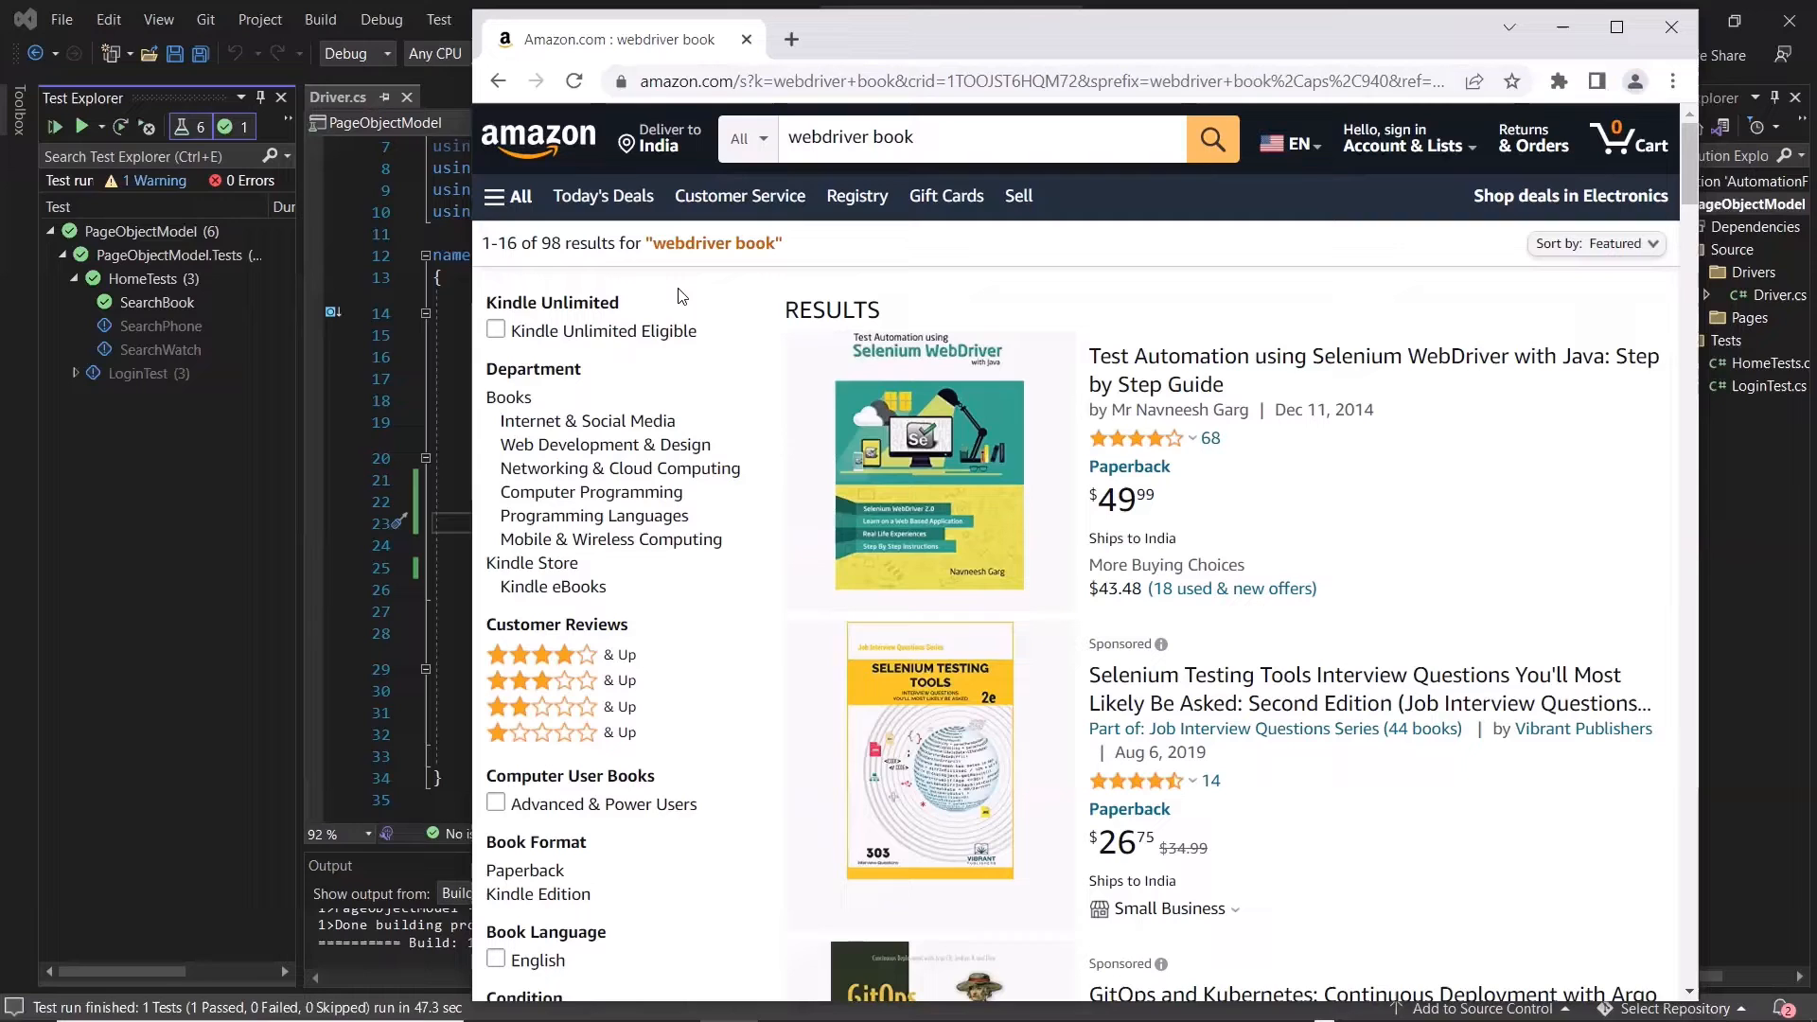
mouse_move(156, 315)
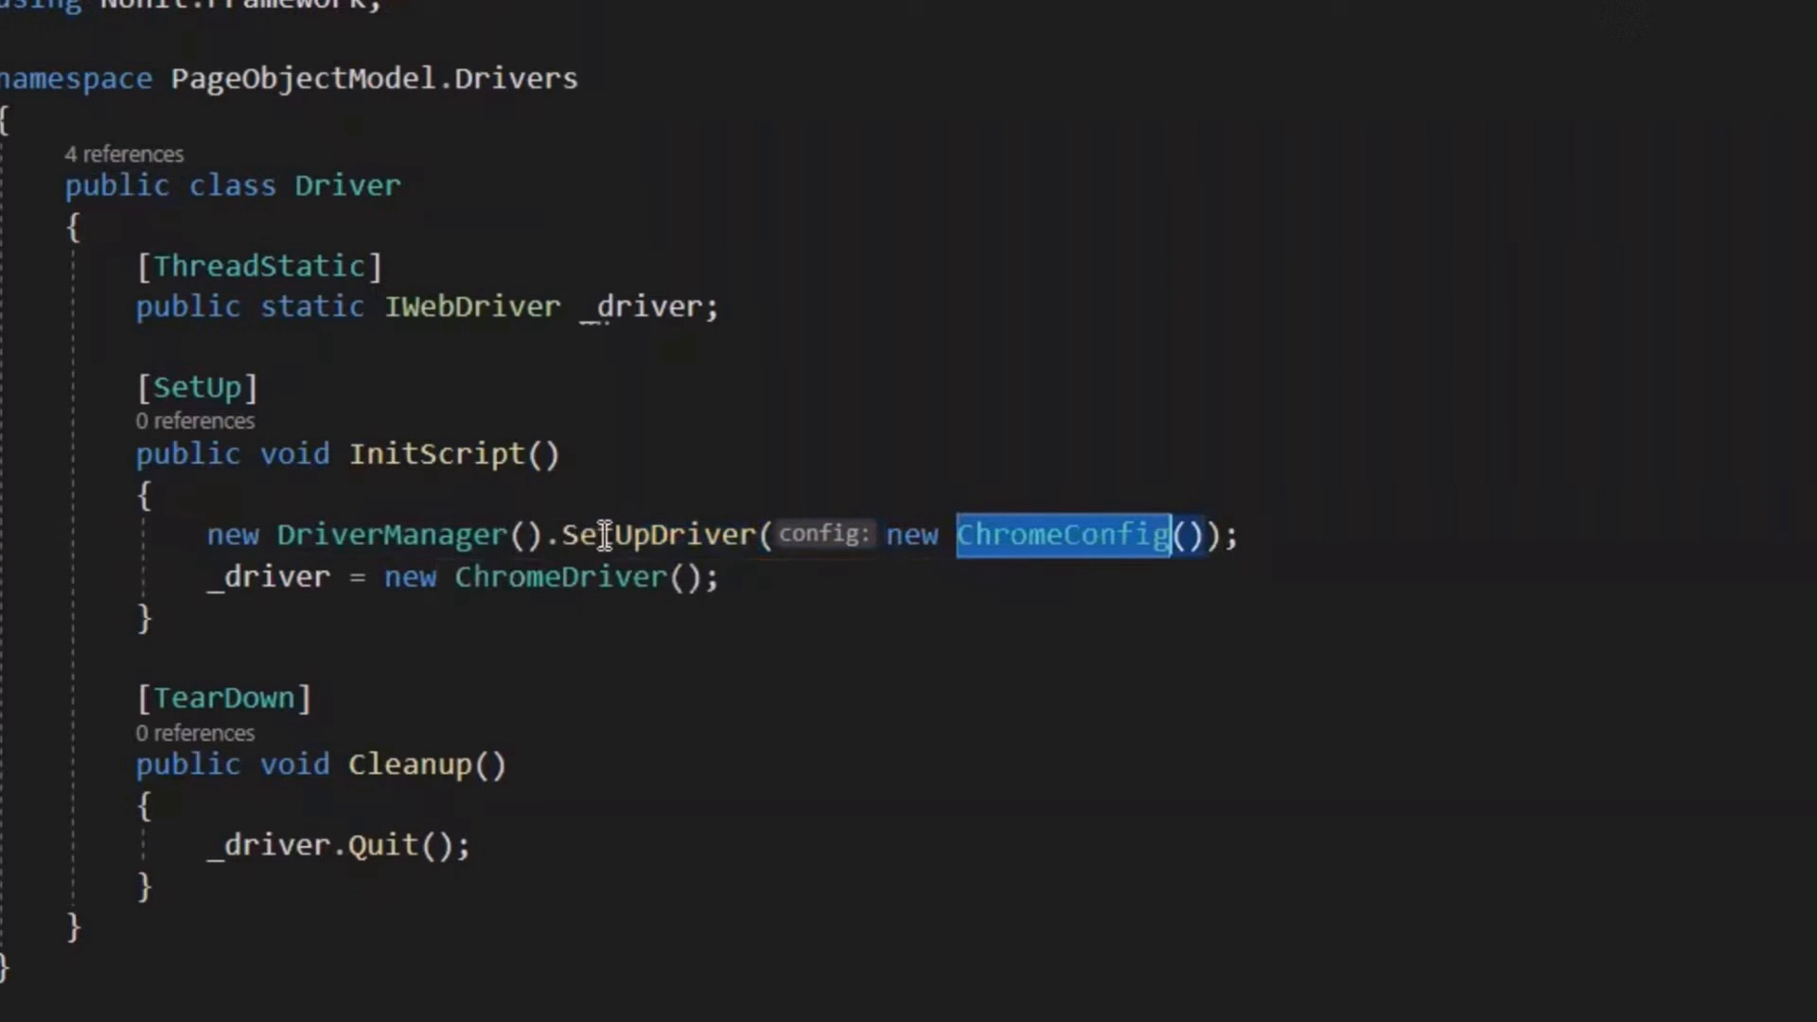
- Inspect the SetUpDriver, ChromeDriver and DriverManager names in the driver setup code
double_click(656, 533)
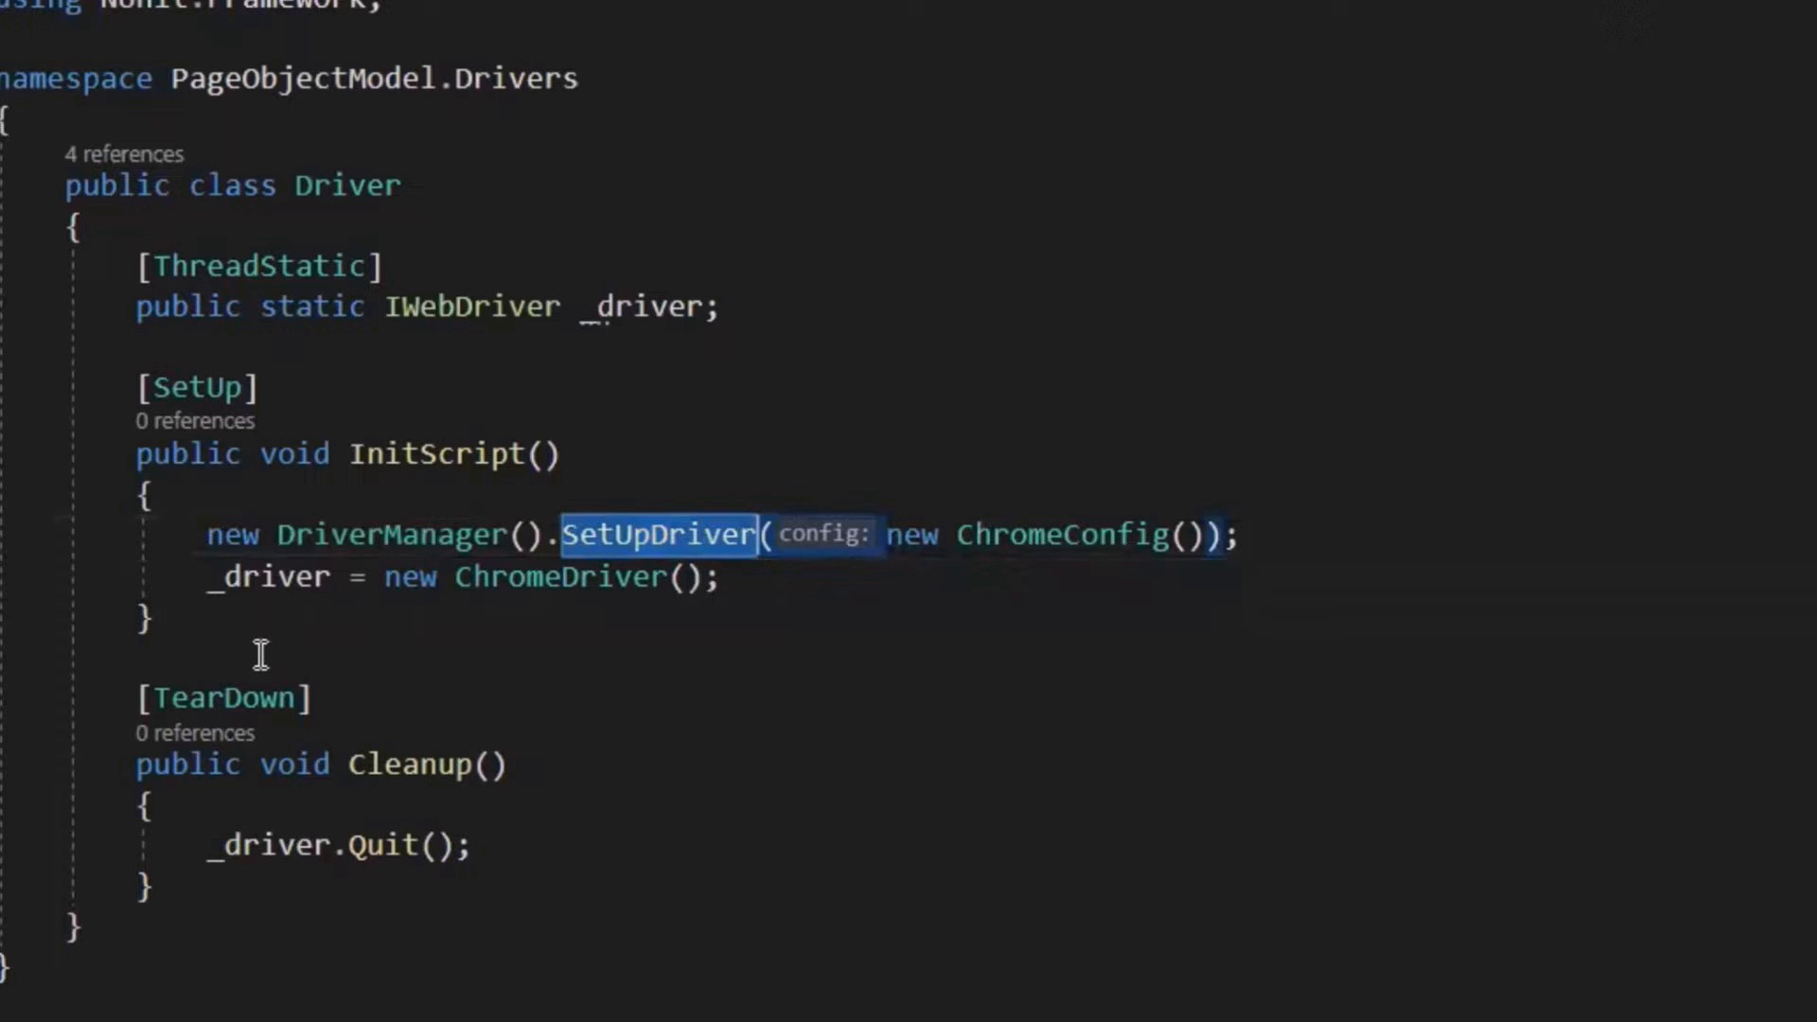
double_click(559, 578)
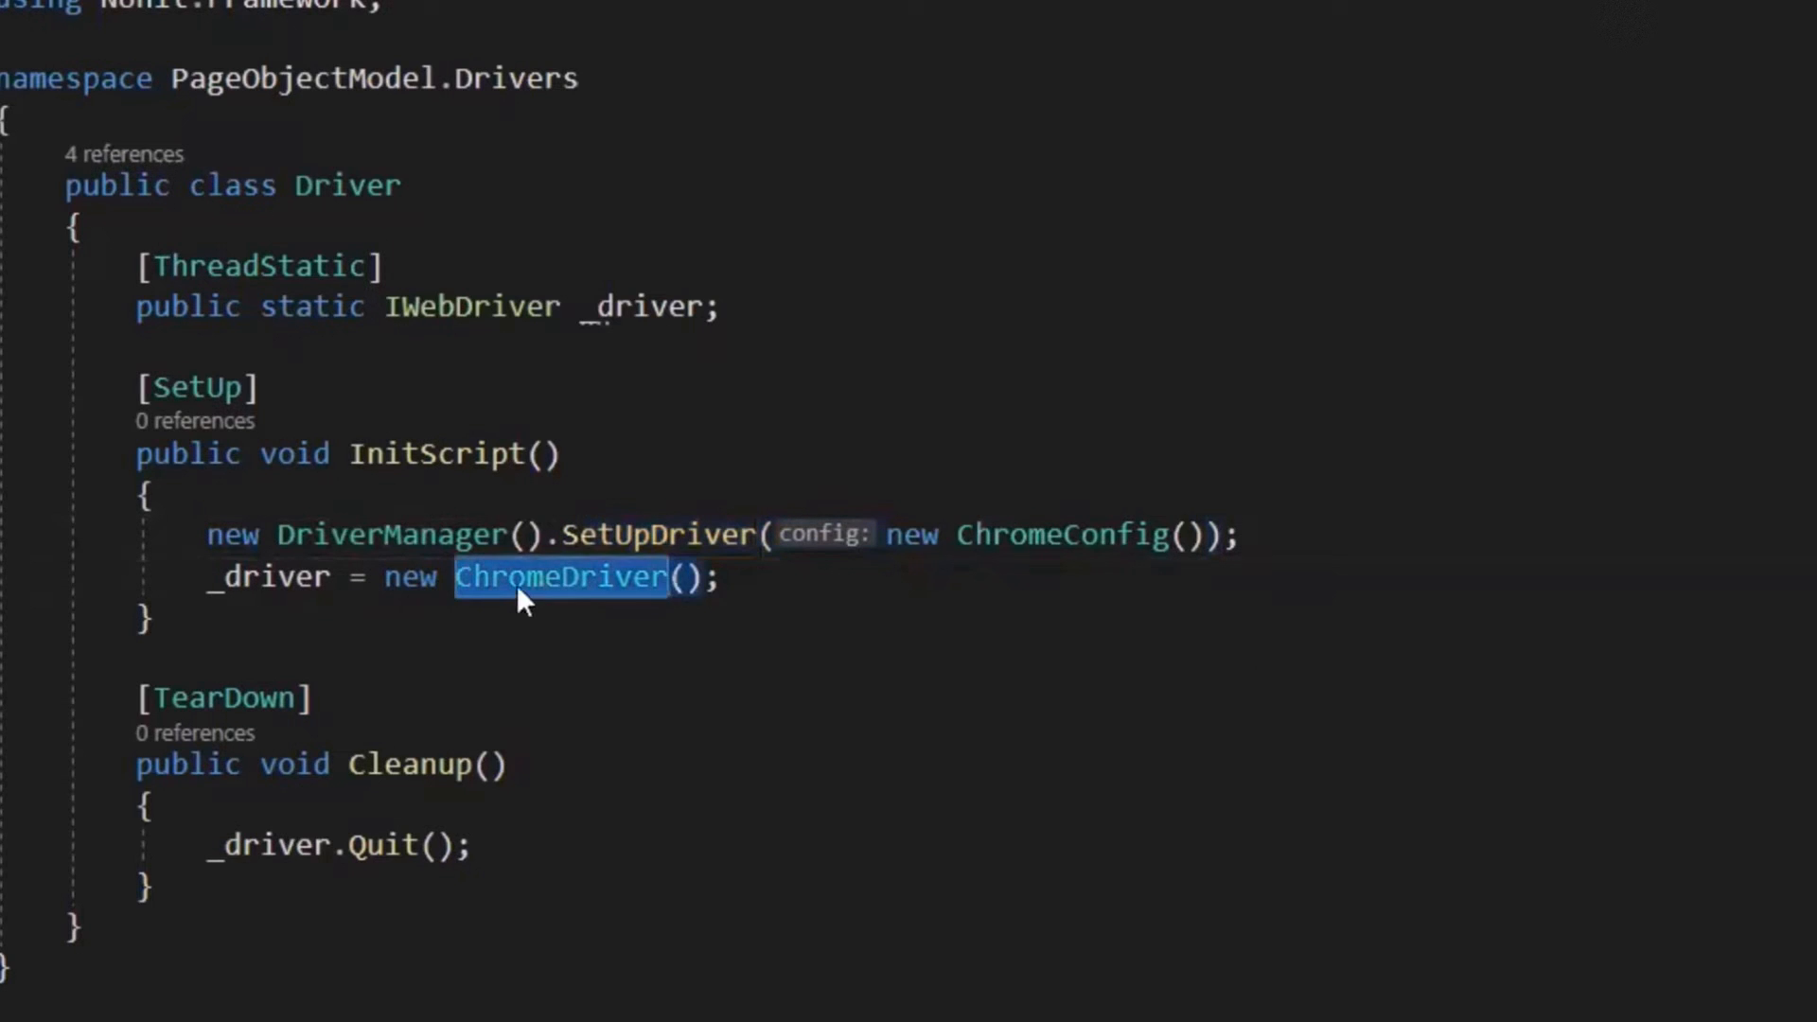
mouse_move(244, 577)
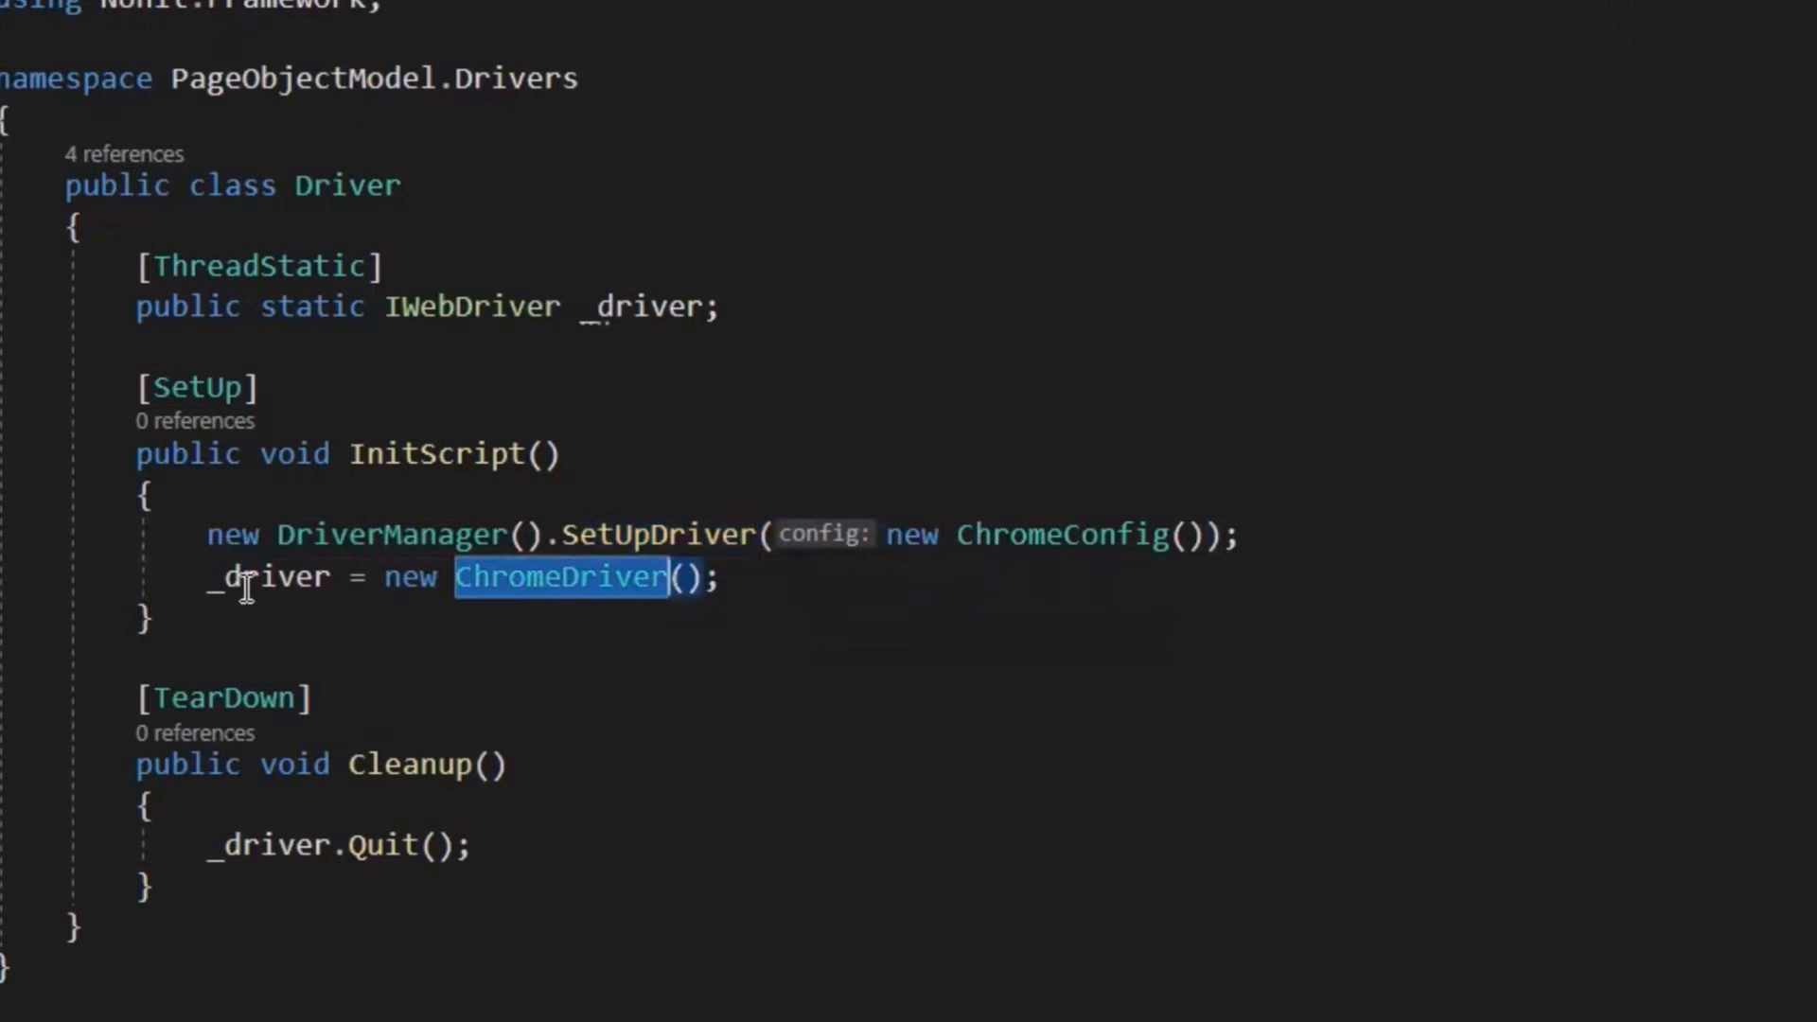
double_click(388, 534)
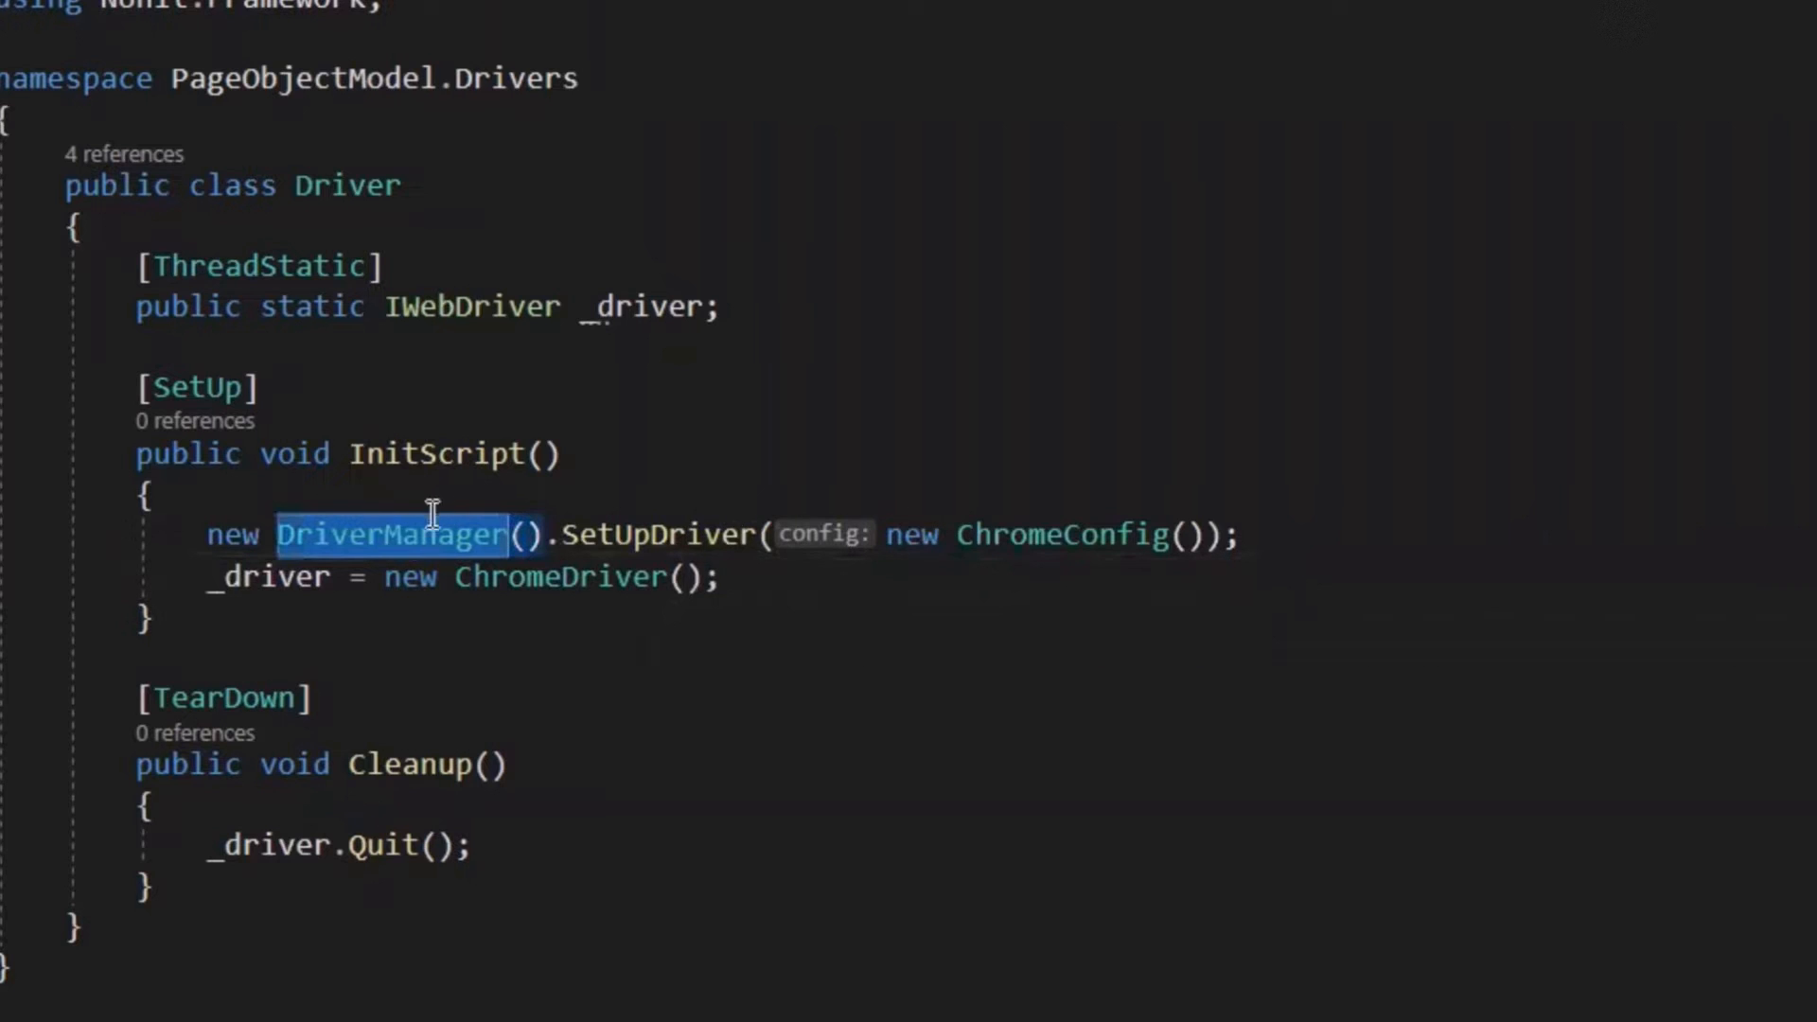
mouse_move(244, 534)
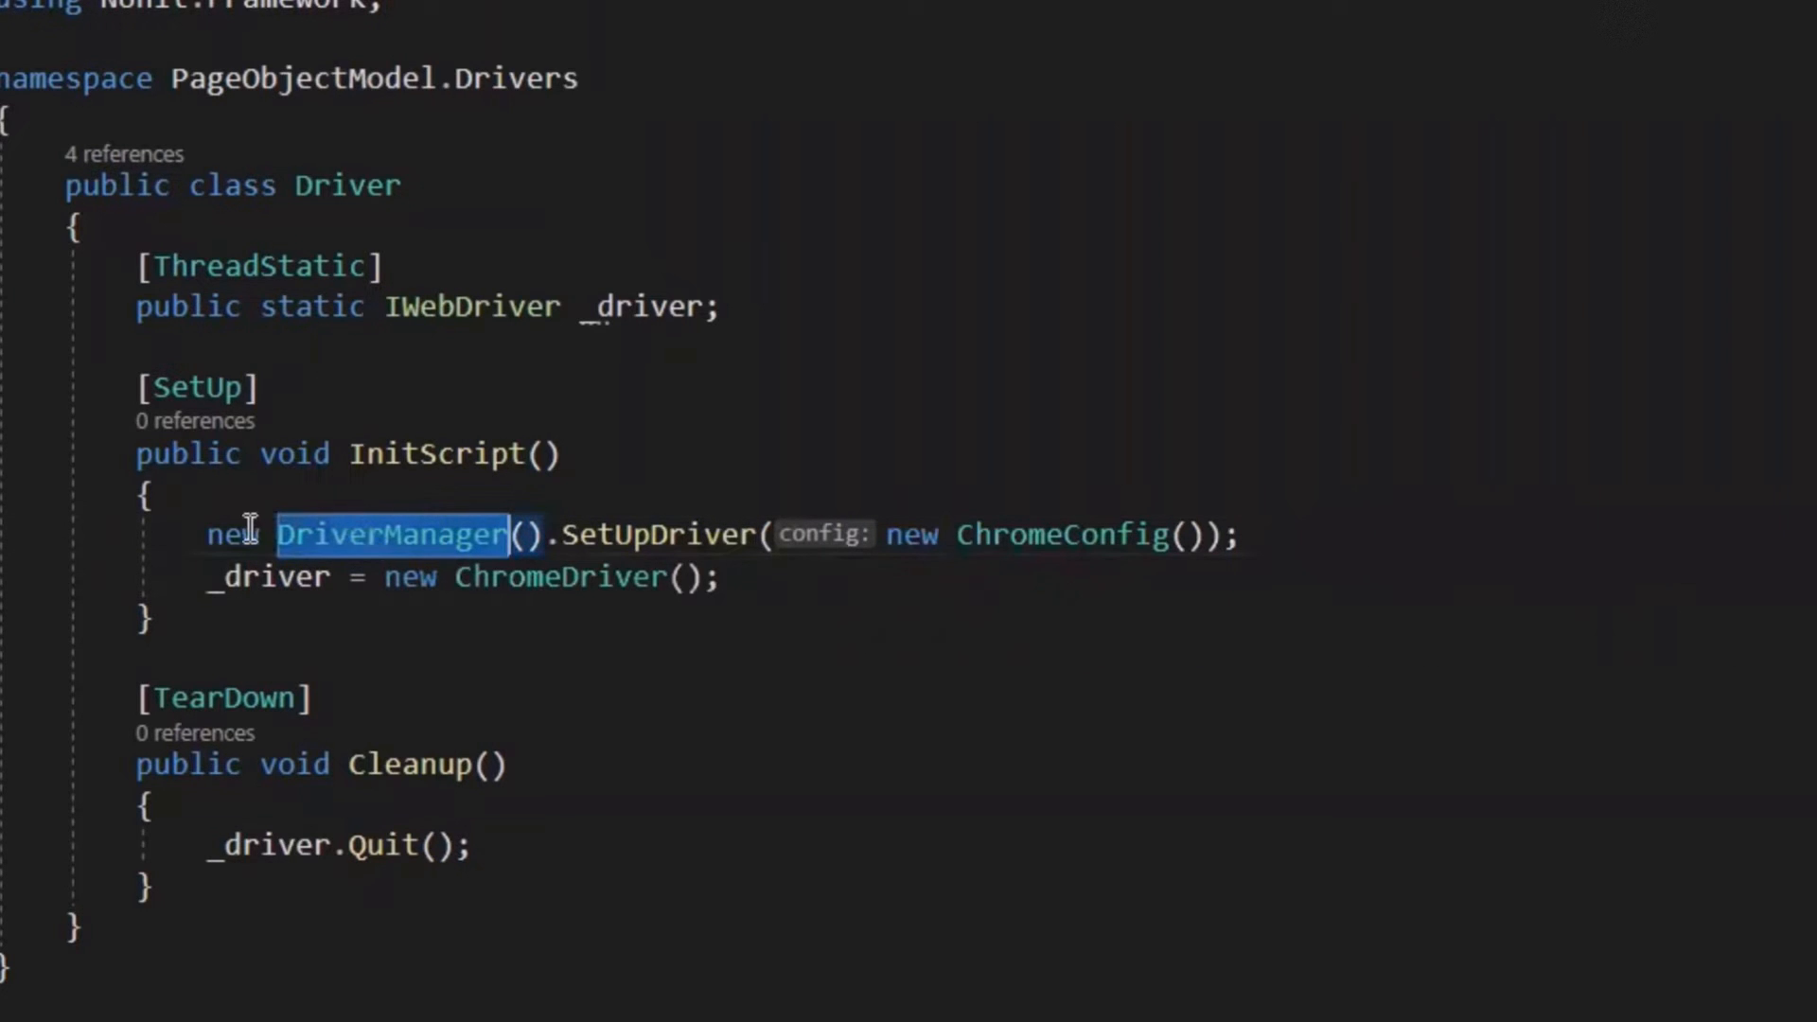
mouse_move(703, 541)
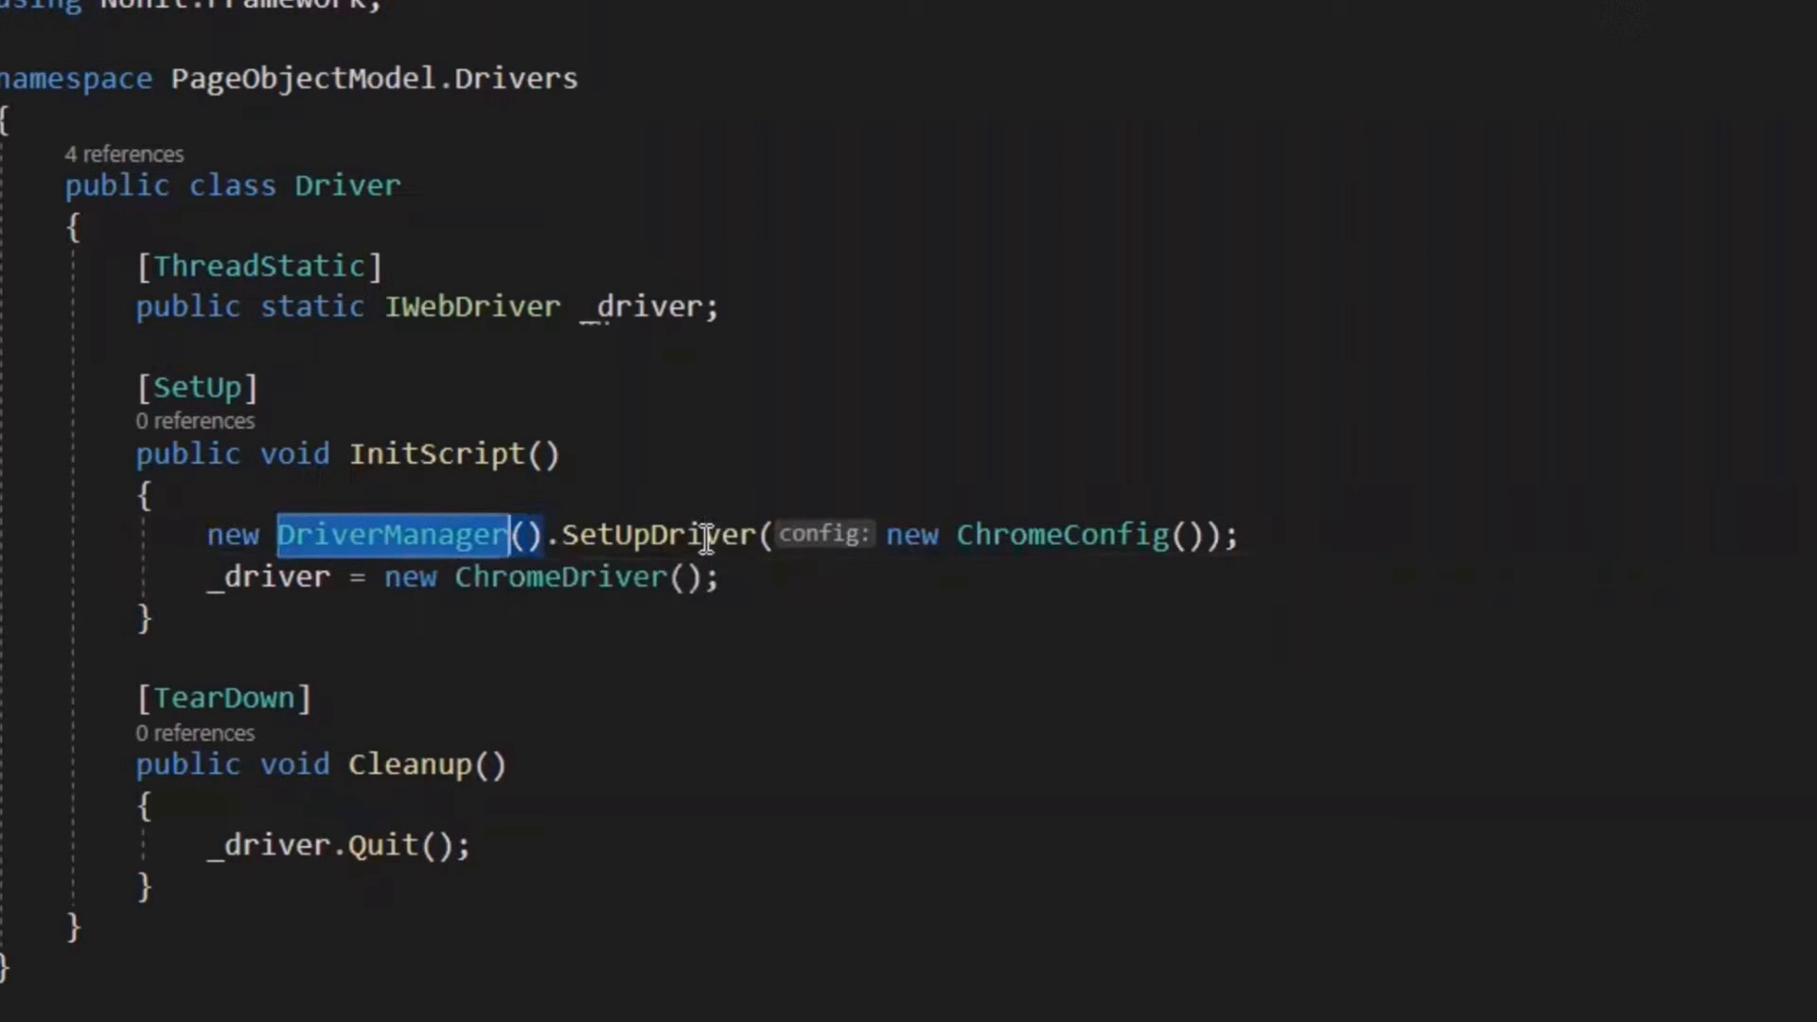
double_click(659, 533)
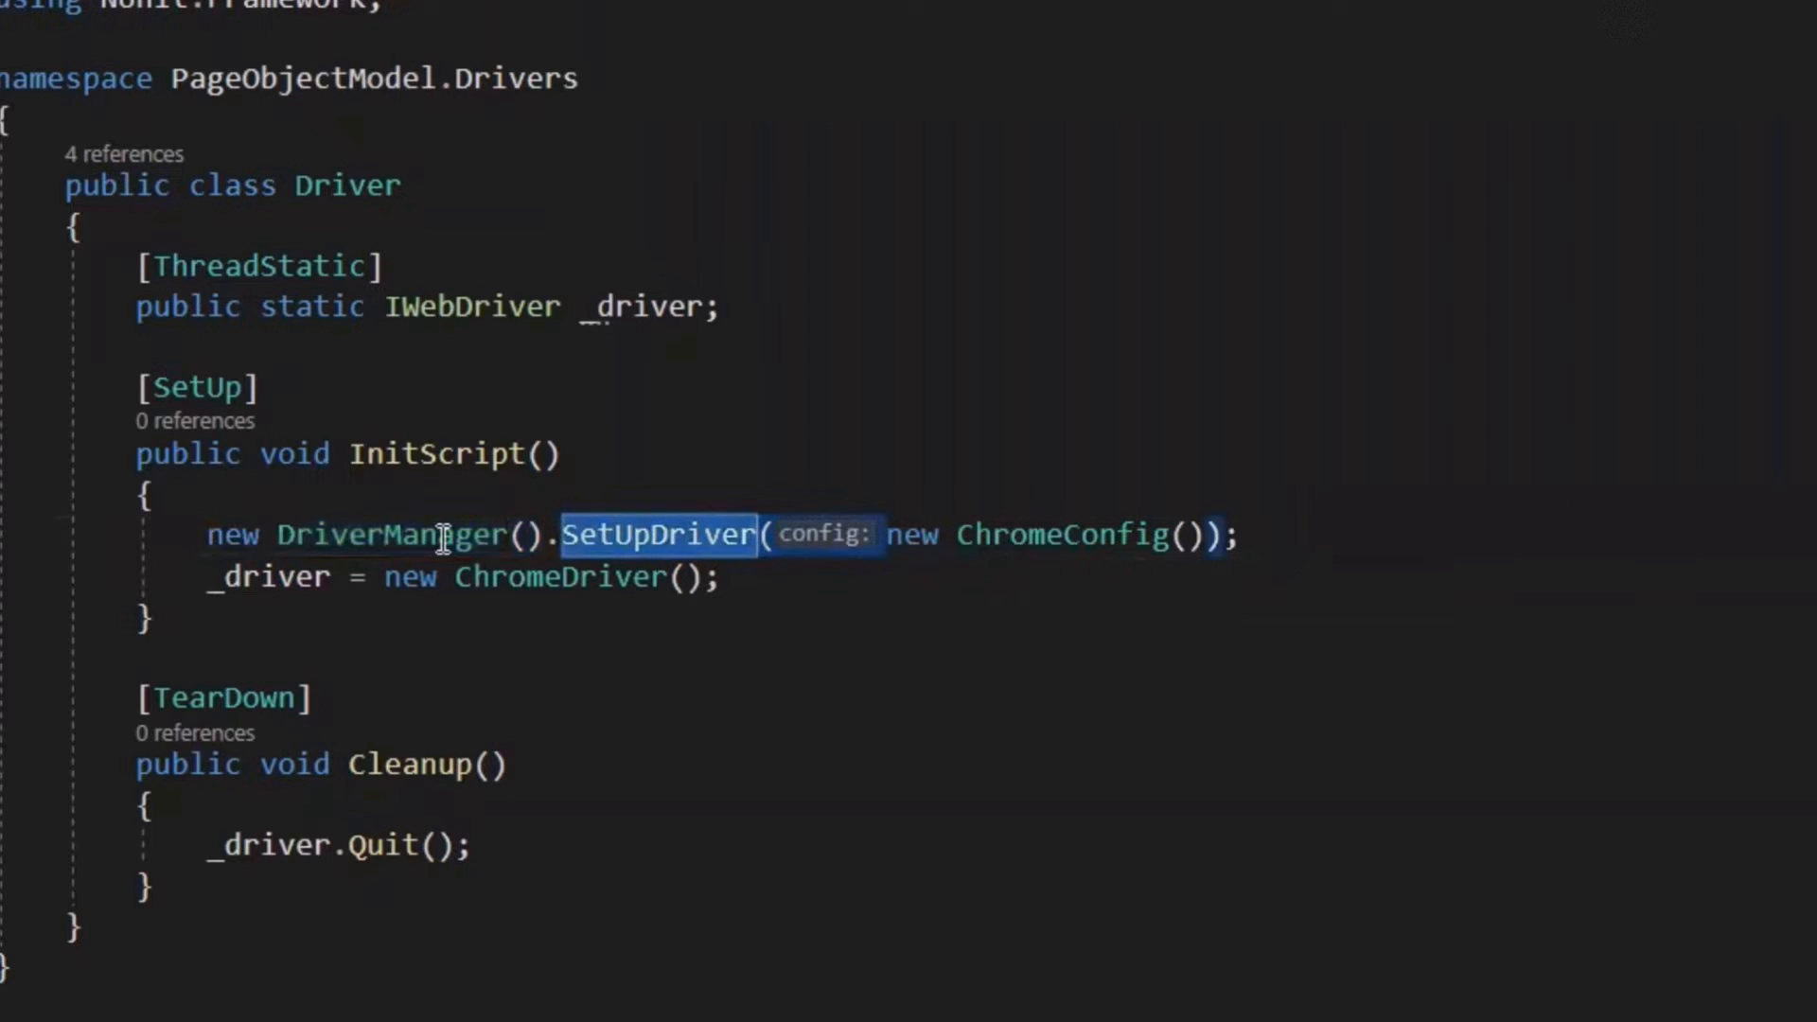
mouse_move(399, 626)
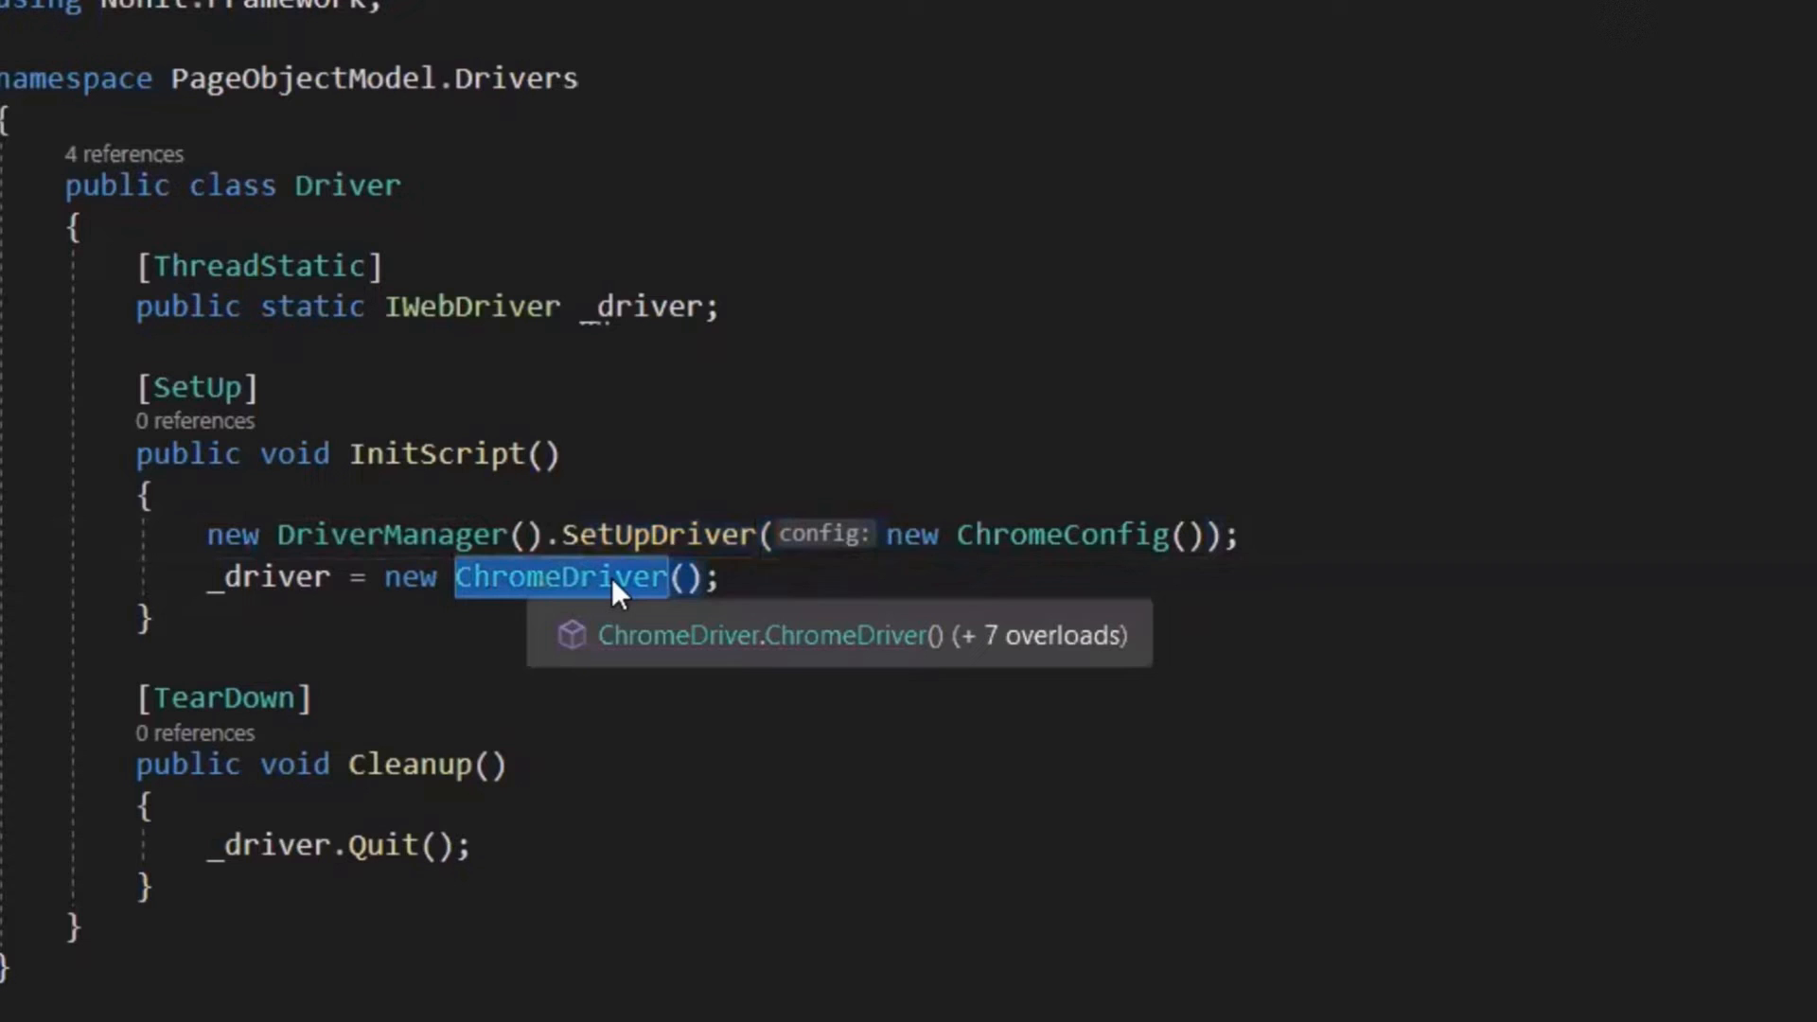
mouse_move(417, 578)
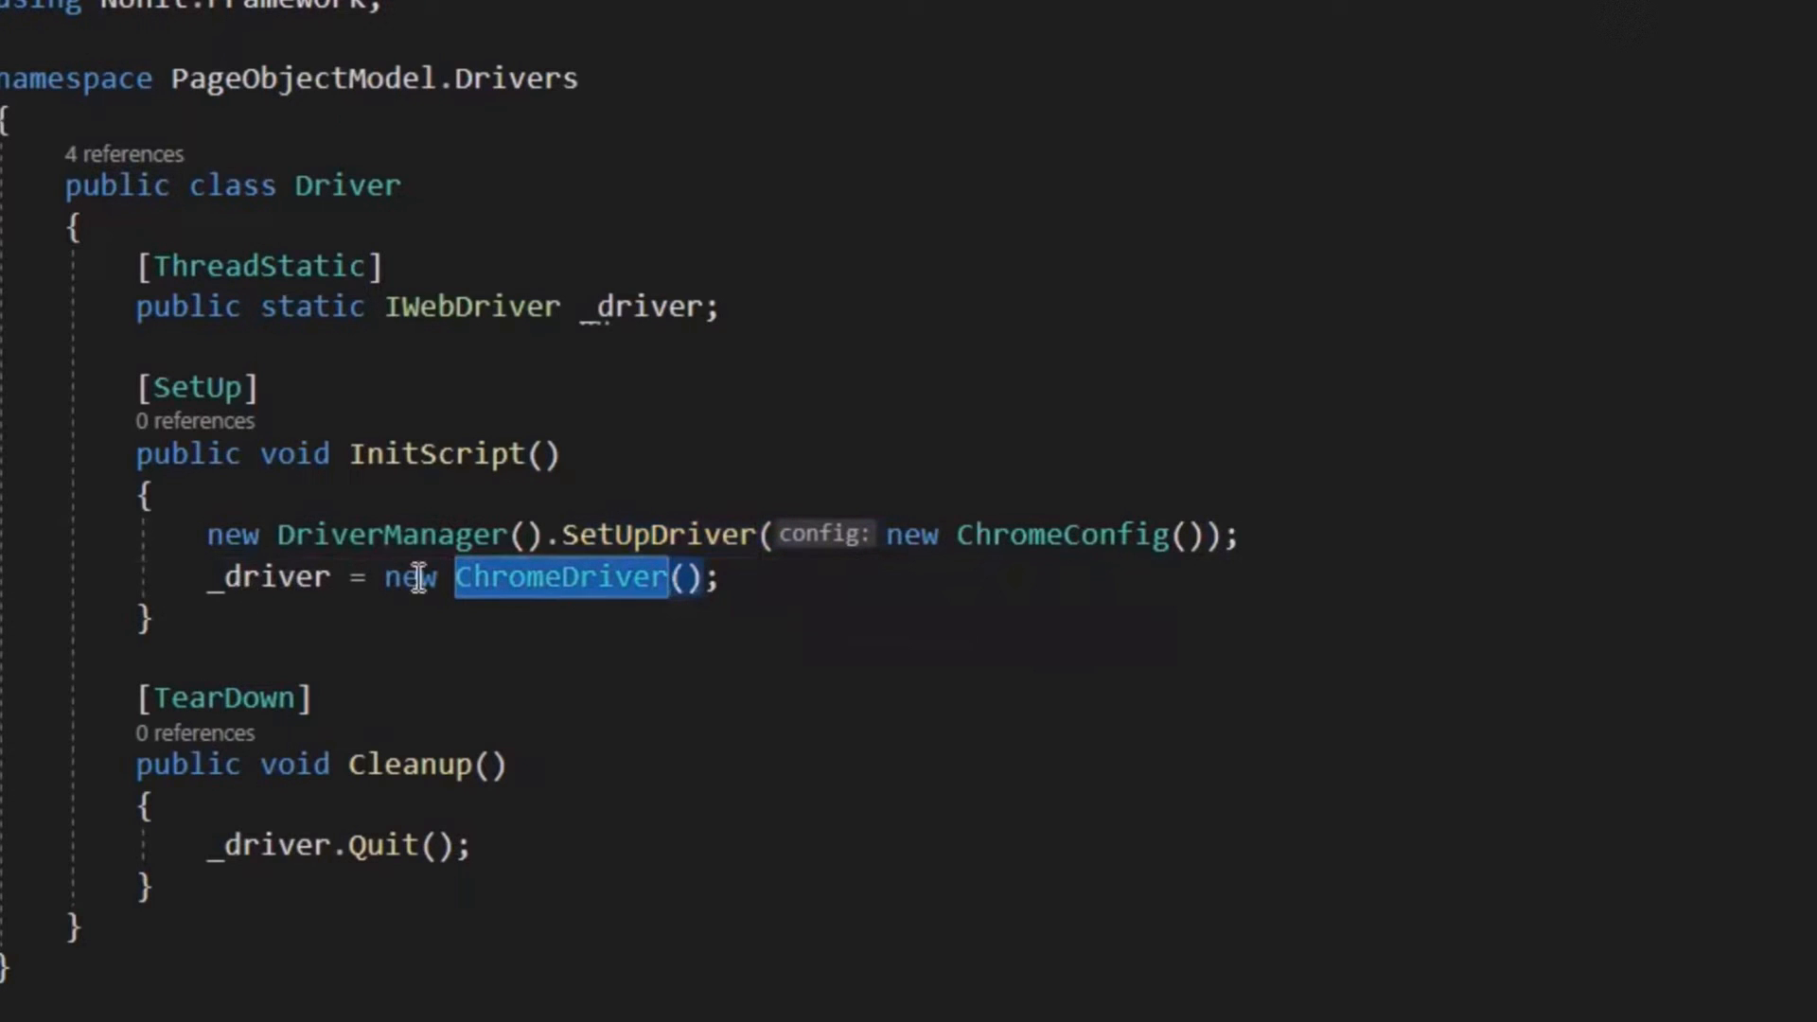
mouse_move(487, 577)
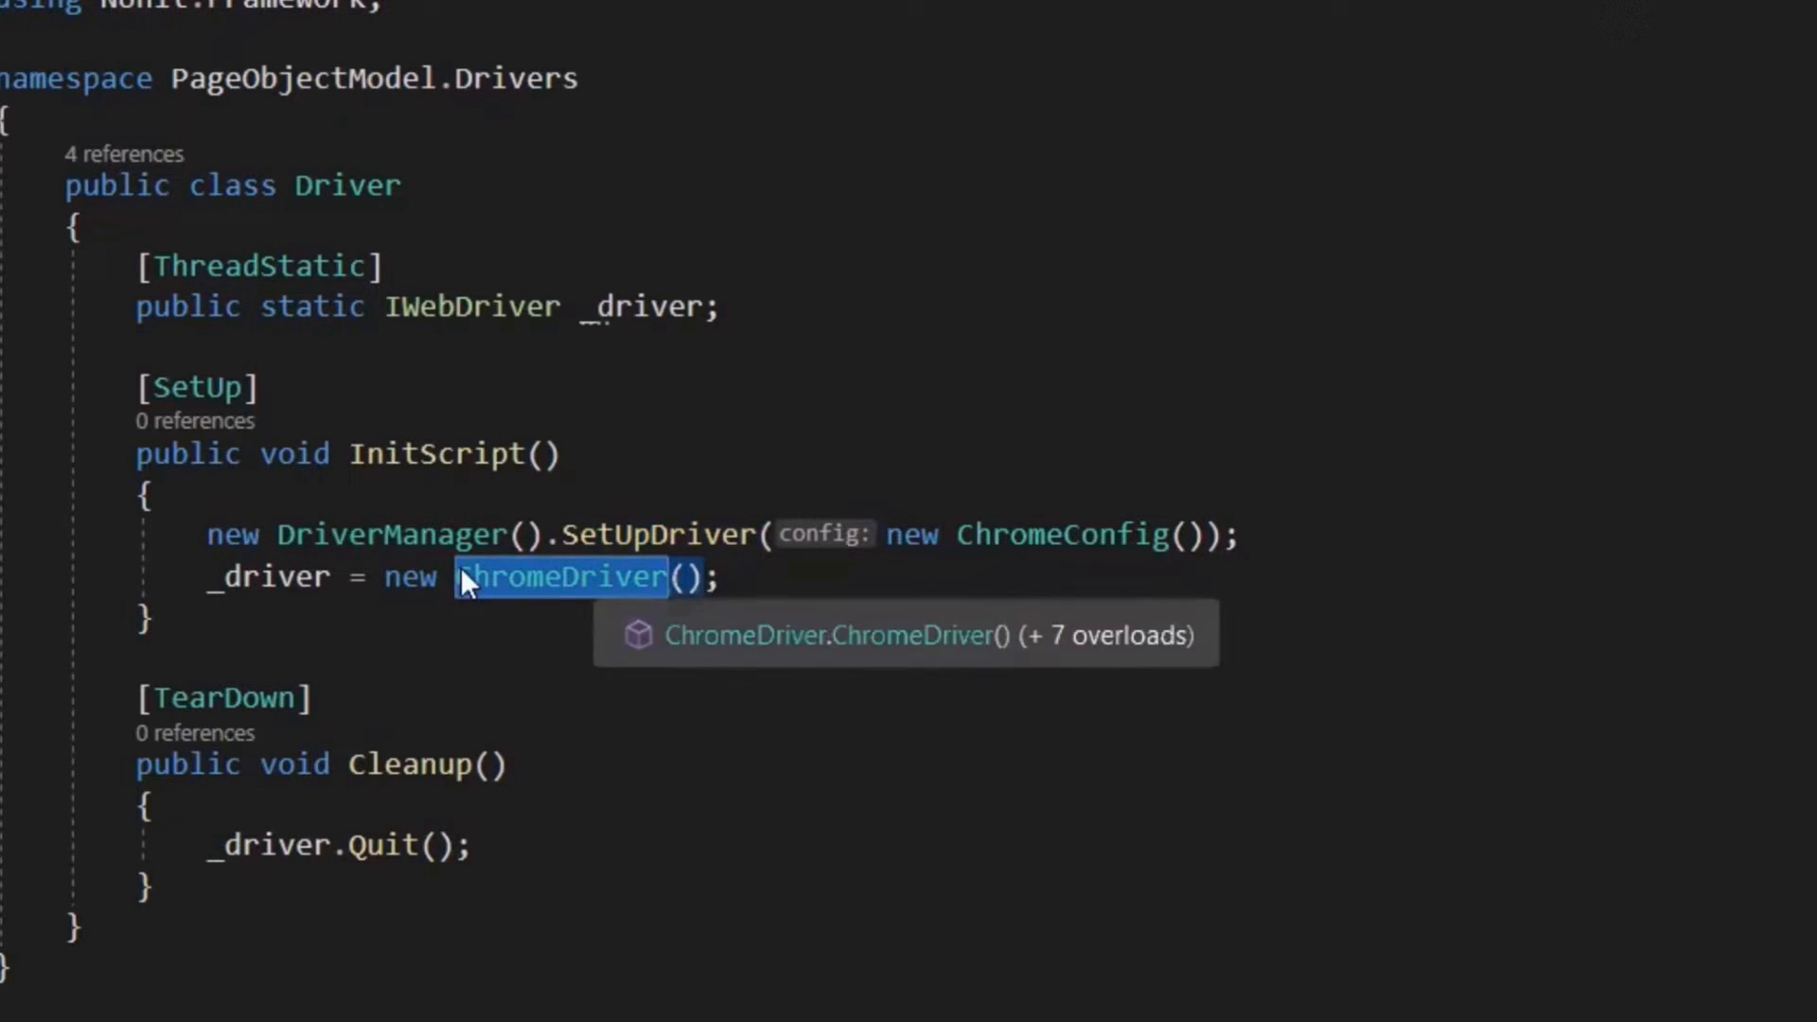
mouse_move(564, 593)
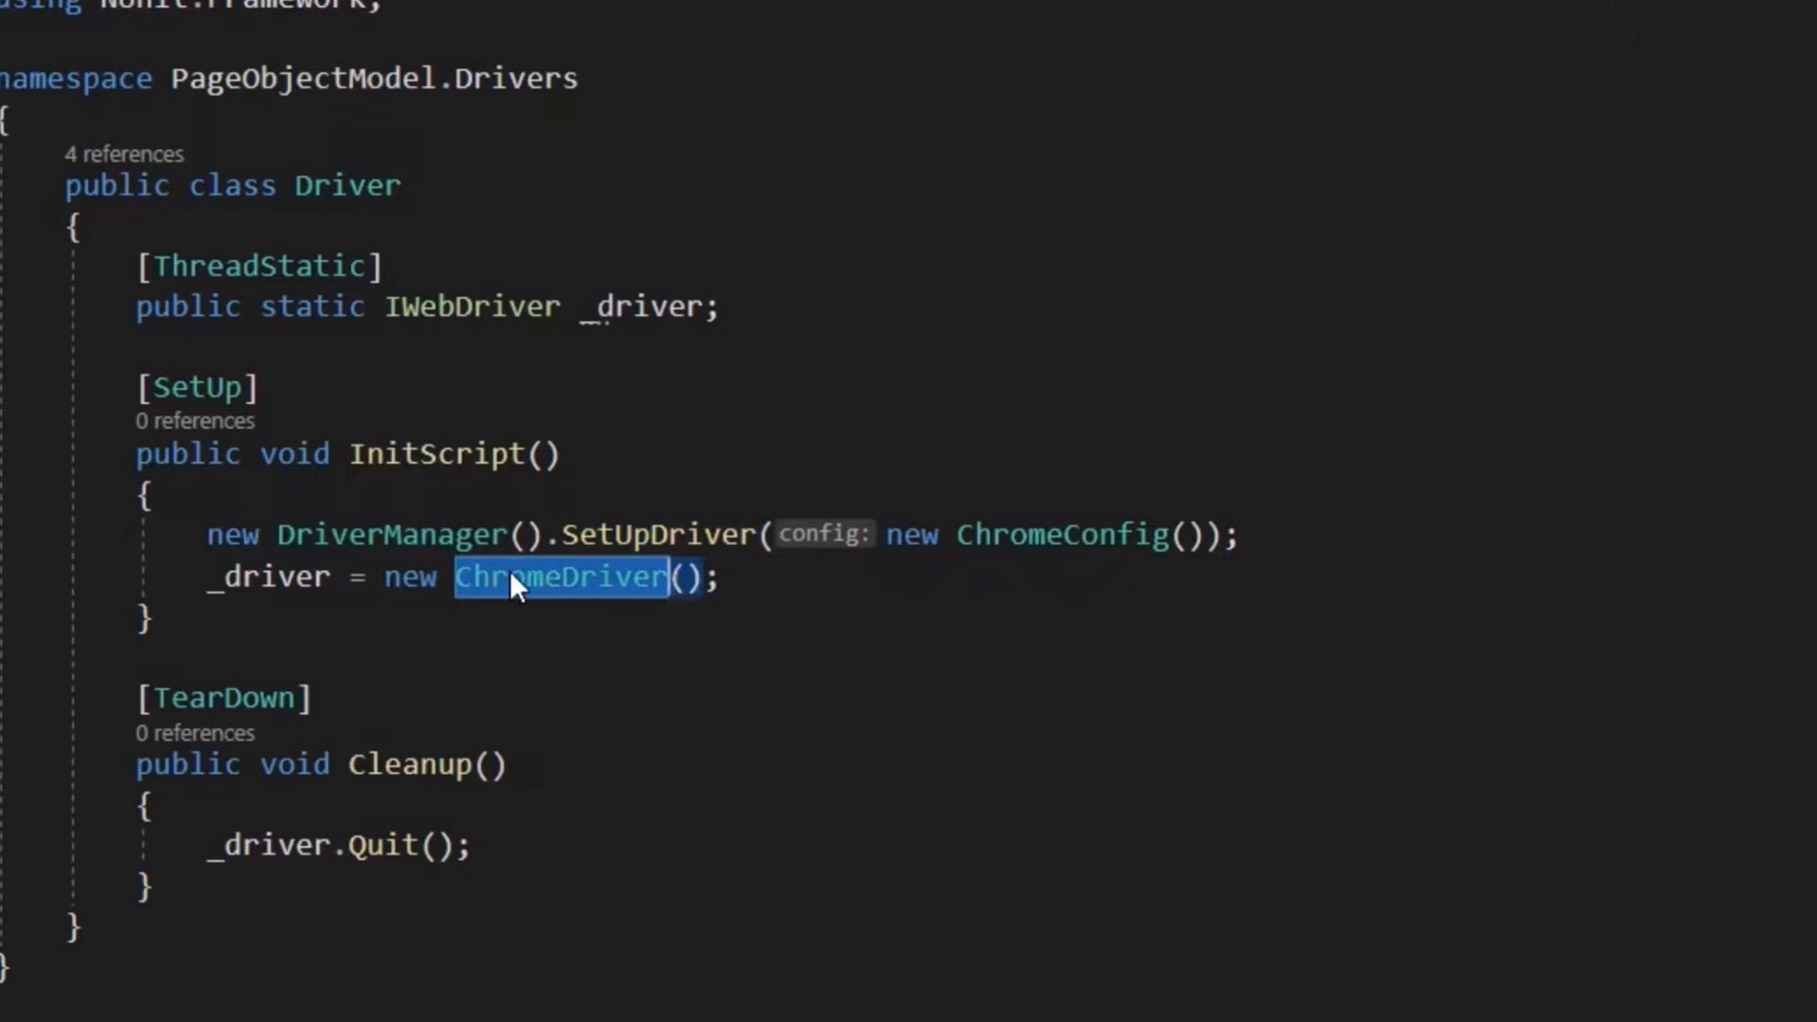
mouse_move(510, 585)
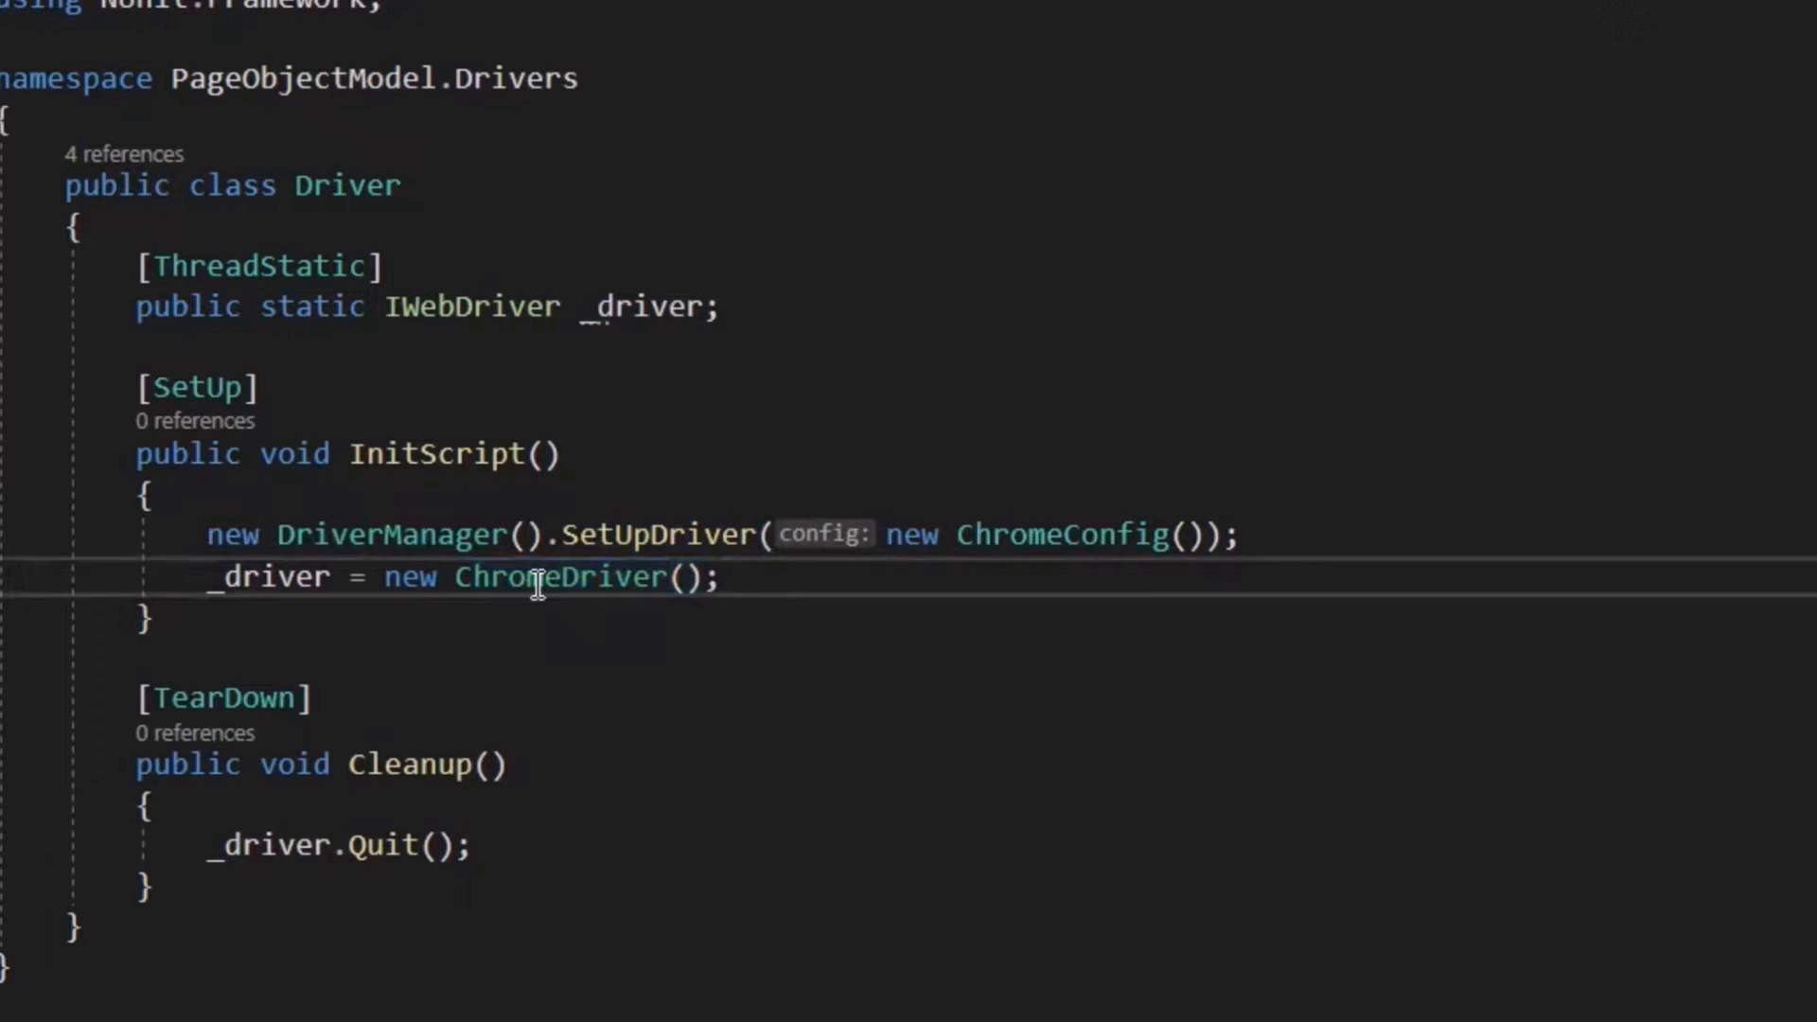
mouse_move(249, 577)
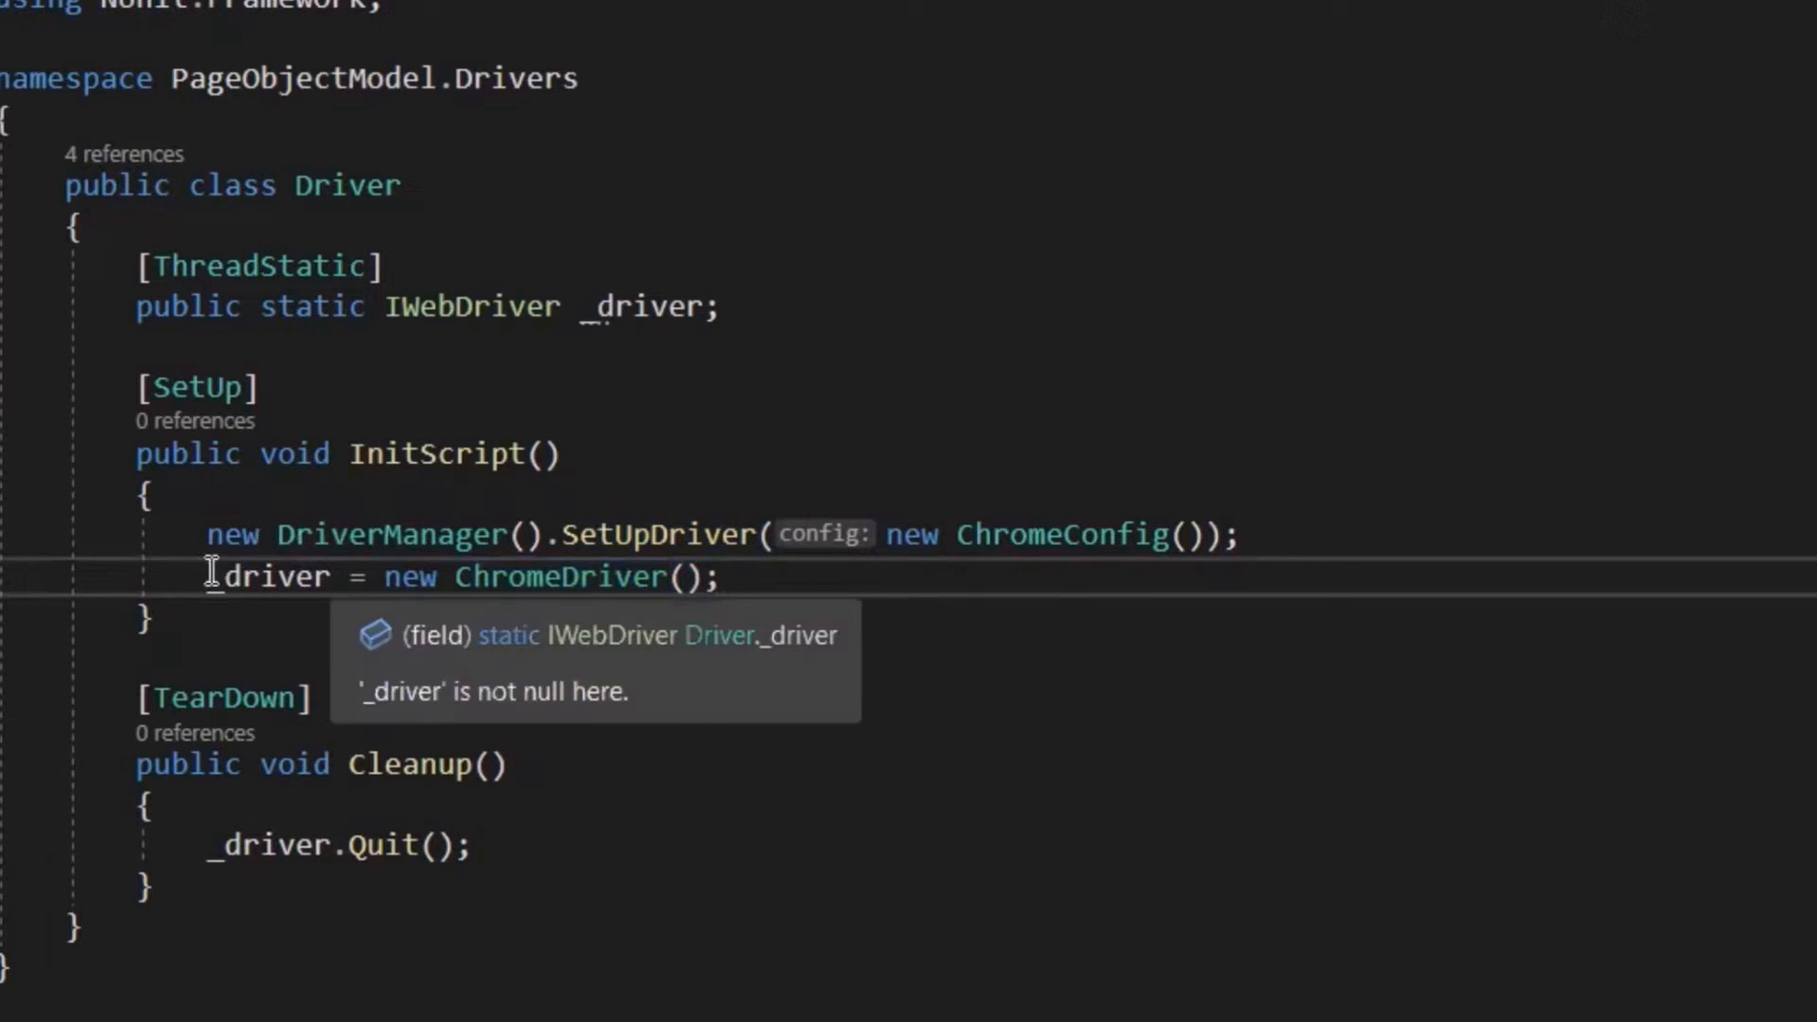
mouse_move(477, 577)
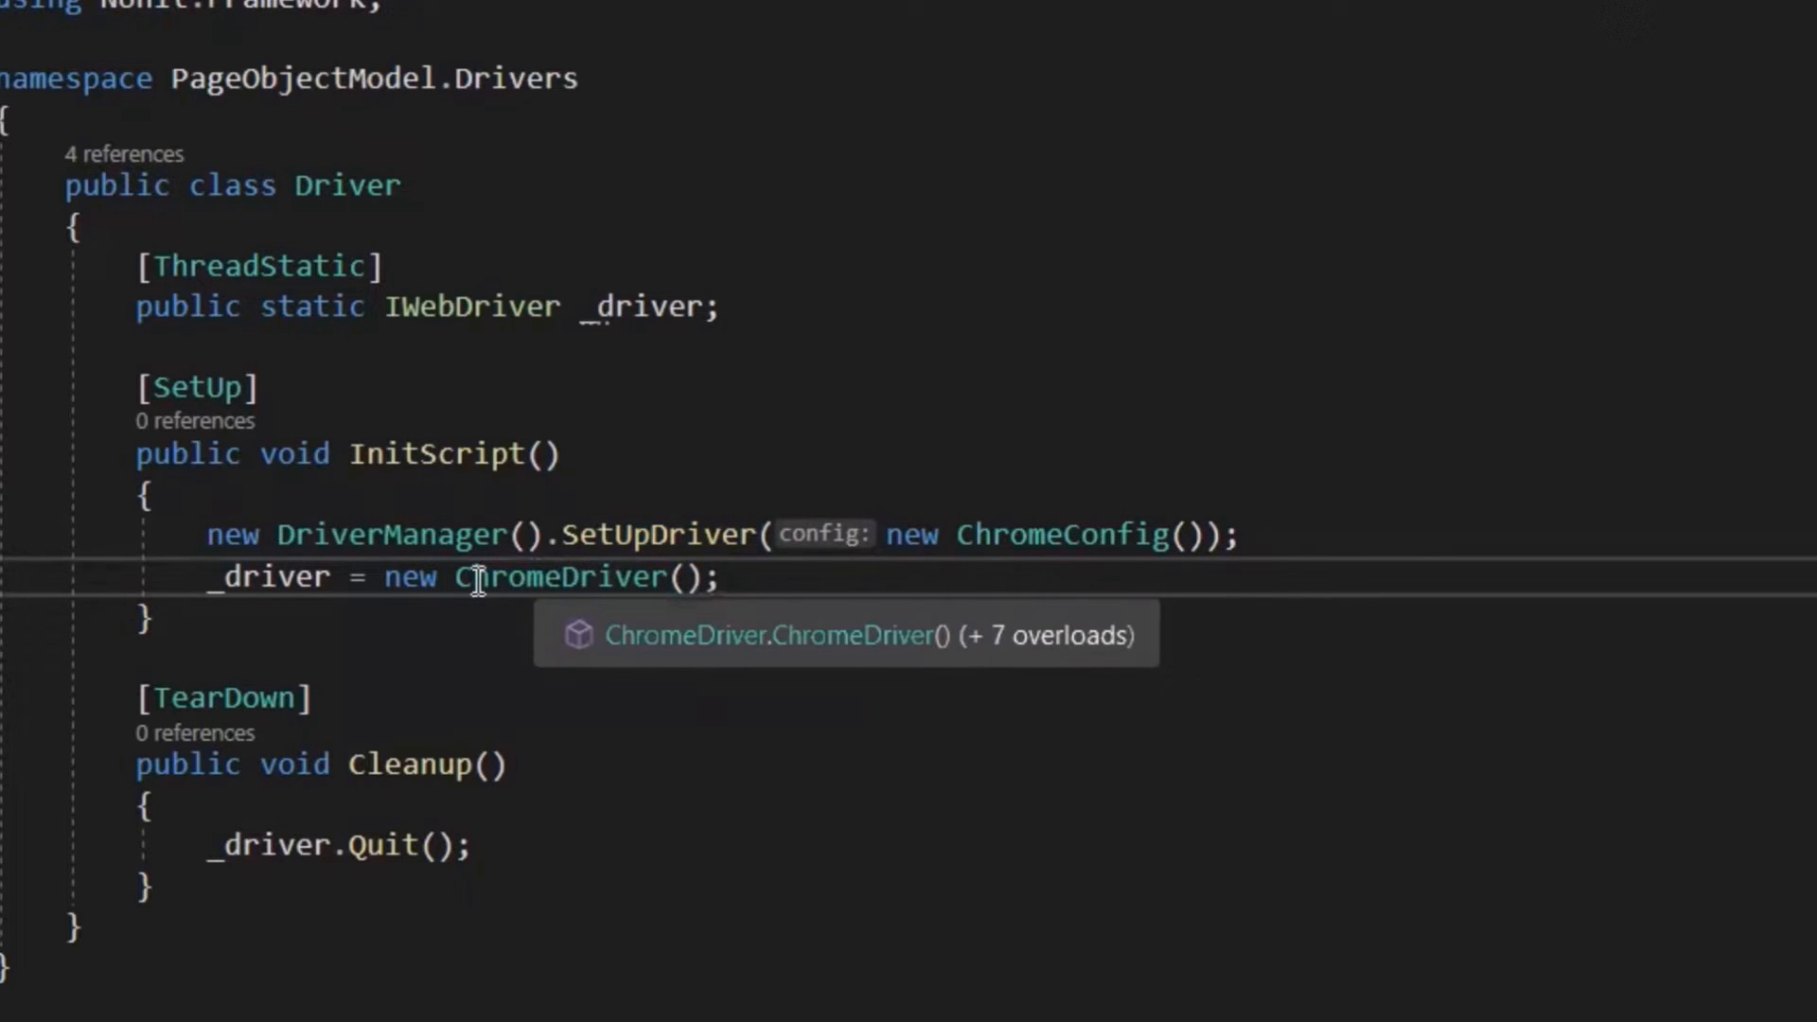
mouse_move(521, 578)
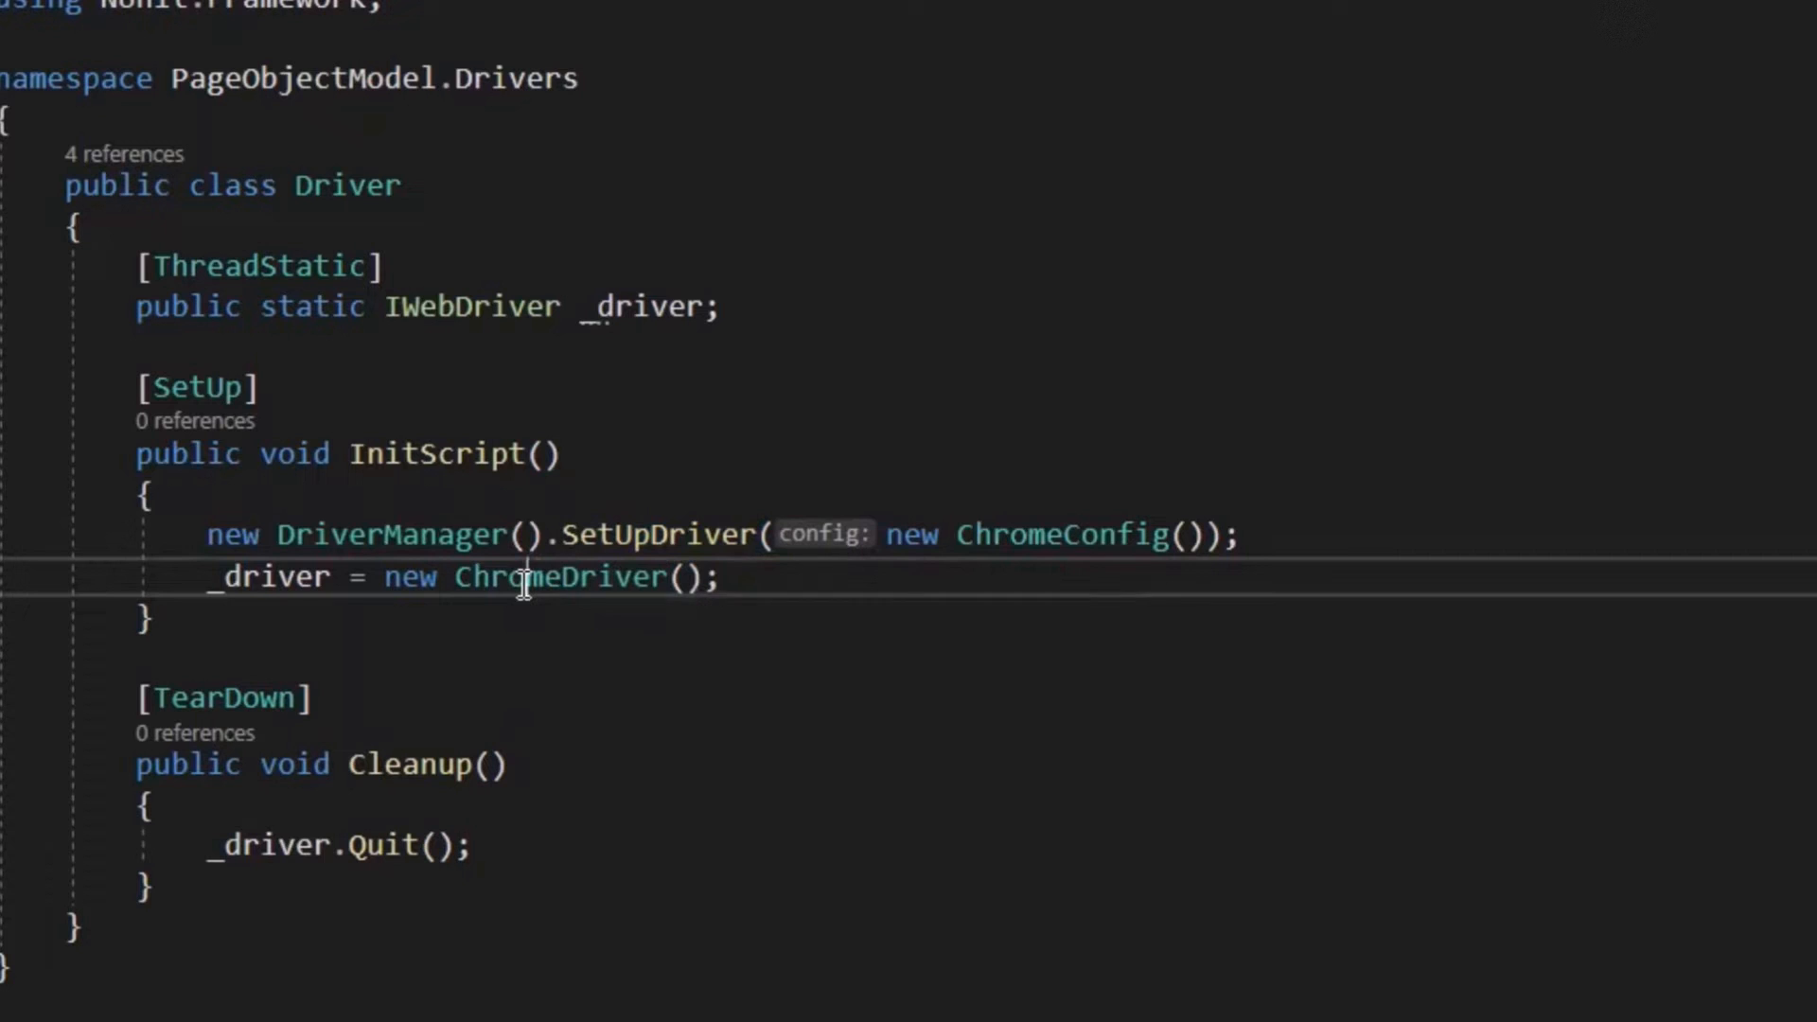
double_click(560, 577)
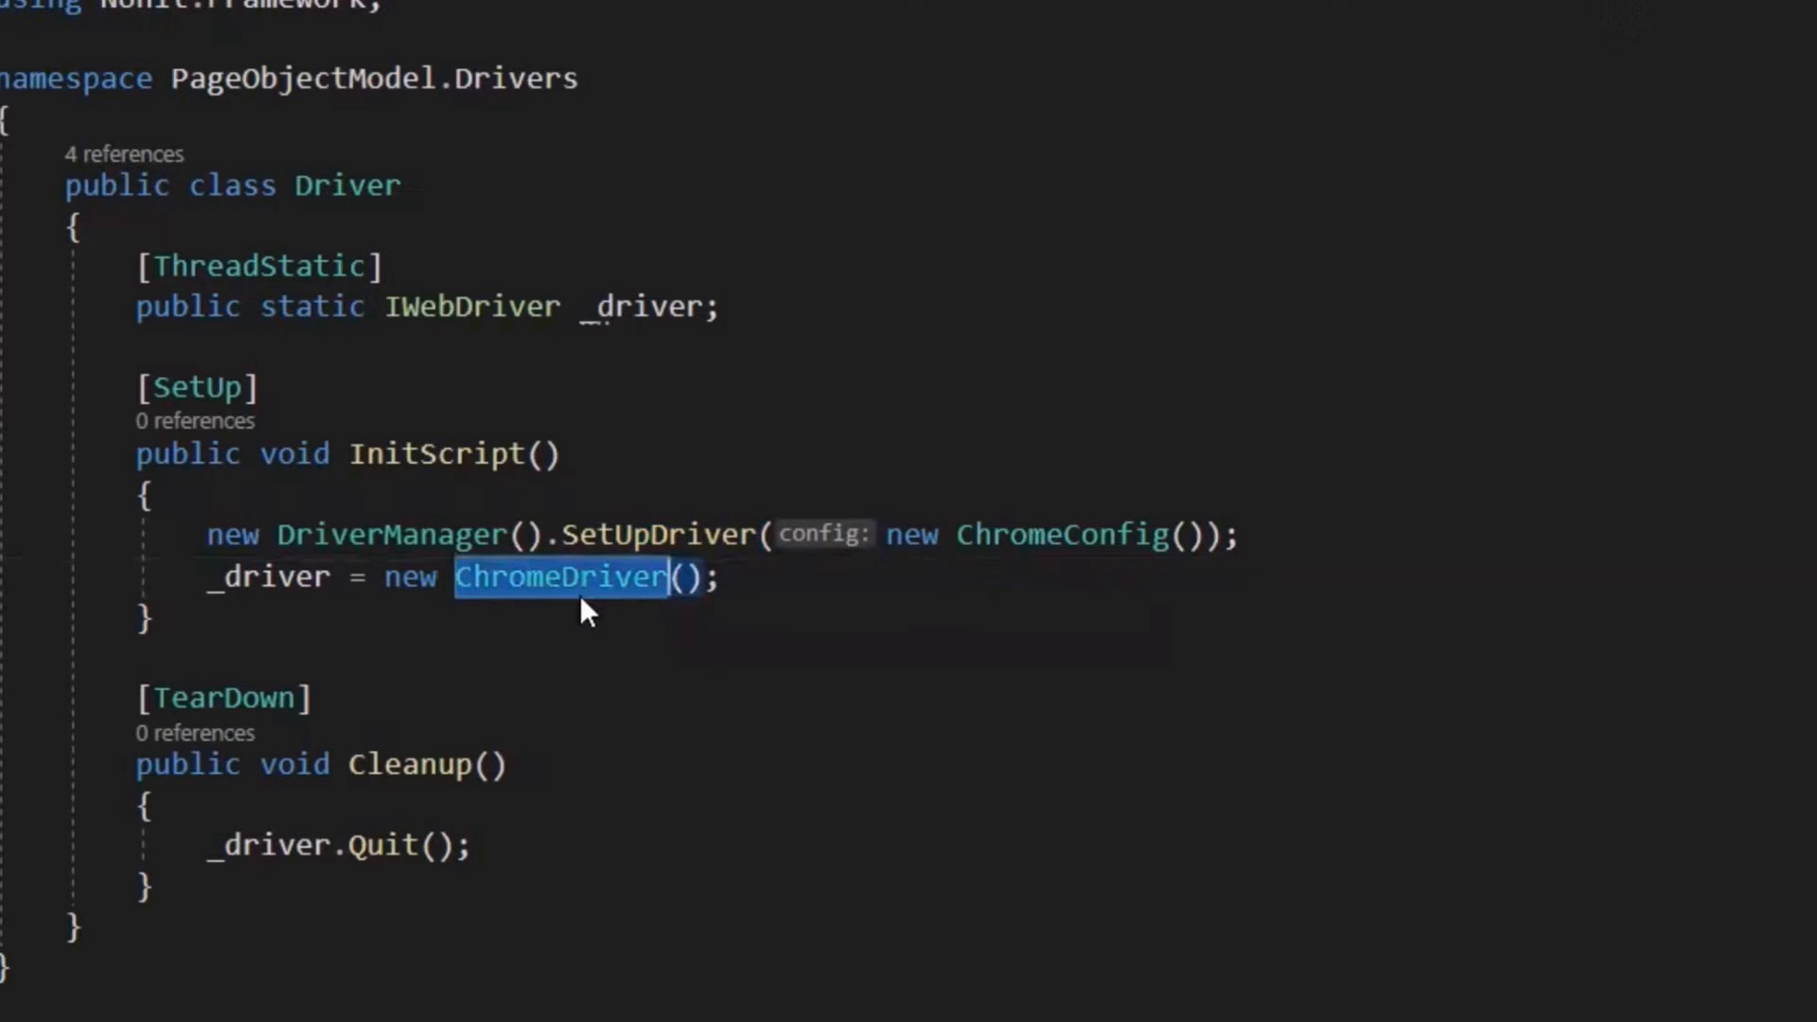
mouse_move(559, 577)
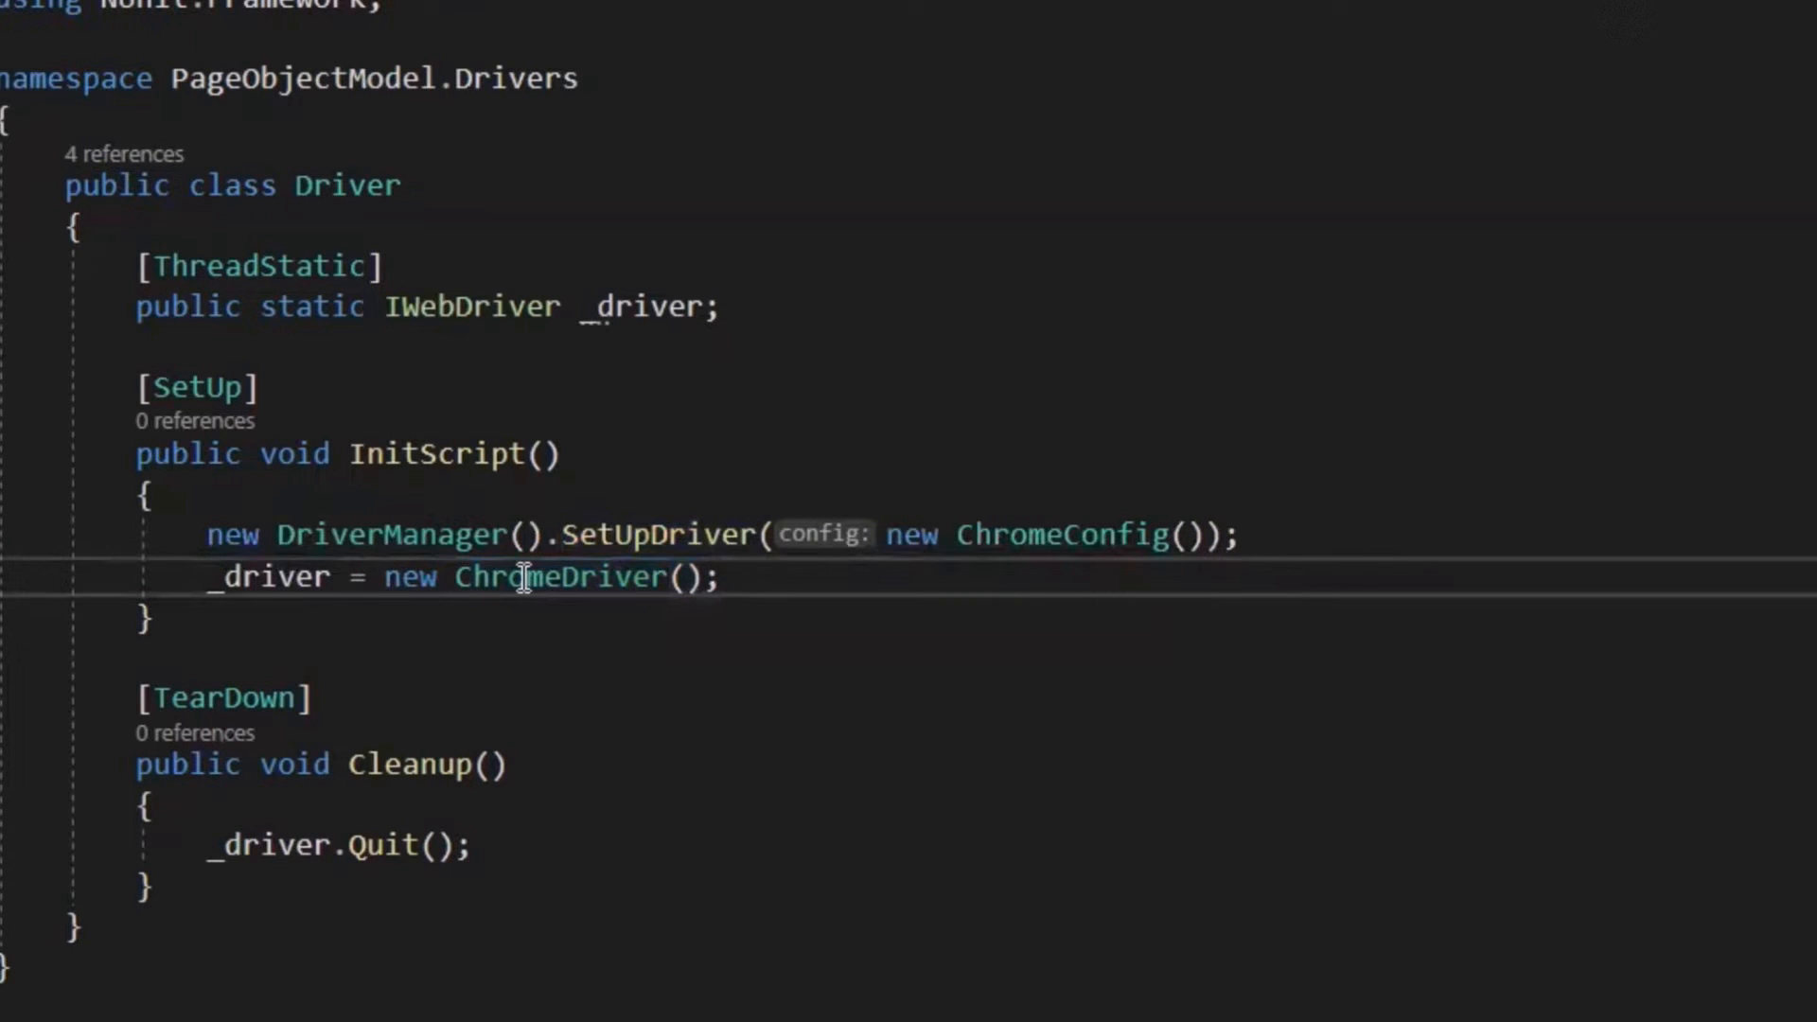
mouse_move(469, 577)
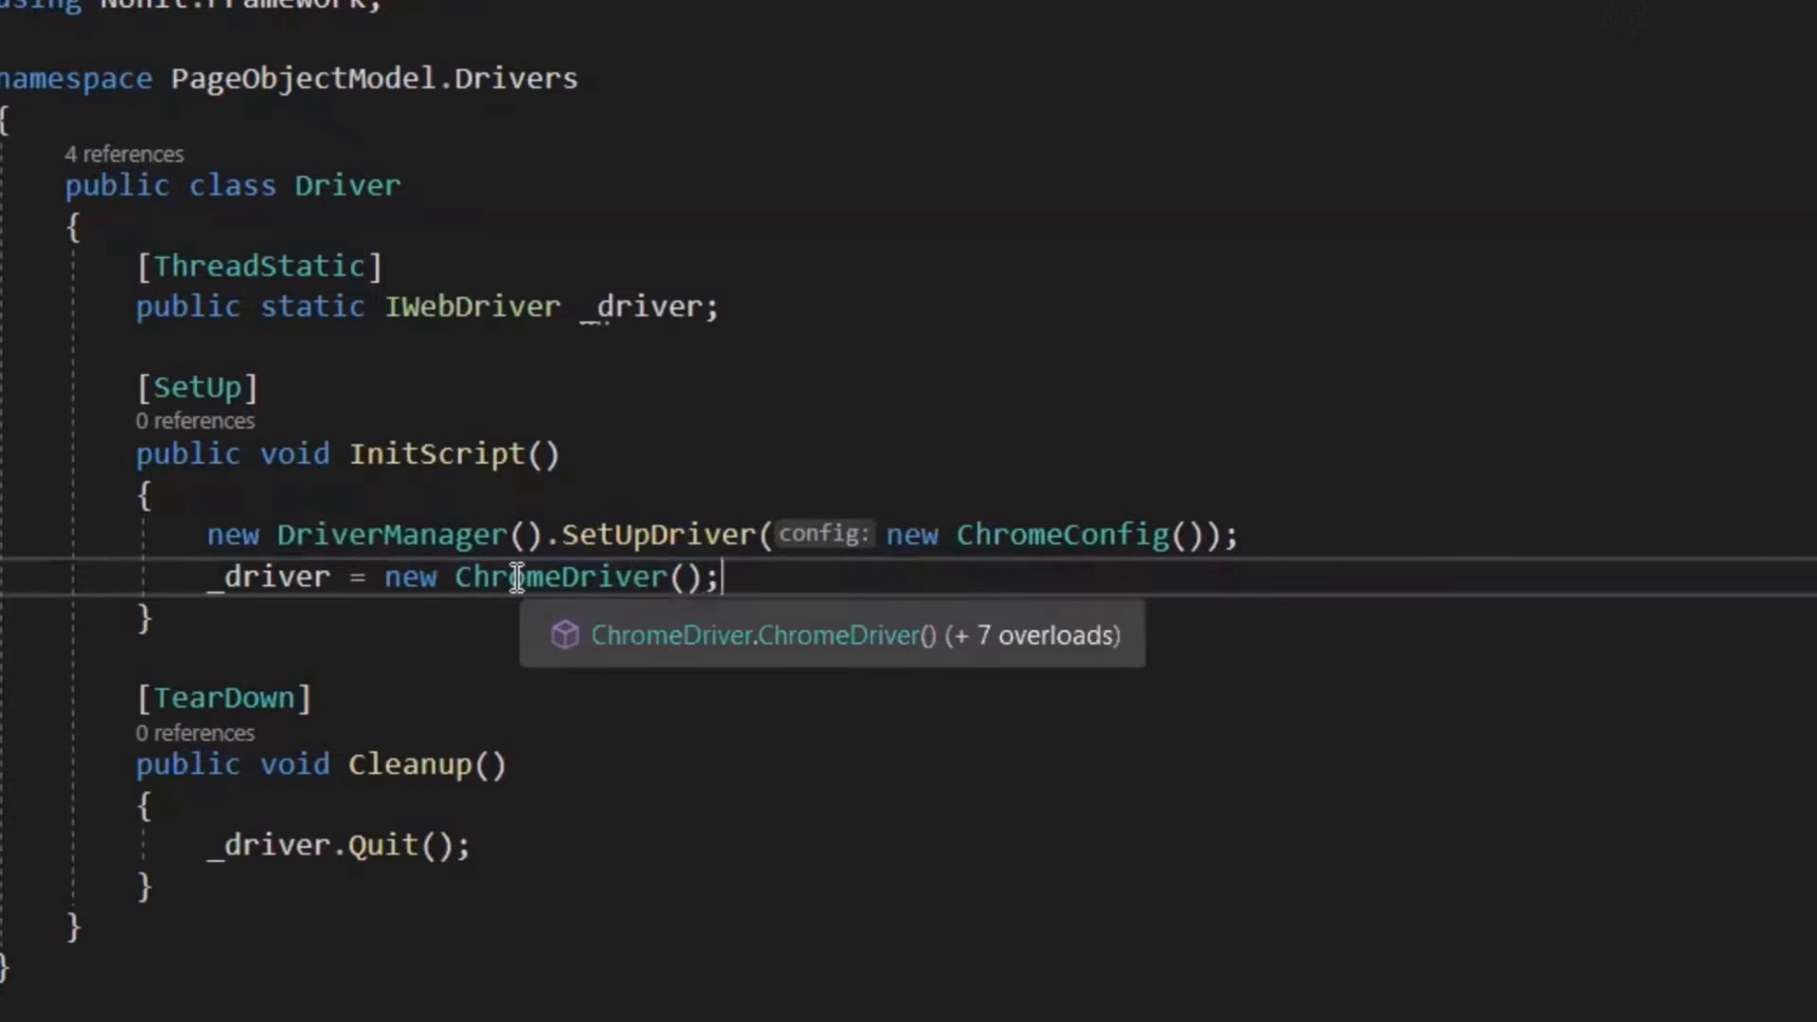
mouse_move(712, 616)
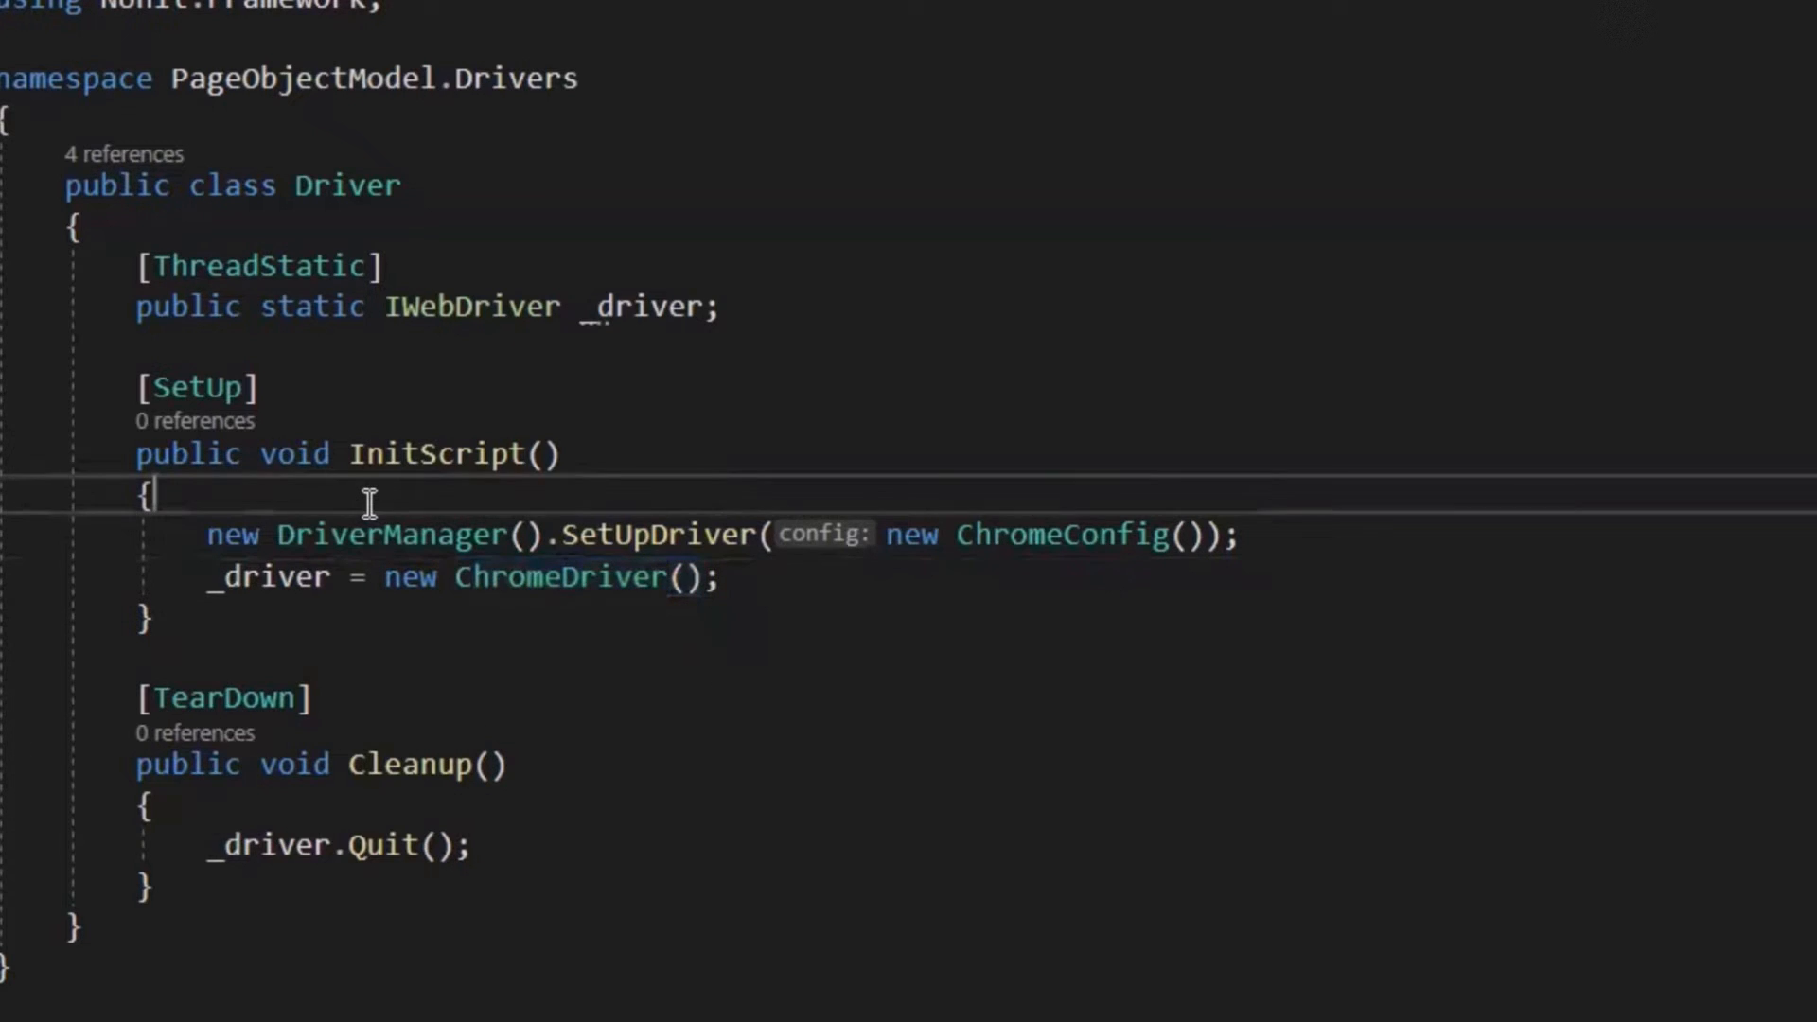
- Add 'var options = new ChromeOptions();' on a new line at the top of InitScript
key("Return")
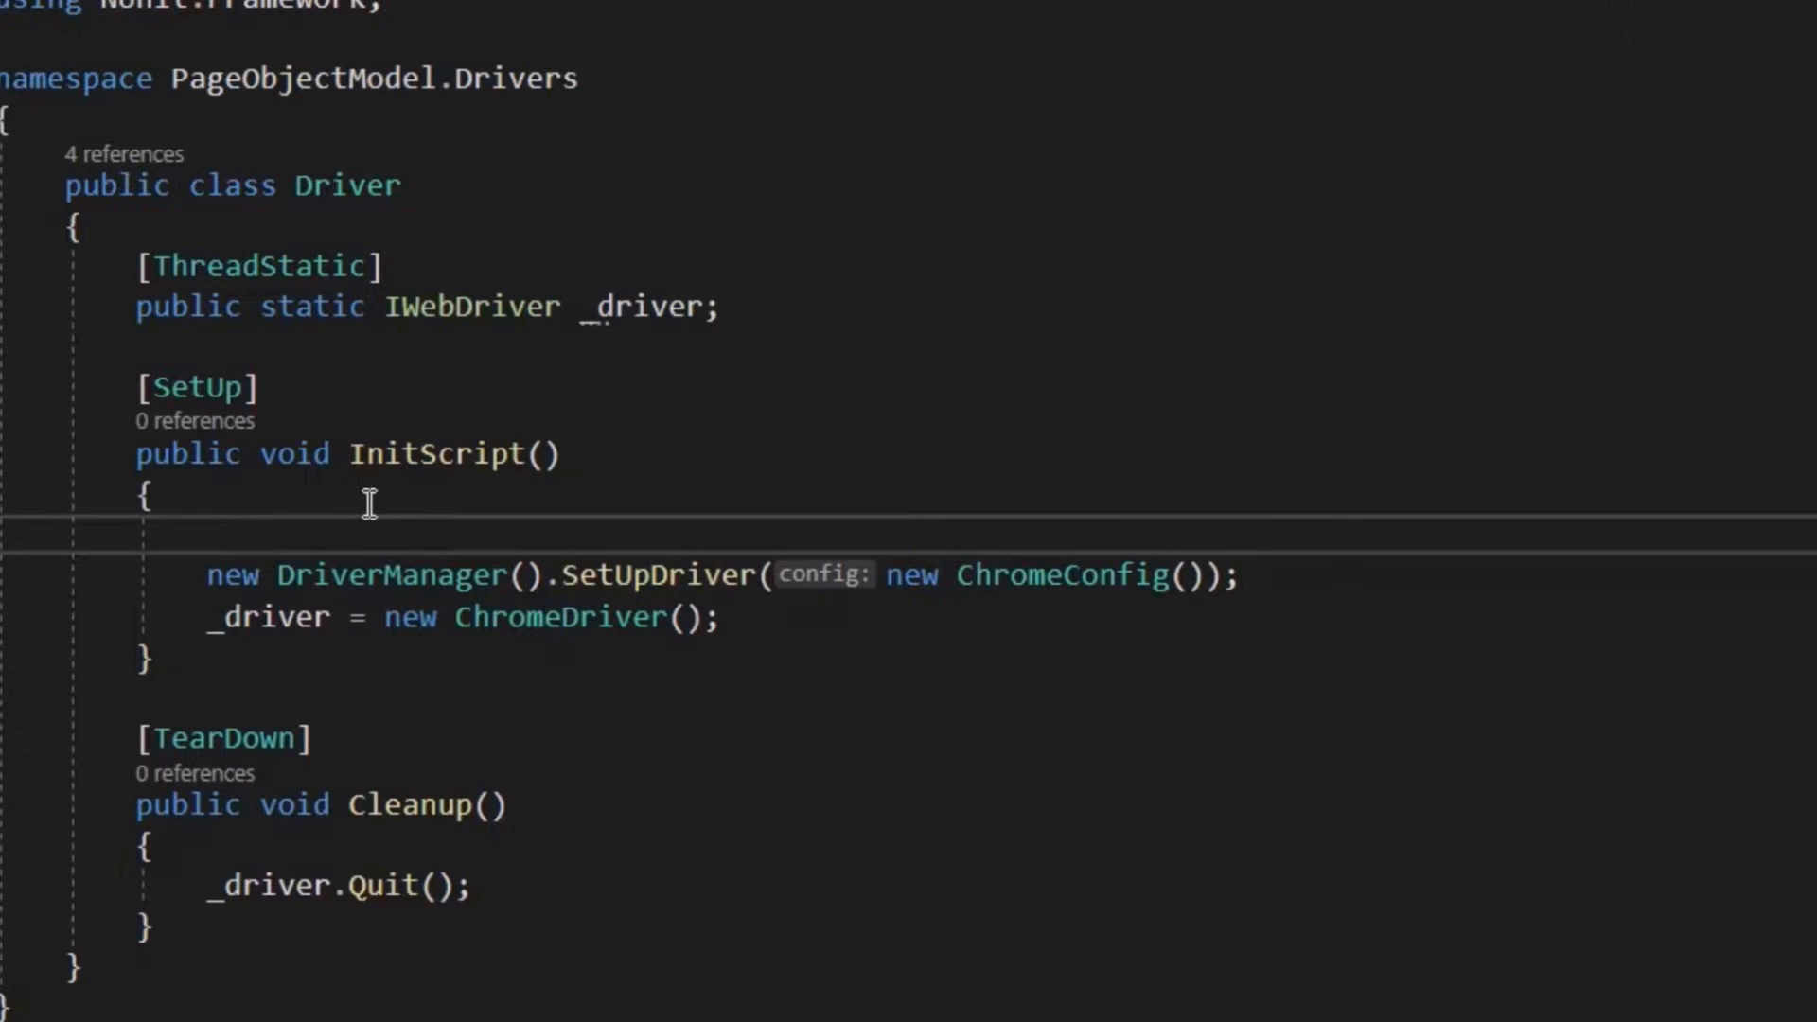
type("var o")
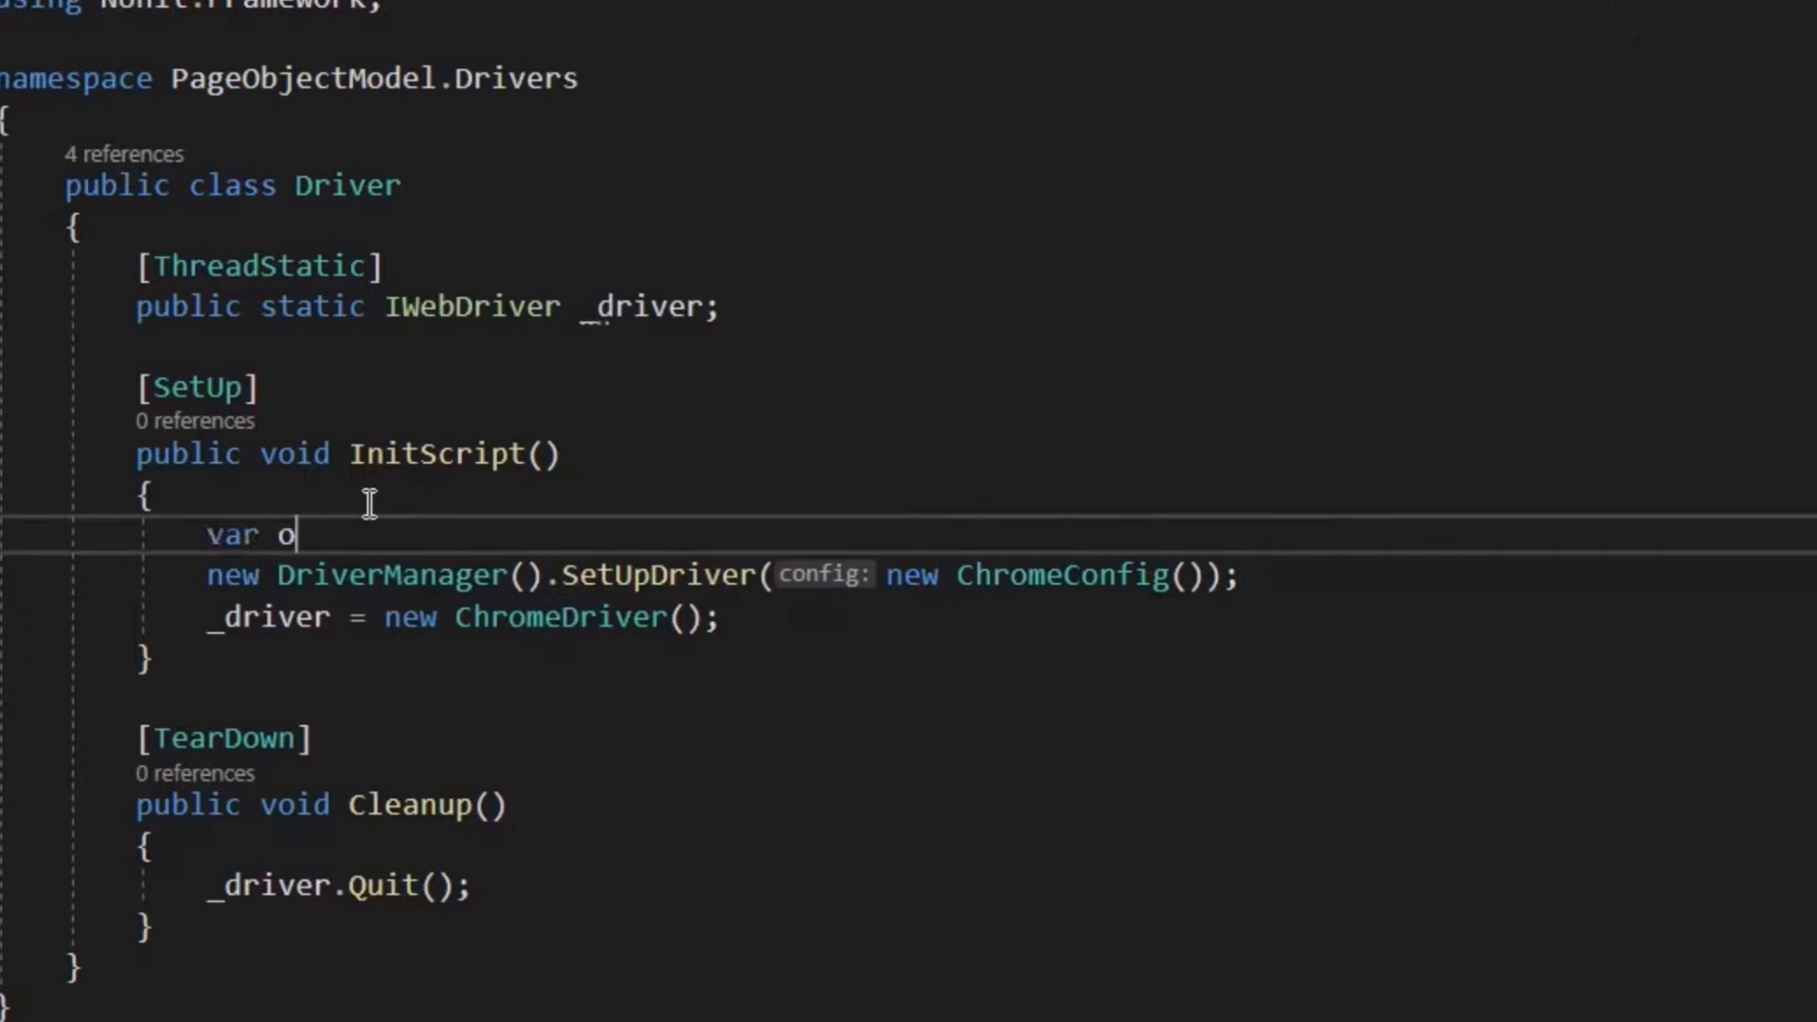
type("ptions =")
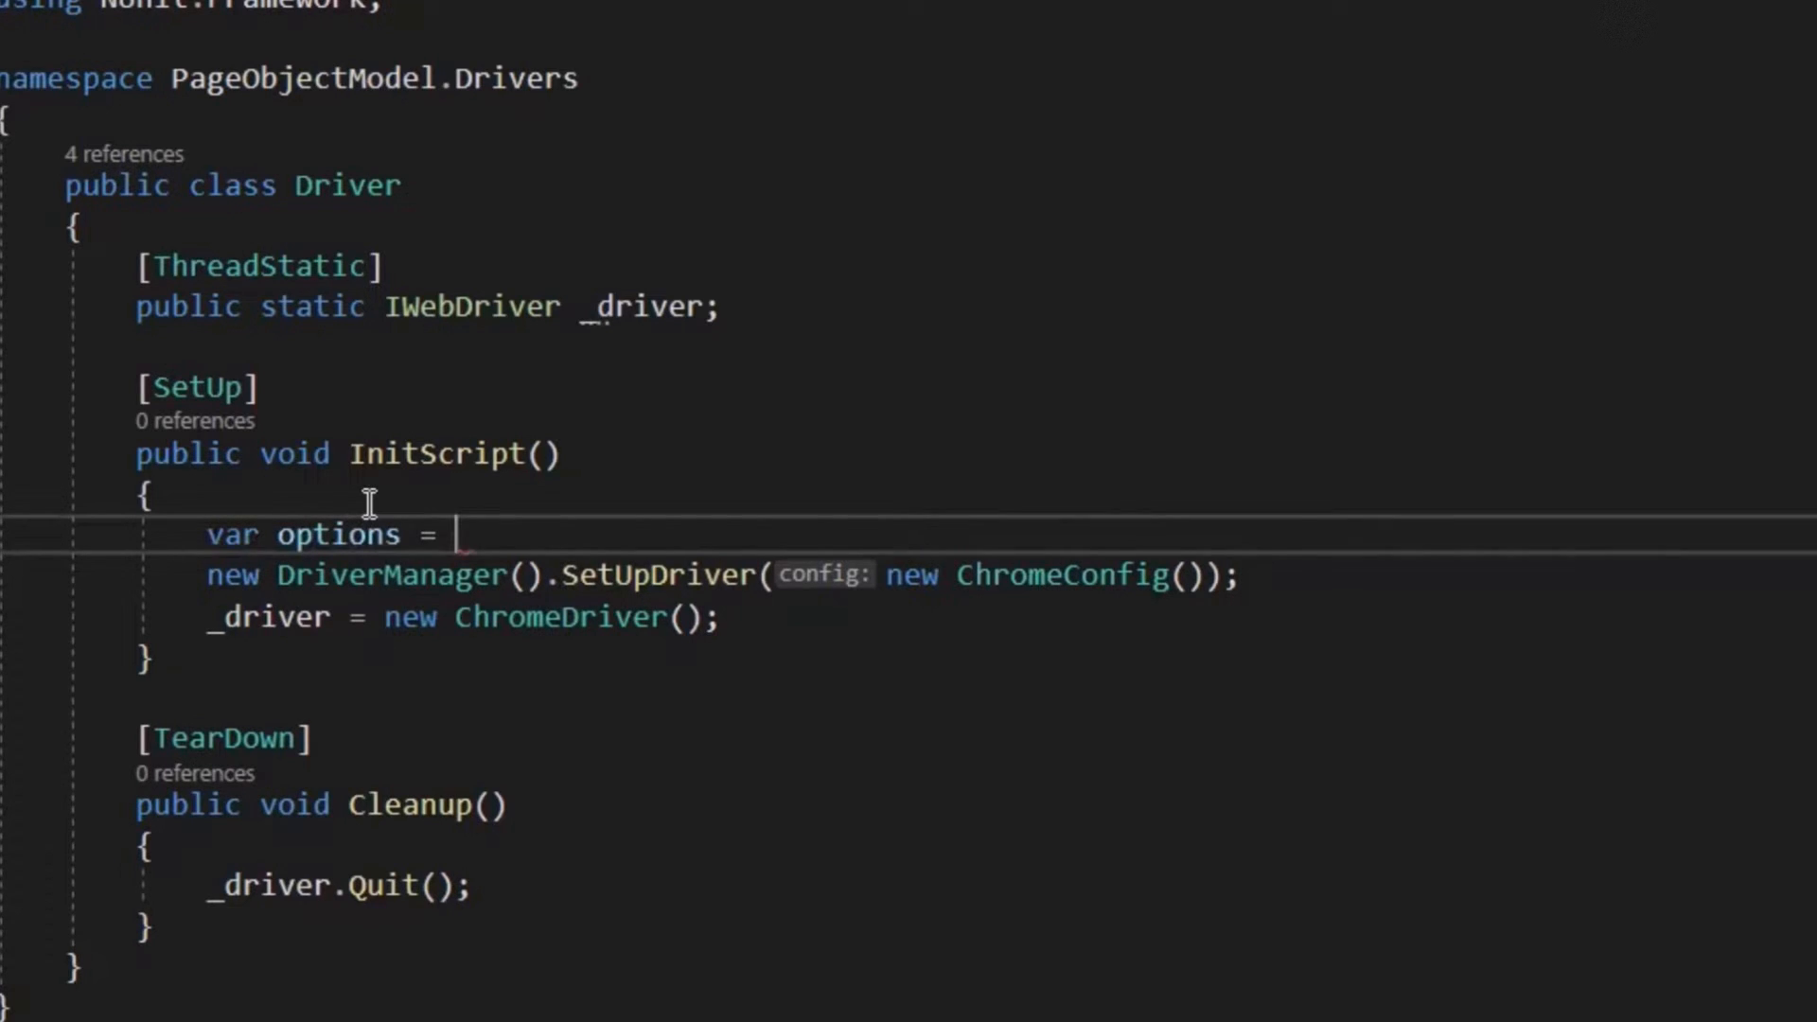
type("new")
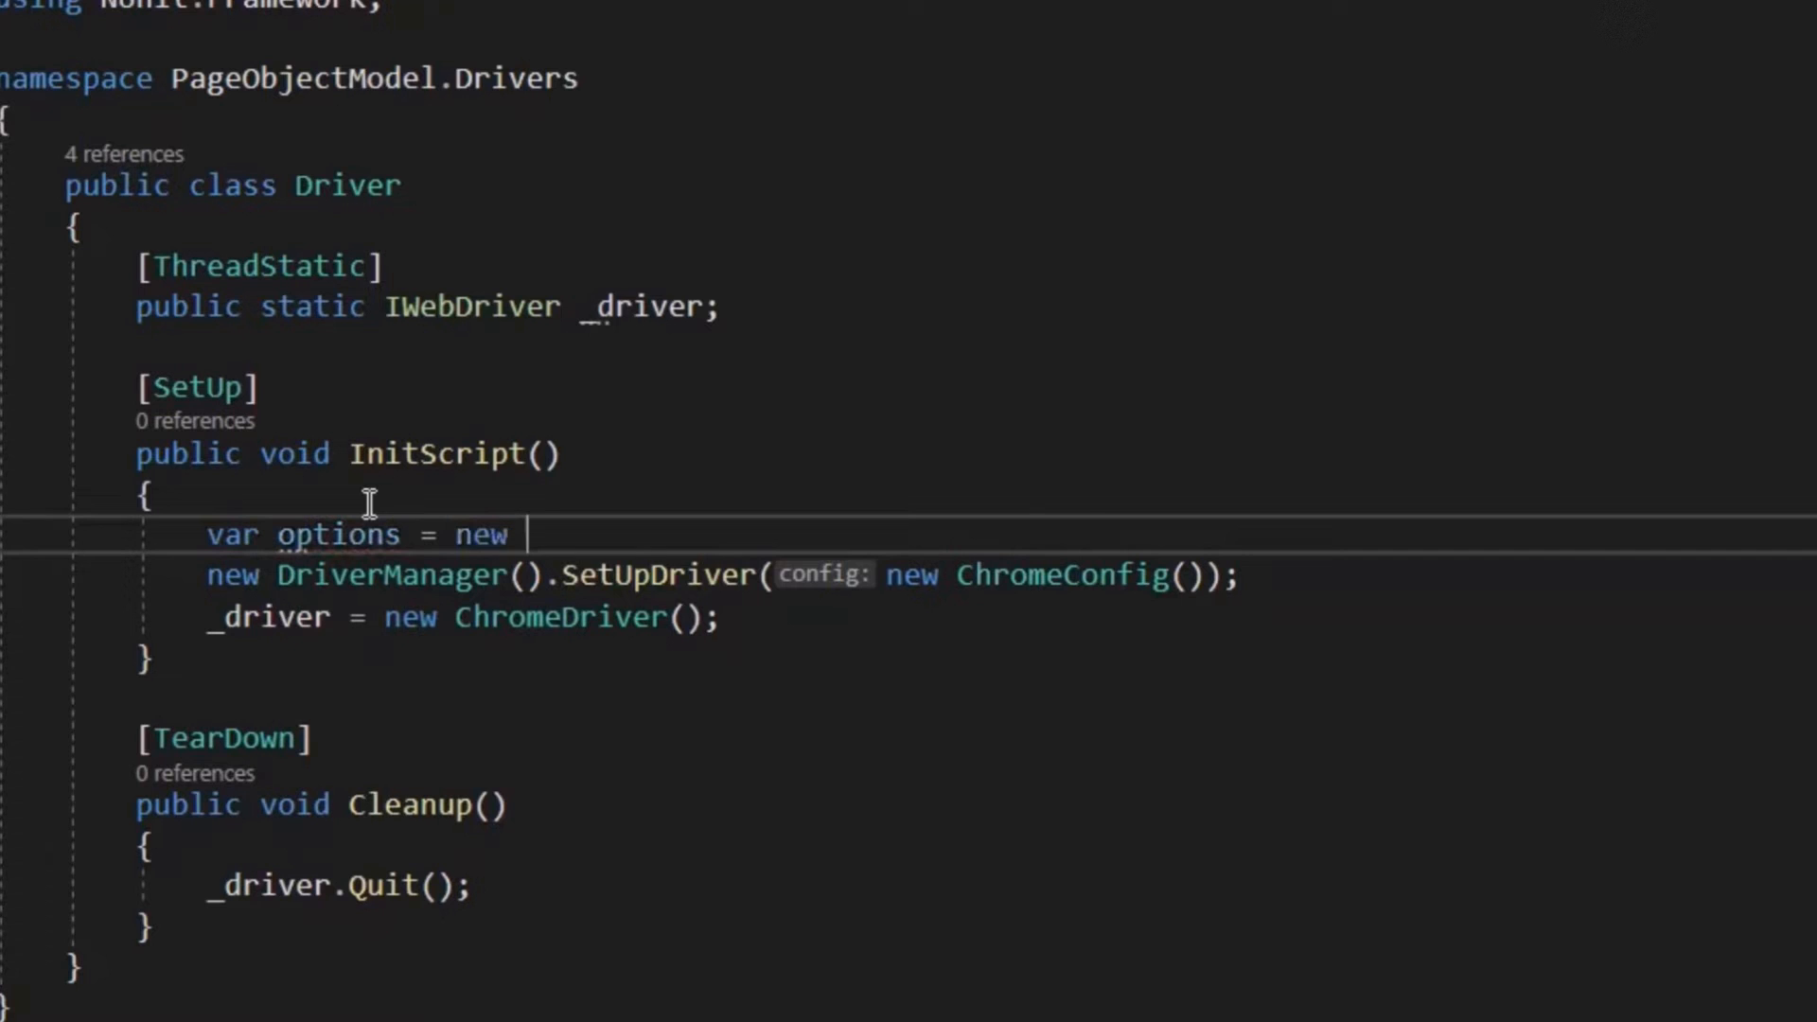
type("ChromeOptions();")
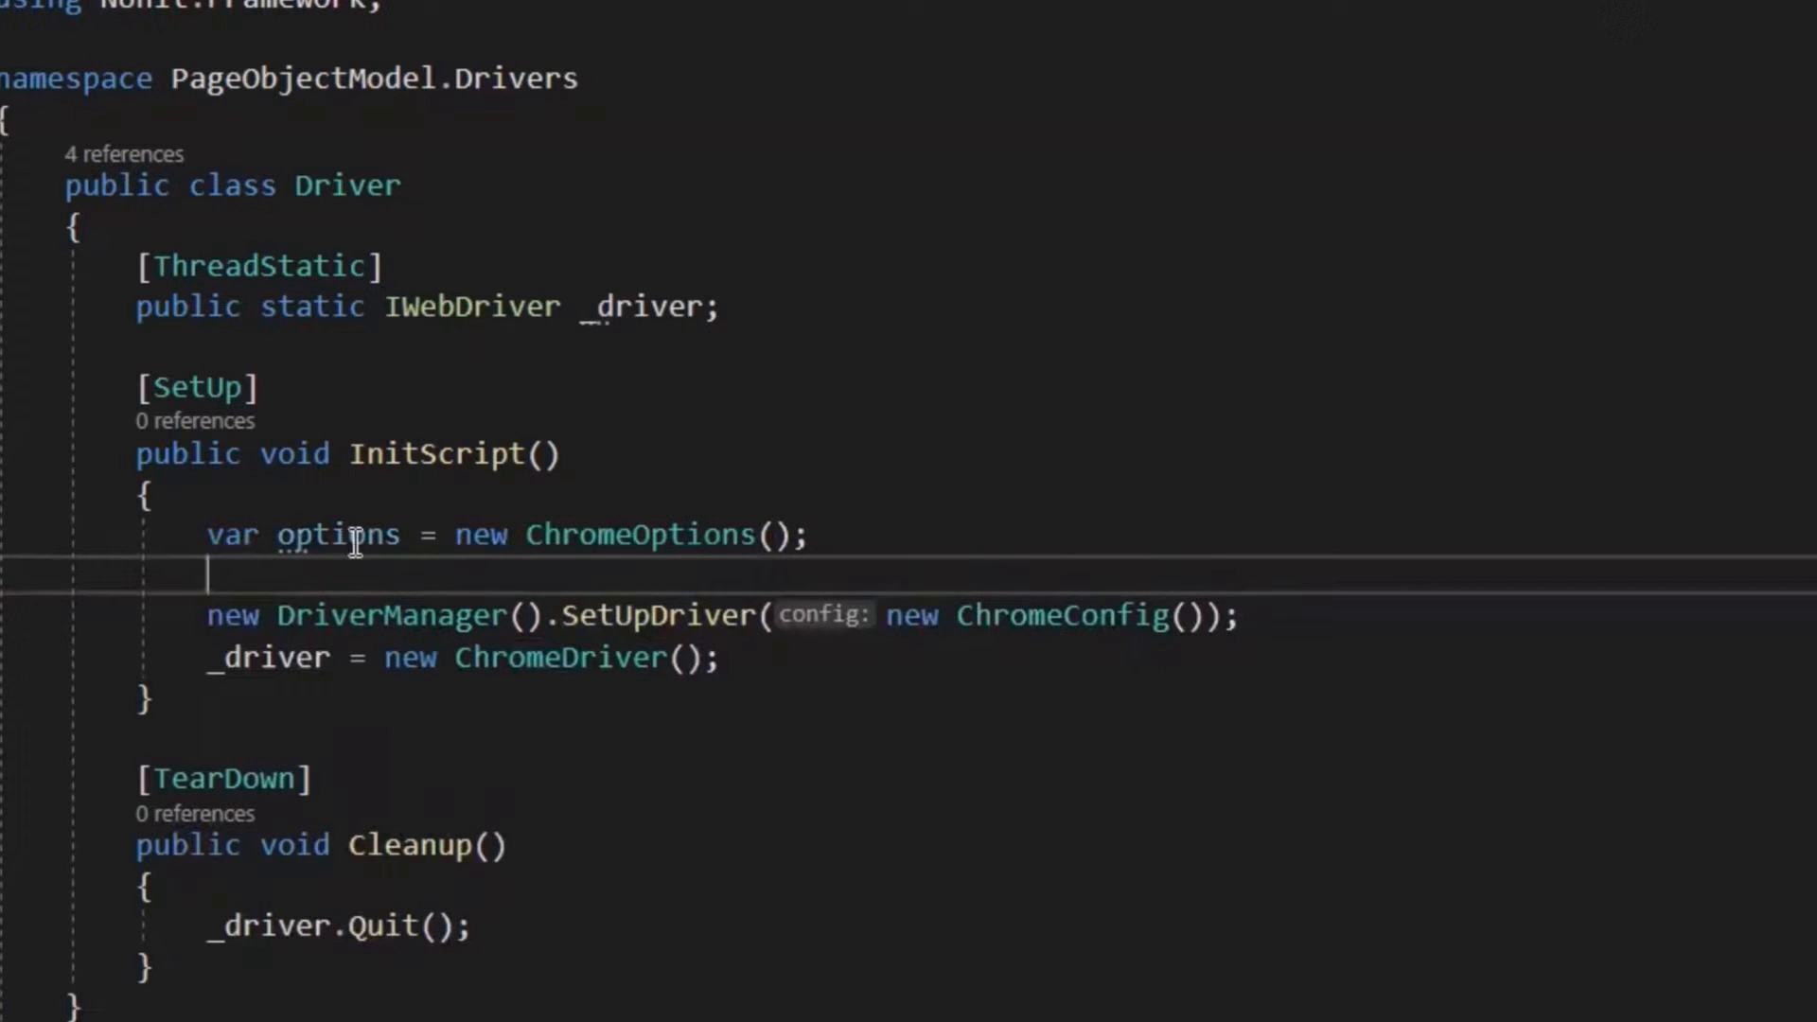
mouse_move(336, 534)
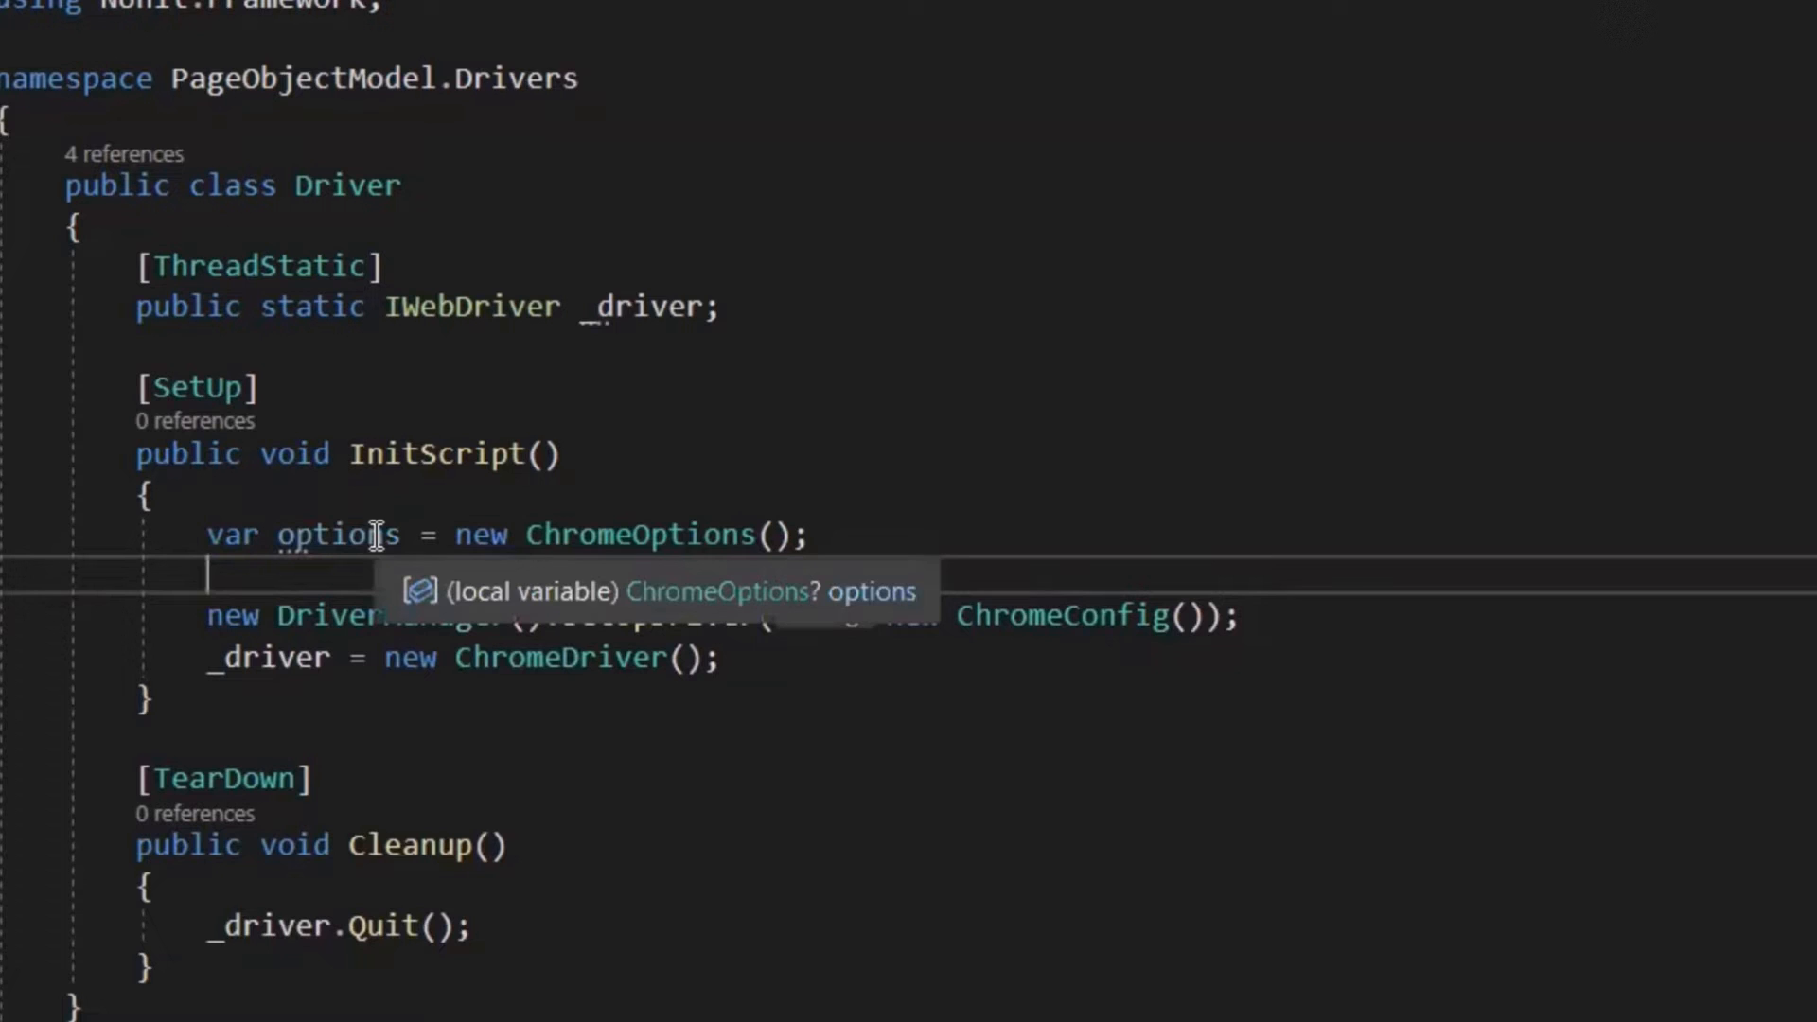
mouse_move(347, 534)
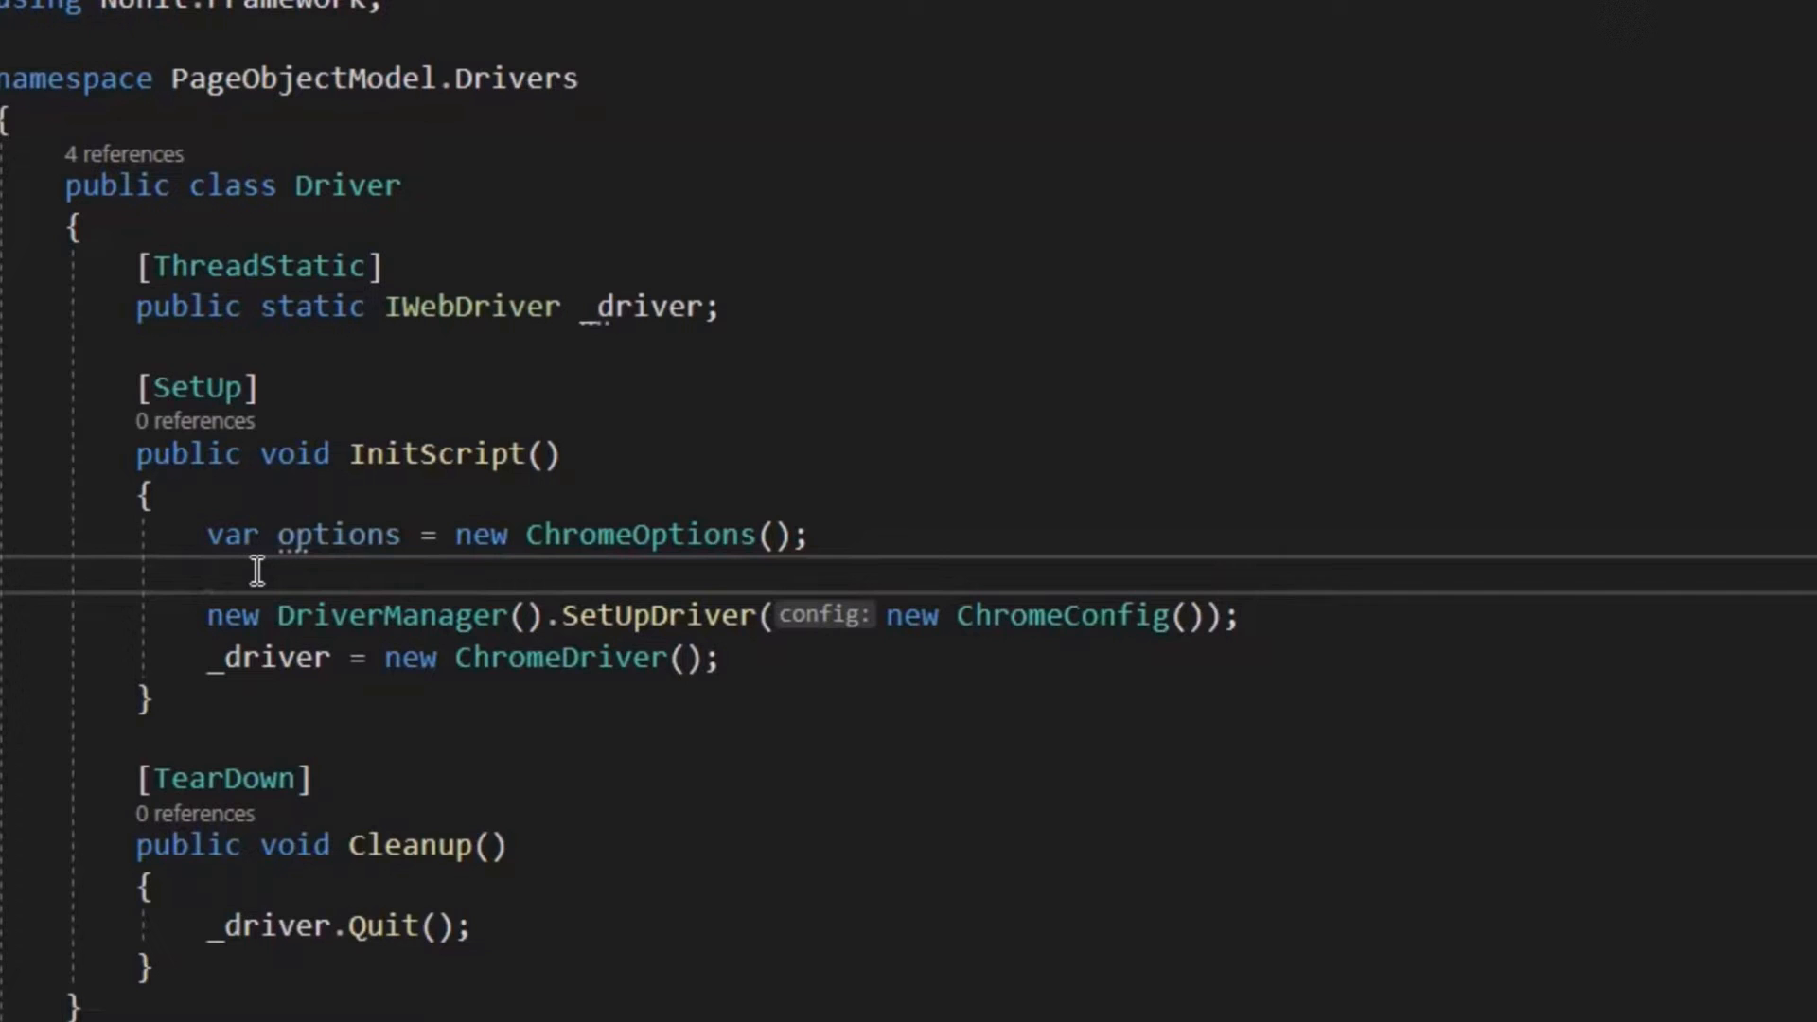
left_click(208, 571)
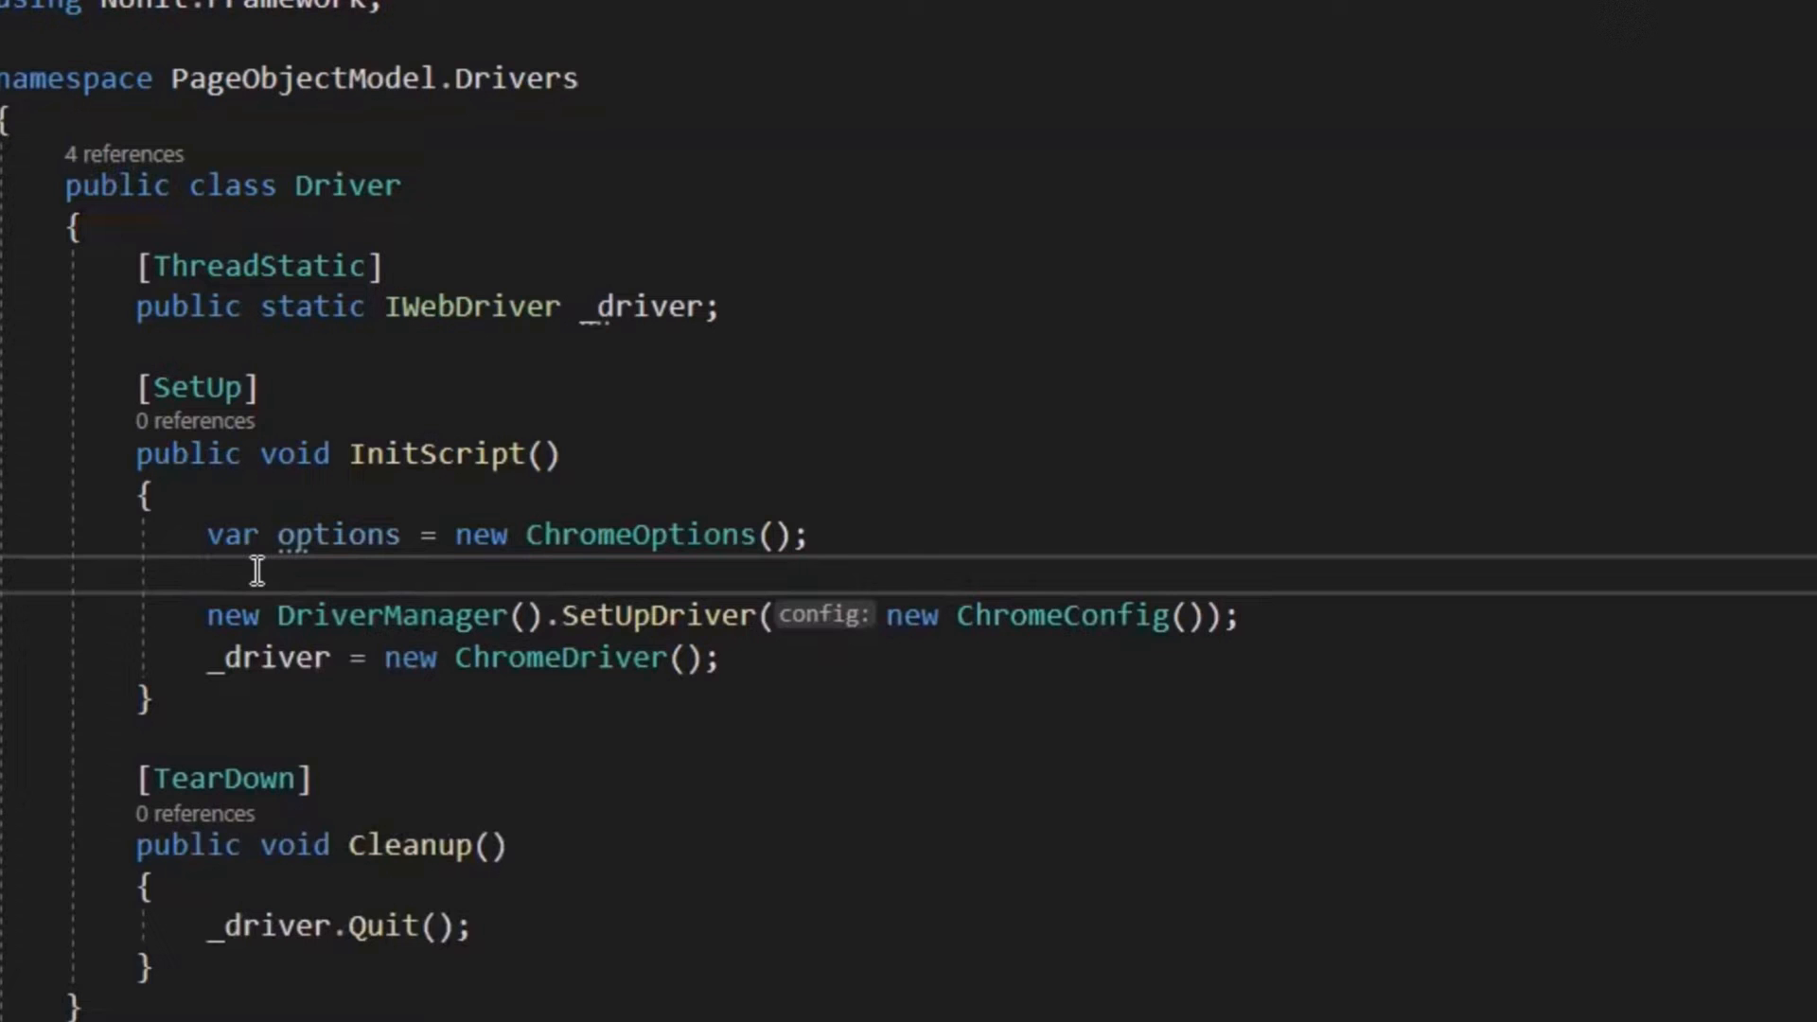
left_click(208, 574)
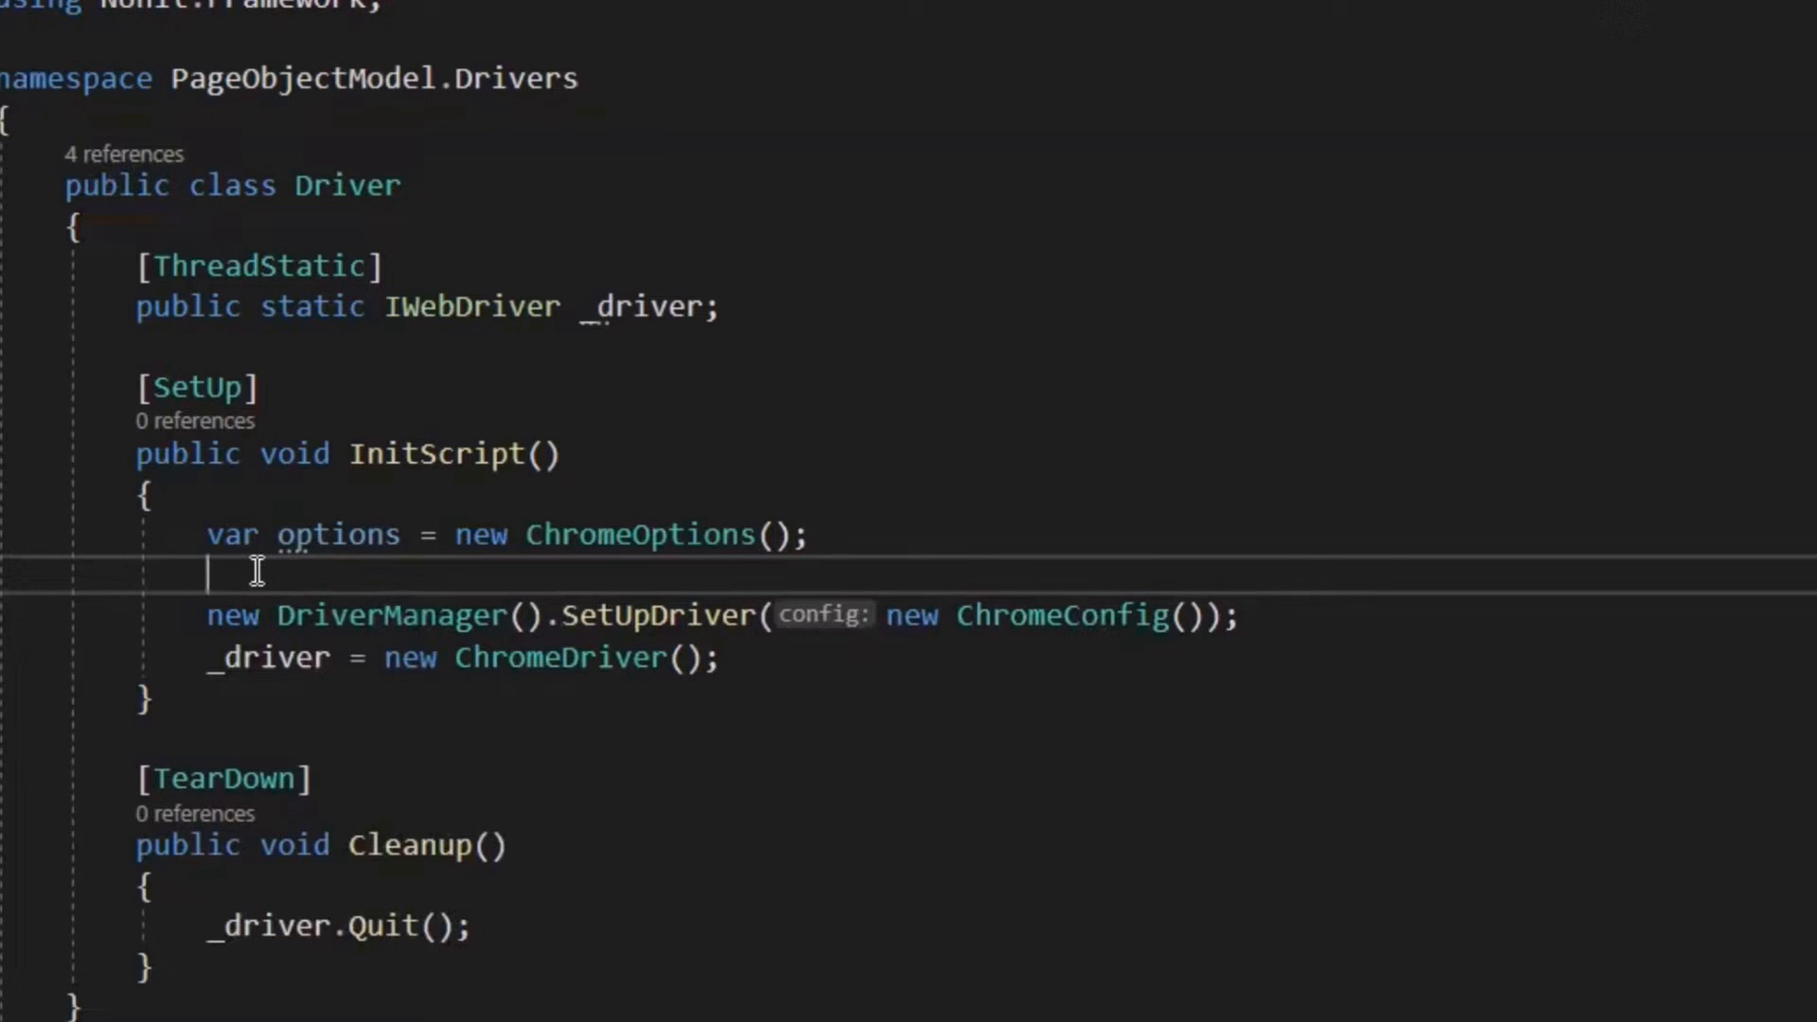
- Write options.DebuggerAddress = "127.0.0.1:9100"; using the DebuggerAddress autocomplete
type("options")
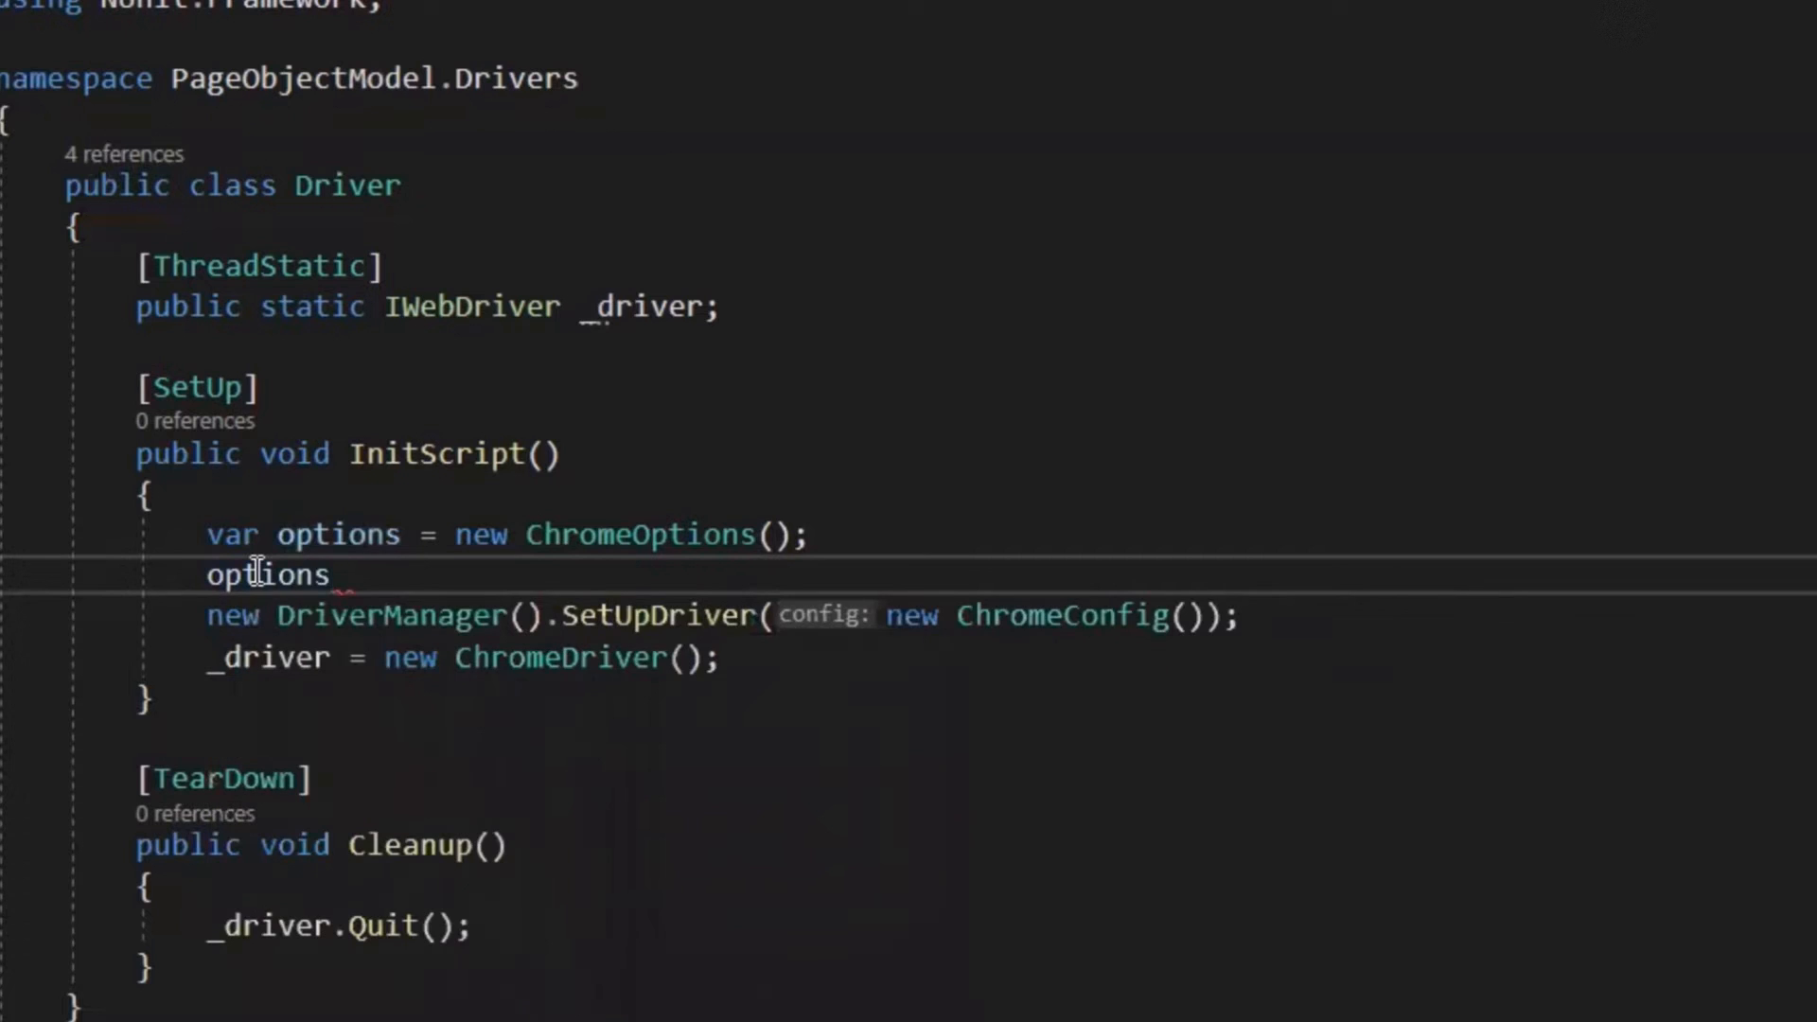
type(".de")
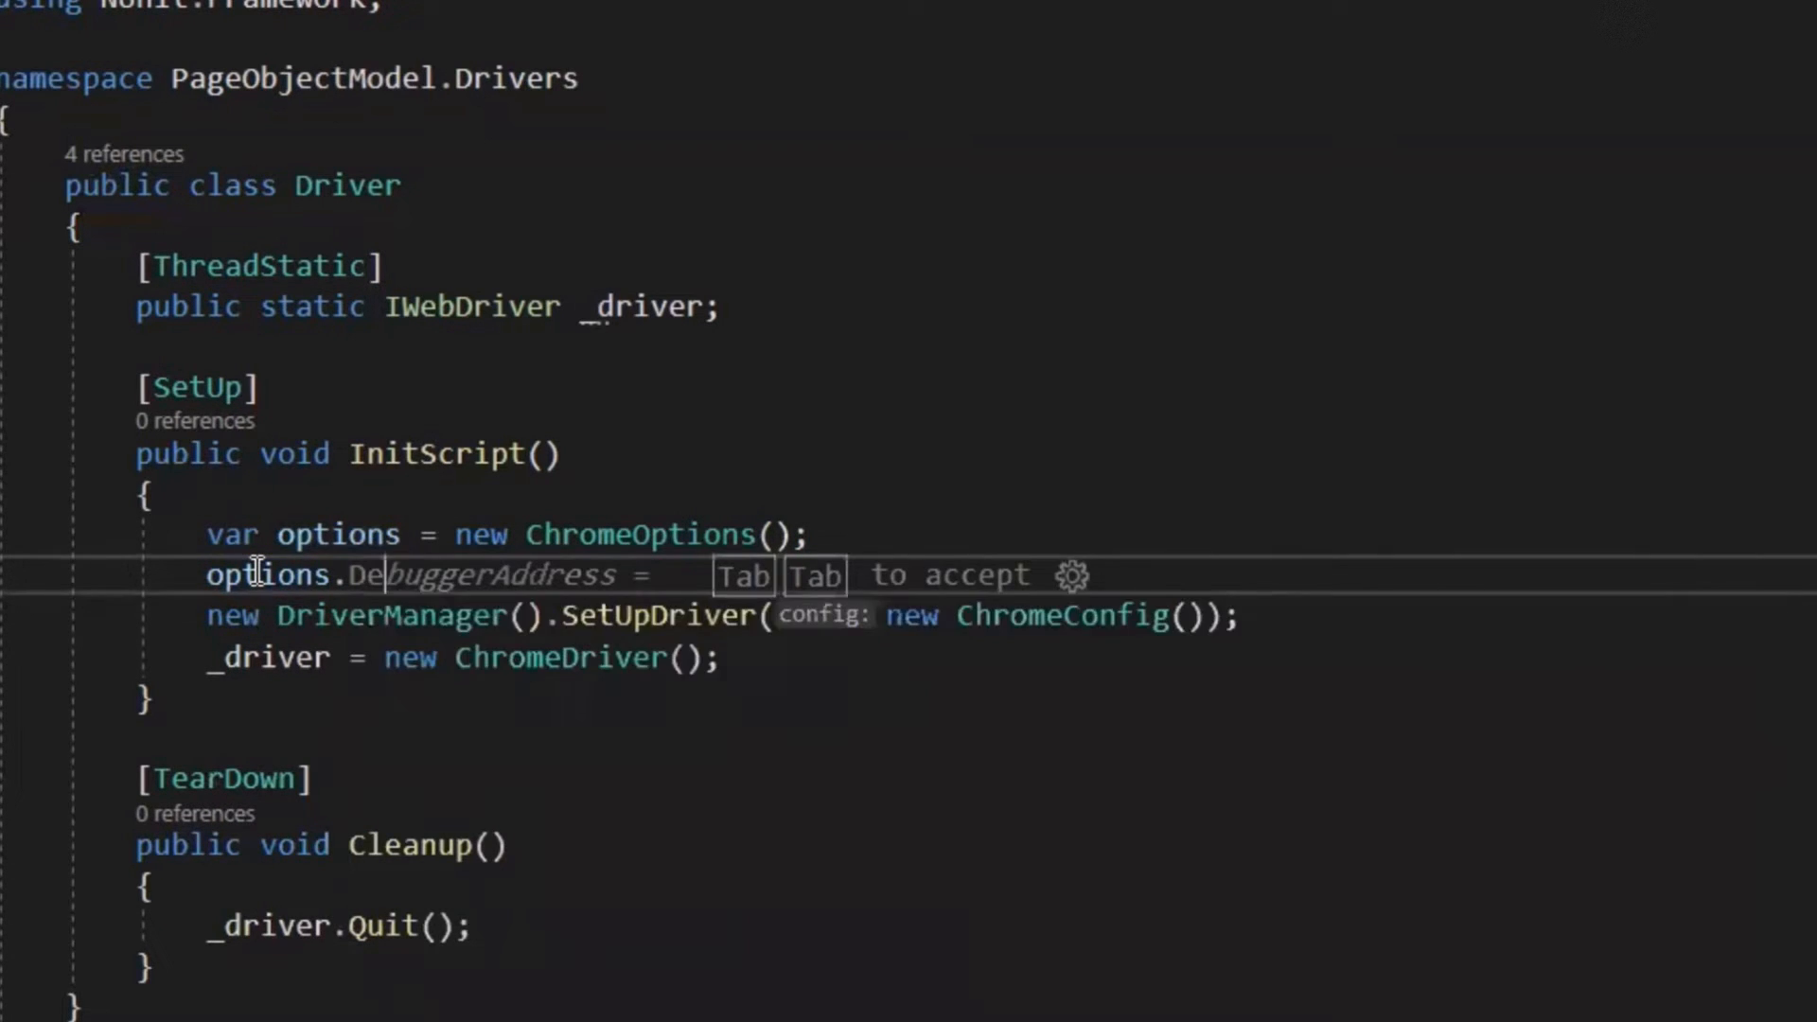
key("Tab")
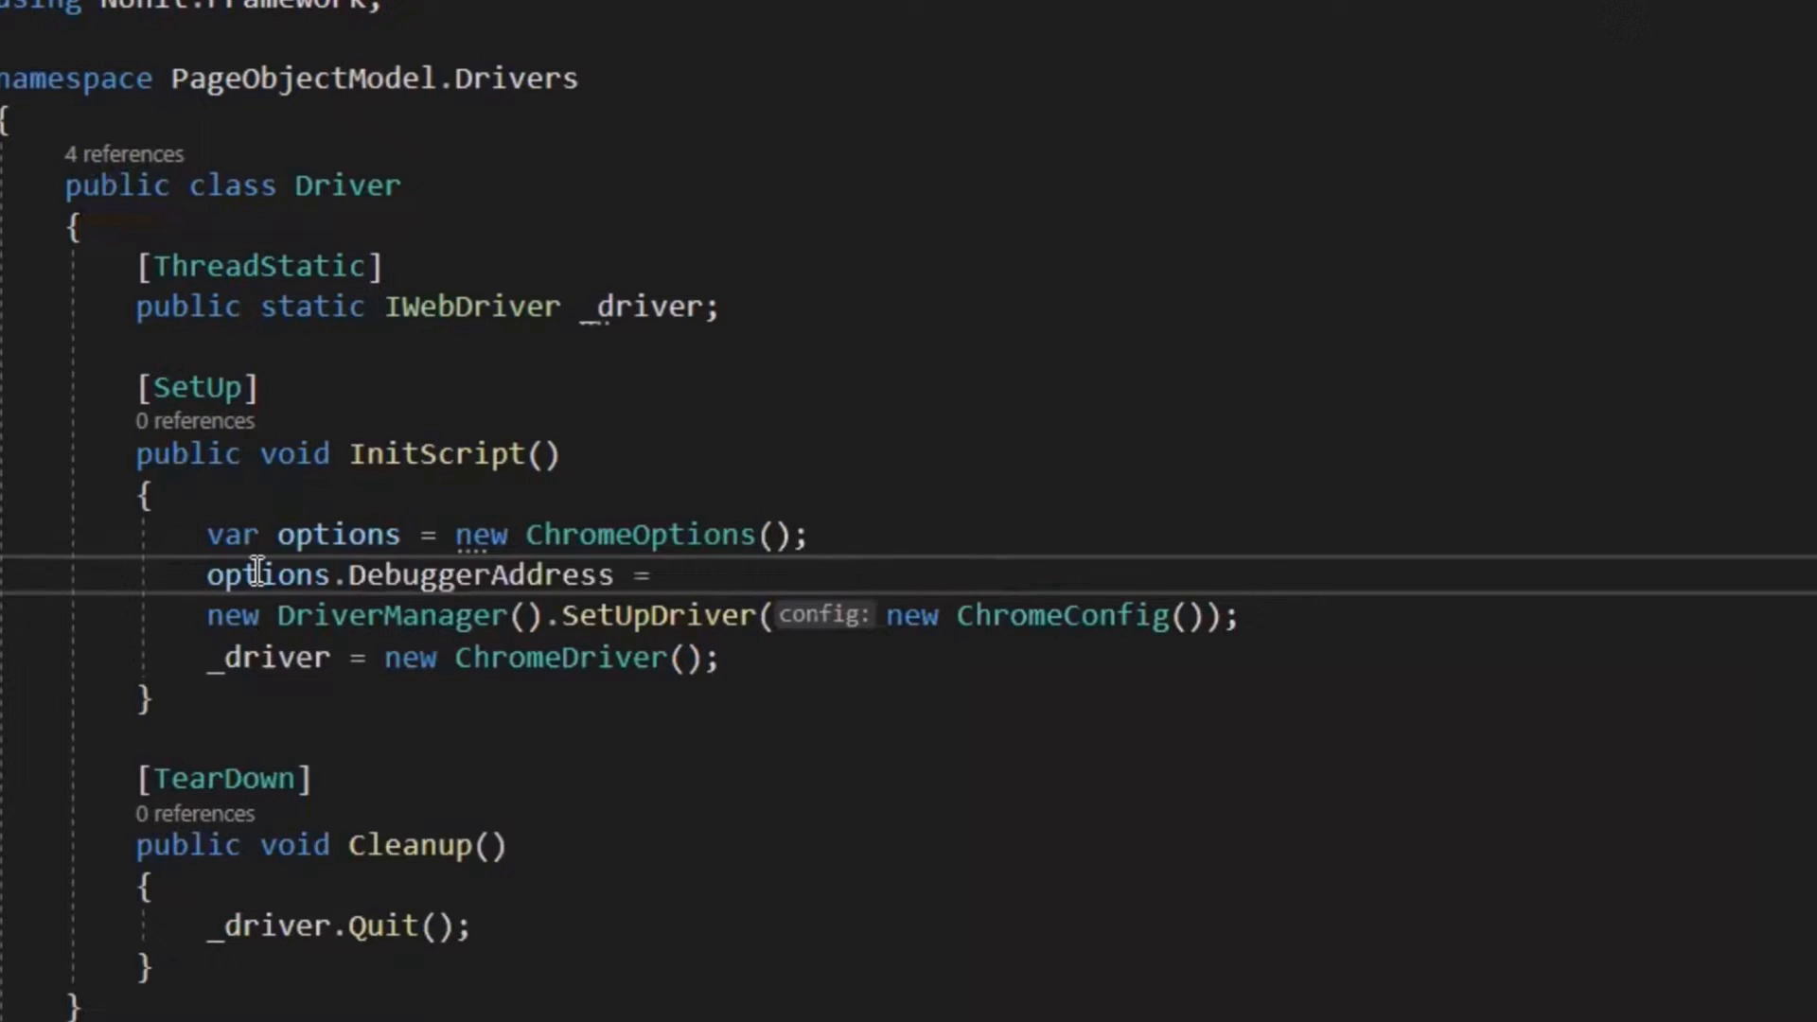
type("\"127\"")
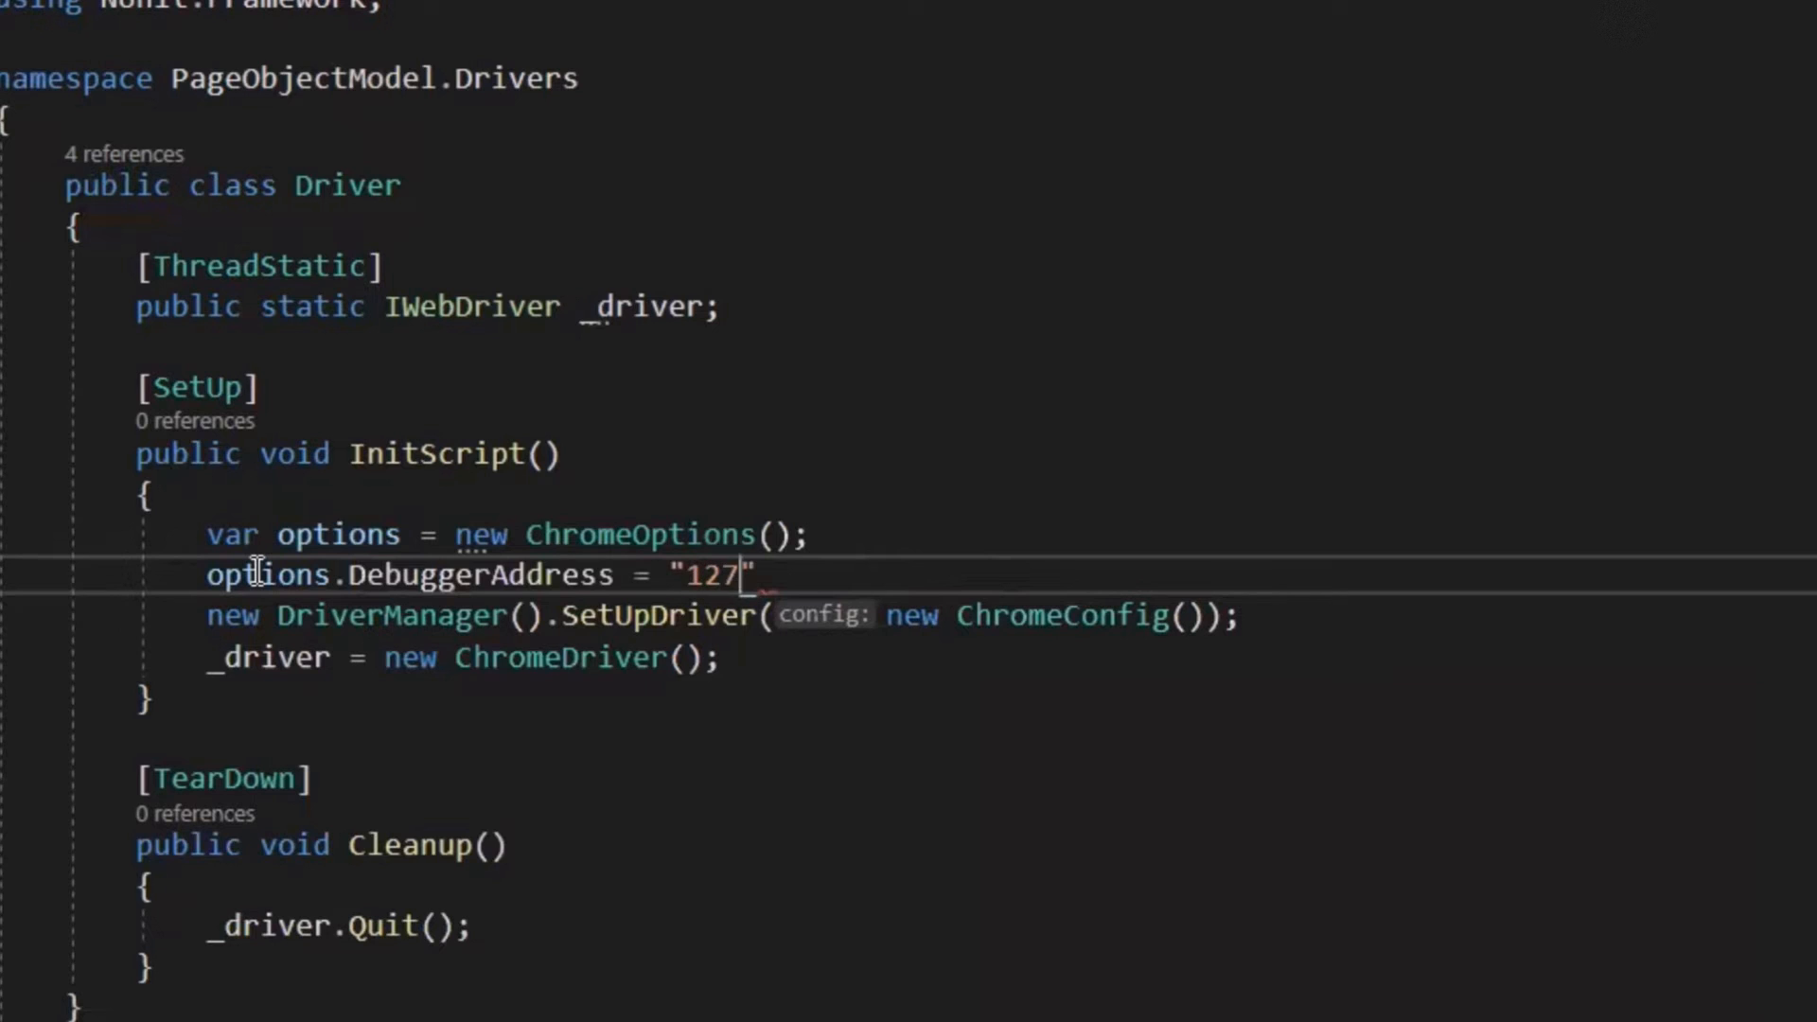
type(".00")
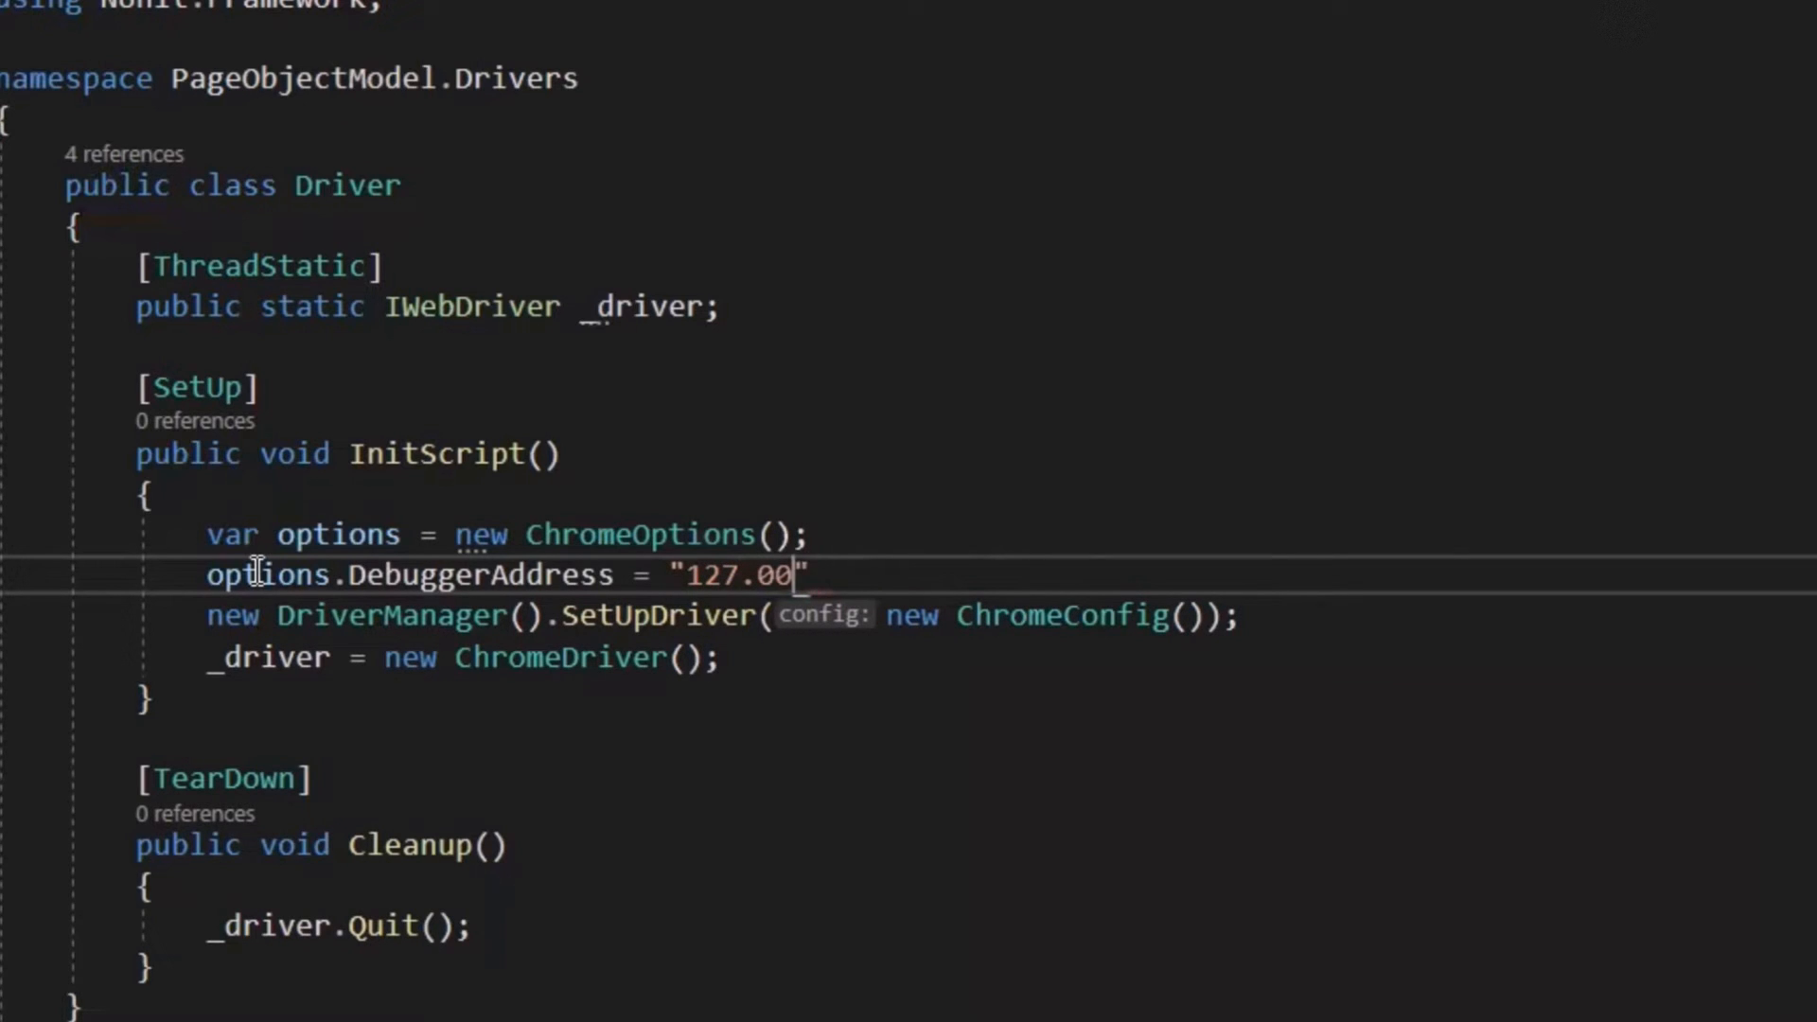
type(".0")
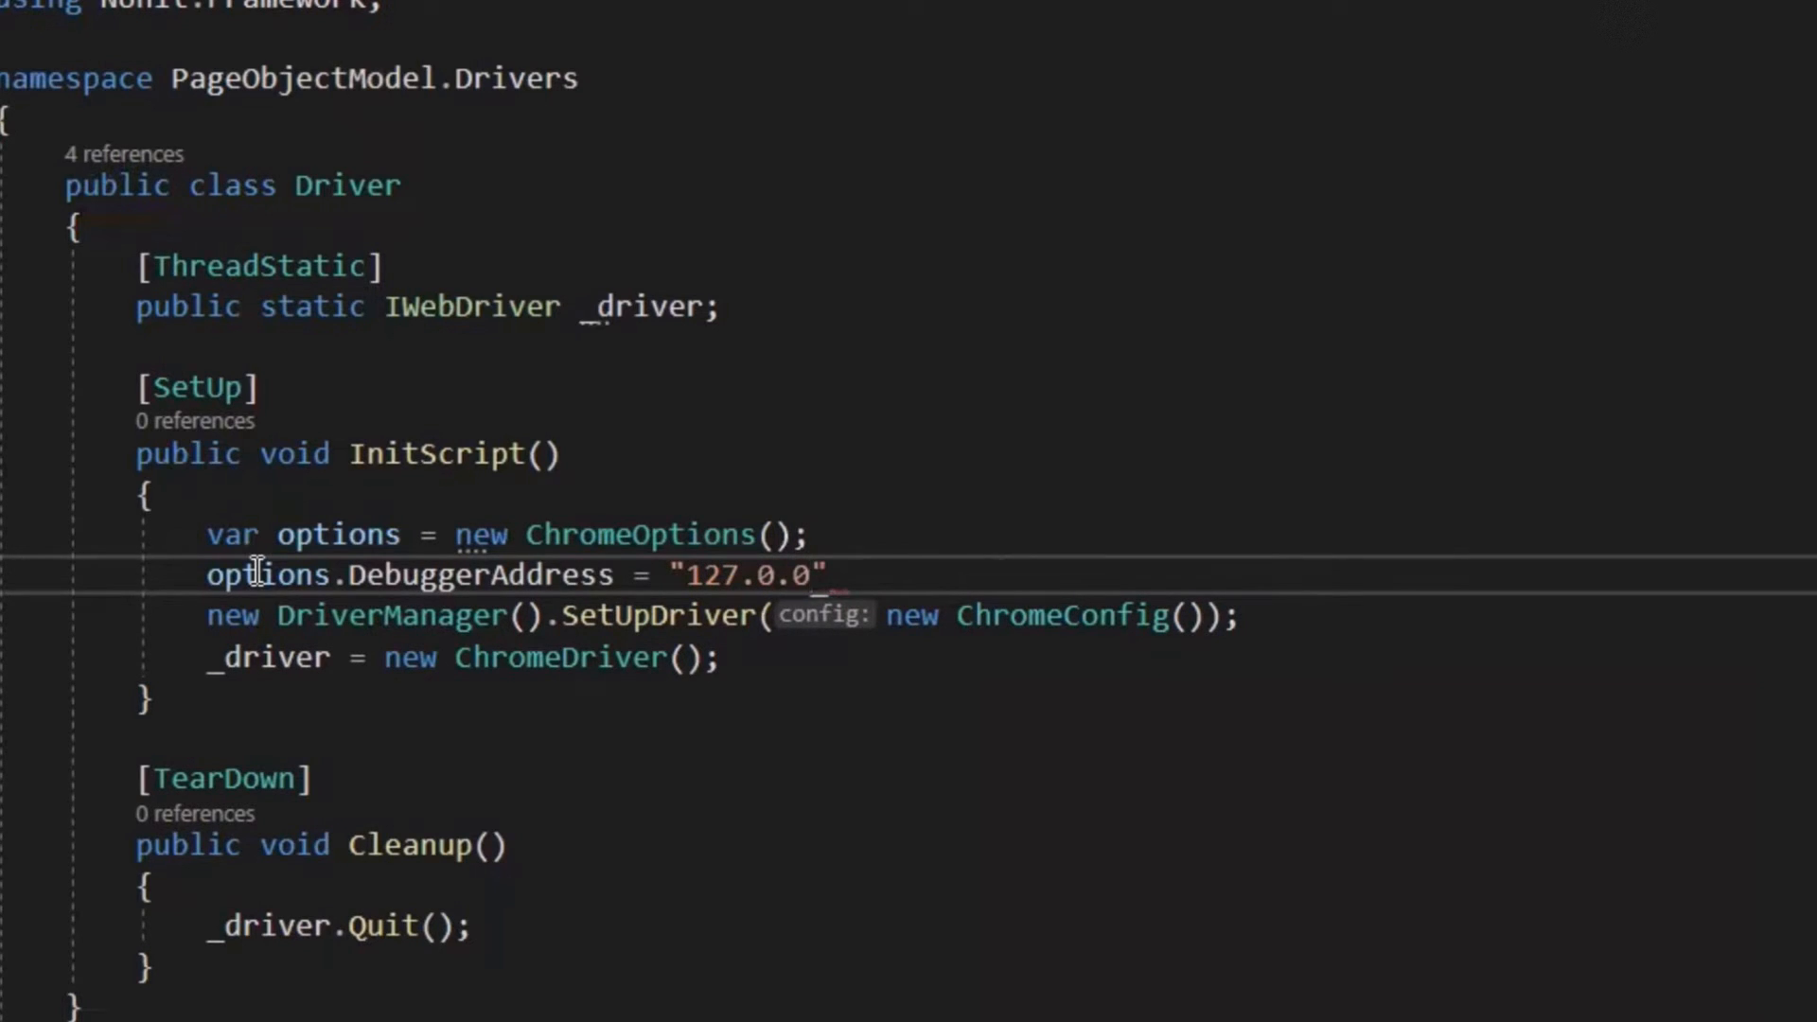
type("1")
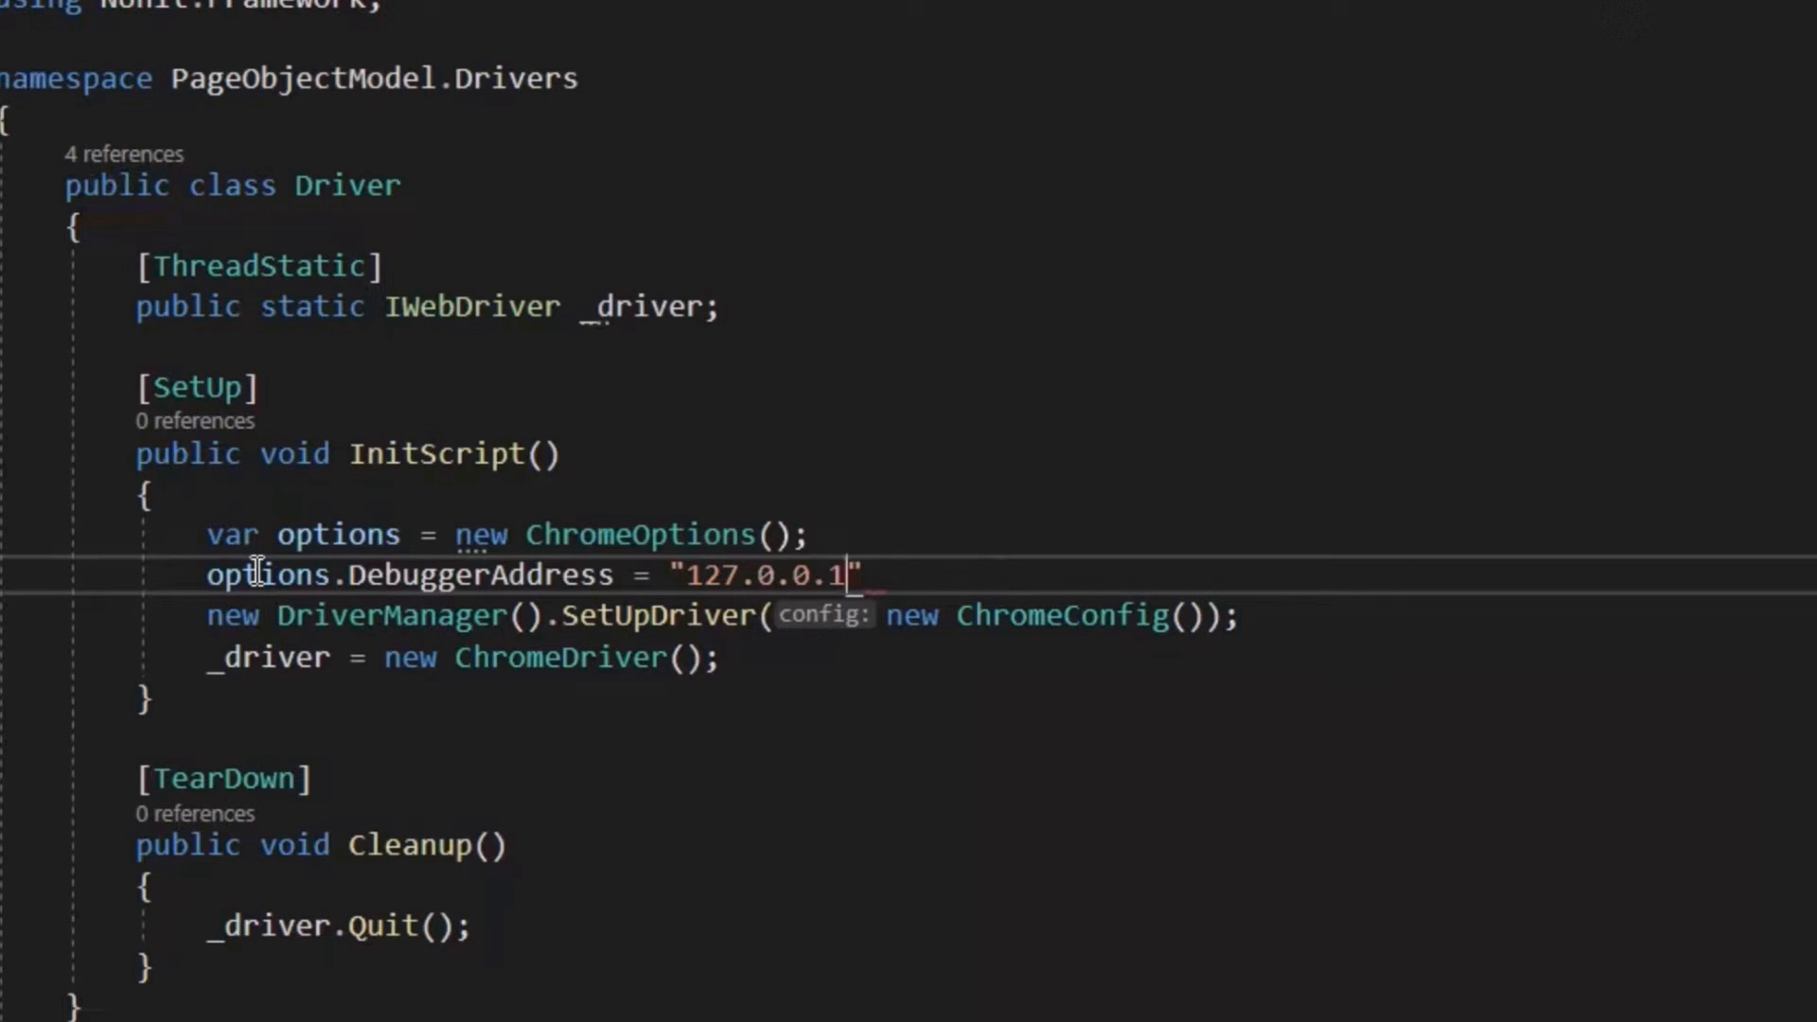
type(":91")
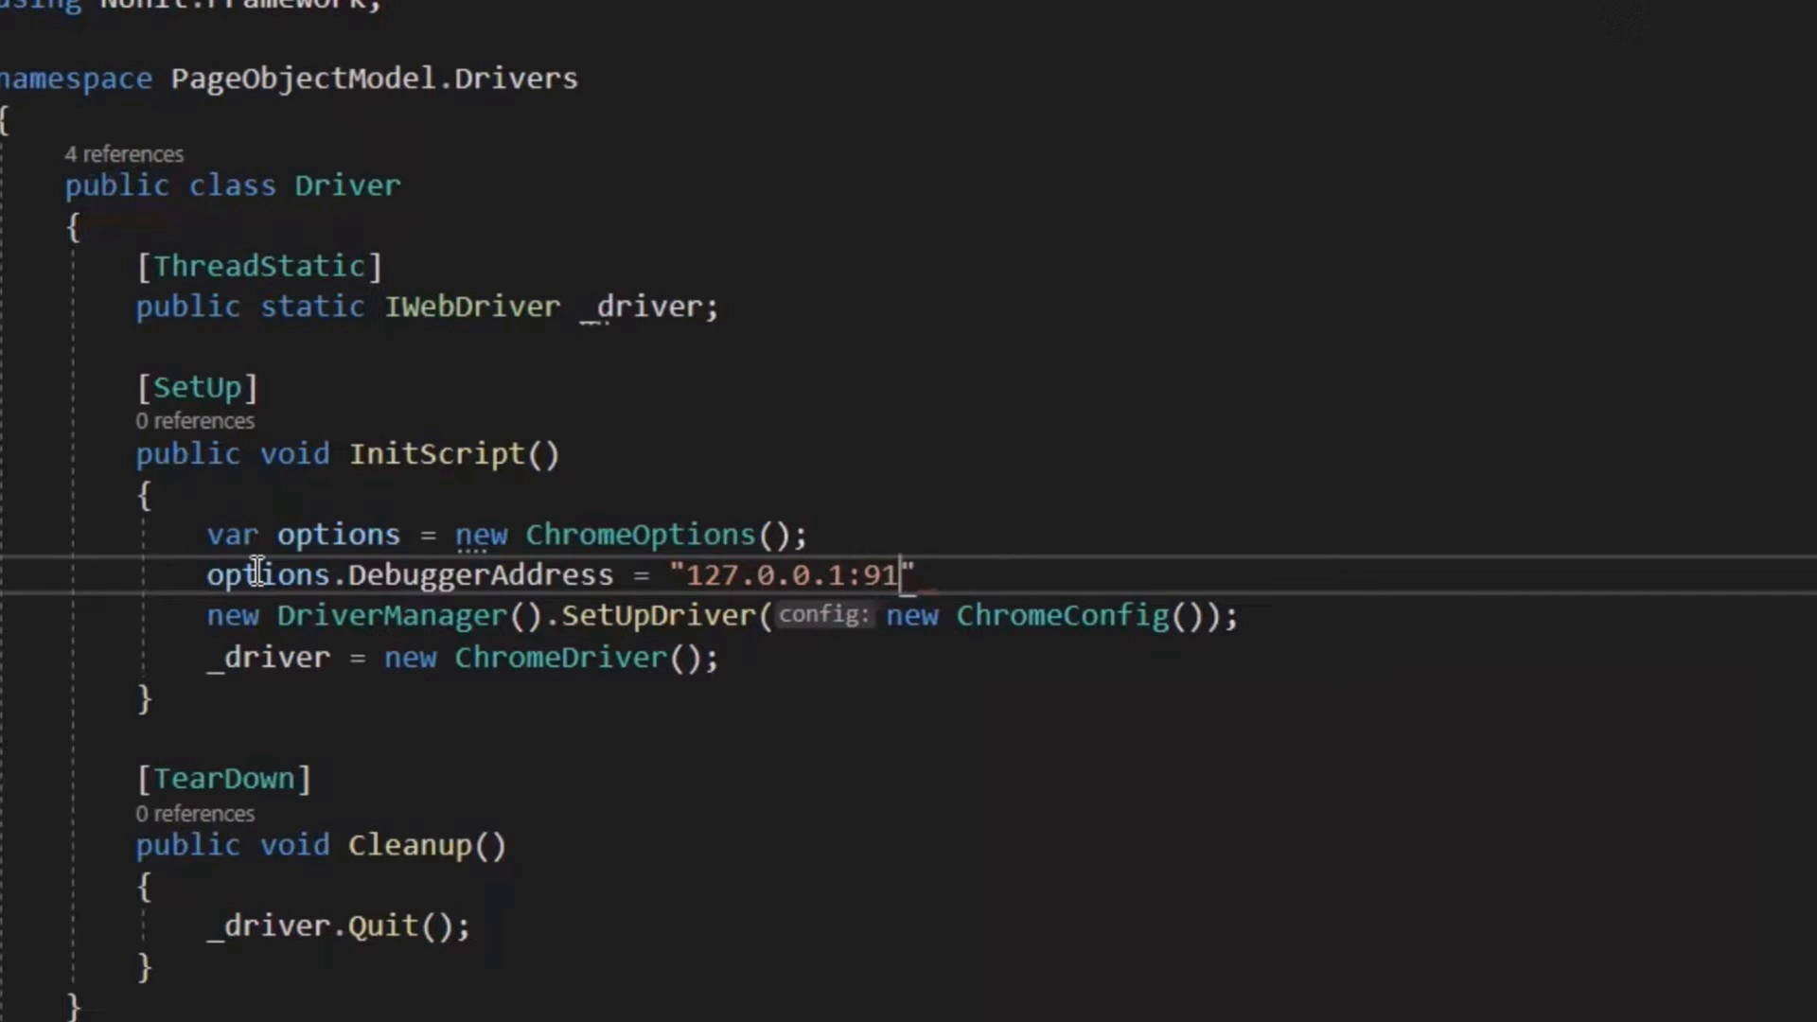
type("00\";")
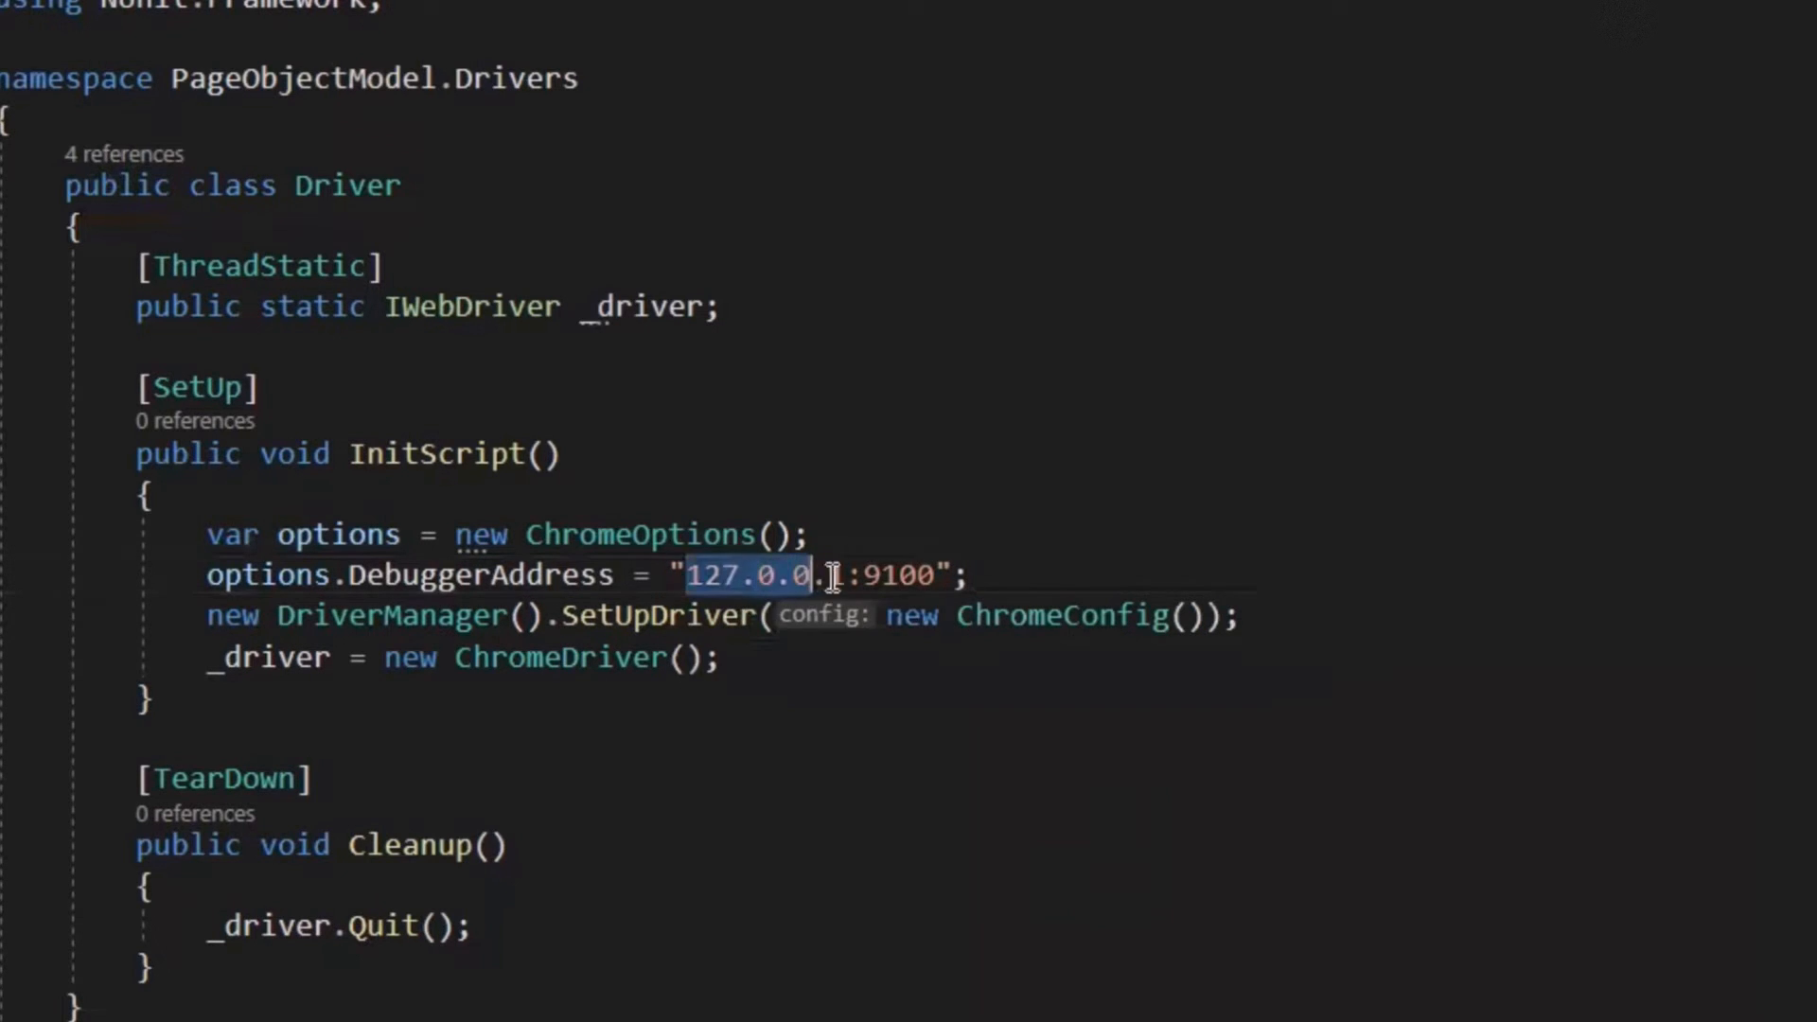
mouse_move(713, 598)
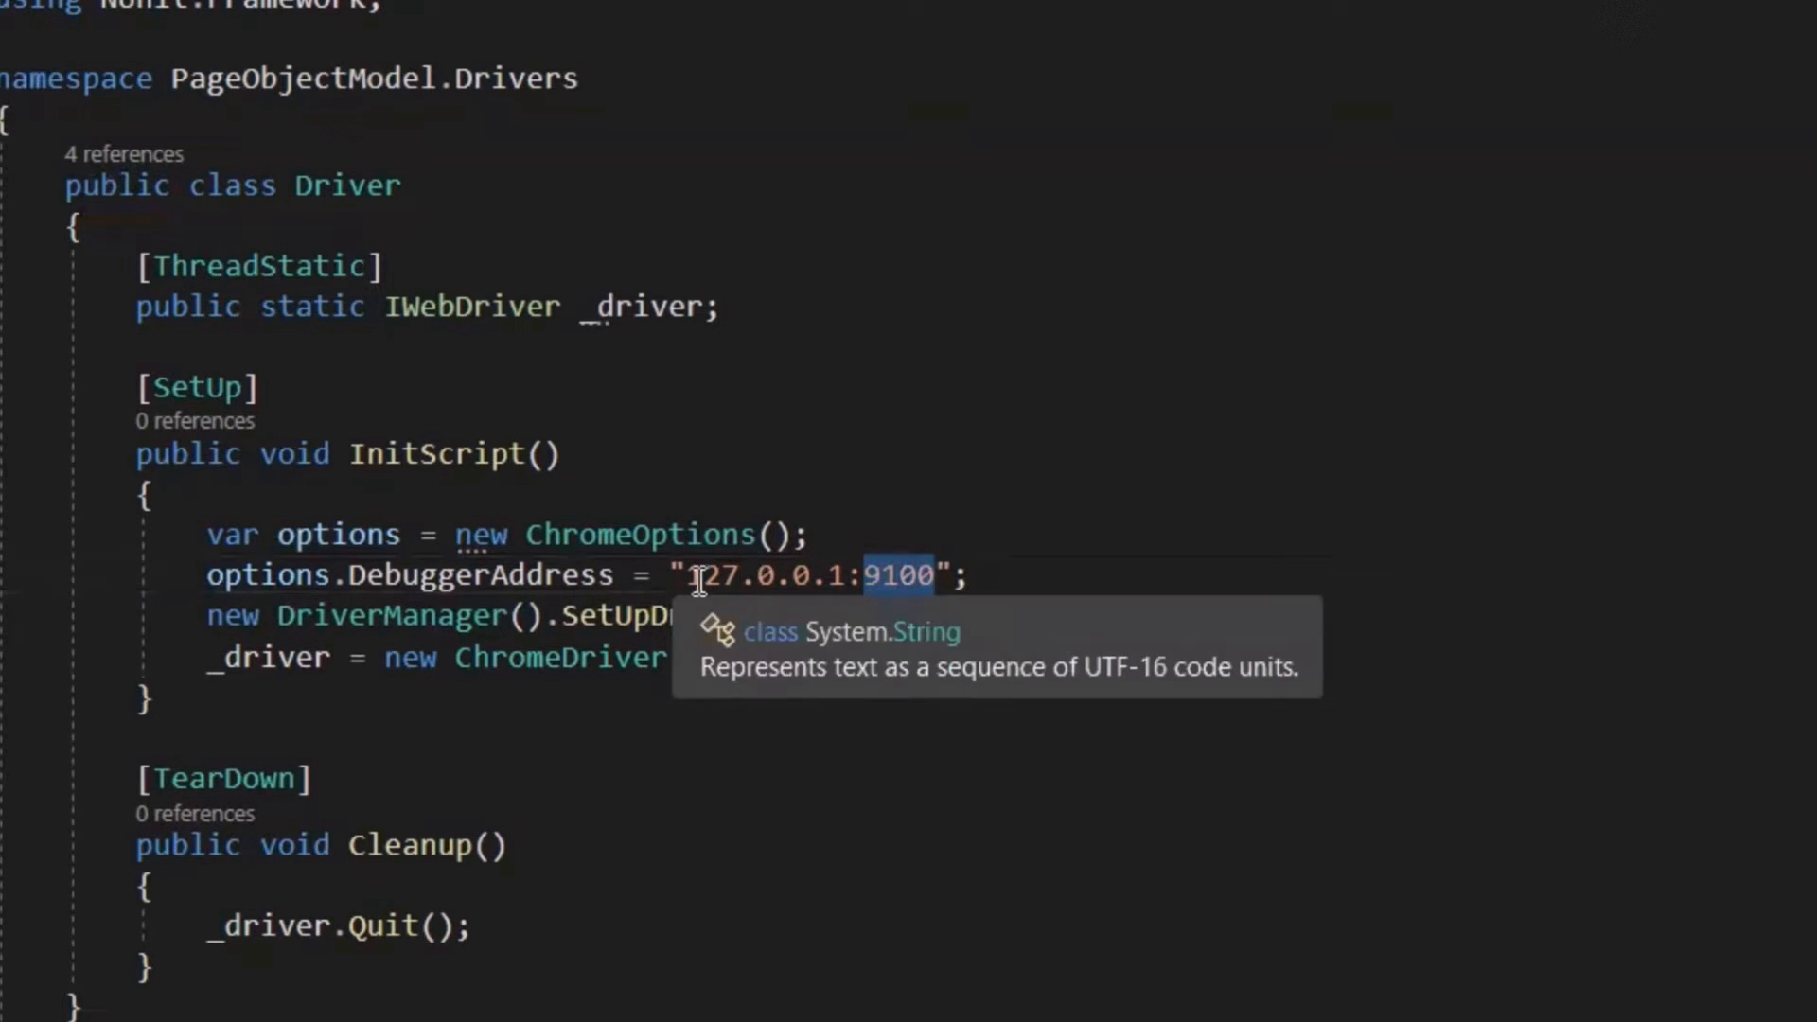
left_click(979, 575)
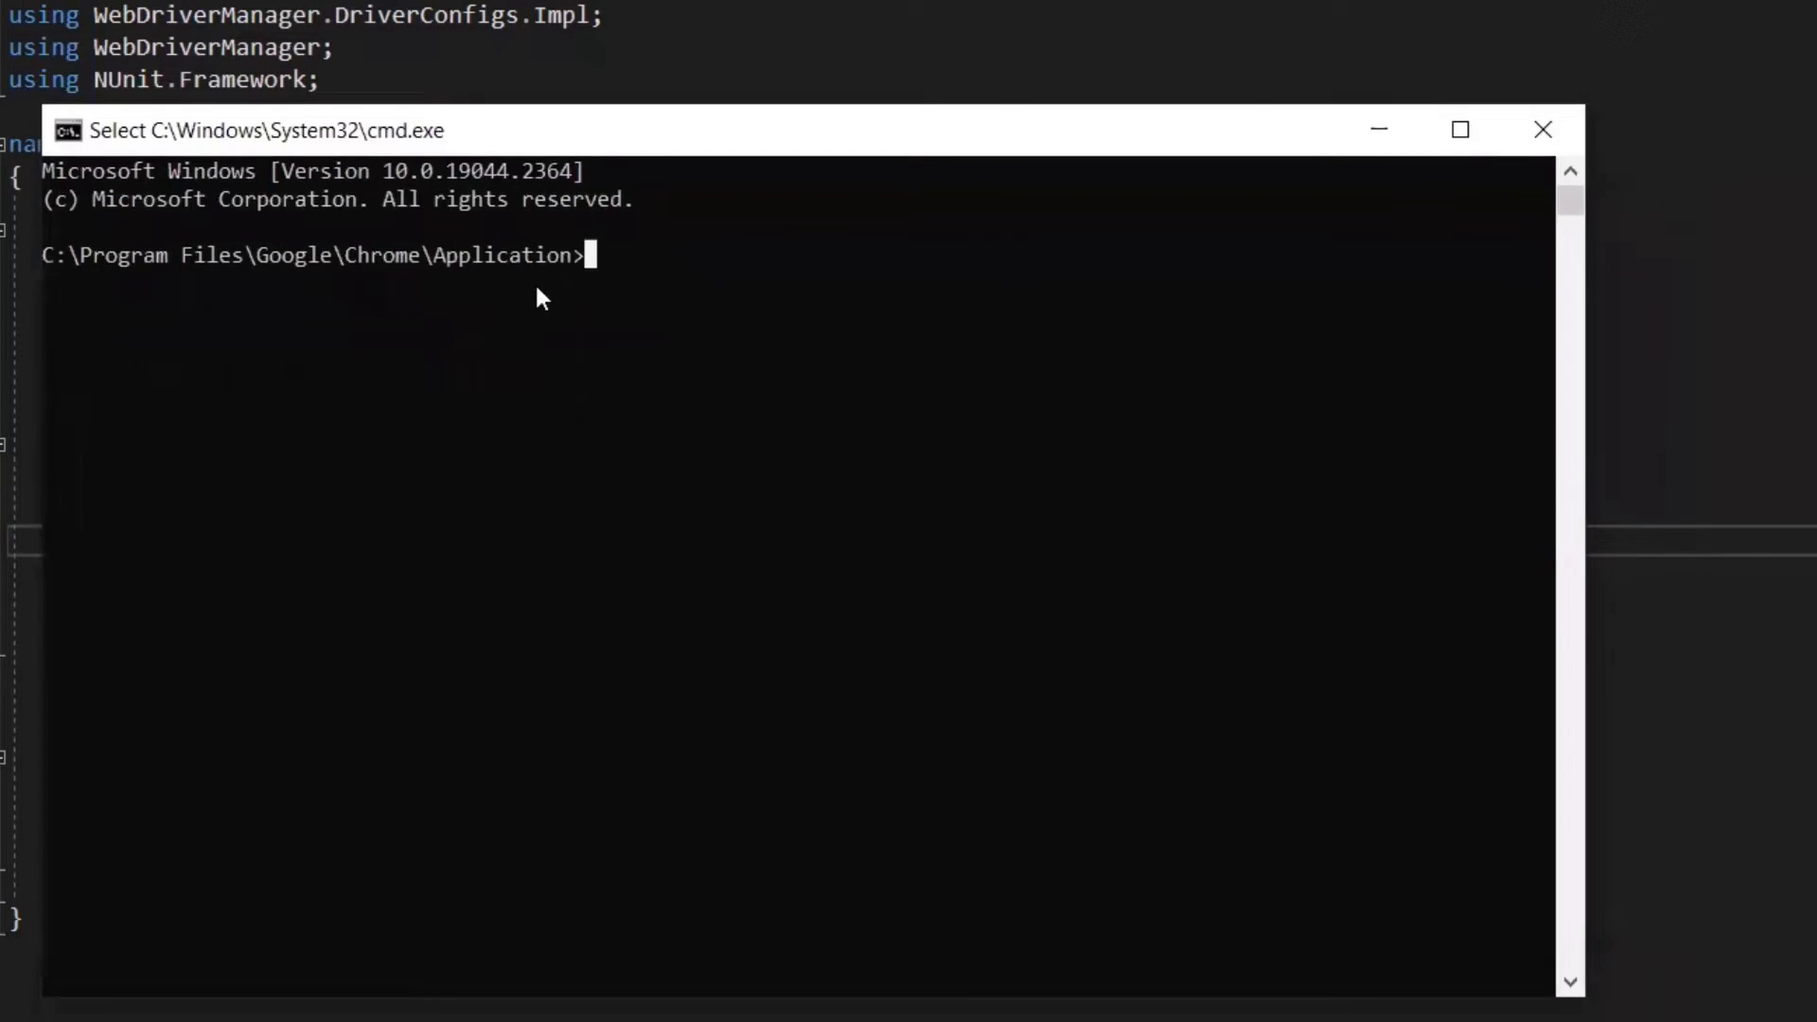
- Type 'chrome.exe --remote-debugging-port=9999' at the Command Prompt
type("ch")
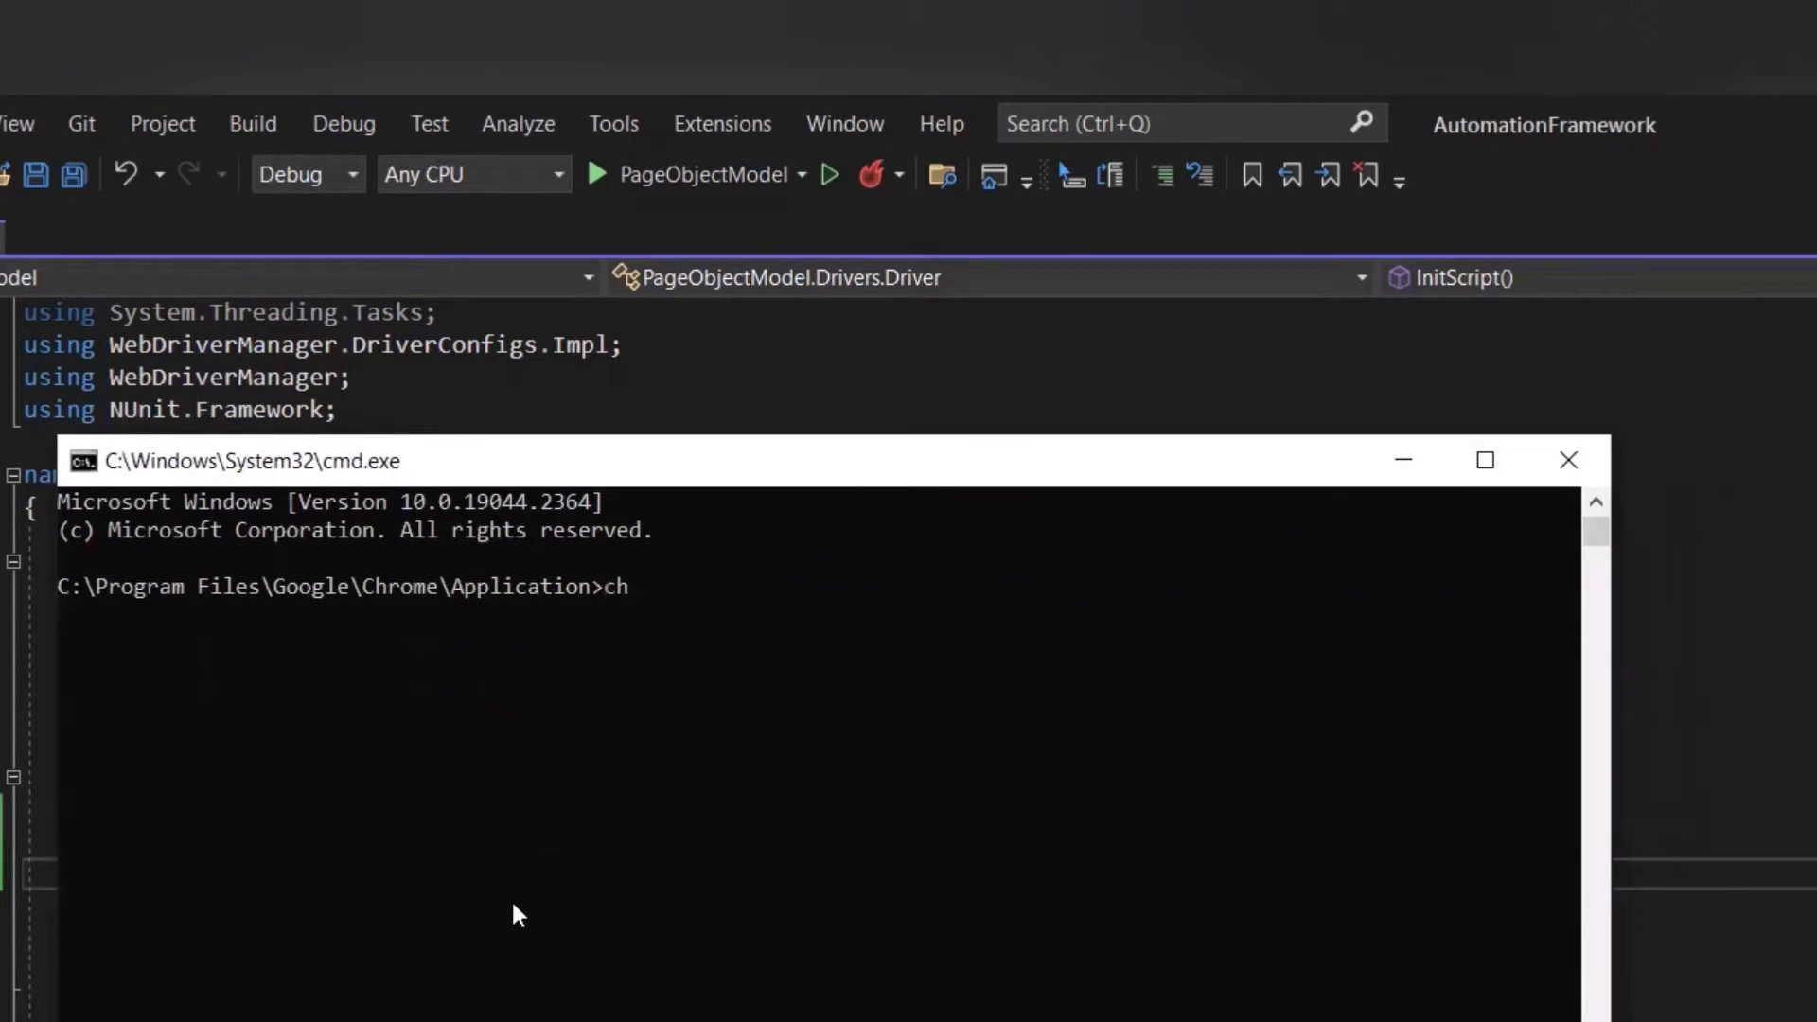
type("rome.exe")
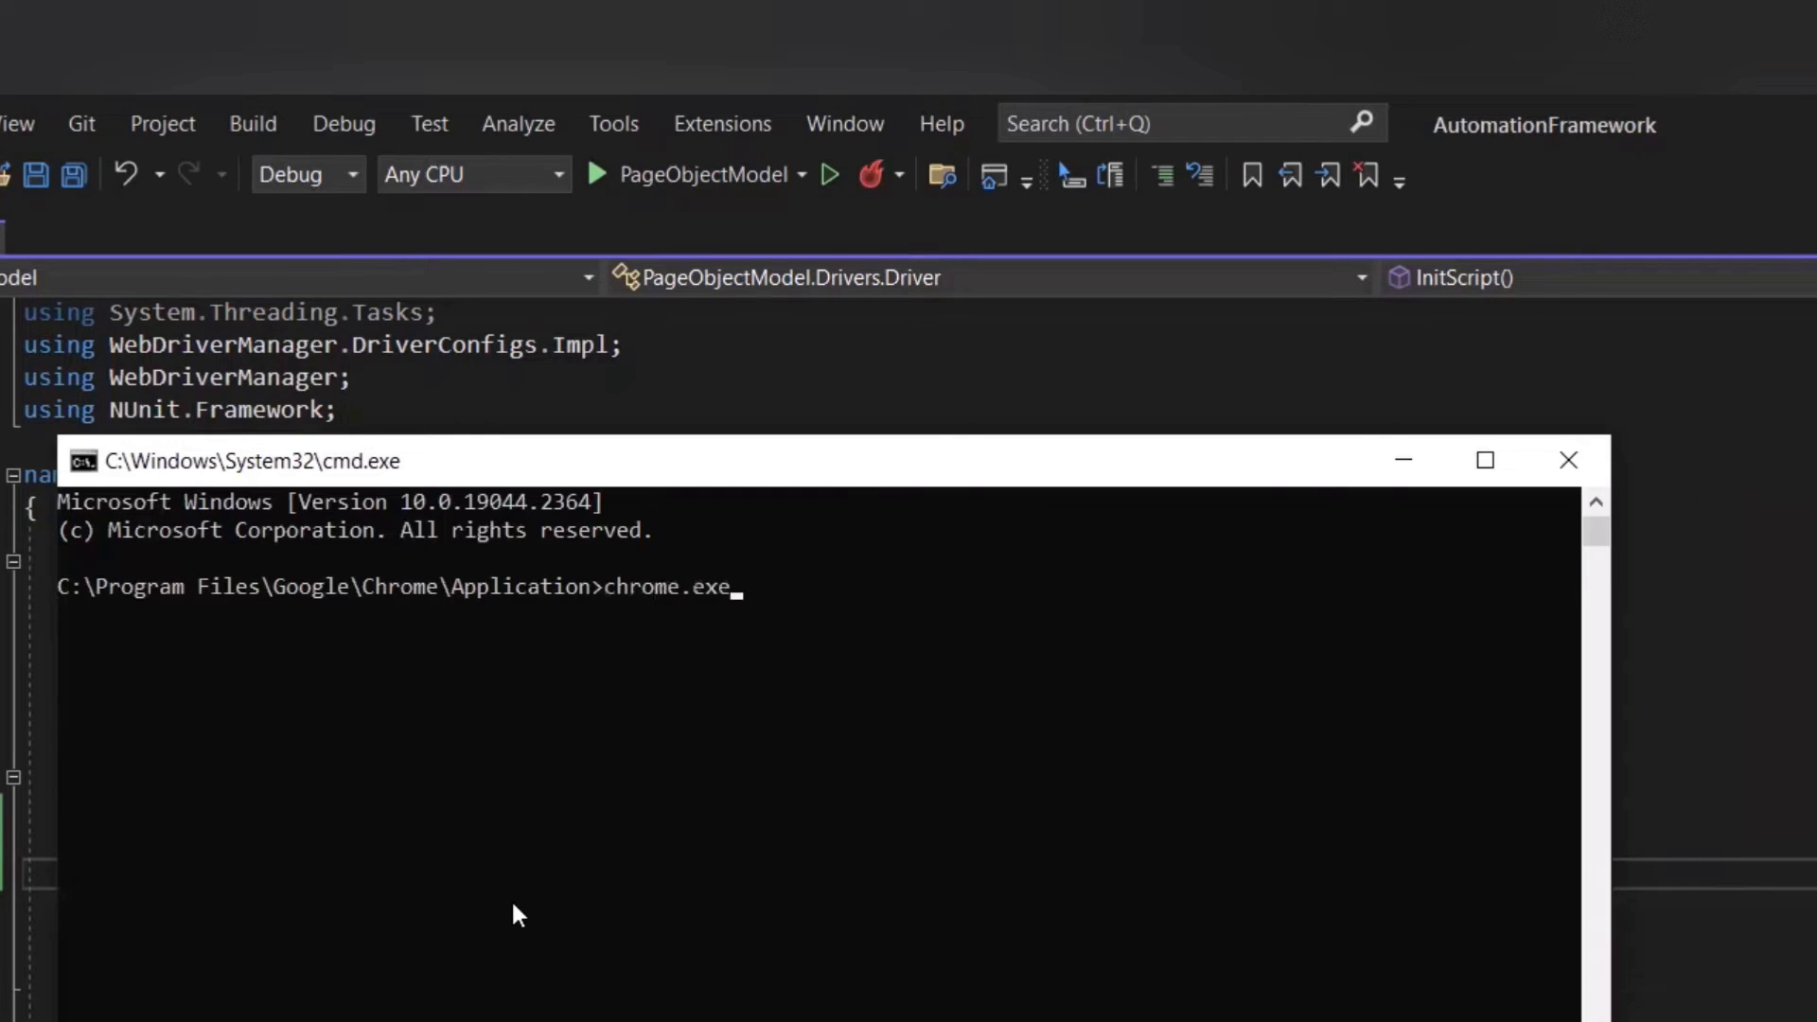
type("--")
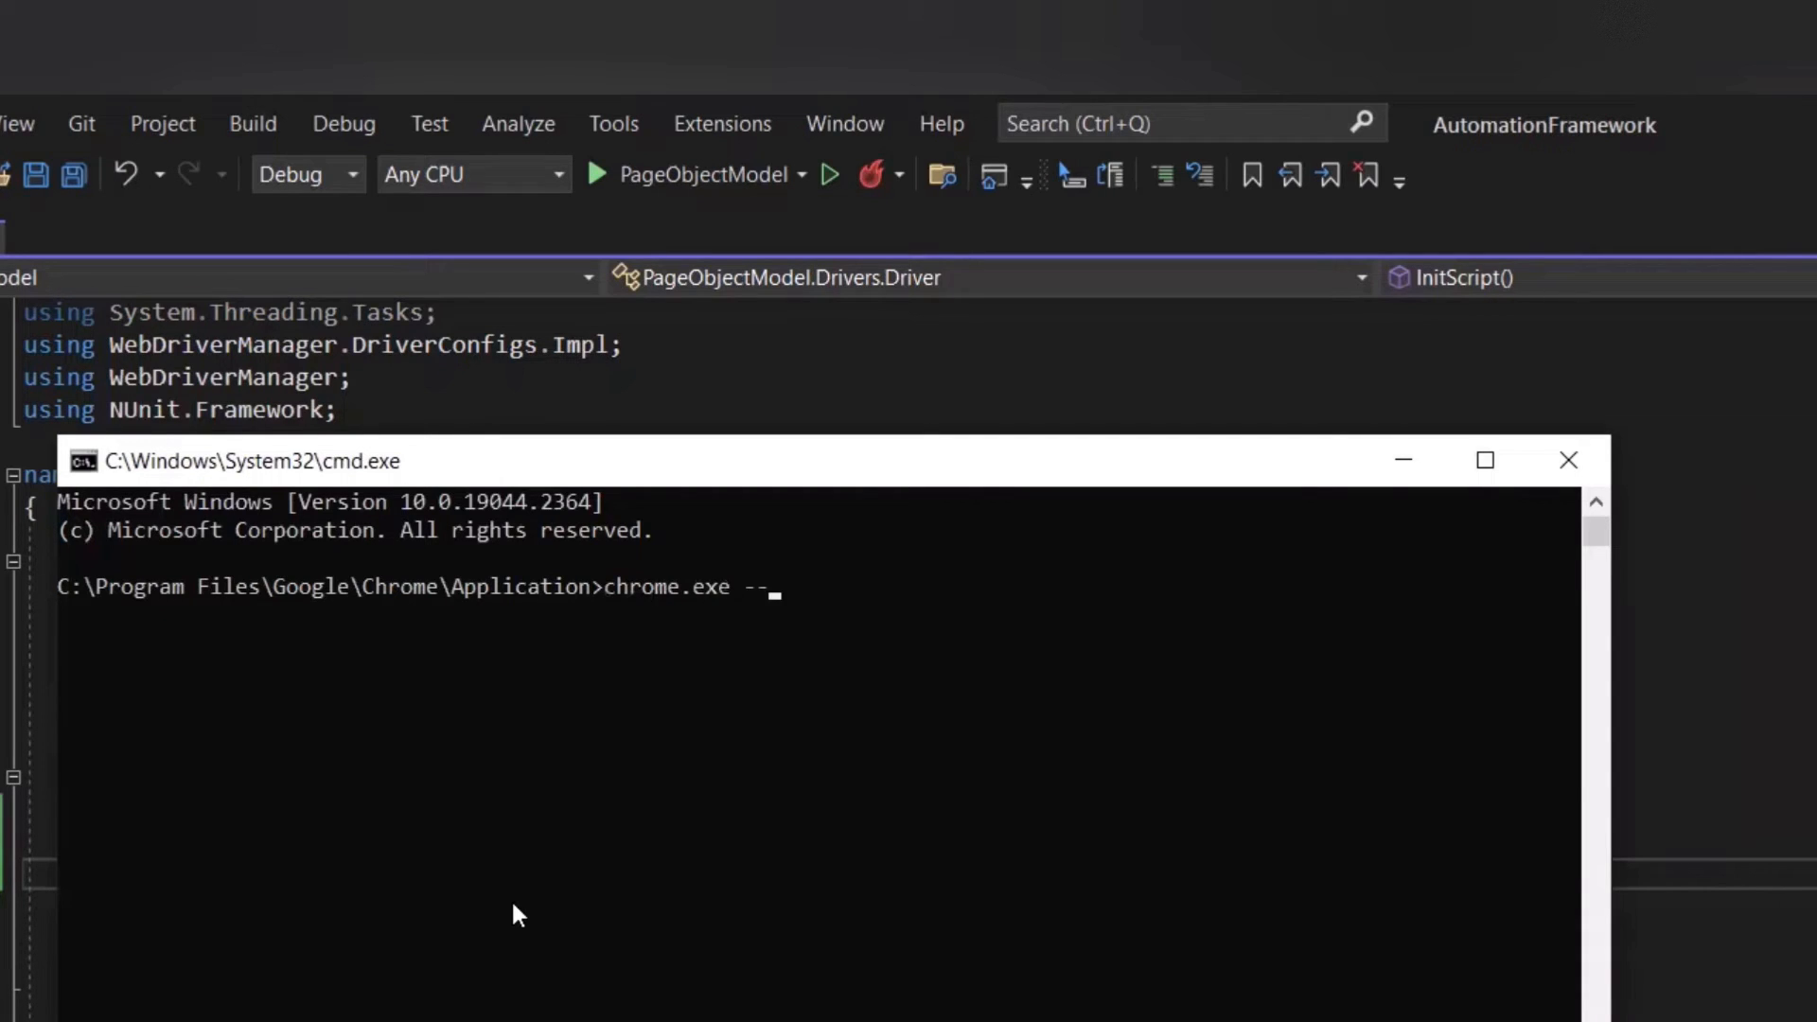
type("remo")
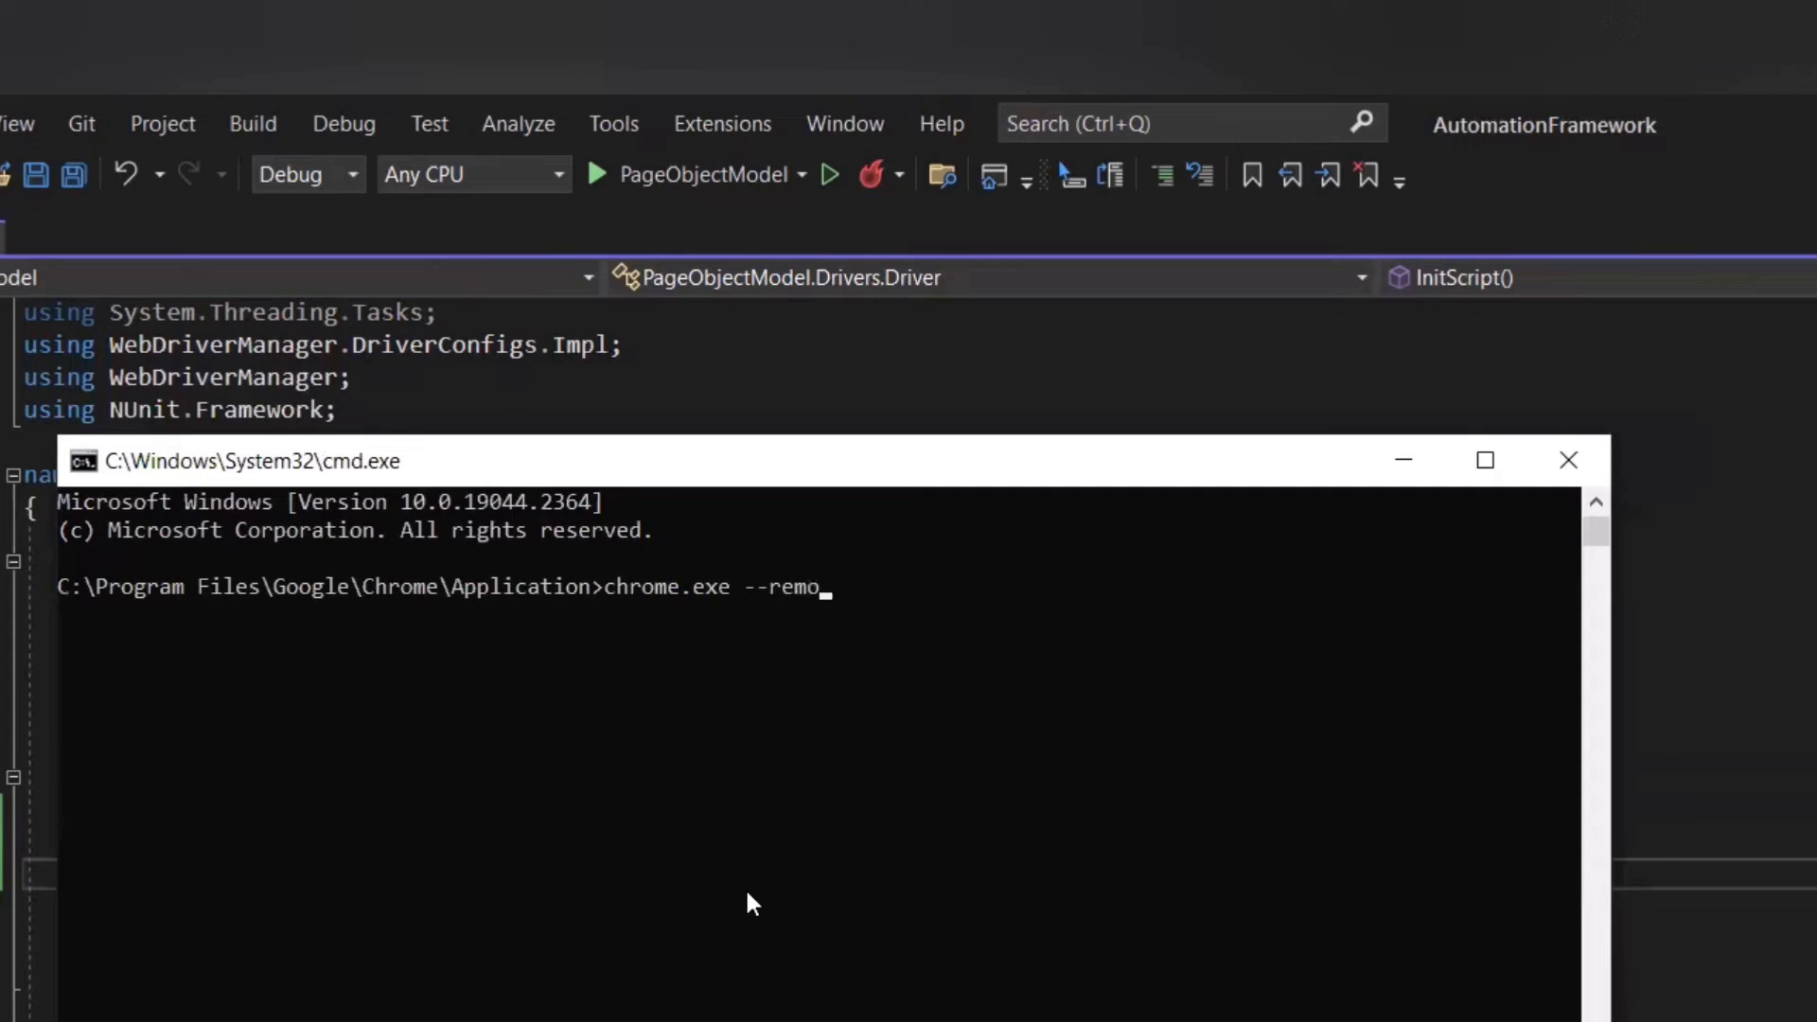
type("te-")
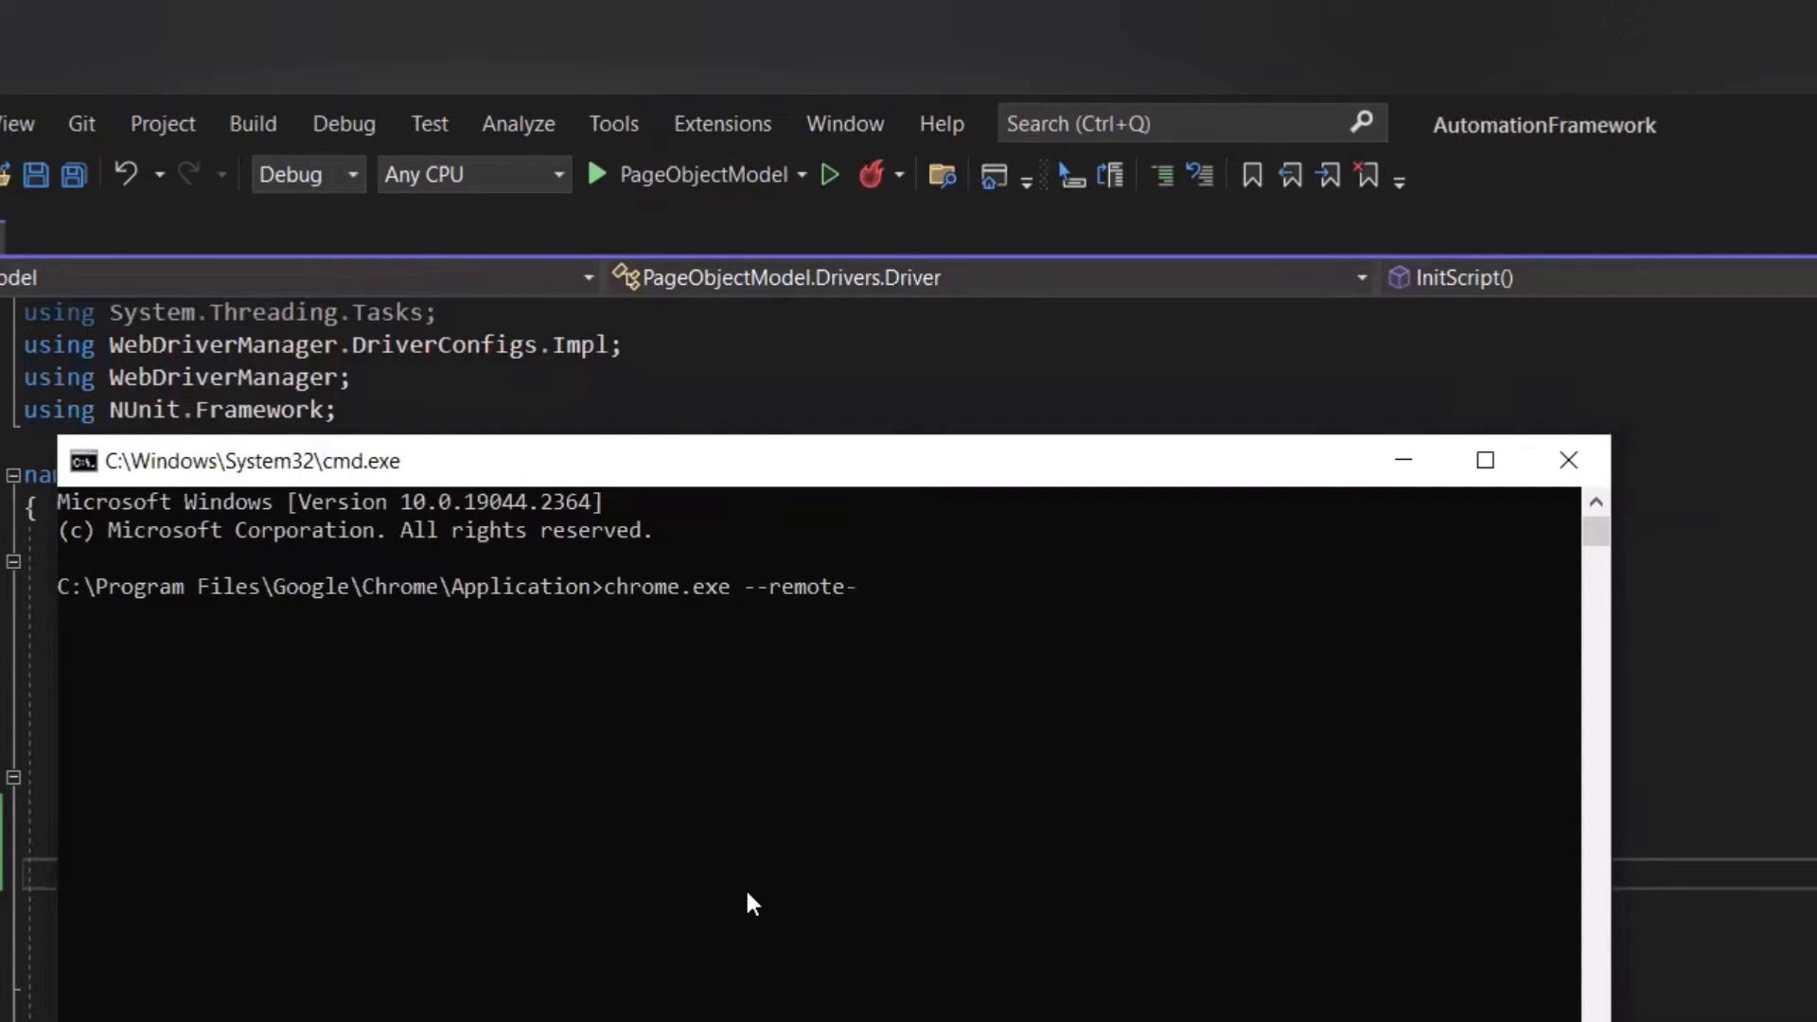
type("debugging")
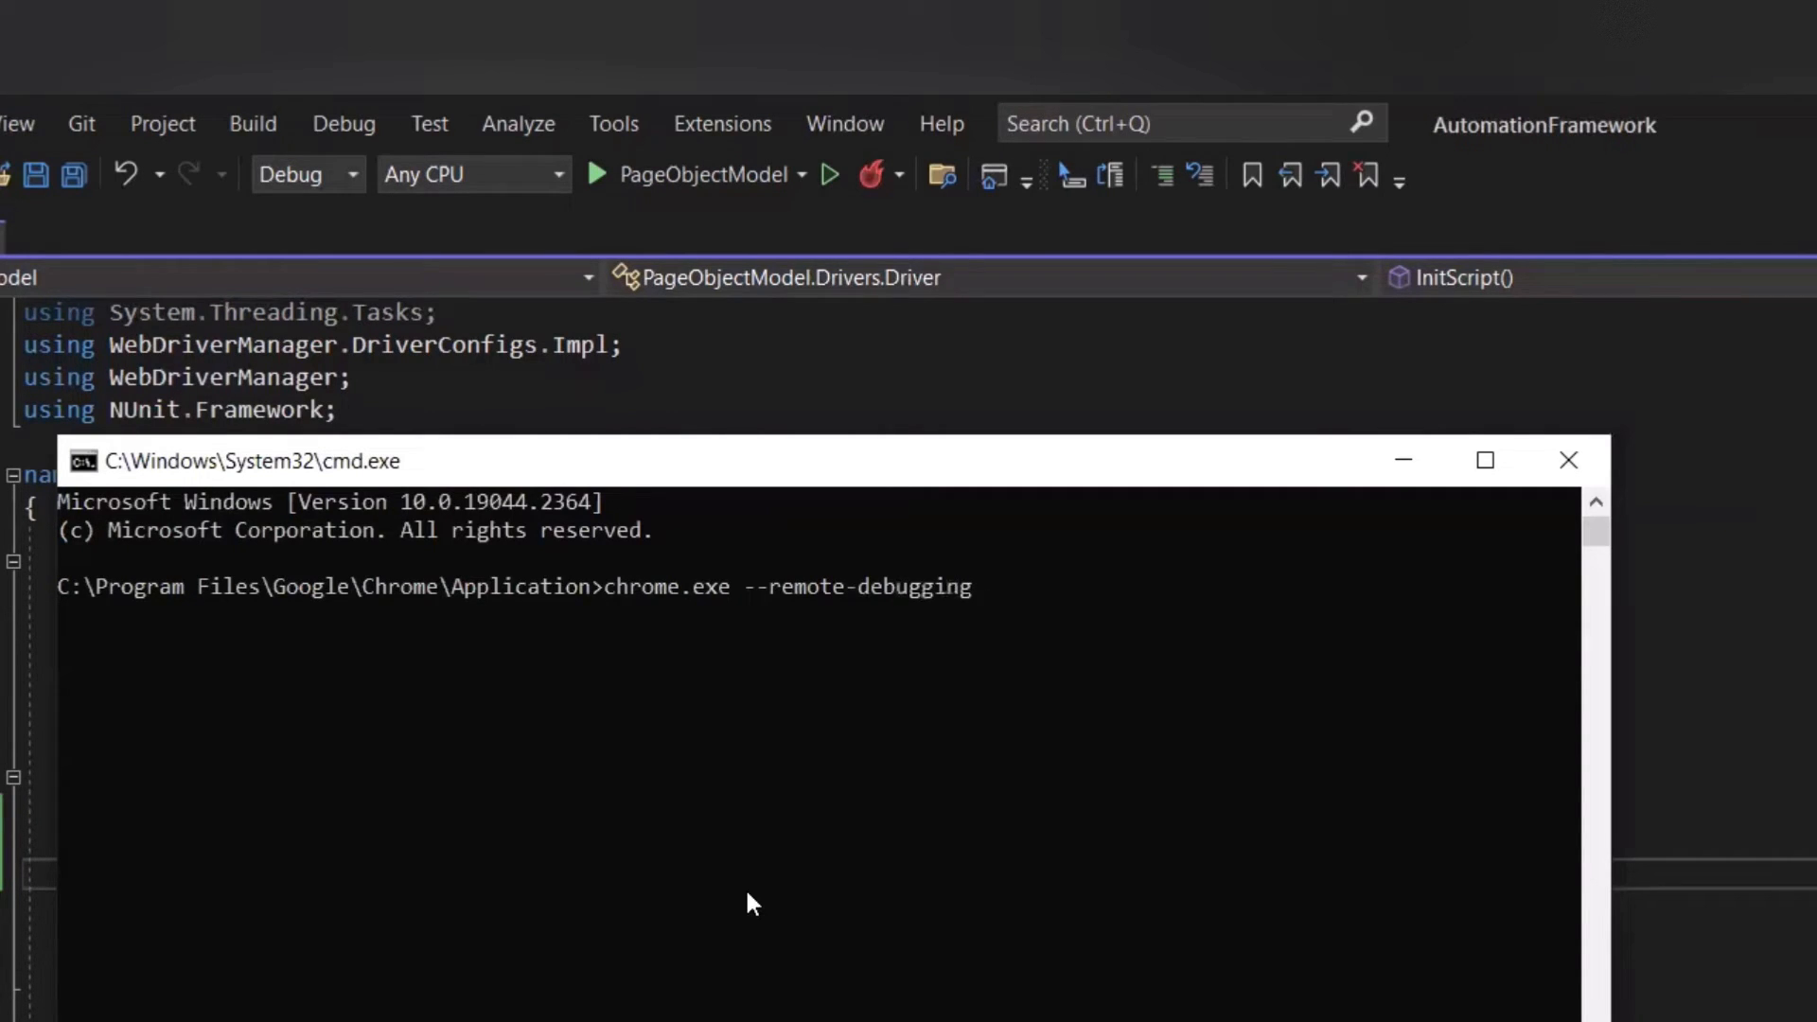
type("-port")
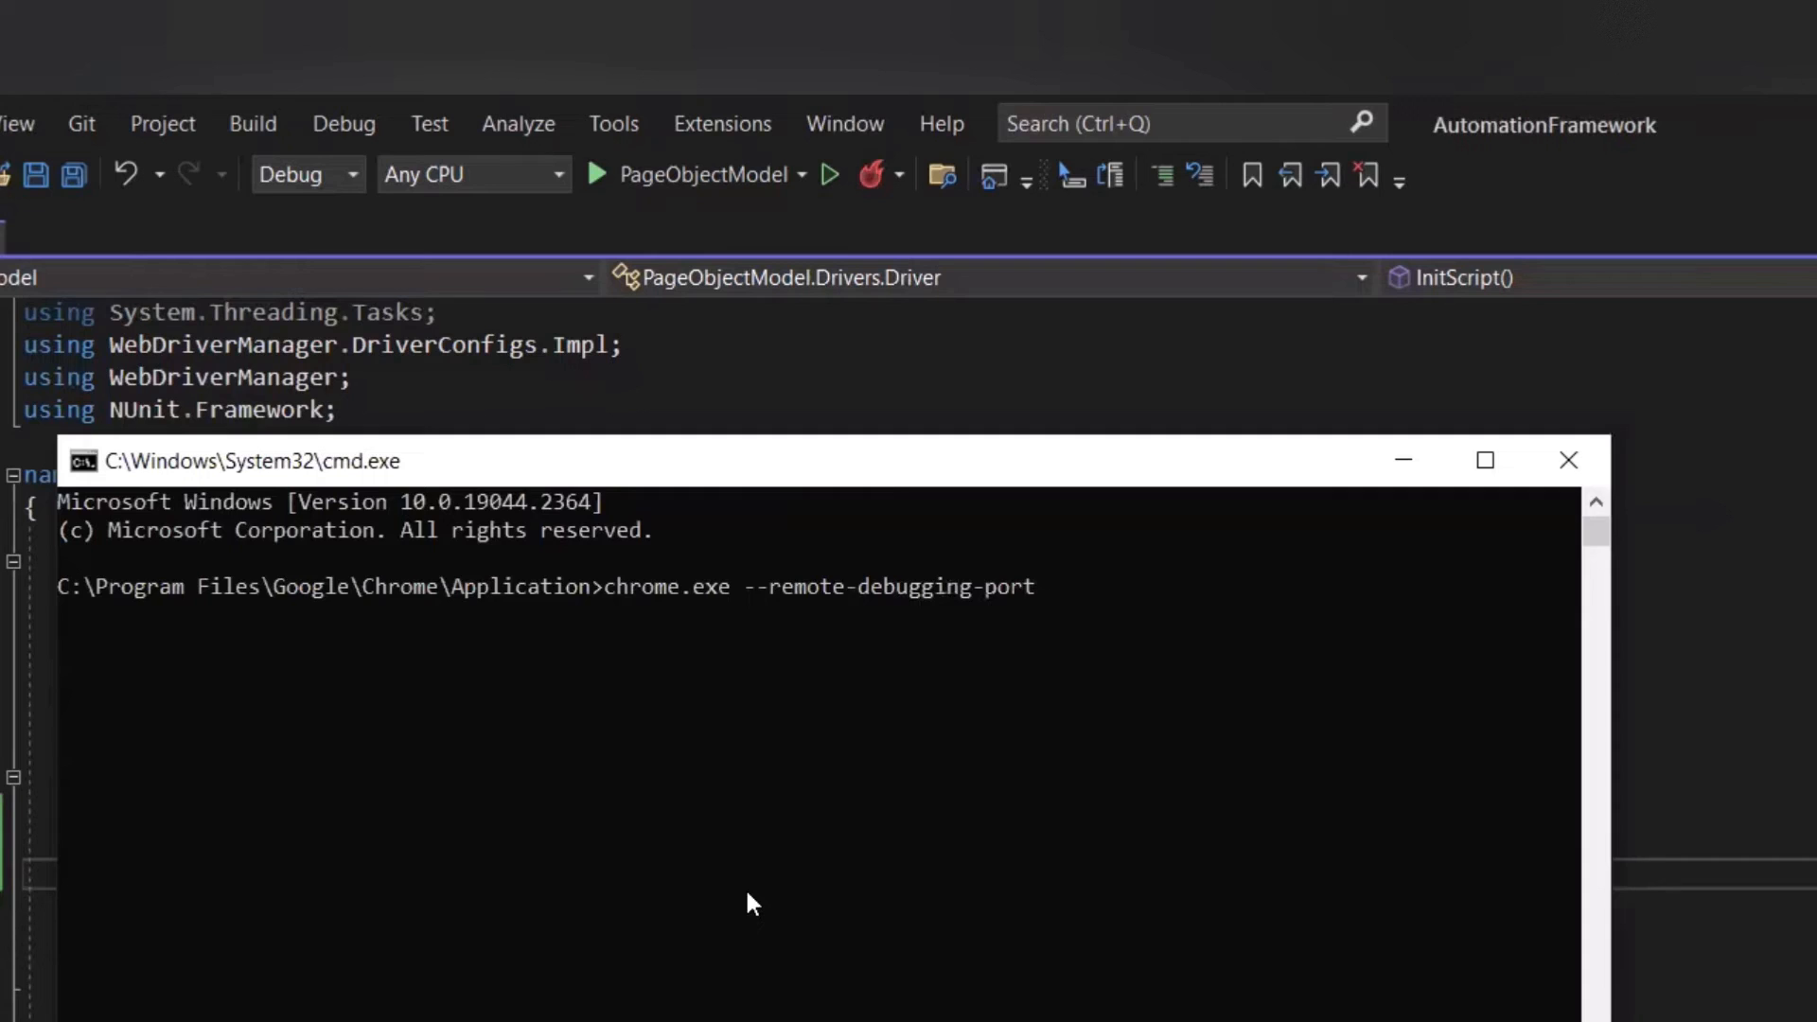
type("=")
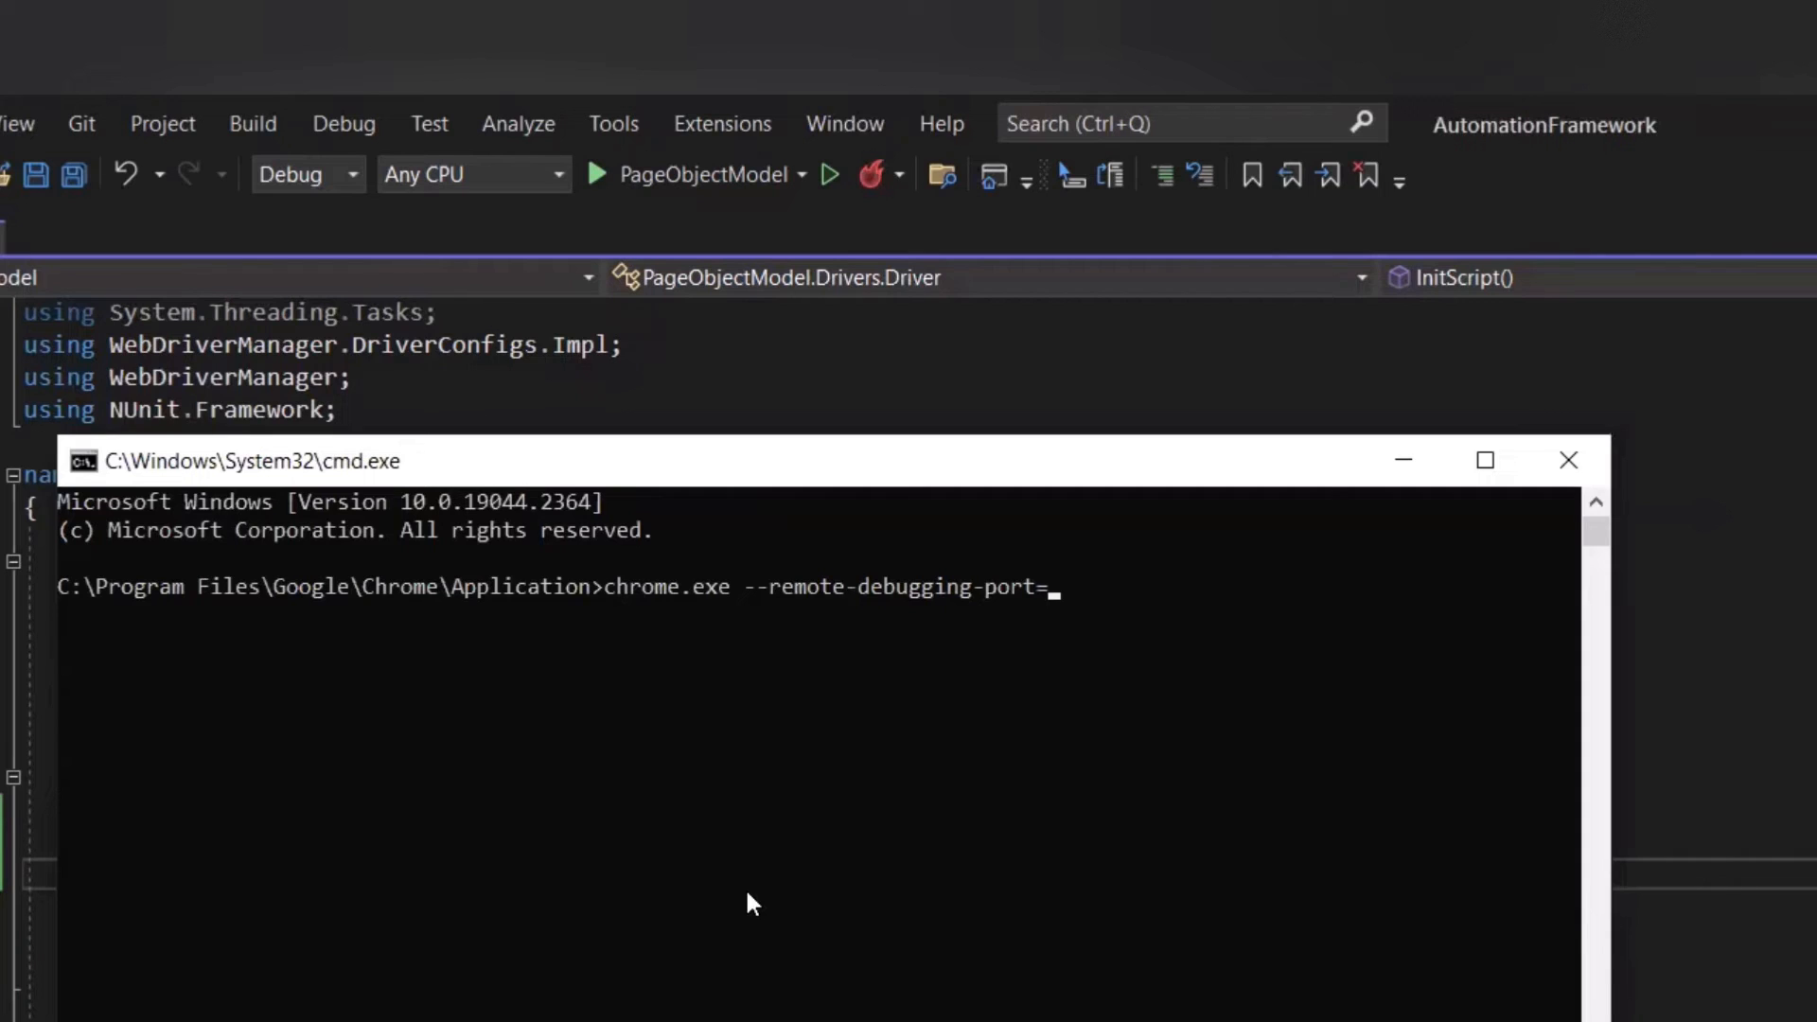
type("9")
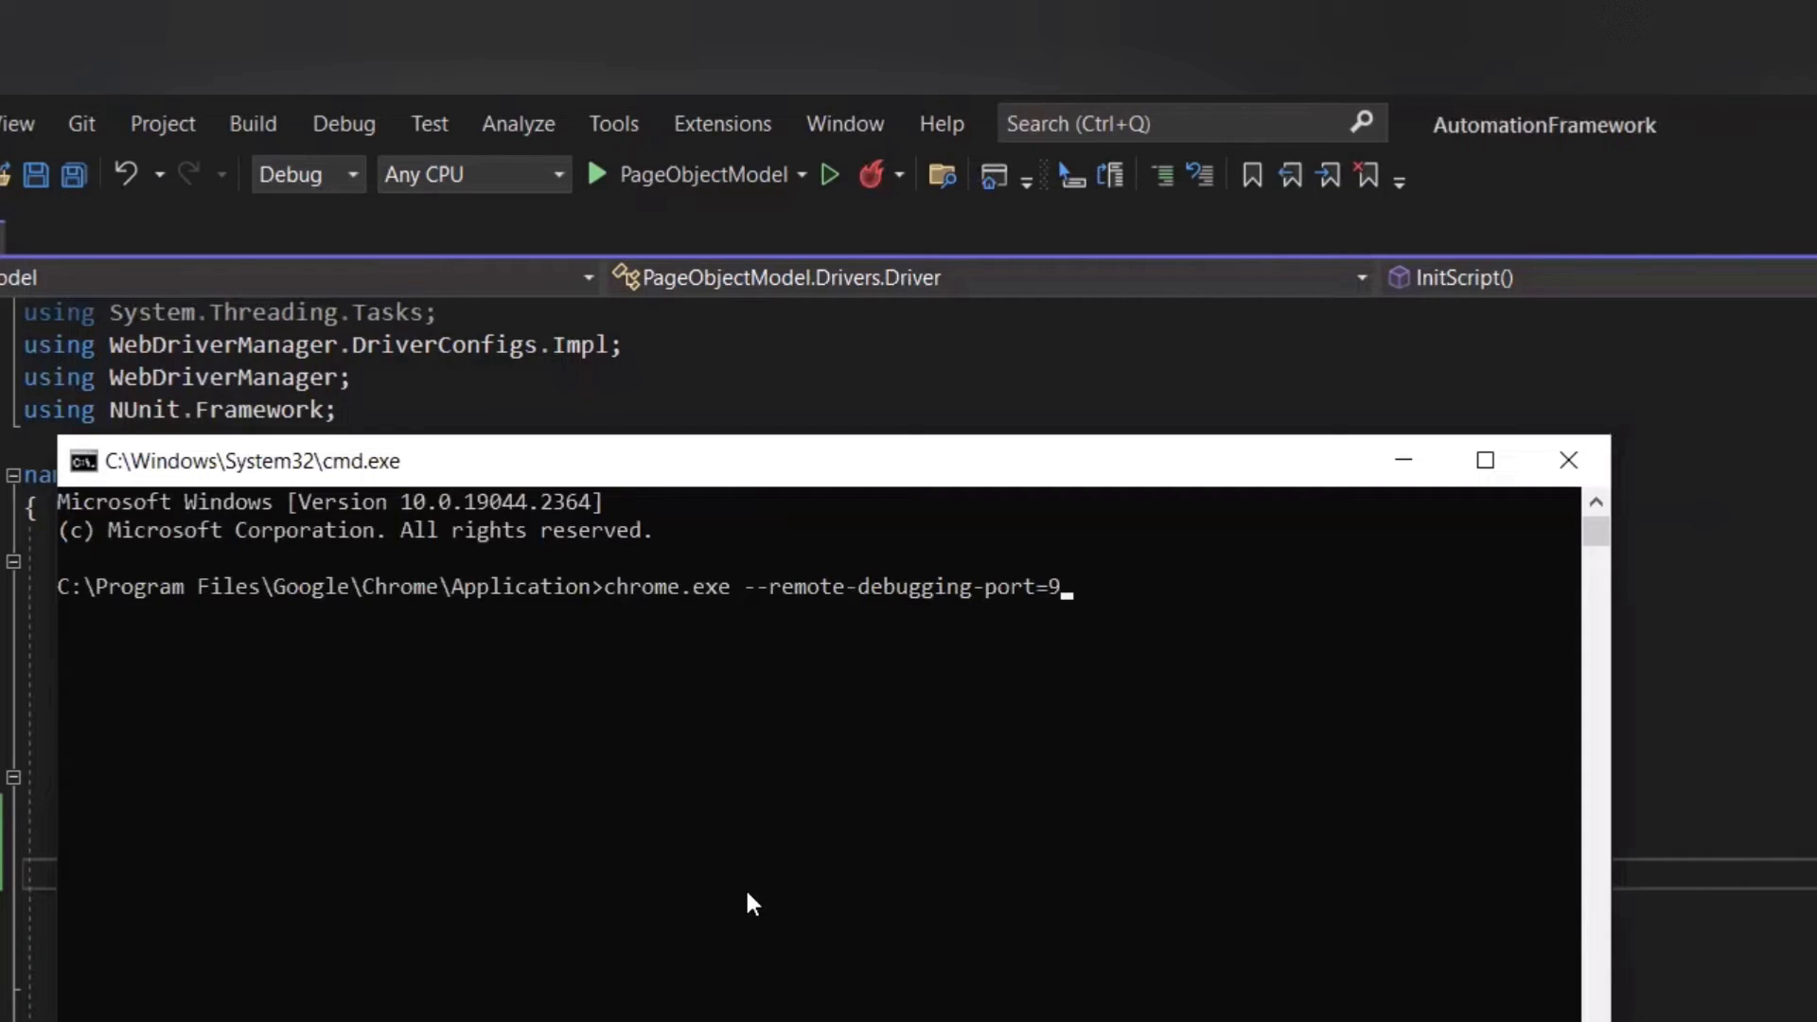
type("99")
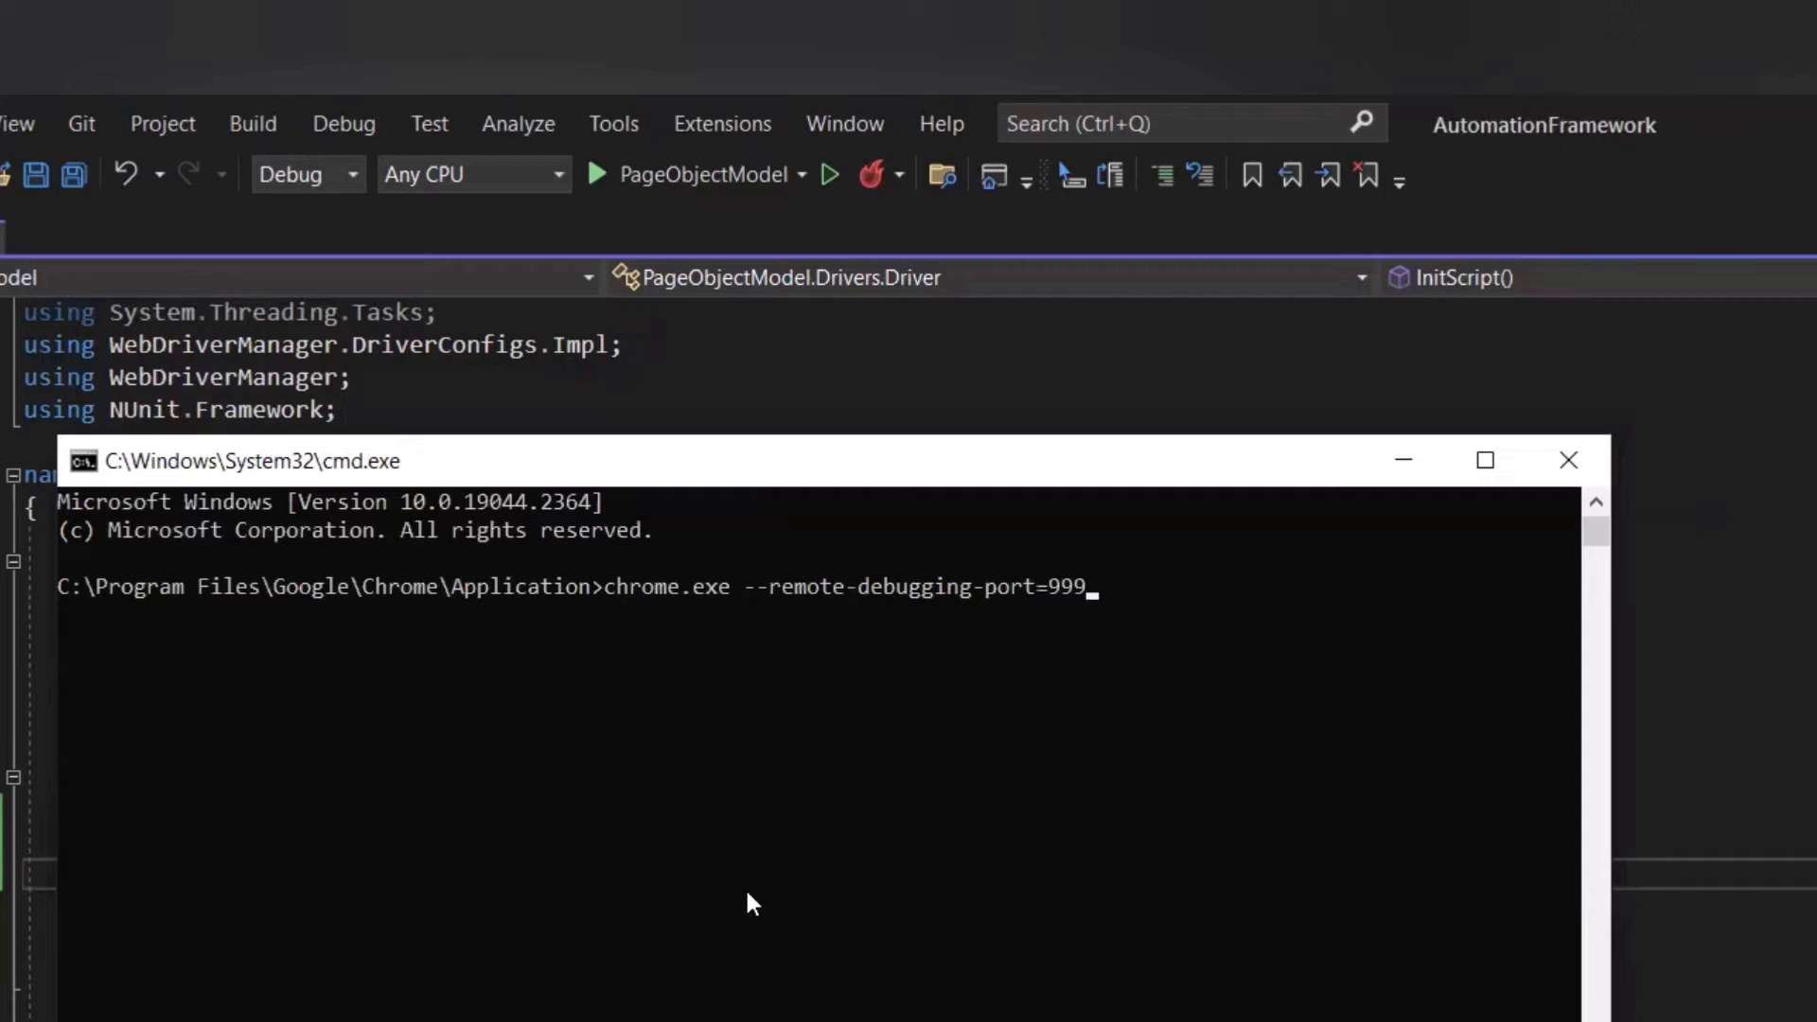
type("9")
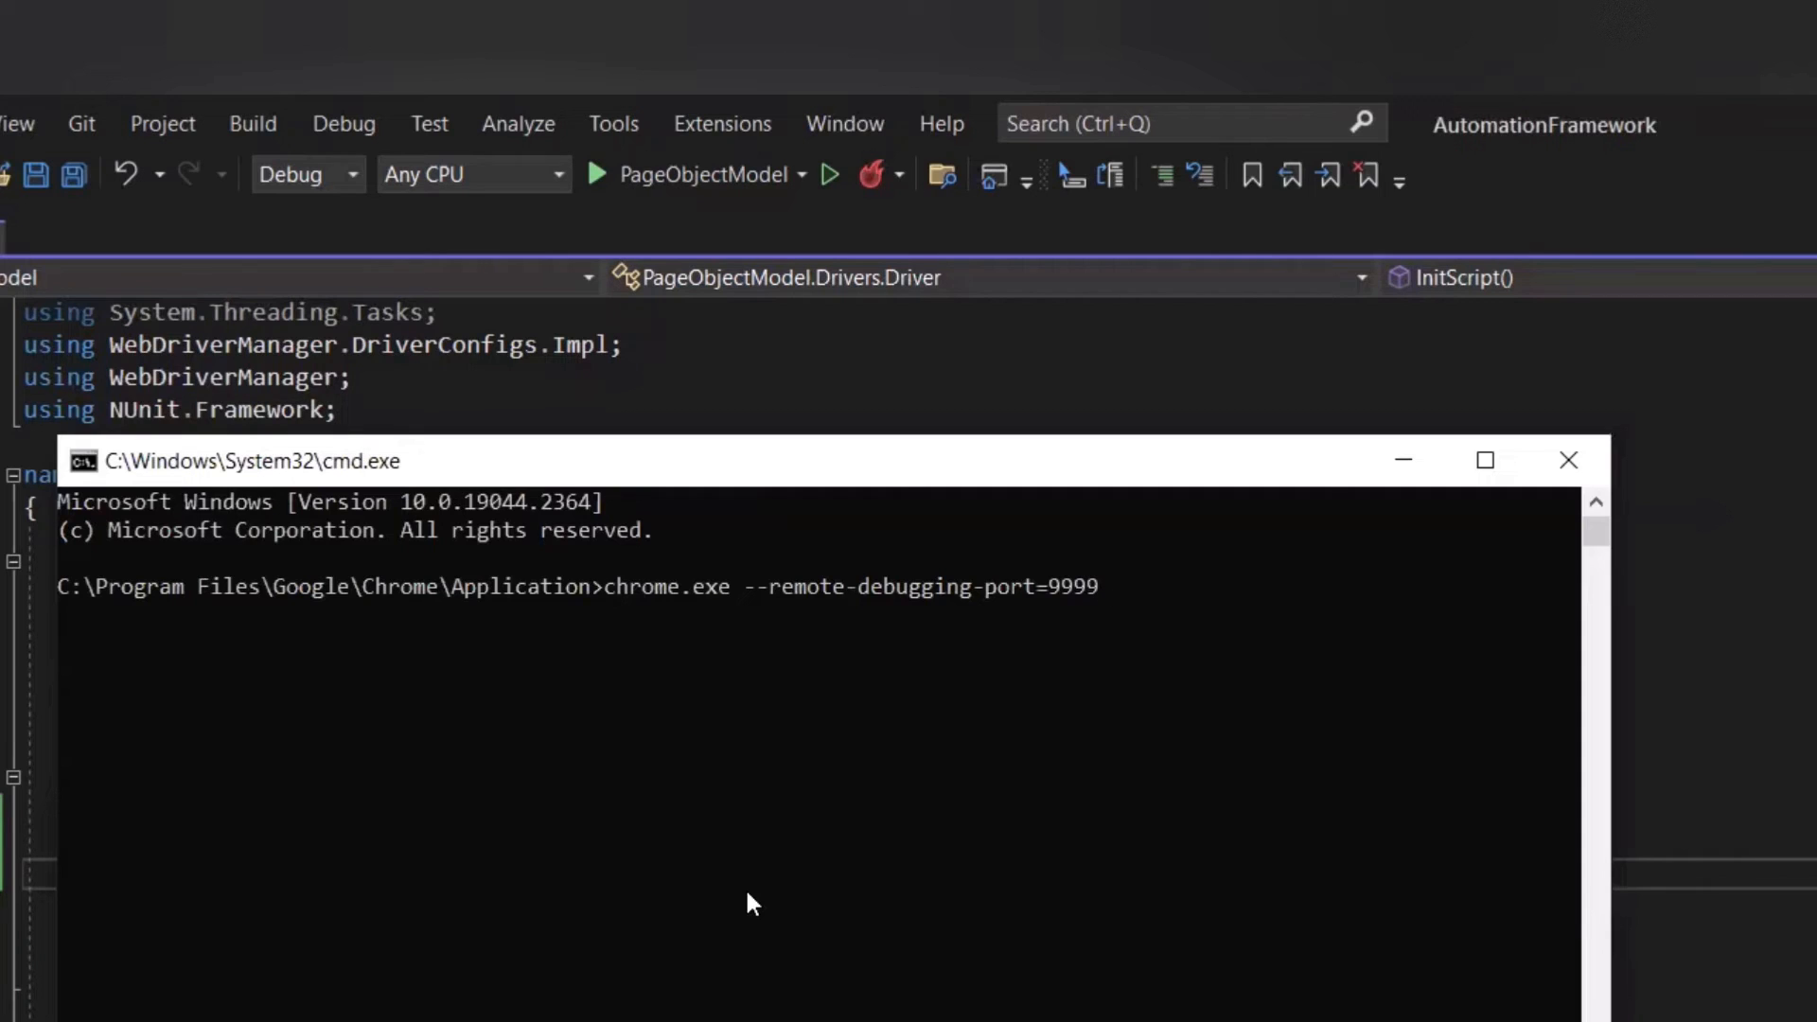
mouse_move(817, 611)
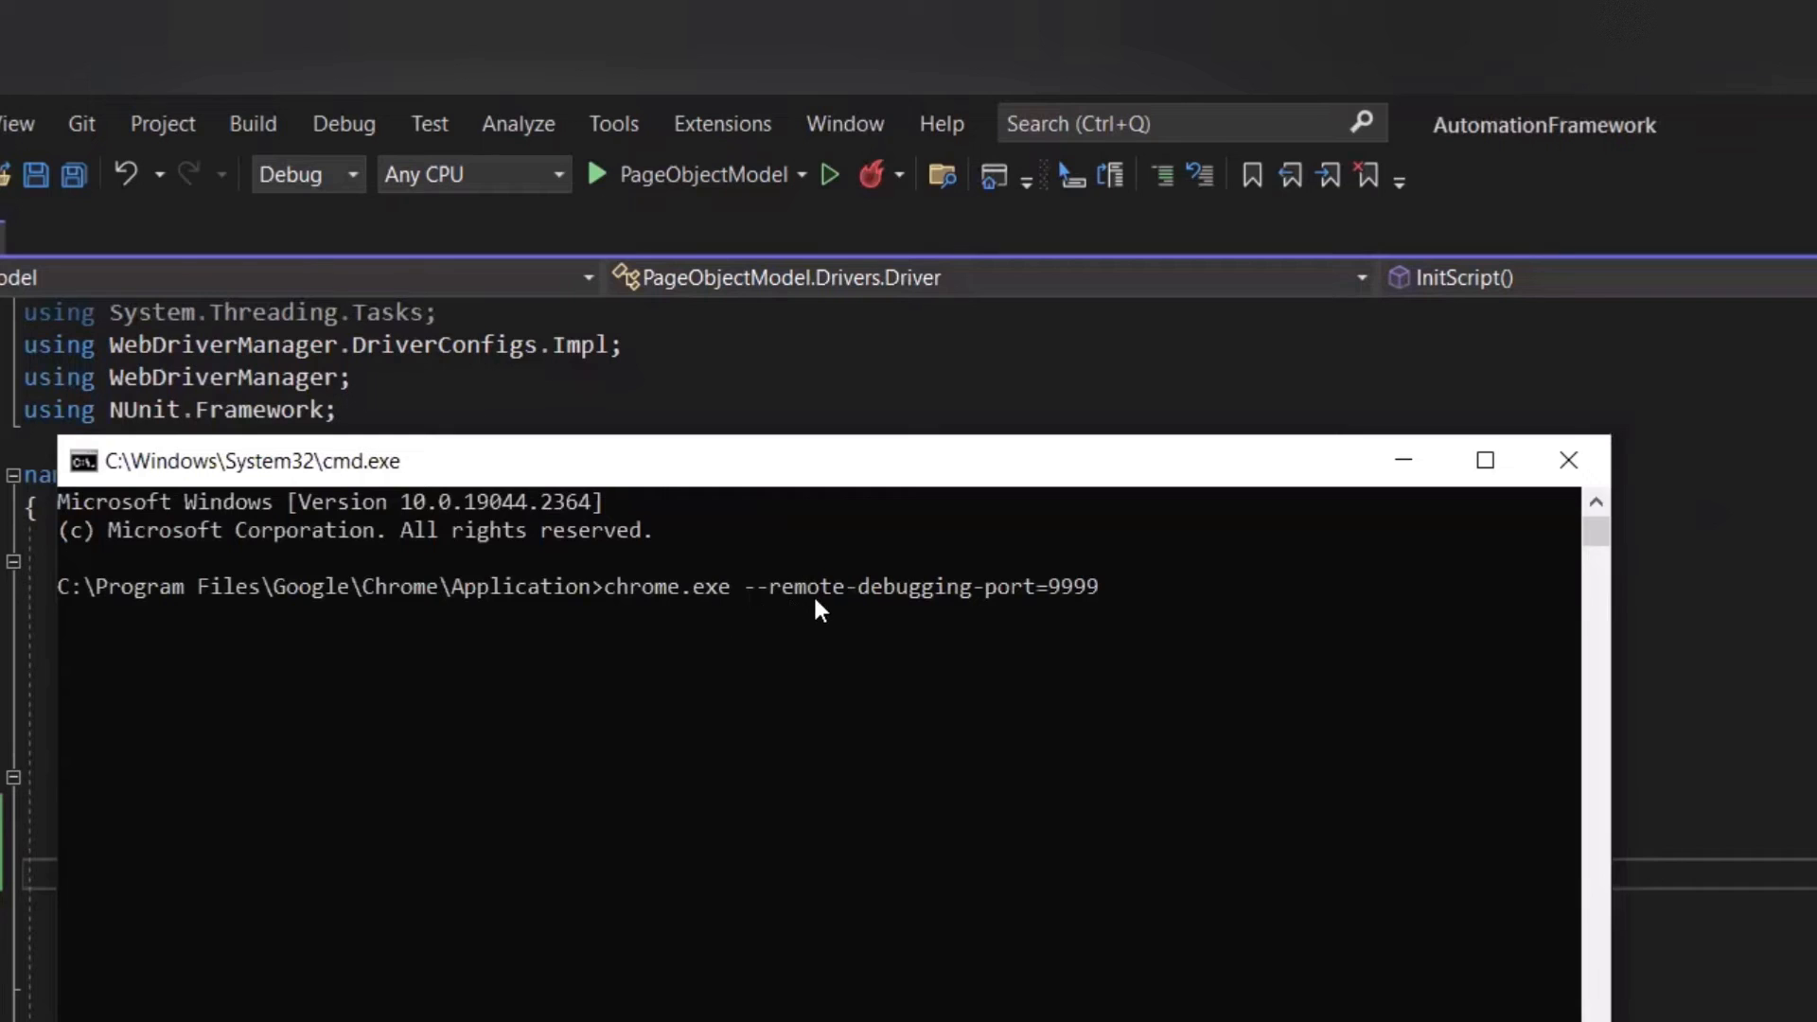
- Append '--user-data-dir=C:\Project\UserDirectory' to the chrome.exe launch command
double_click(1072, 587)
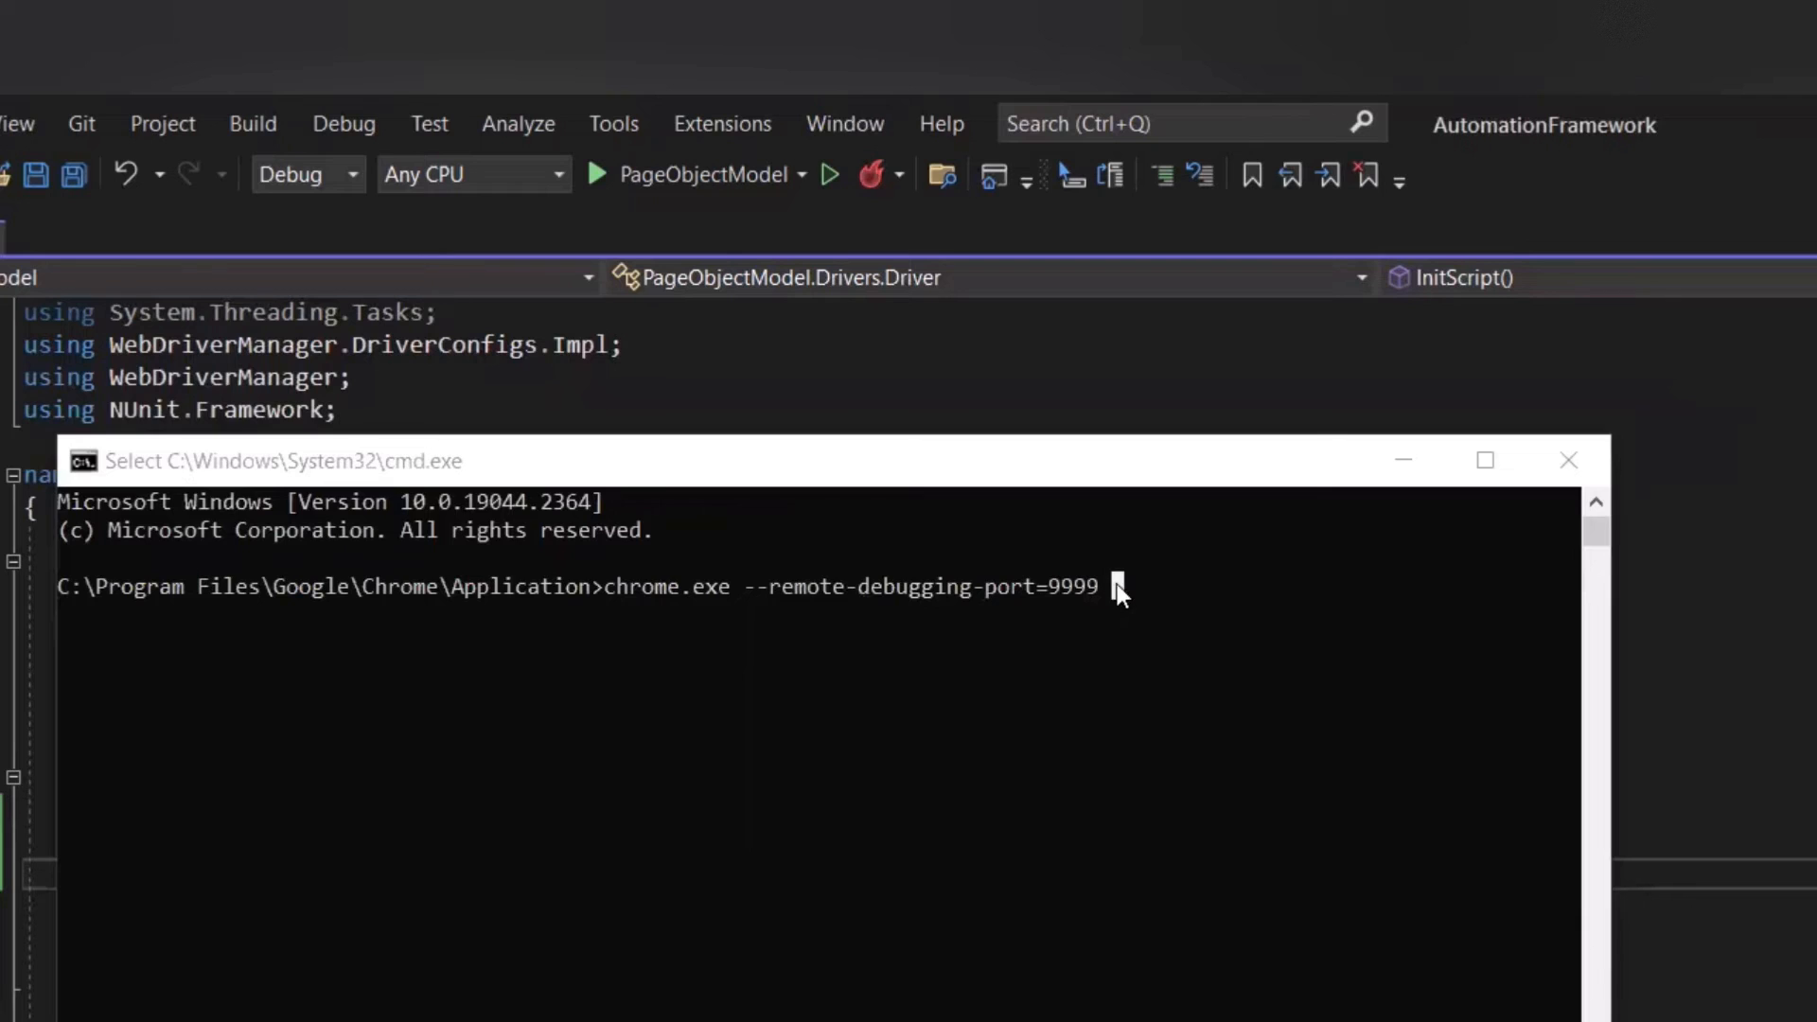
type("--")
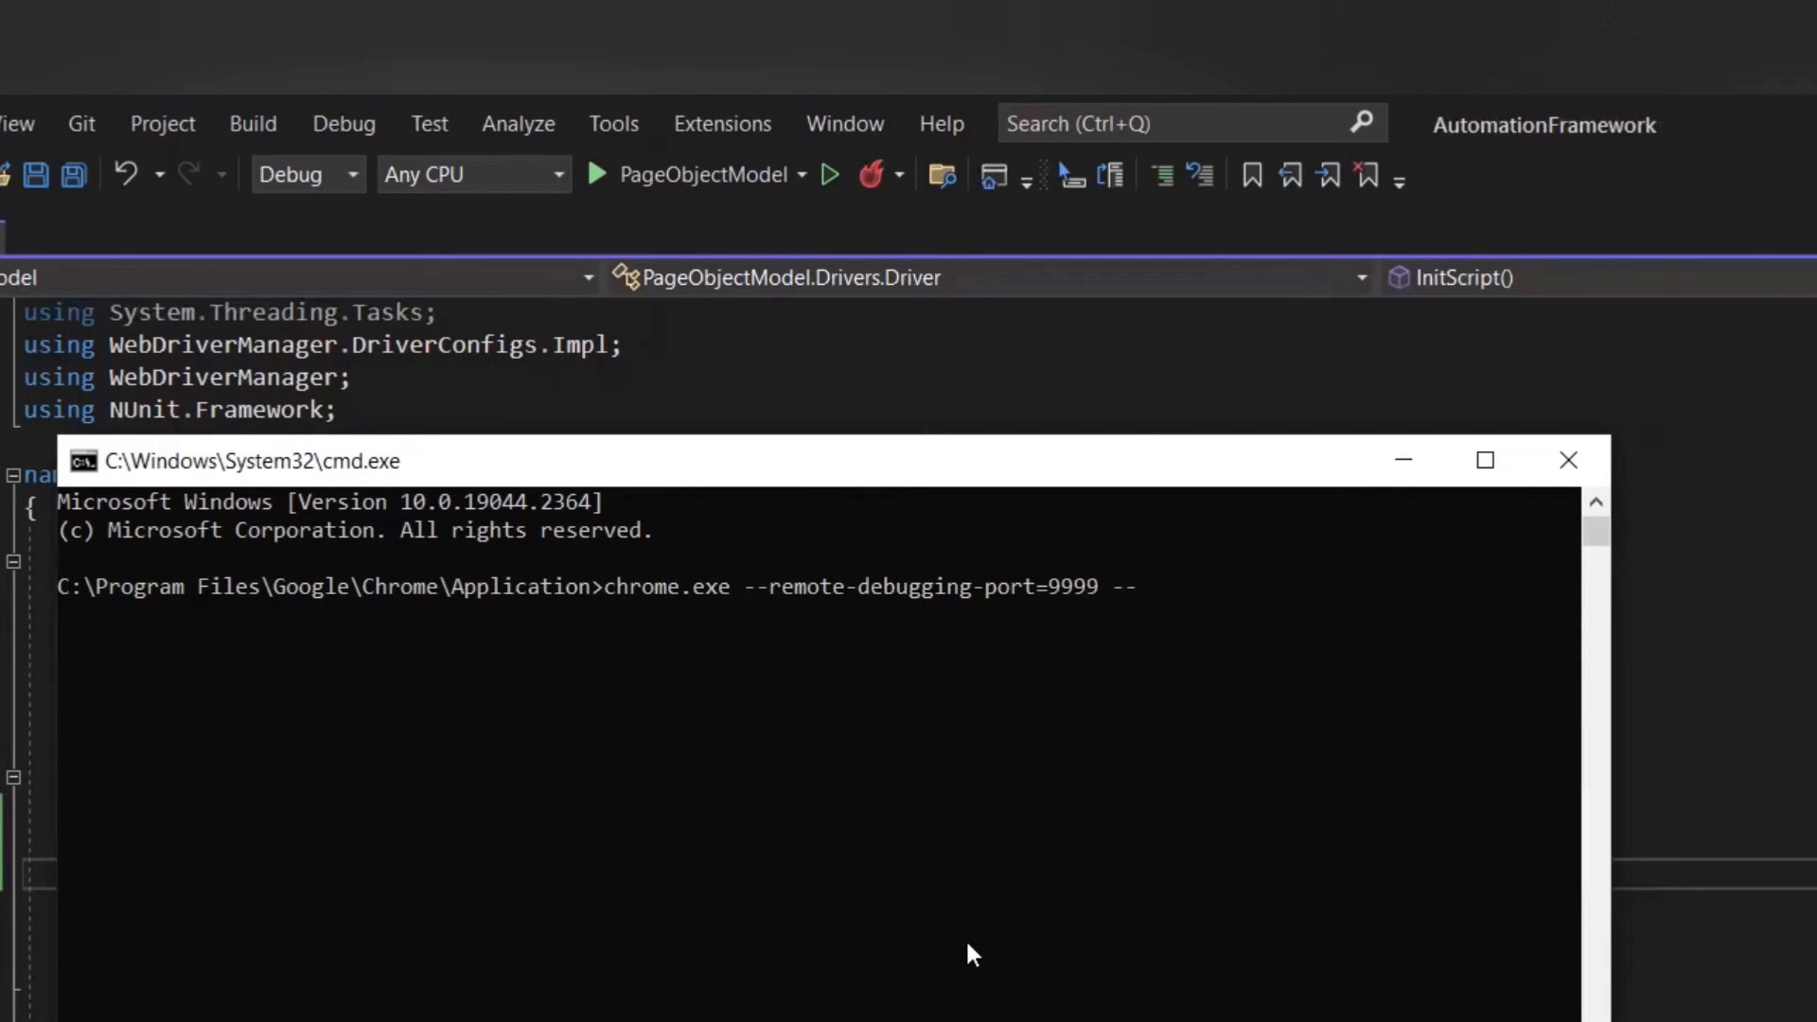
type("user-")
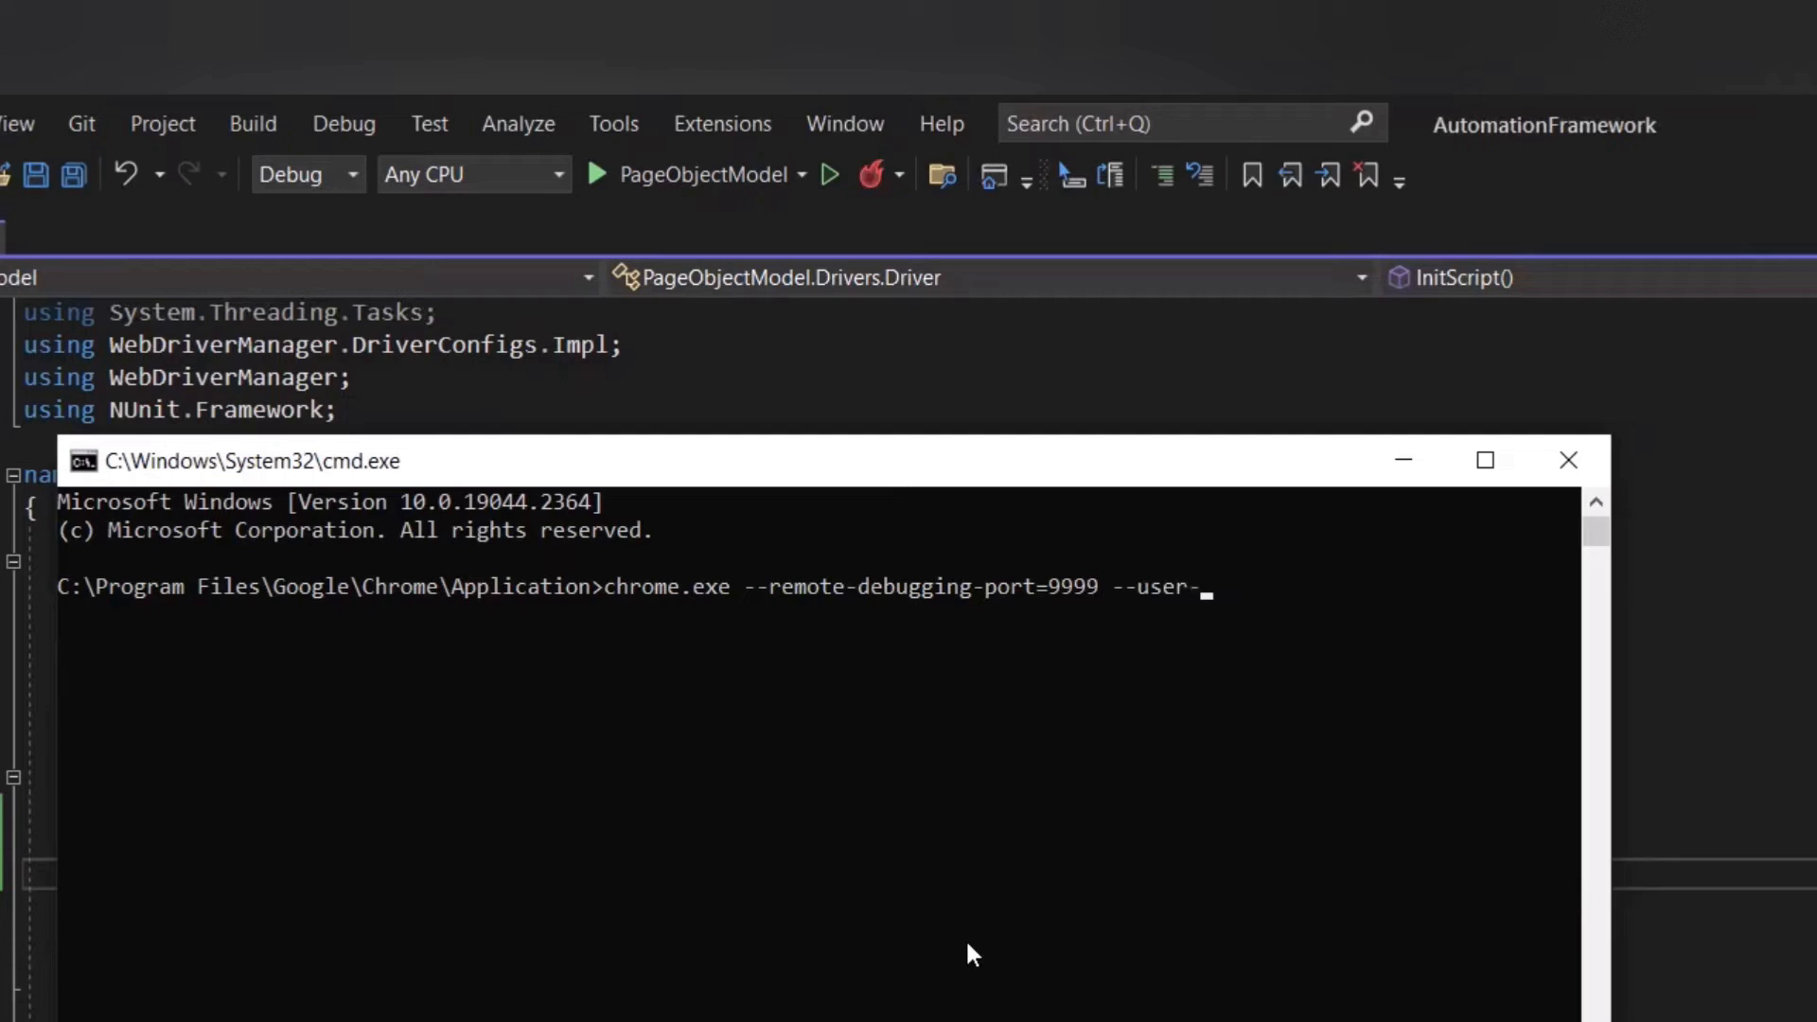
type("data")
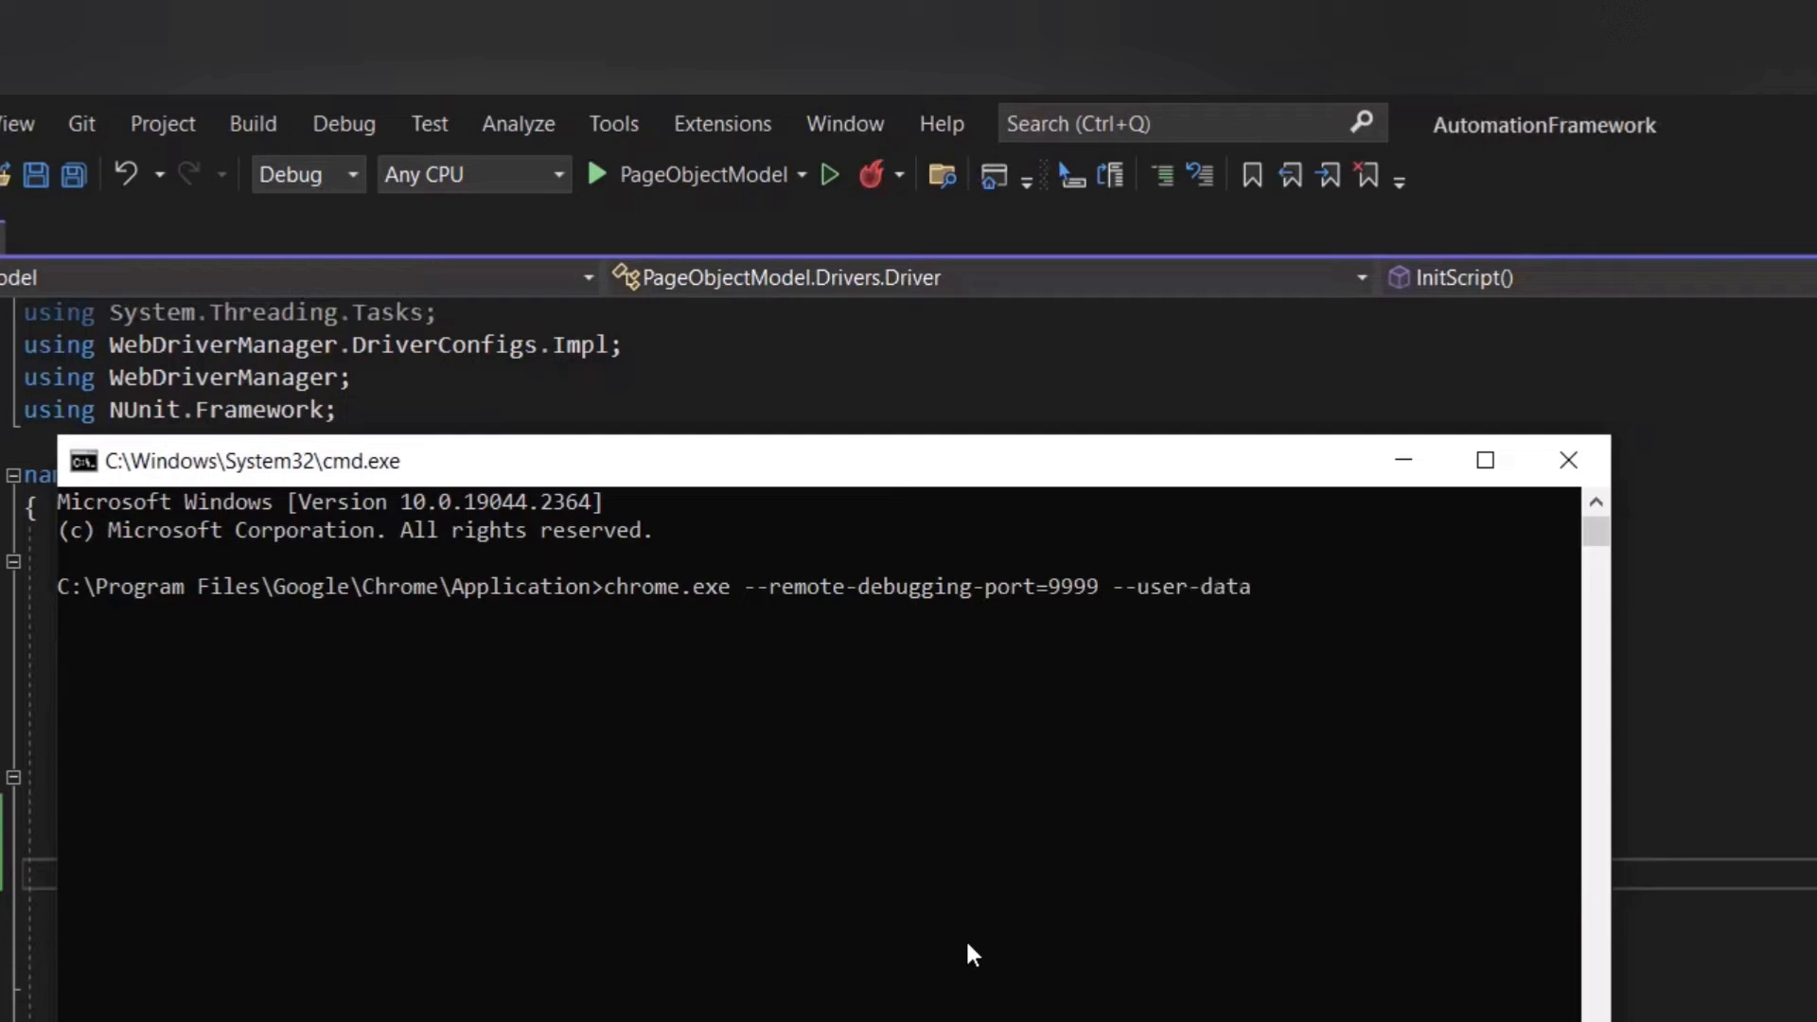
type("-dir")
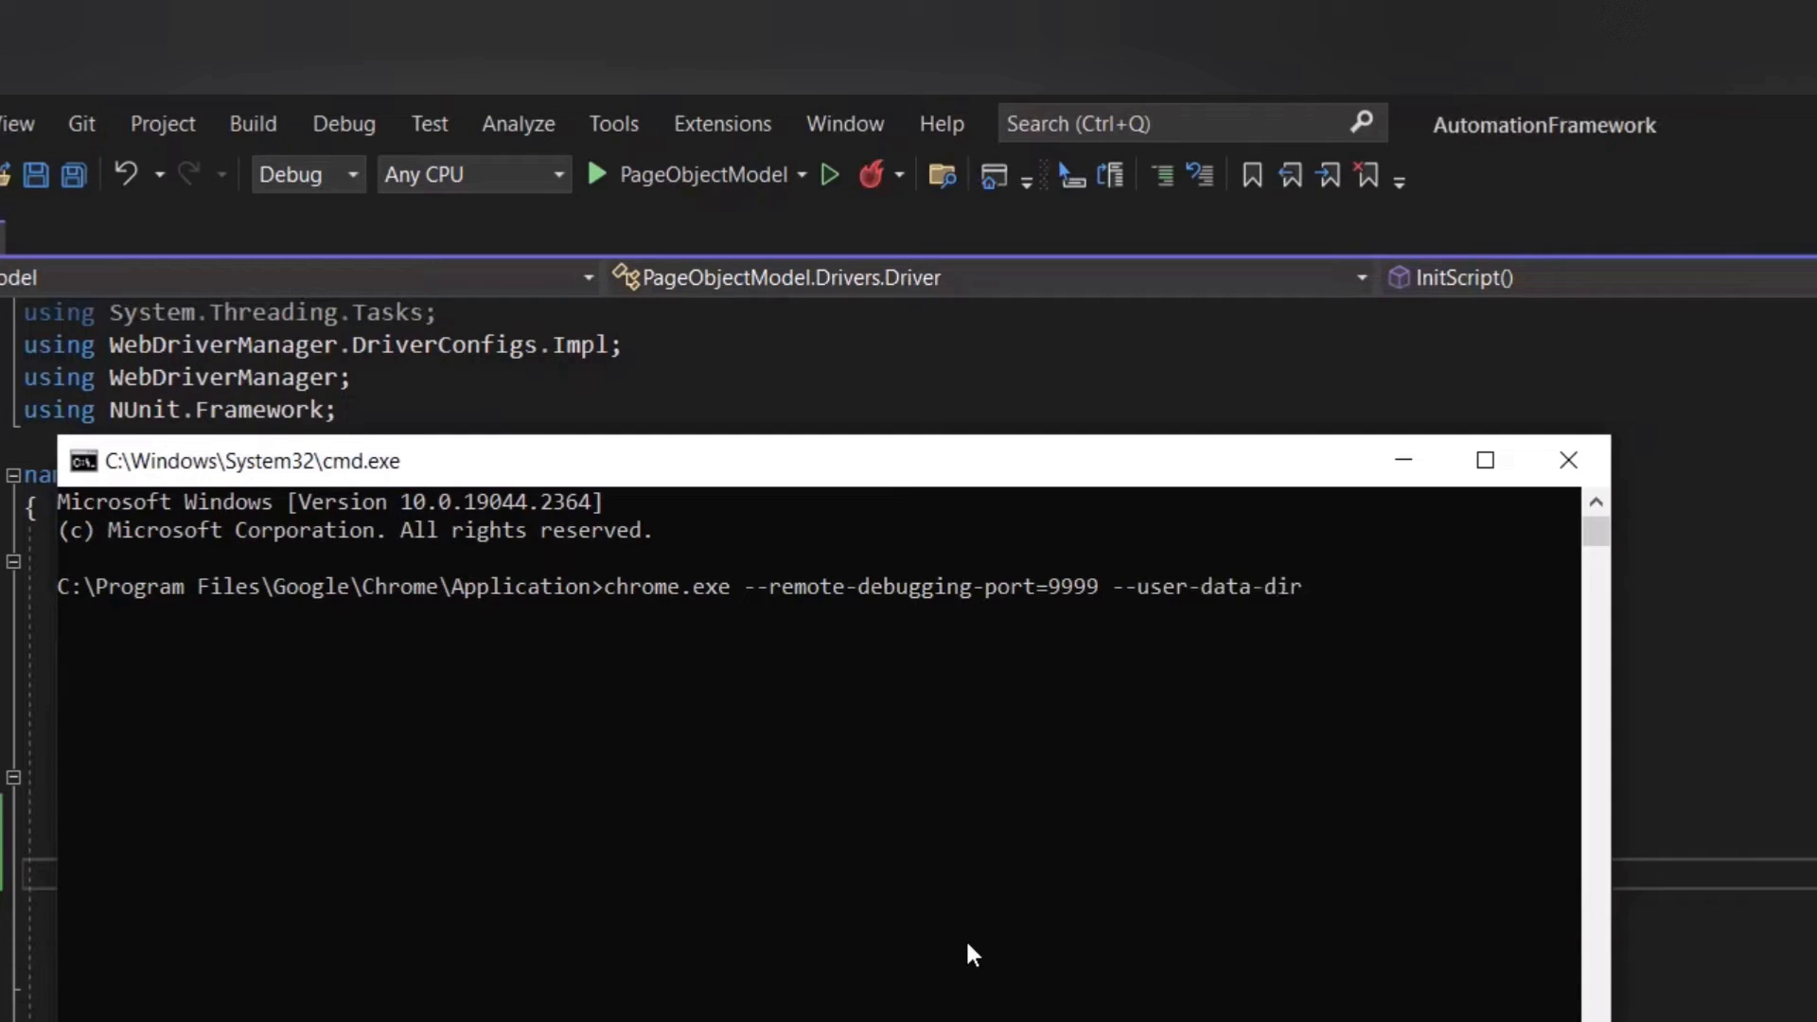
type("=")
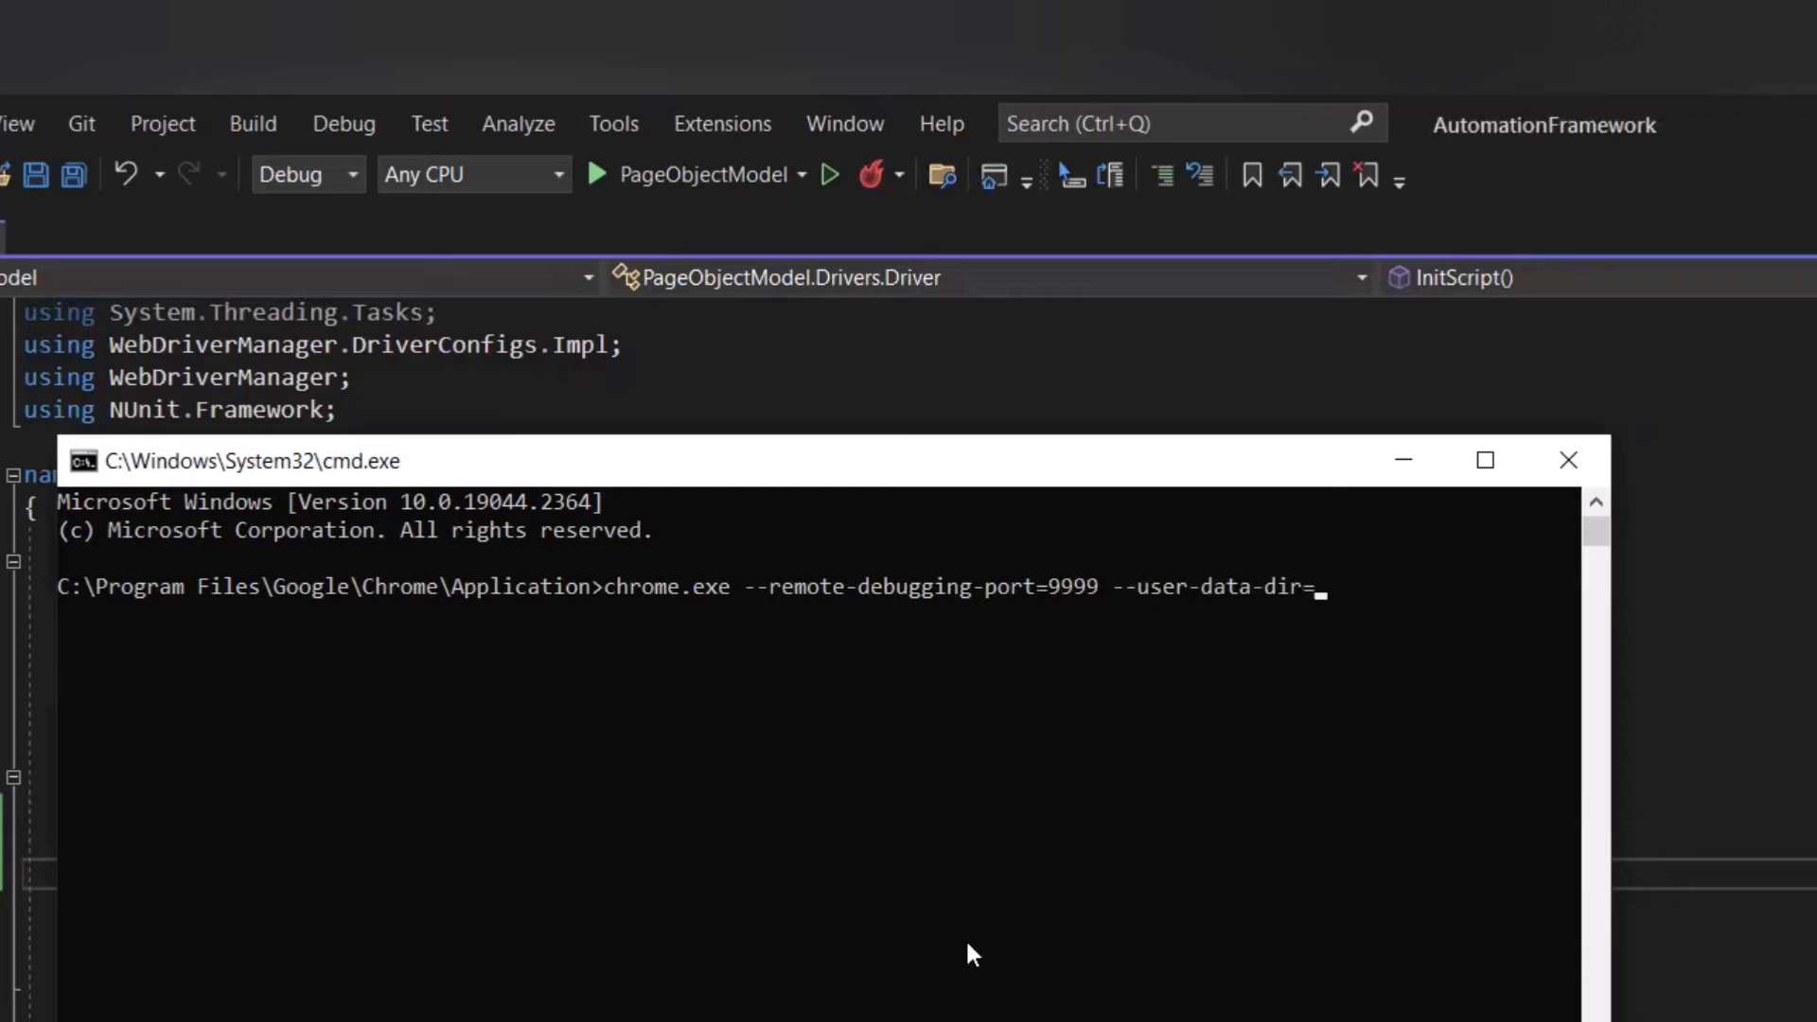
type("C:\\")
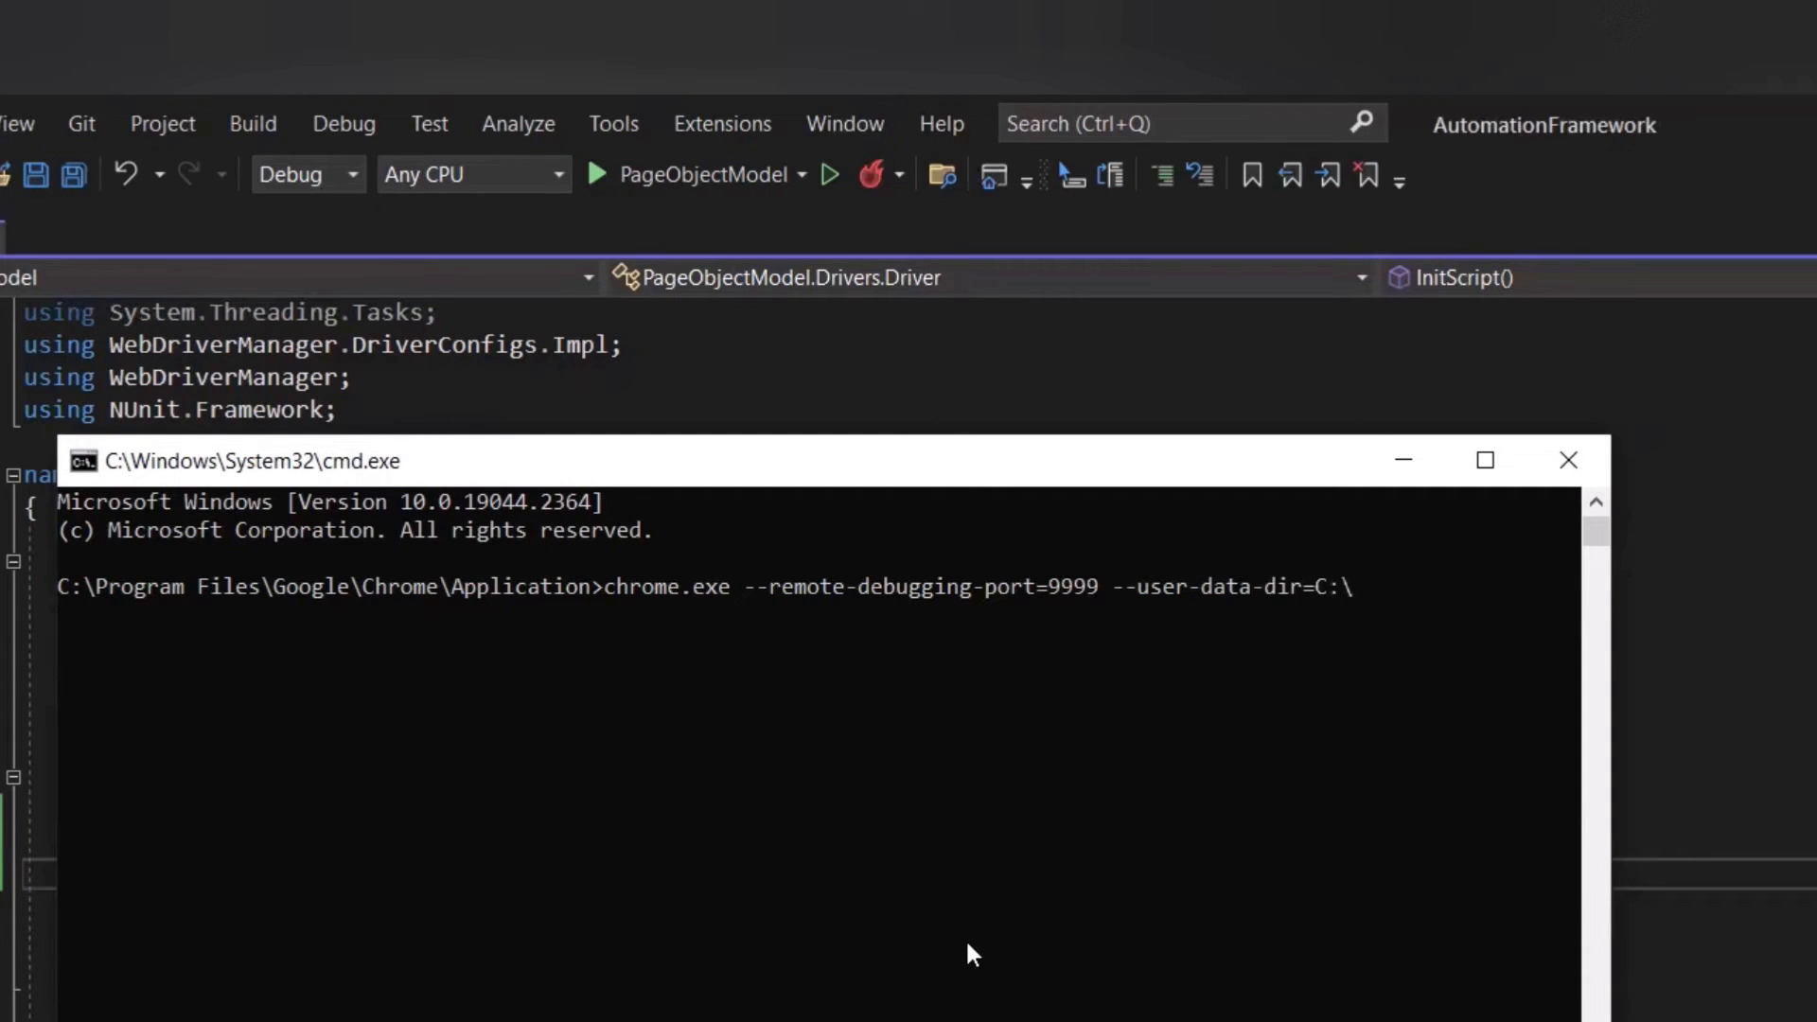
type("Pro")
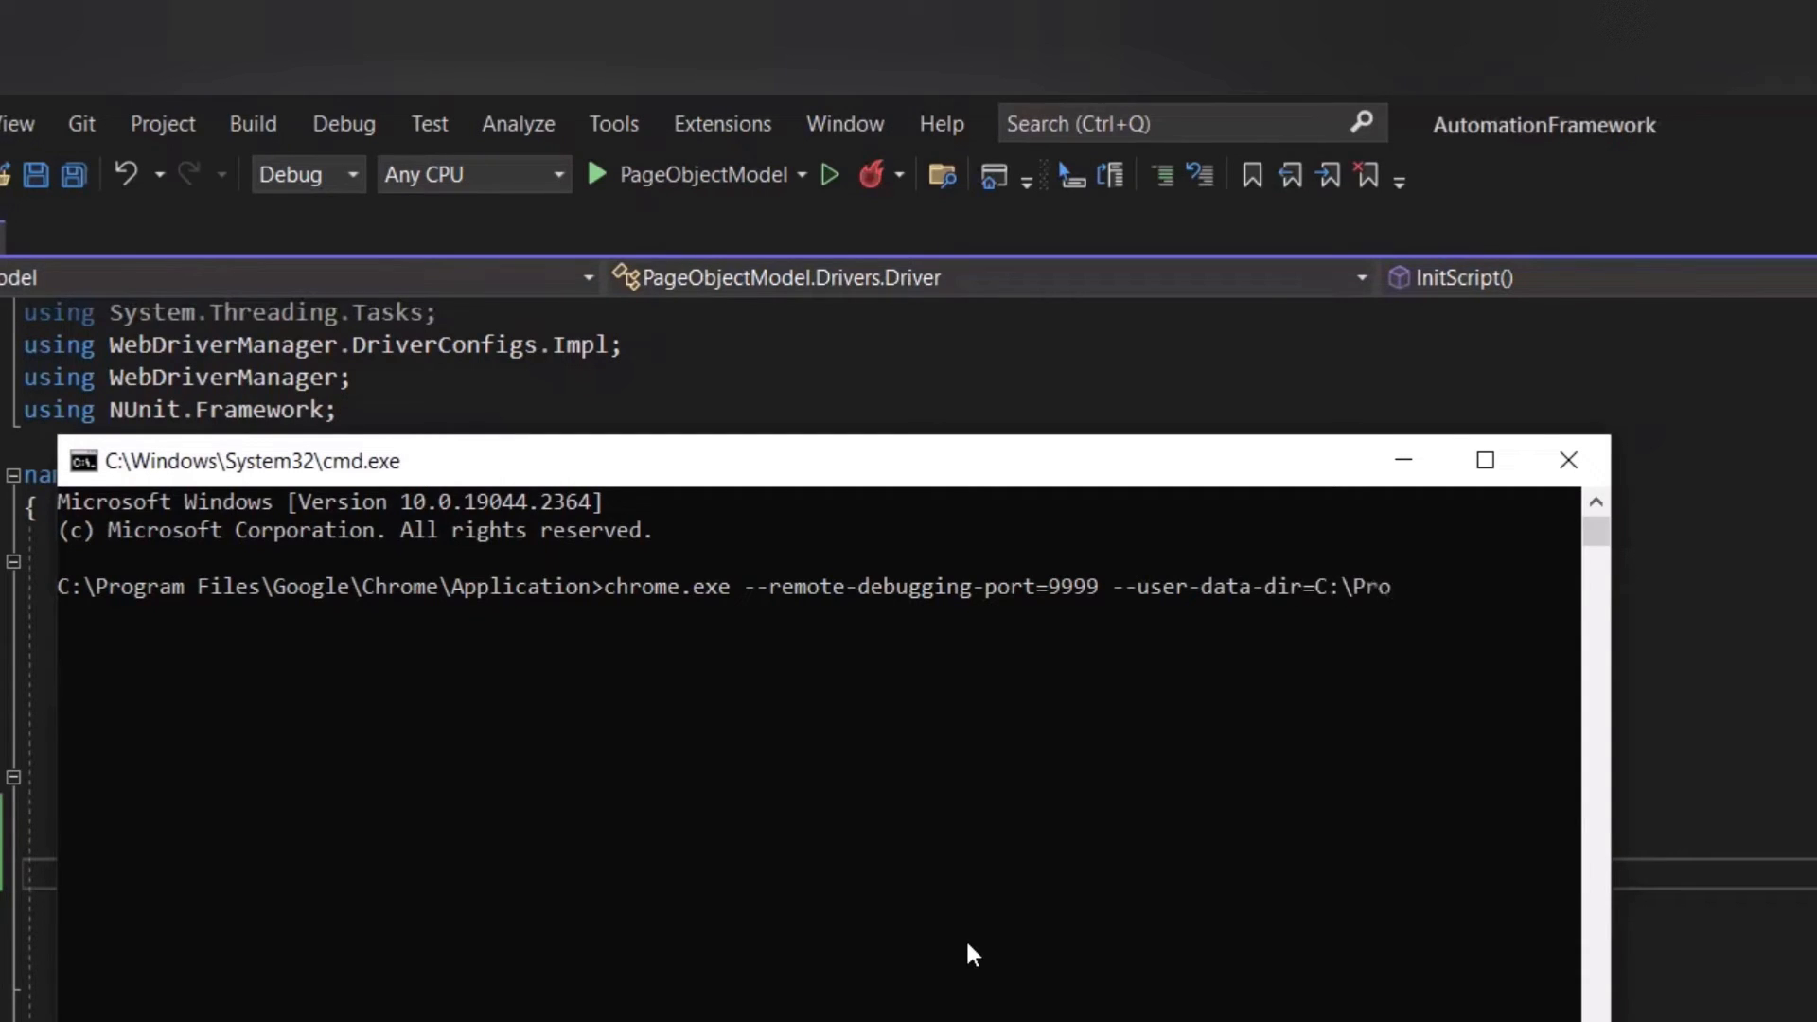
type("ject")
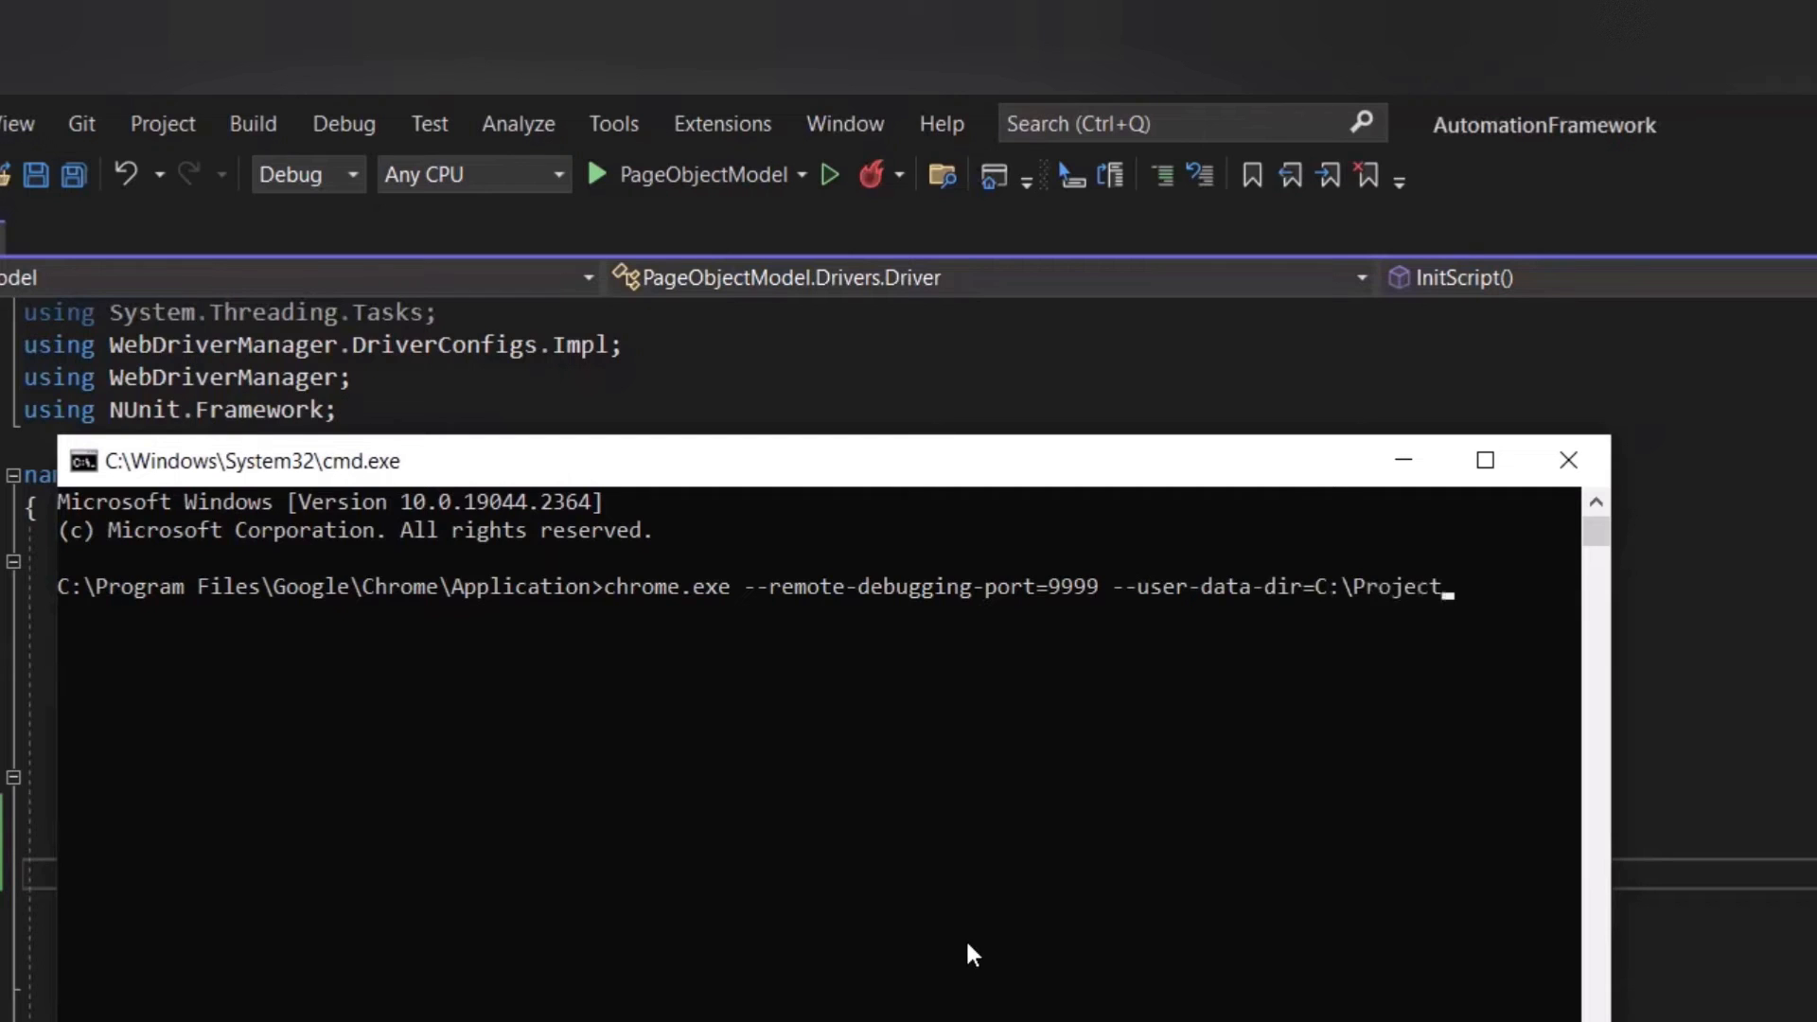
type("\\")
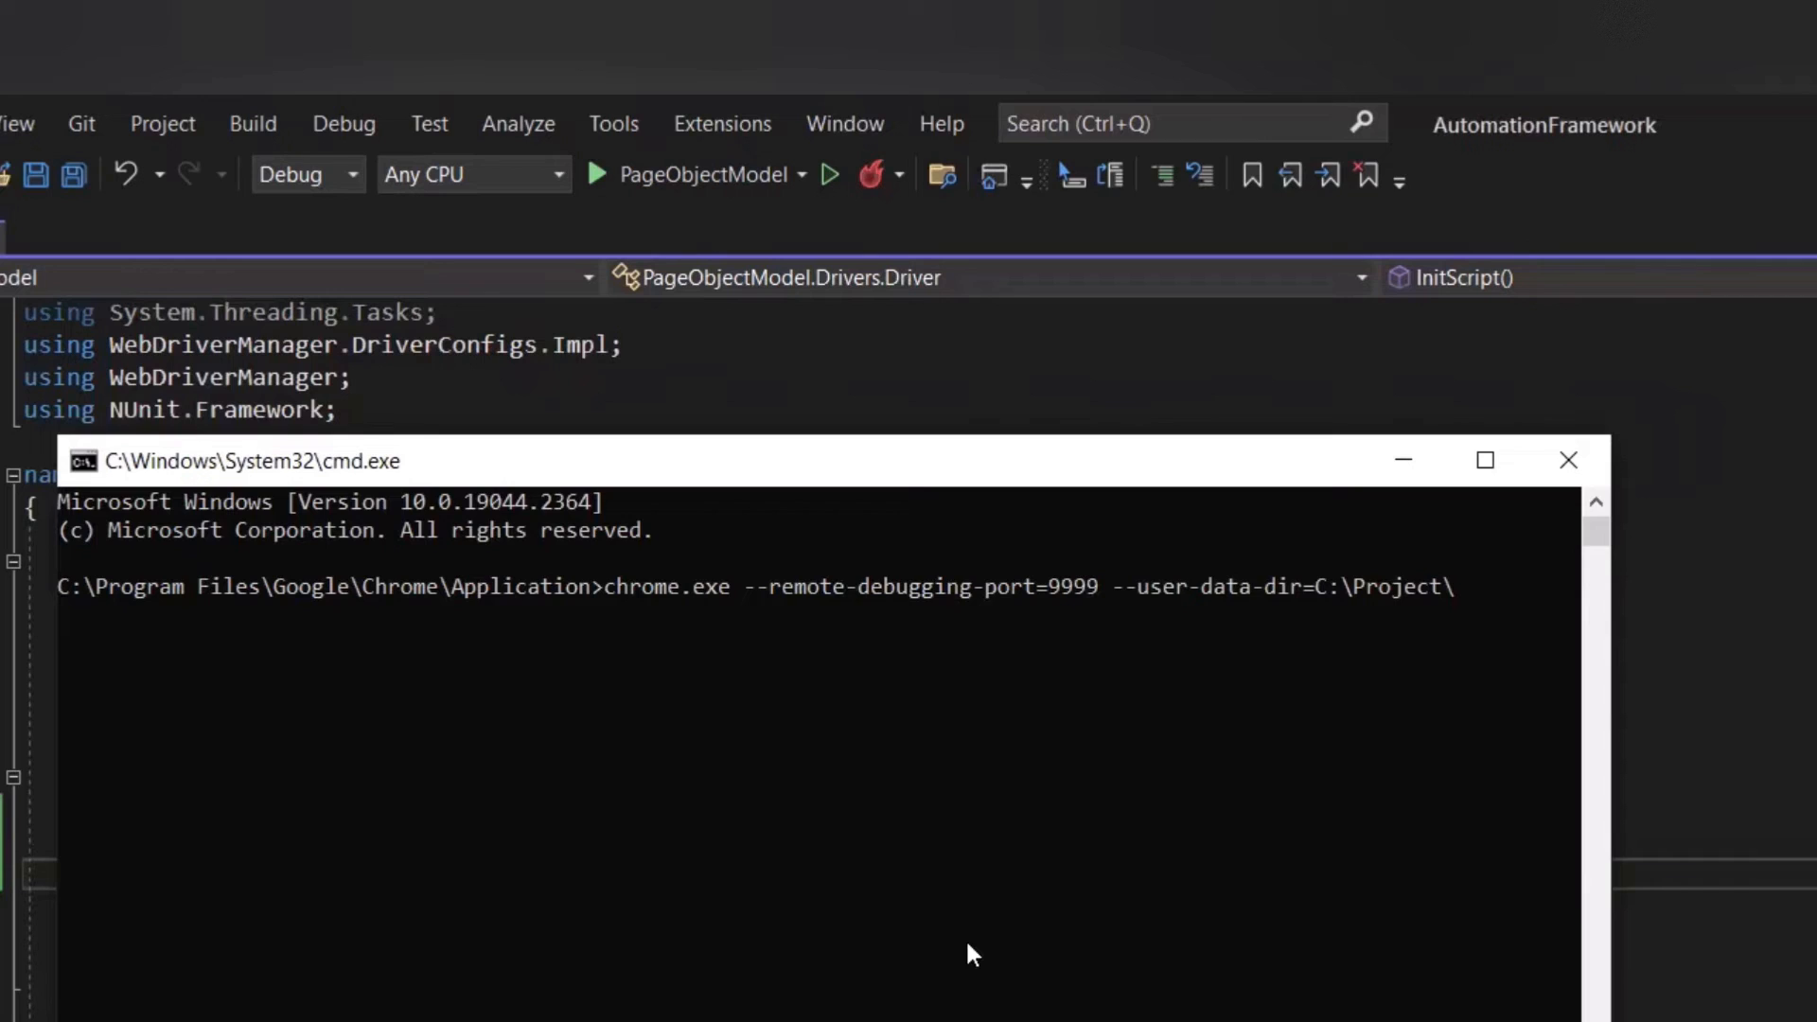
type("UserDirectory")
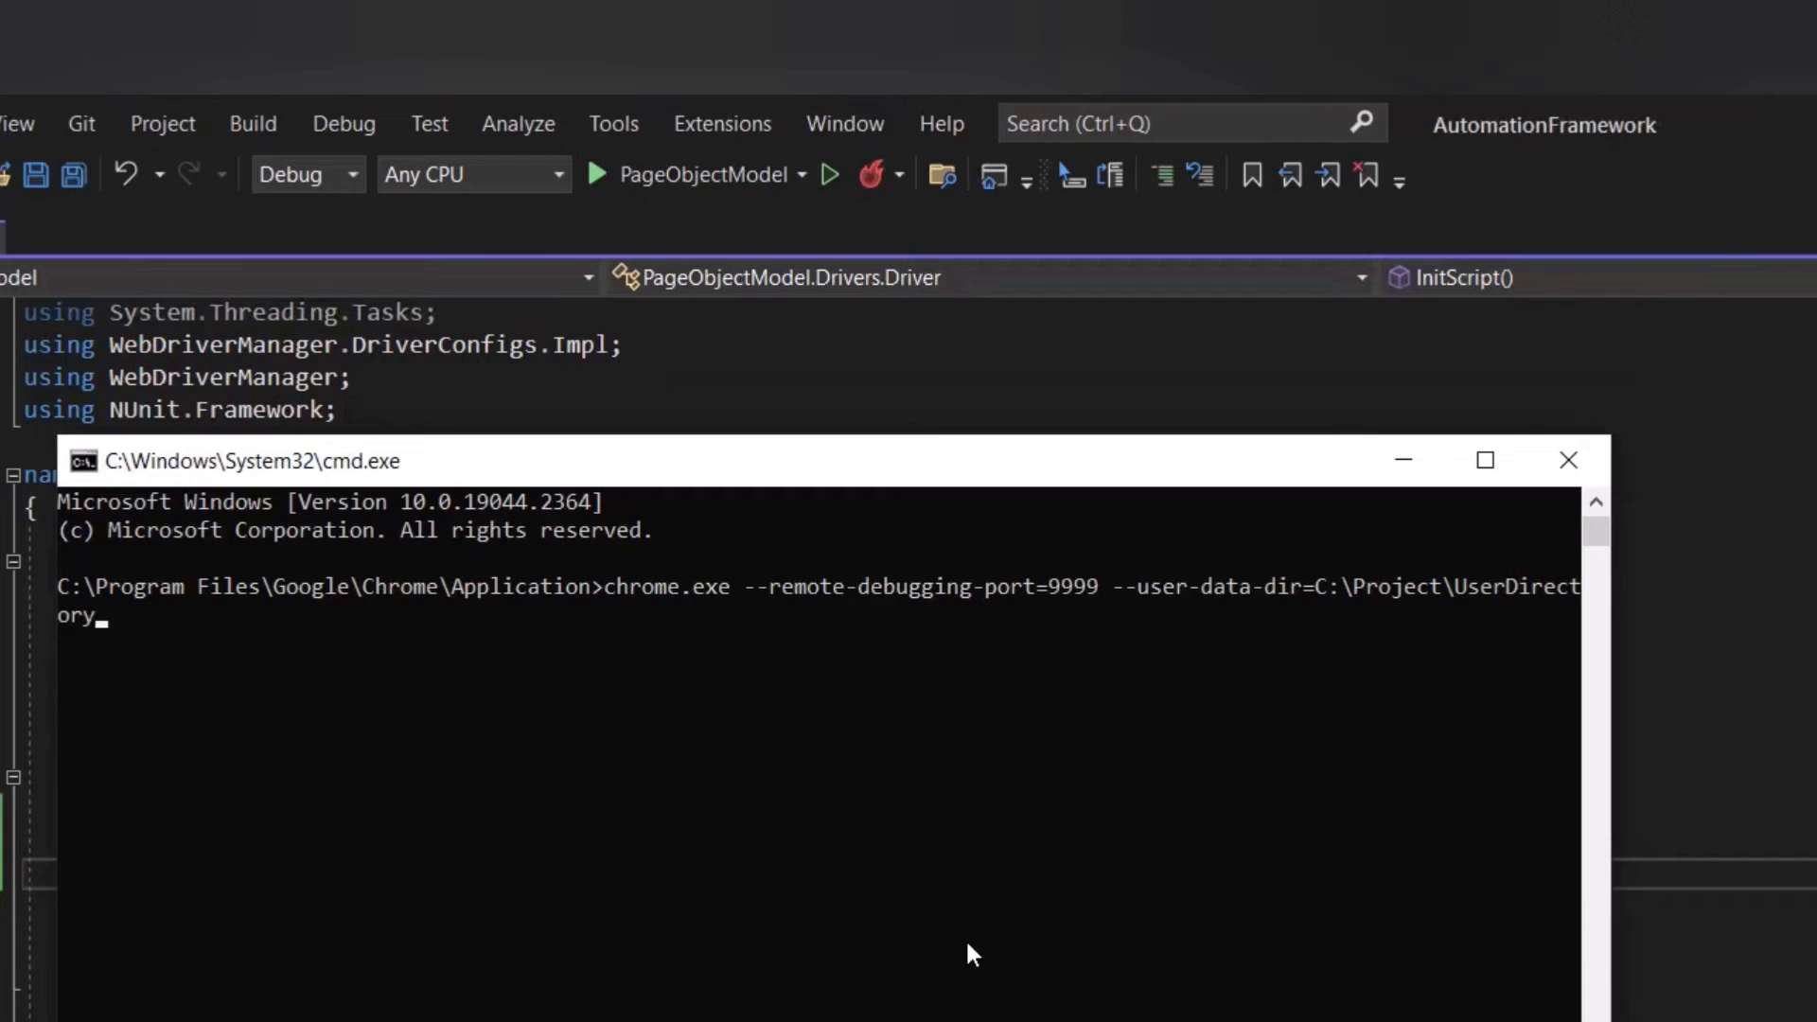
mouse_move(1609, 796)
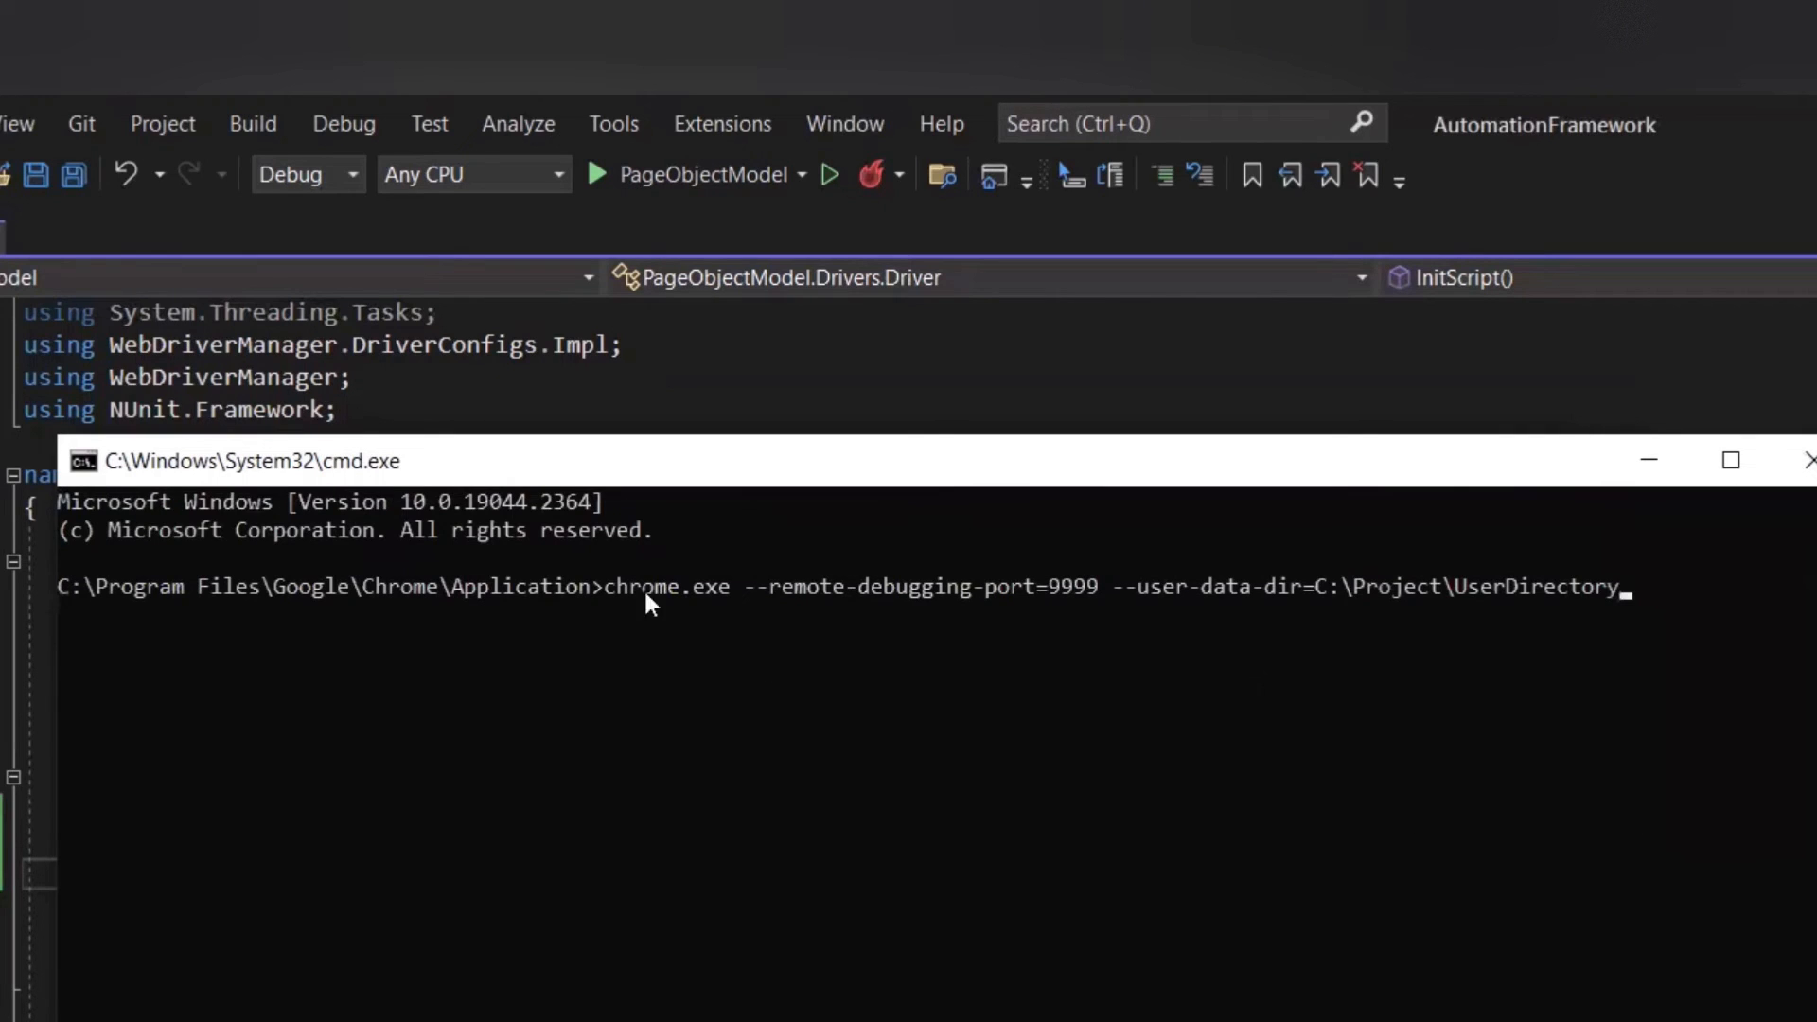
mouse_move(1280, 590)
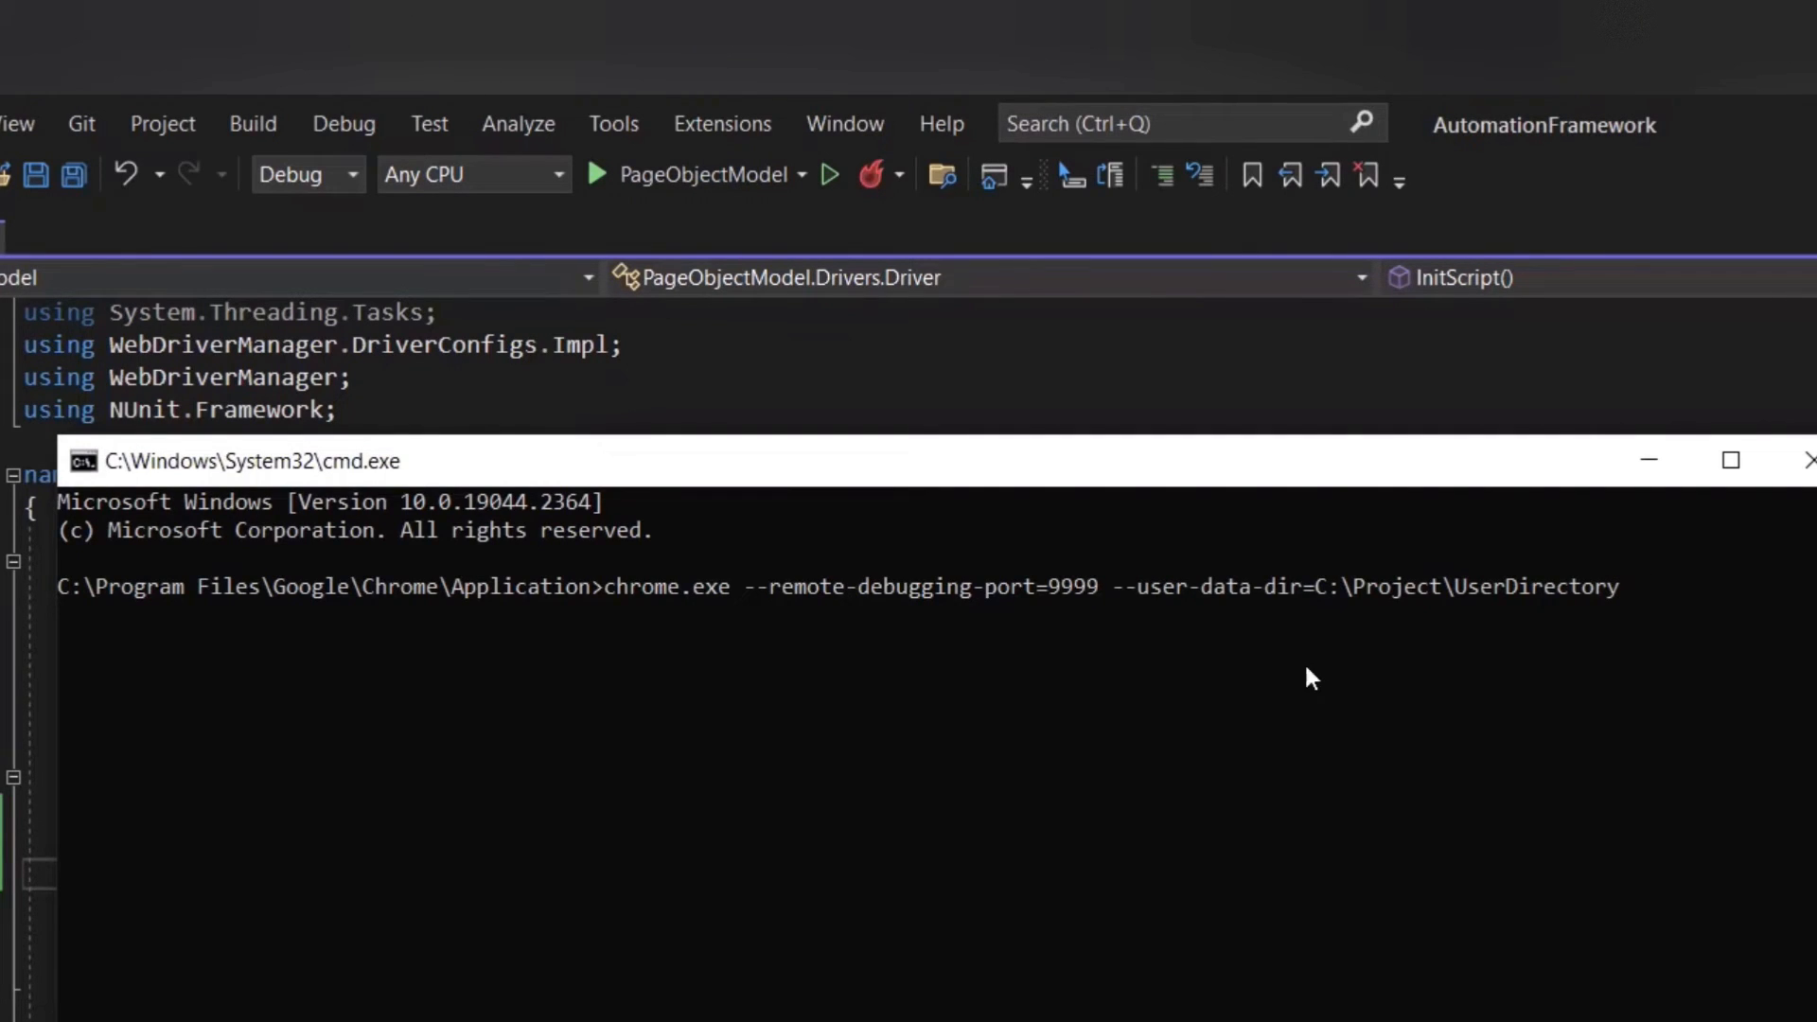
- Run the Chrome debug launch command and decline the Google sign-in suggestion
key("Return")
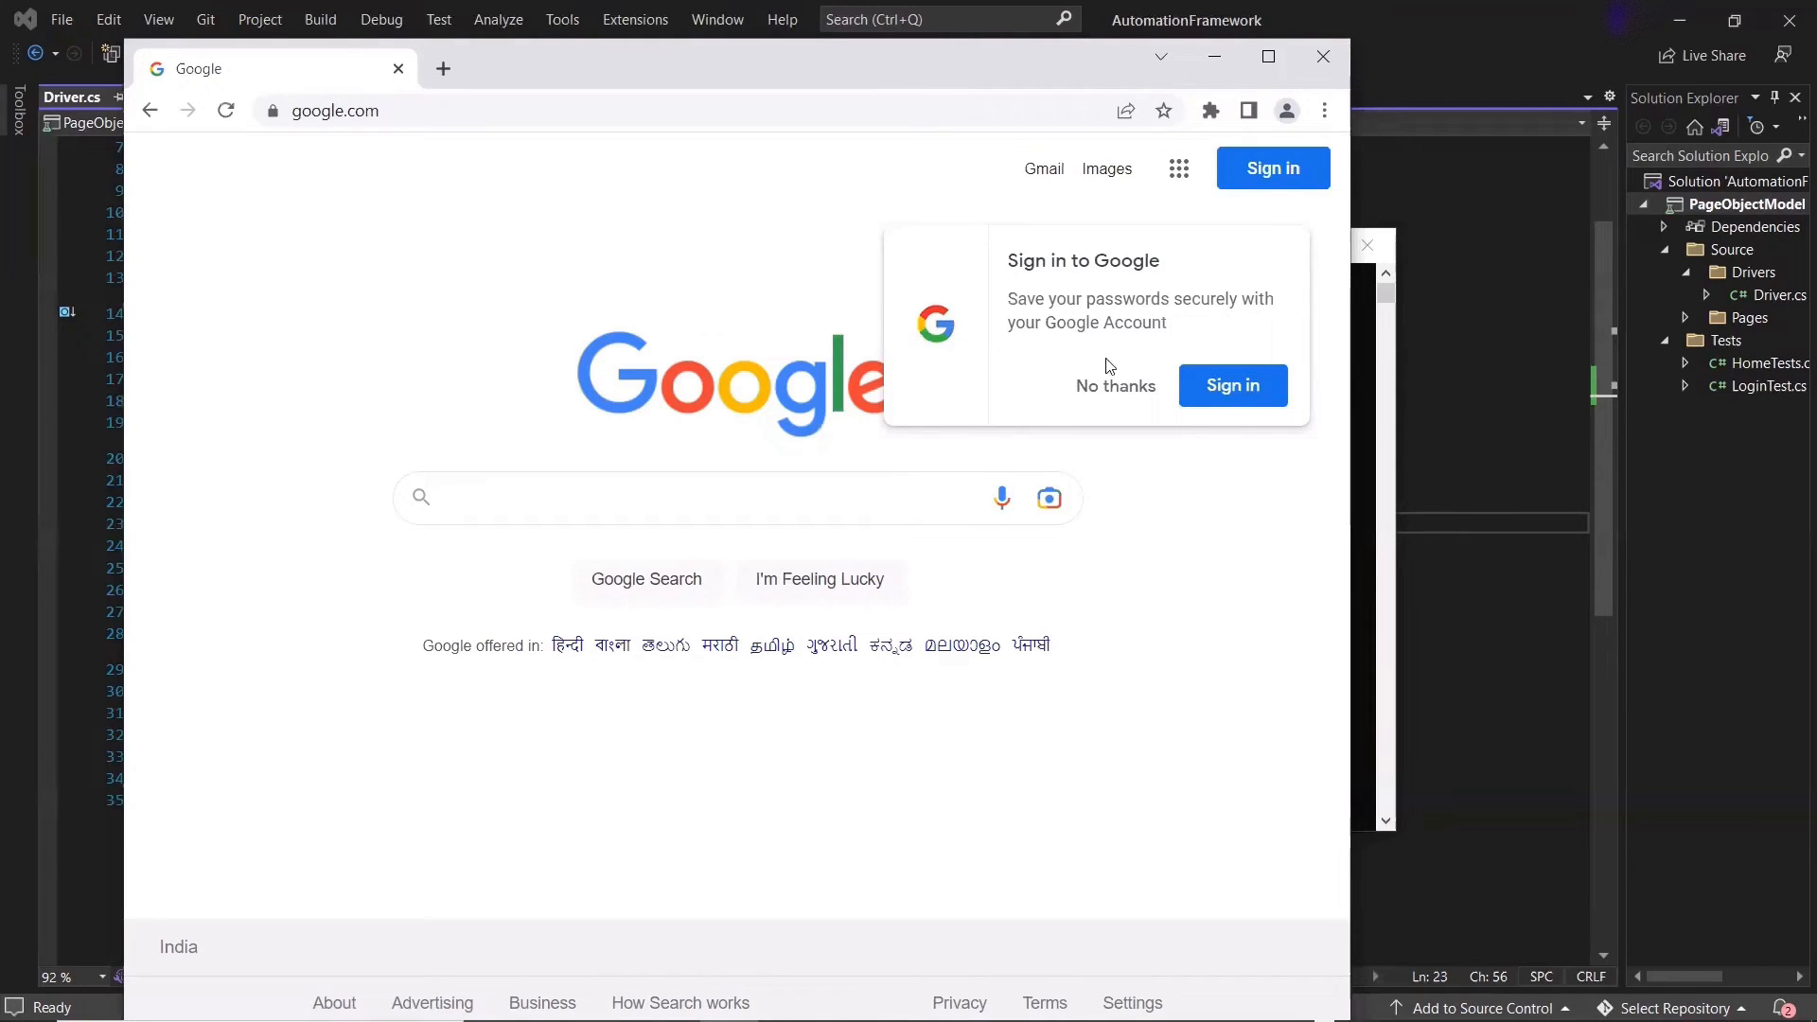
left_click(1115, 387)
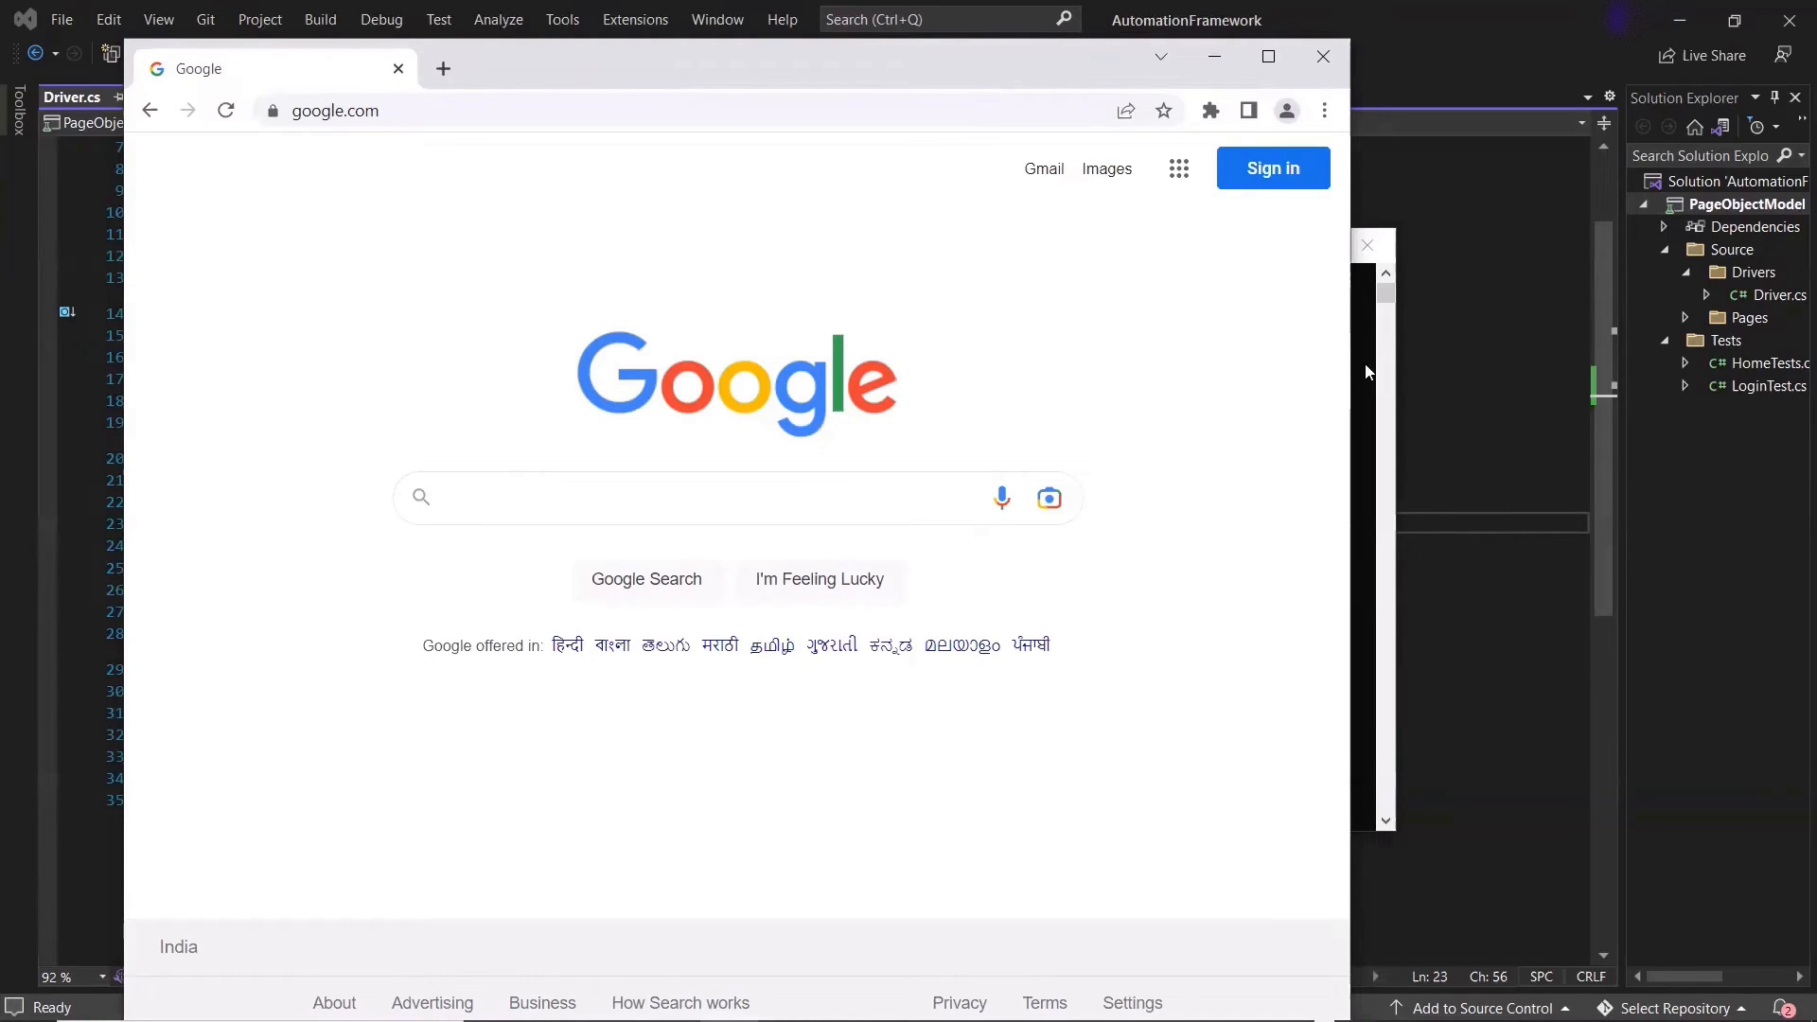
left_click(1322, 56)
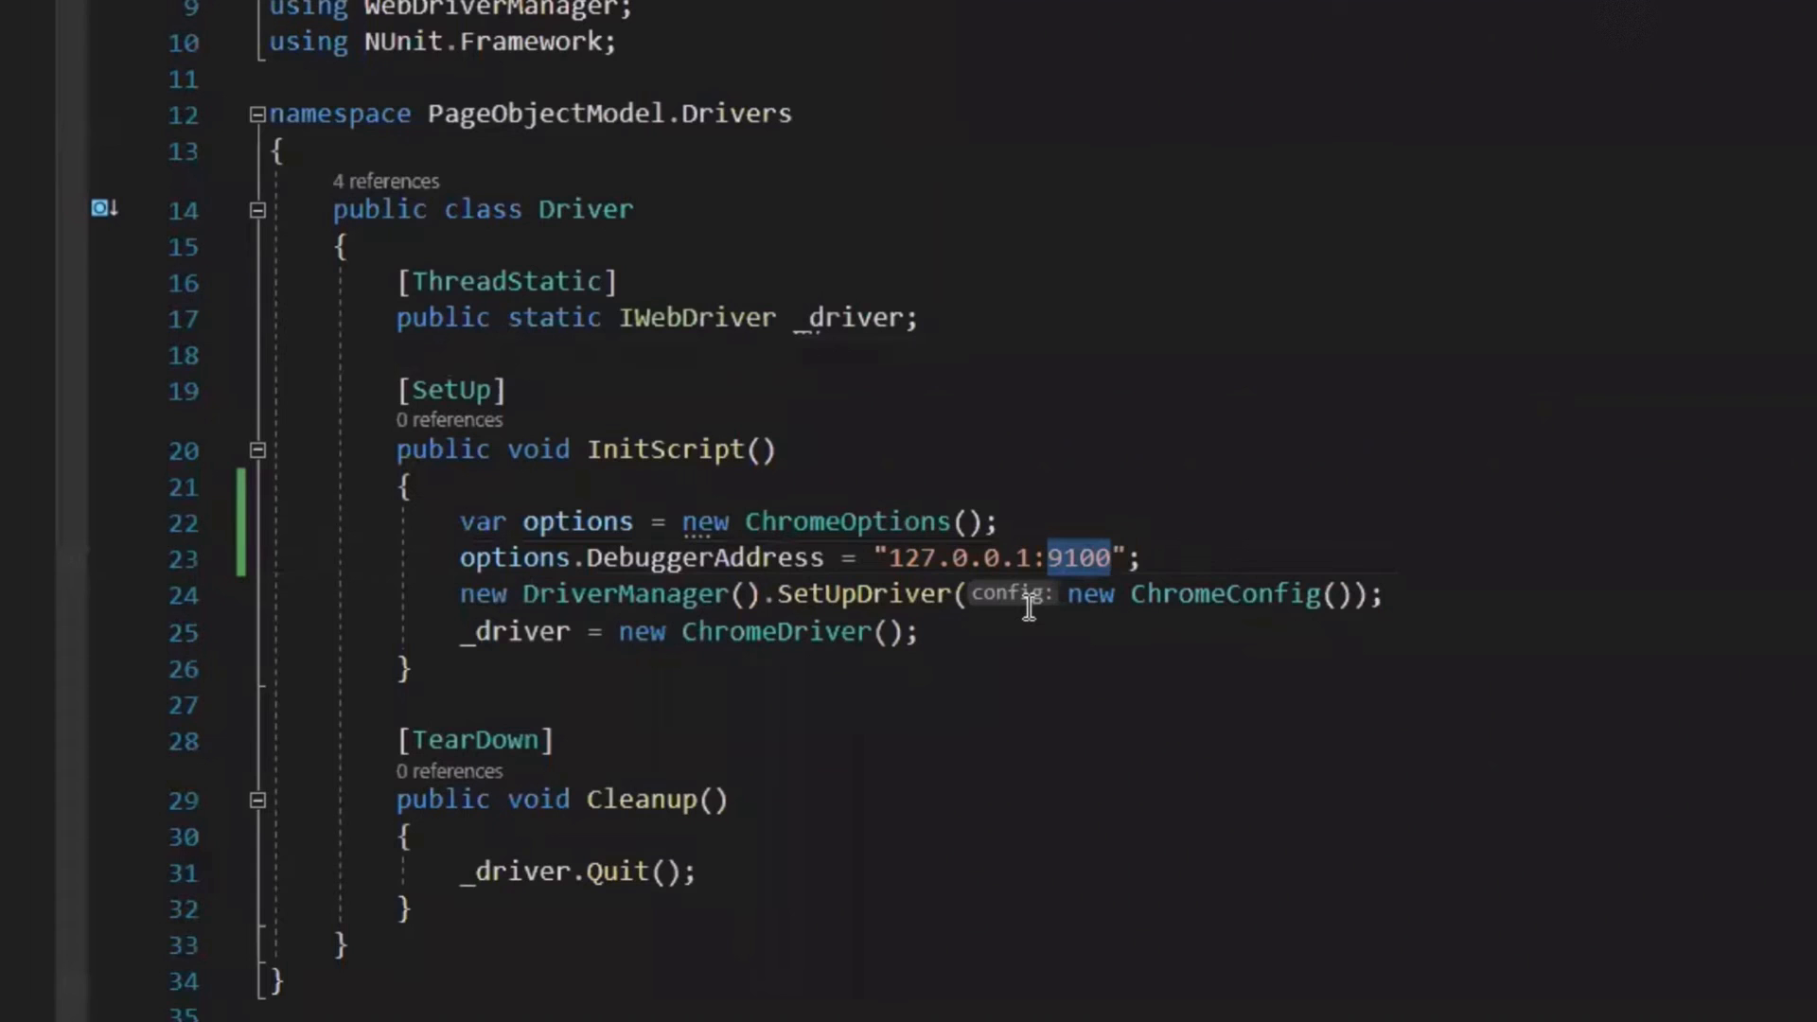
mouse_move(928, 577)
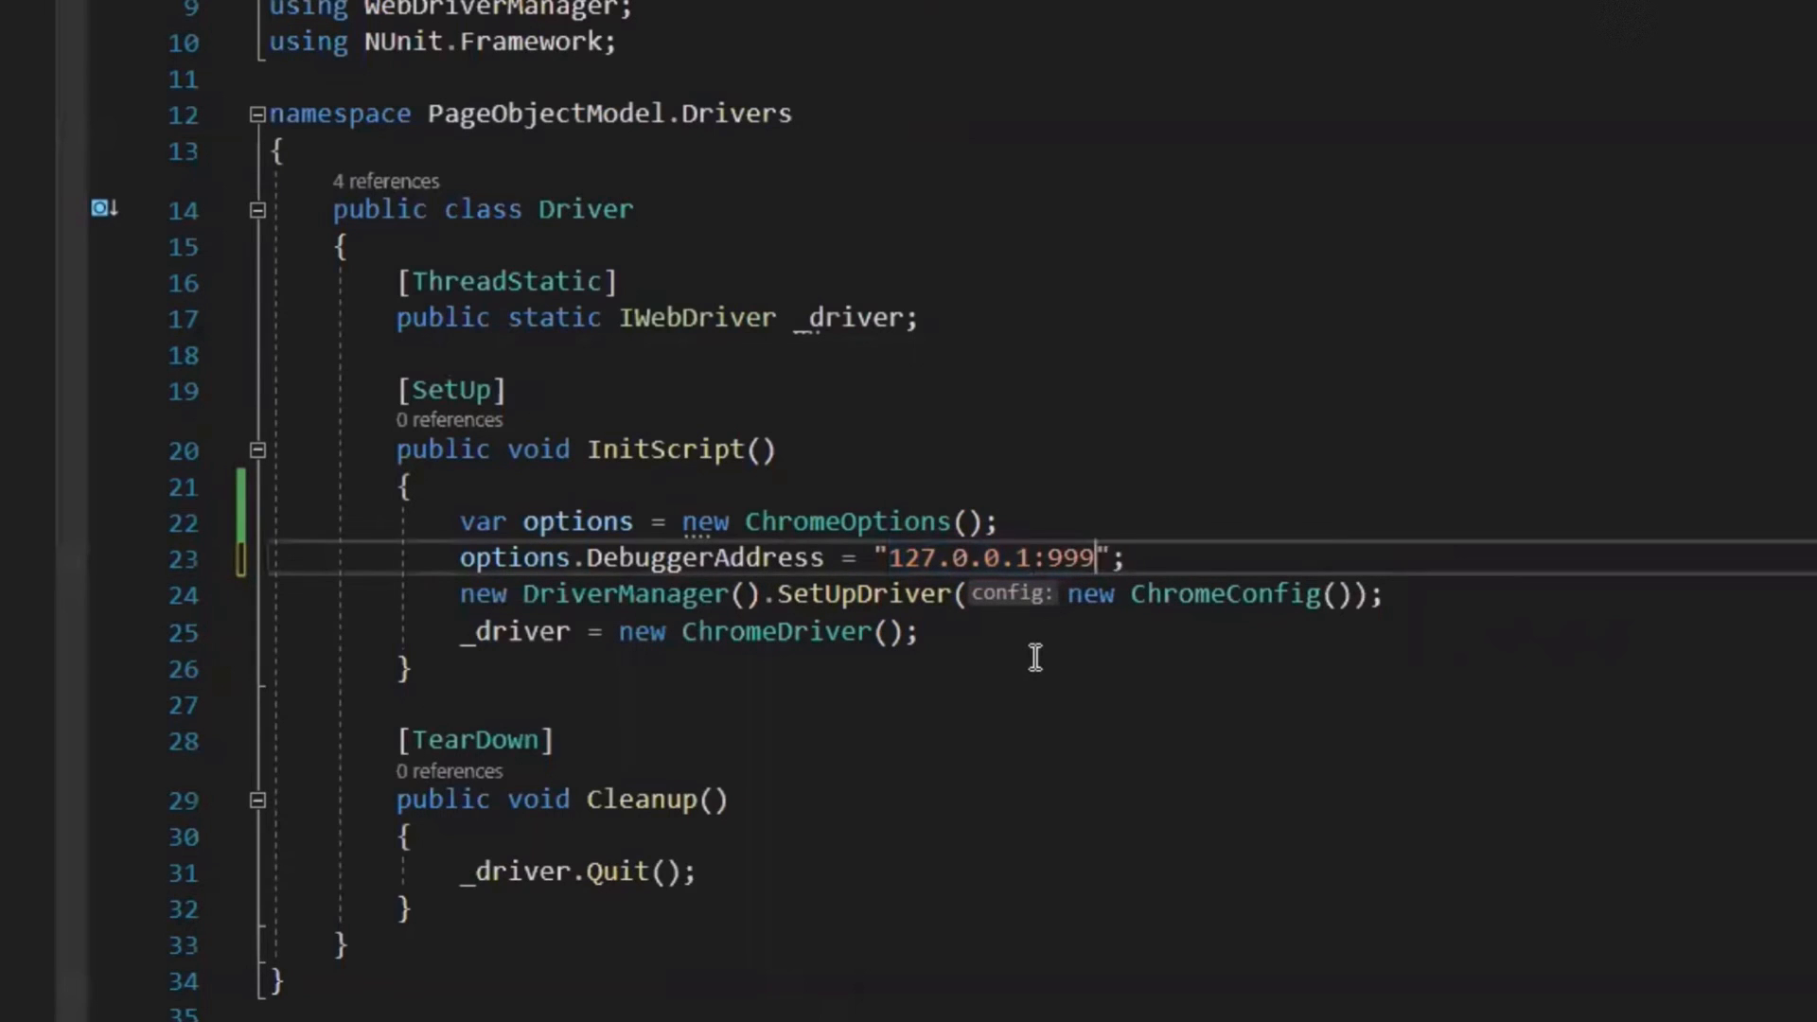
- Change the DebuggerAddress port to 9999 and pass options into new ChromeDriver()
type("9")
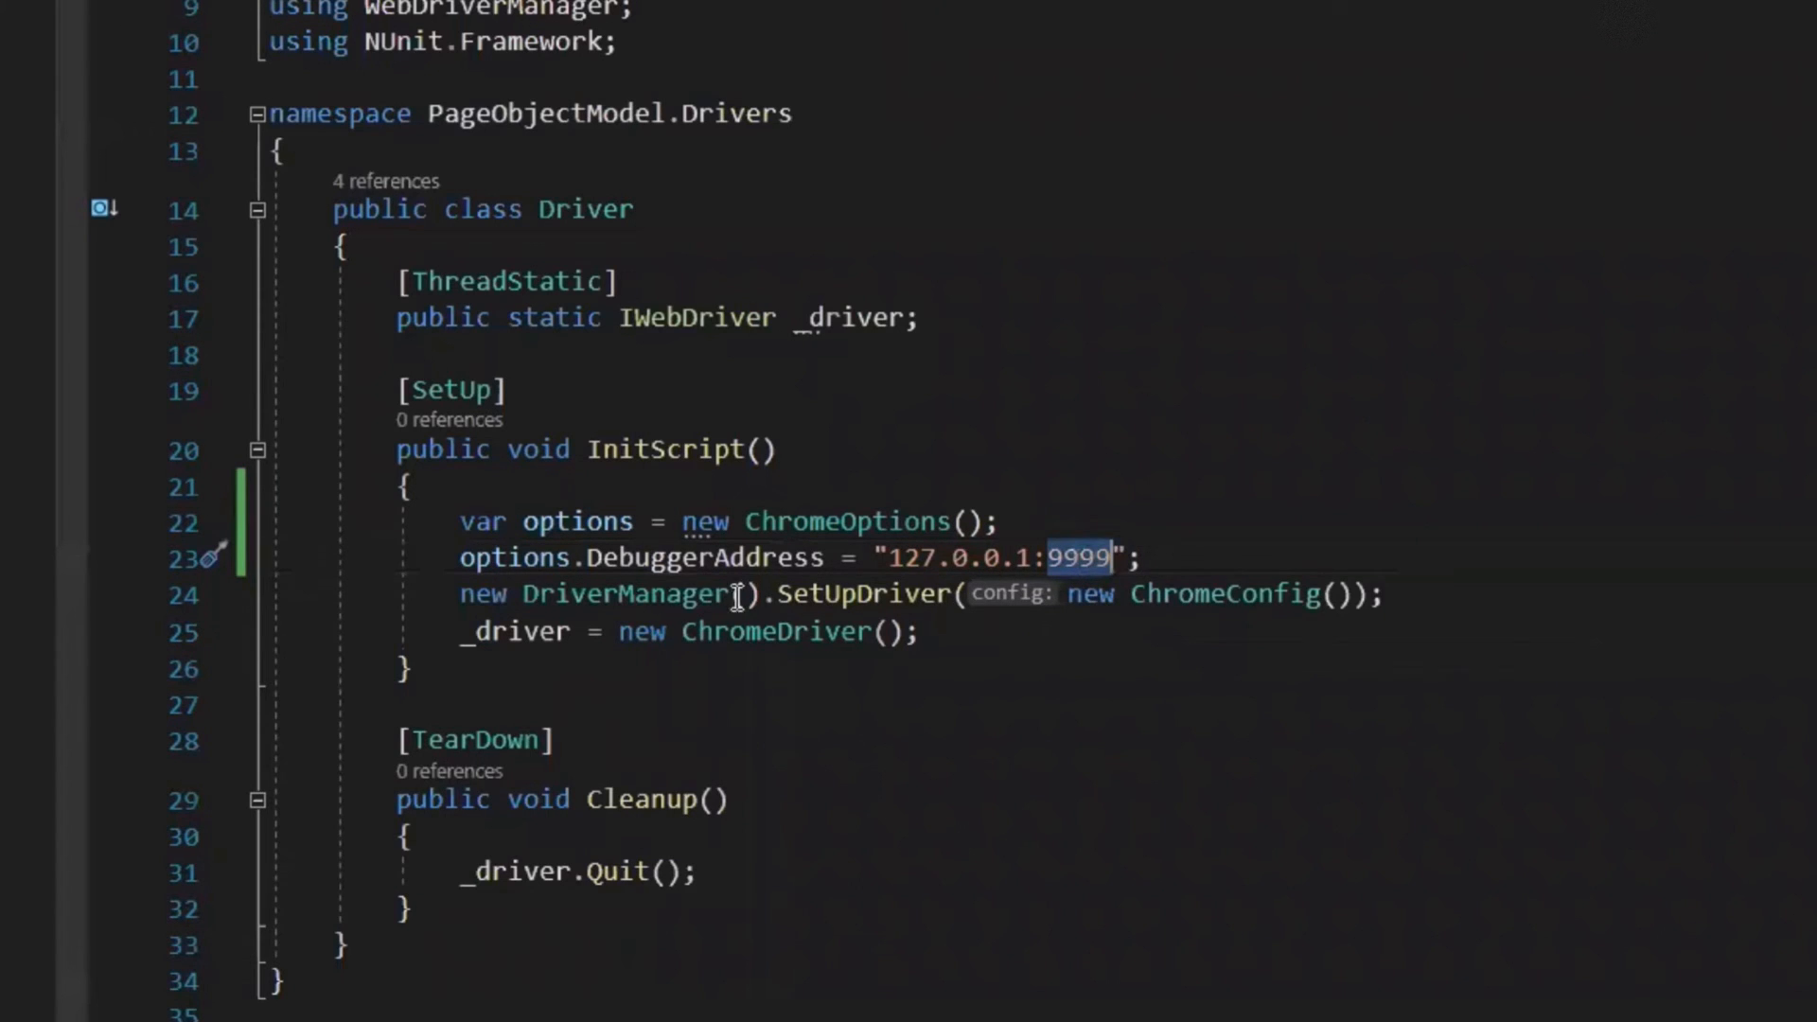
double_click(577, 521)
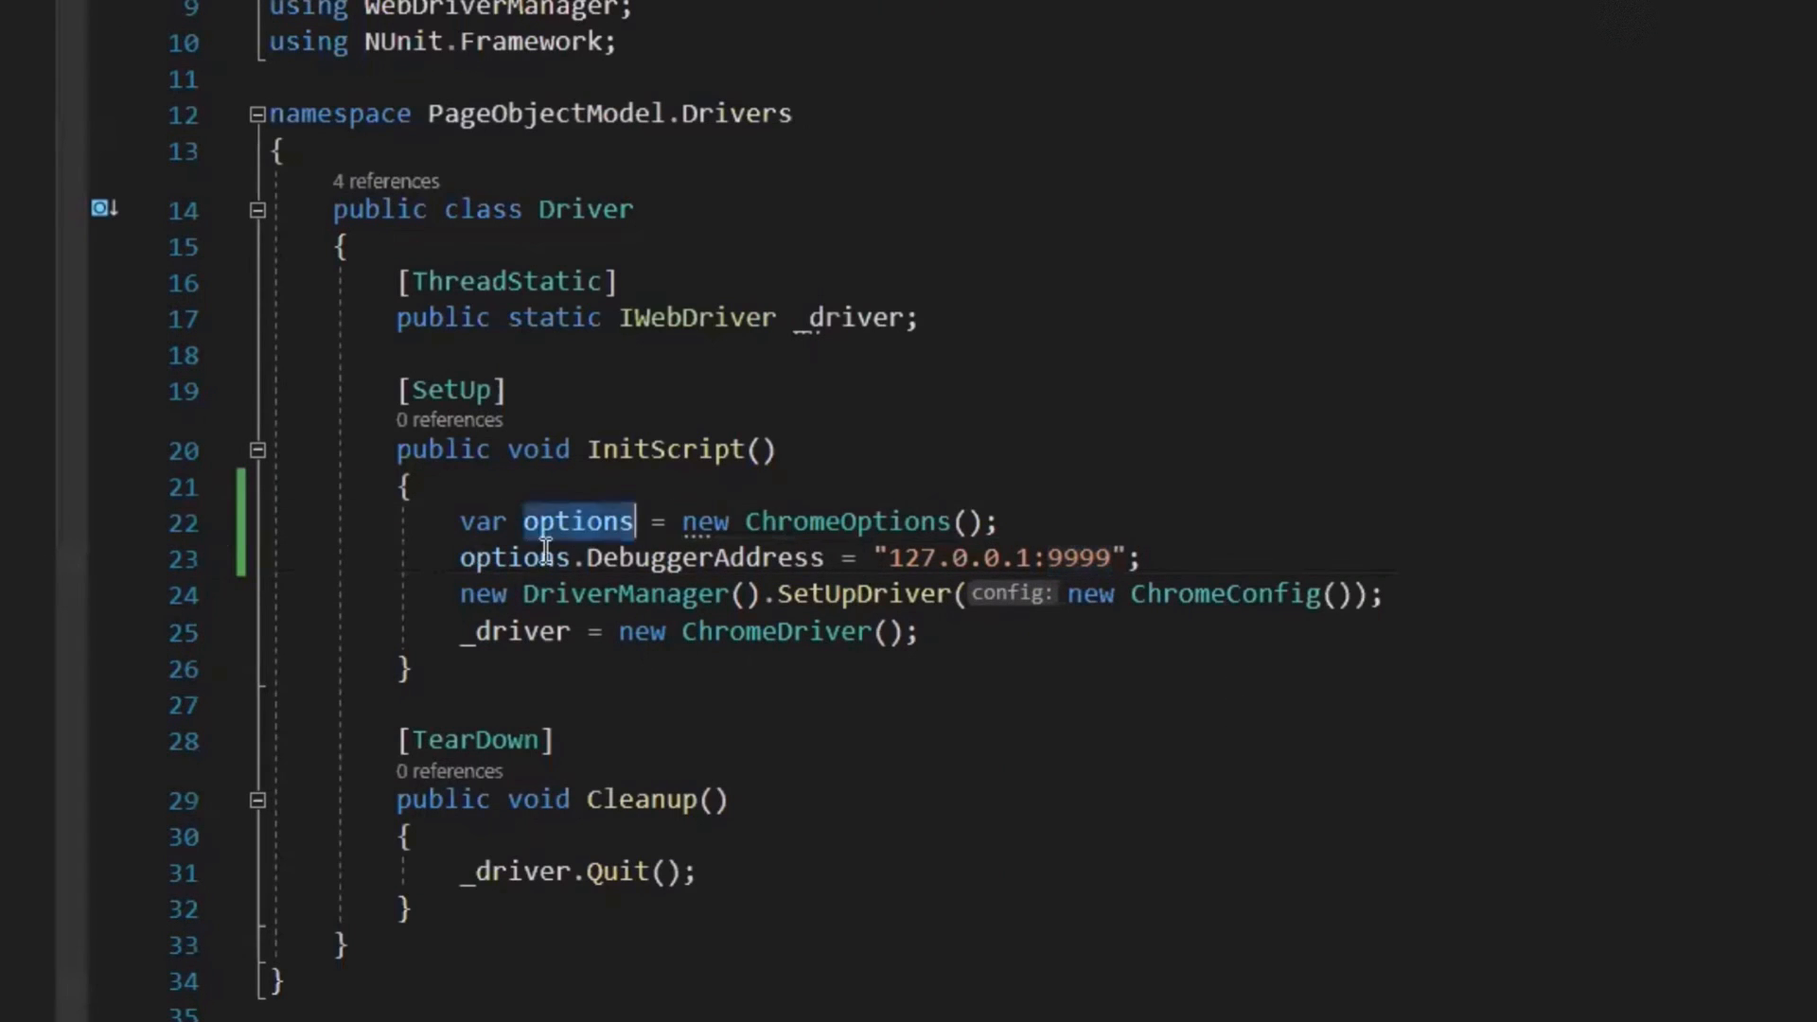
double_click(516, 558)
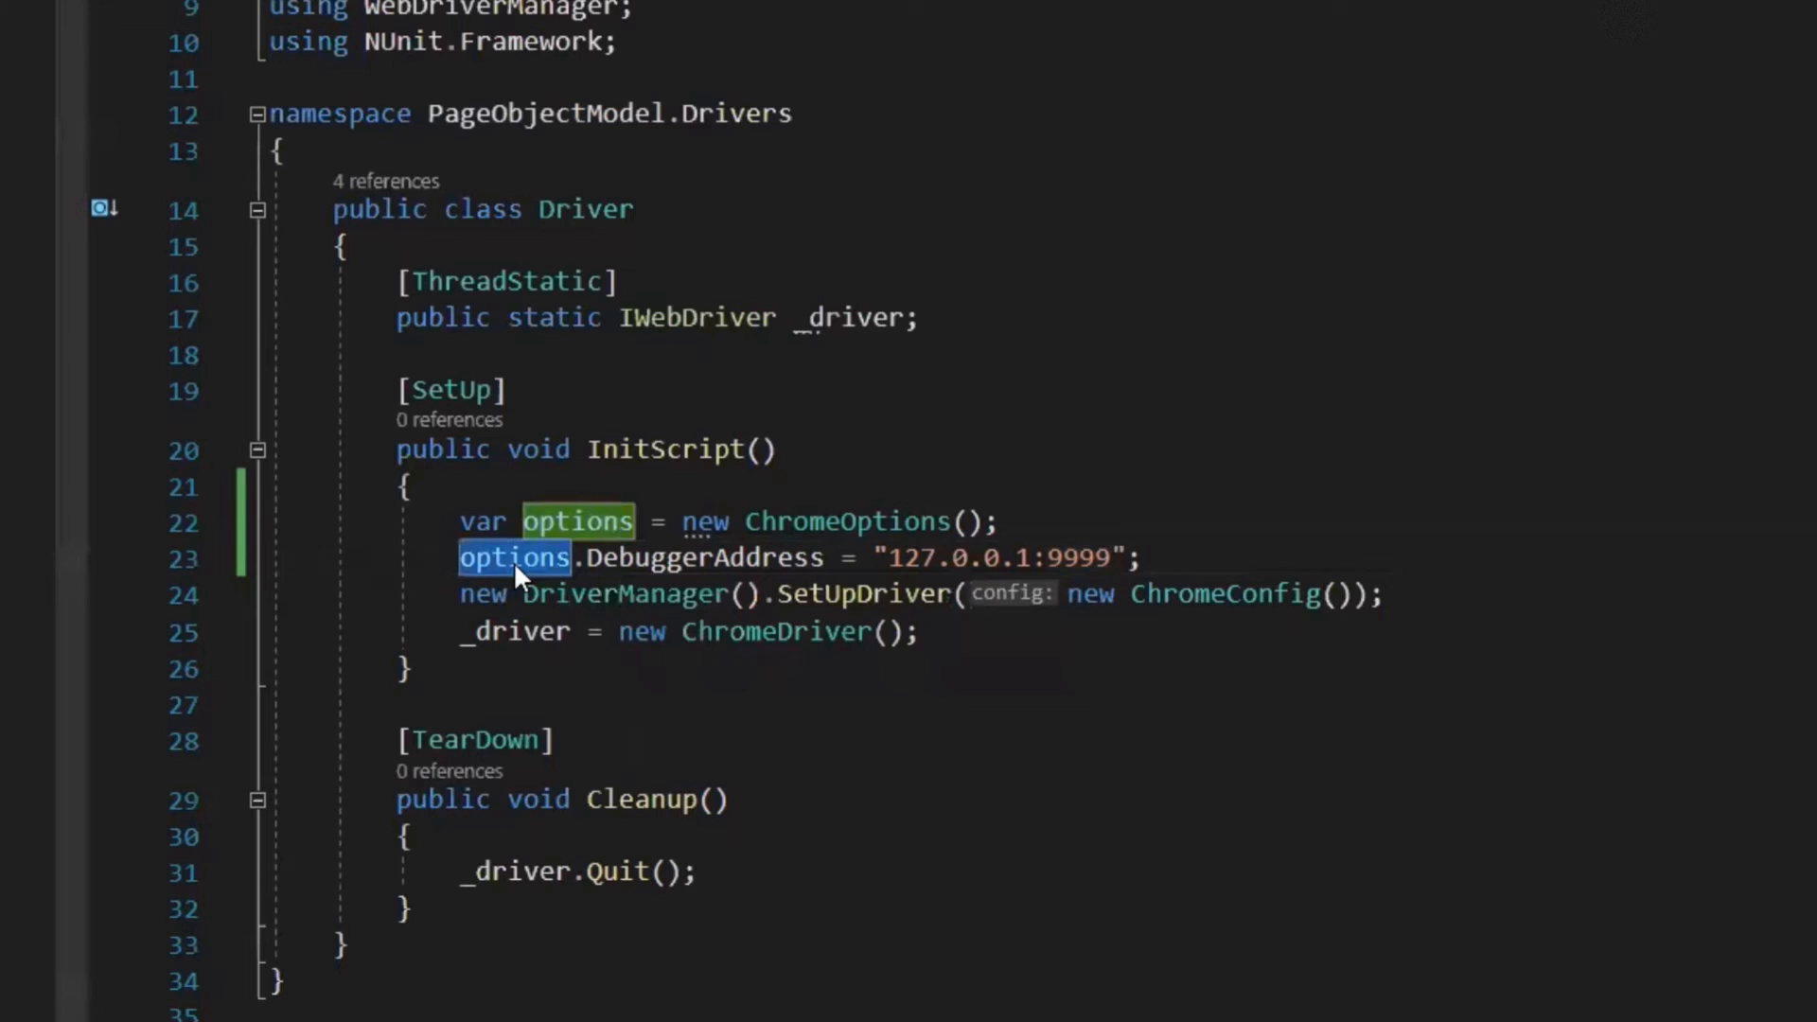
mouse_move(912, 652)
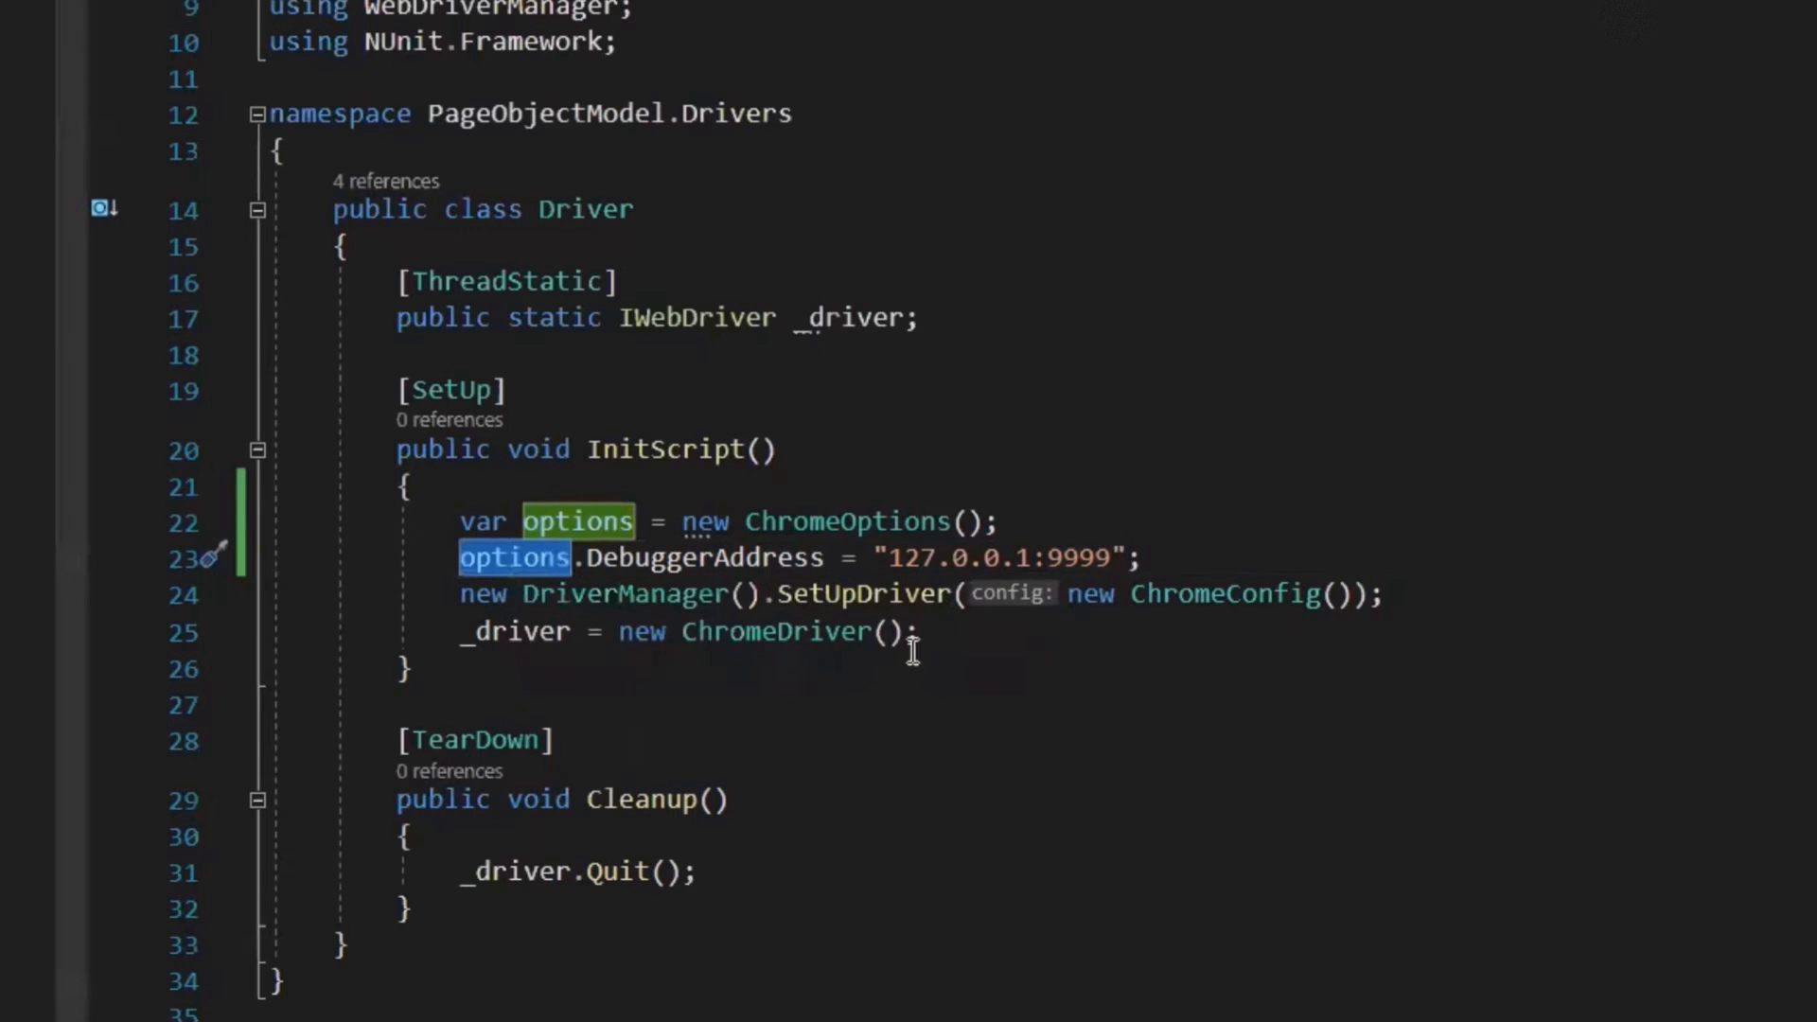
type("options")
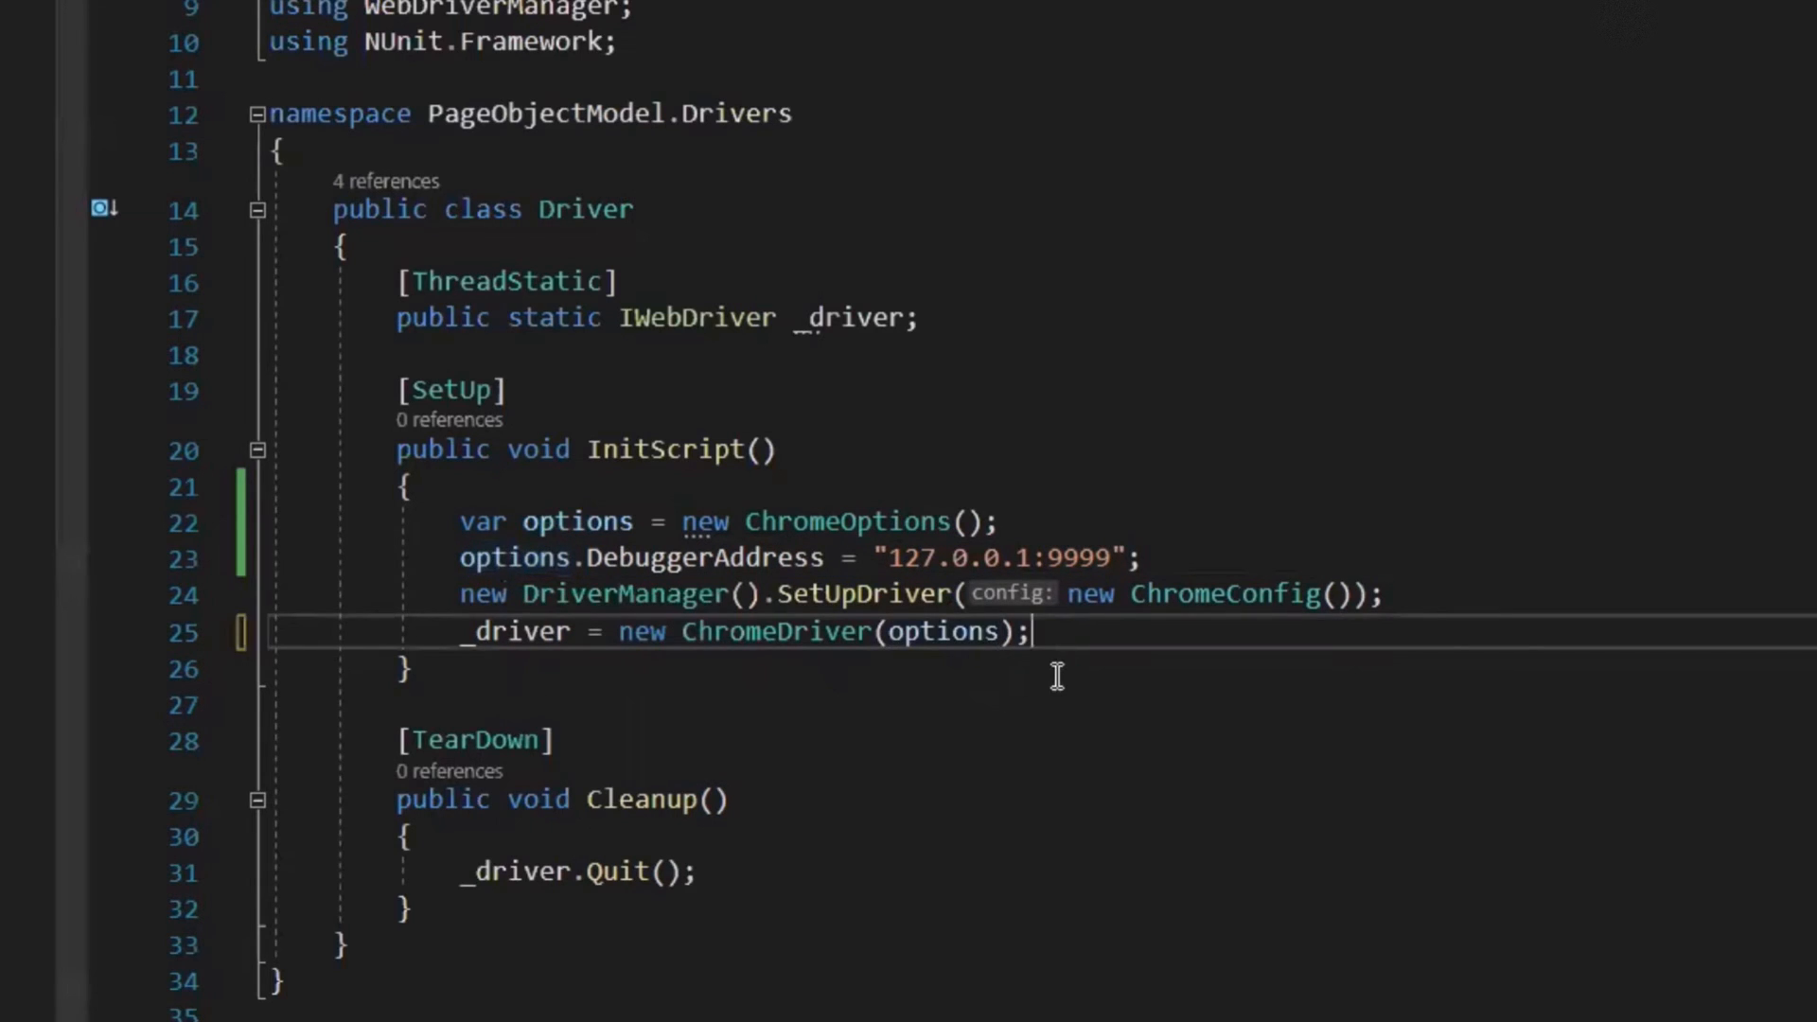
mouse_move(702, 631)
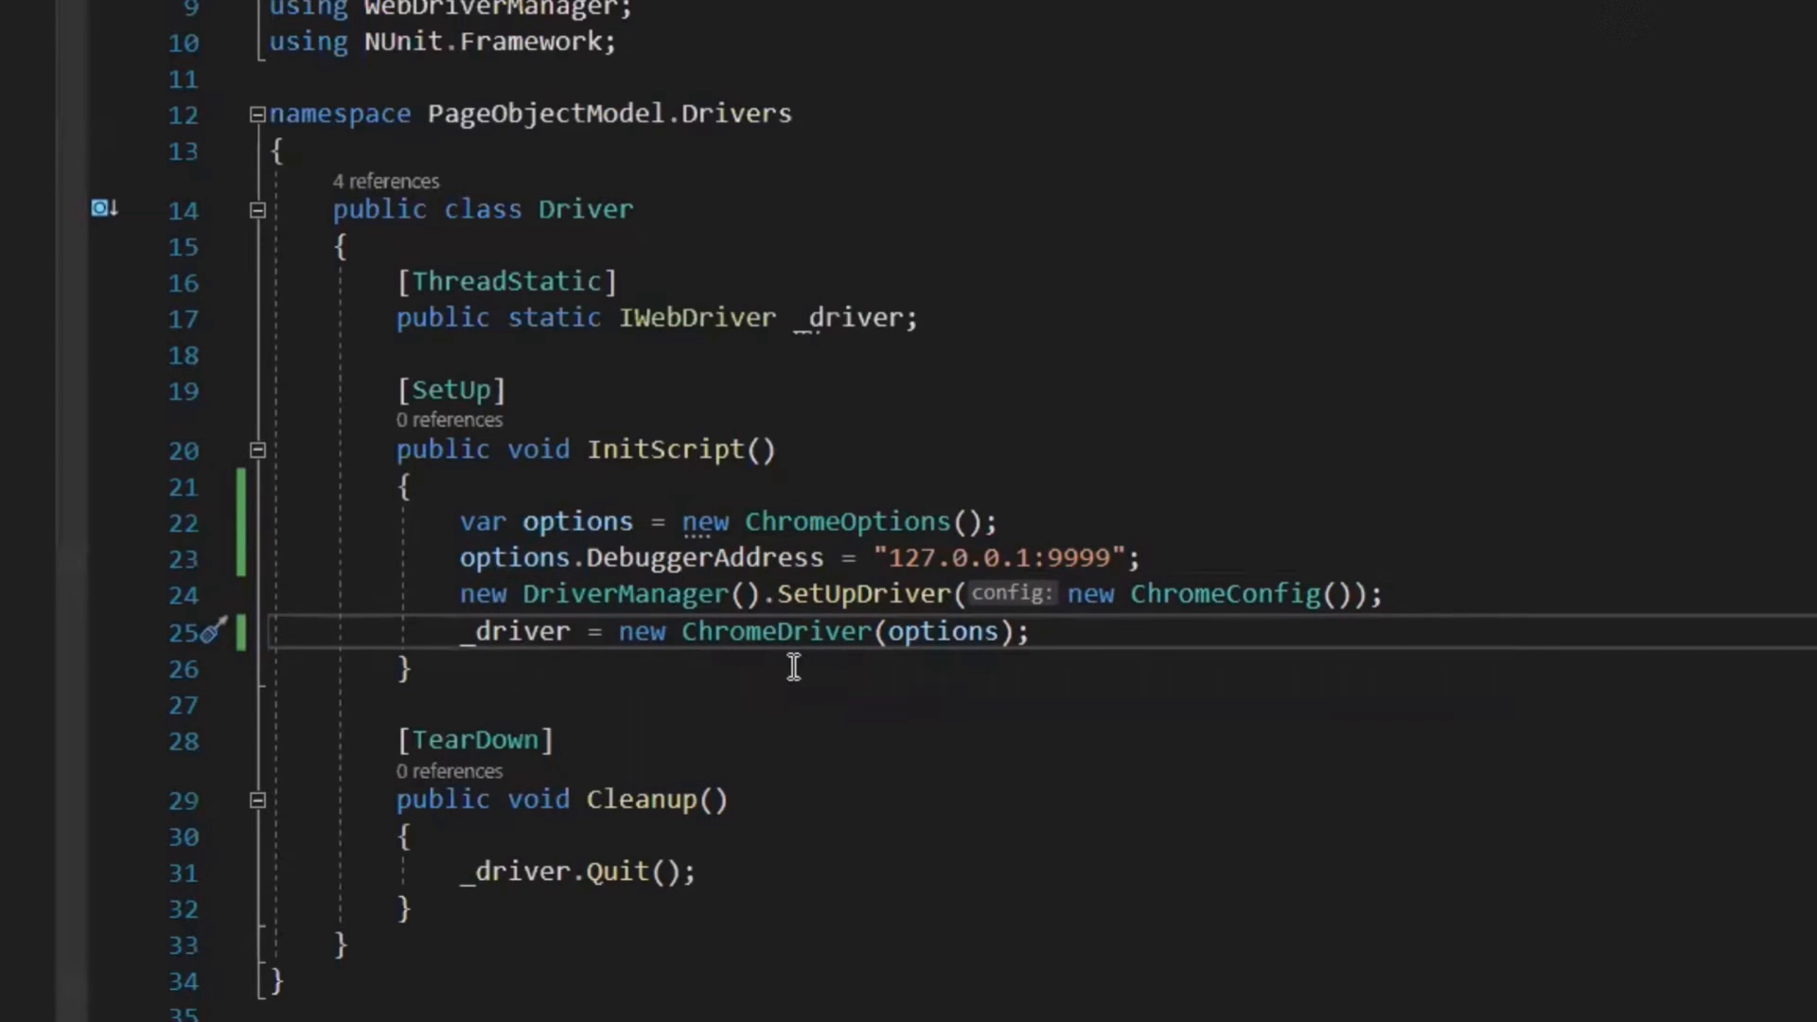
mouse_move(783, 631)
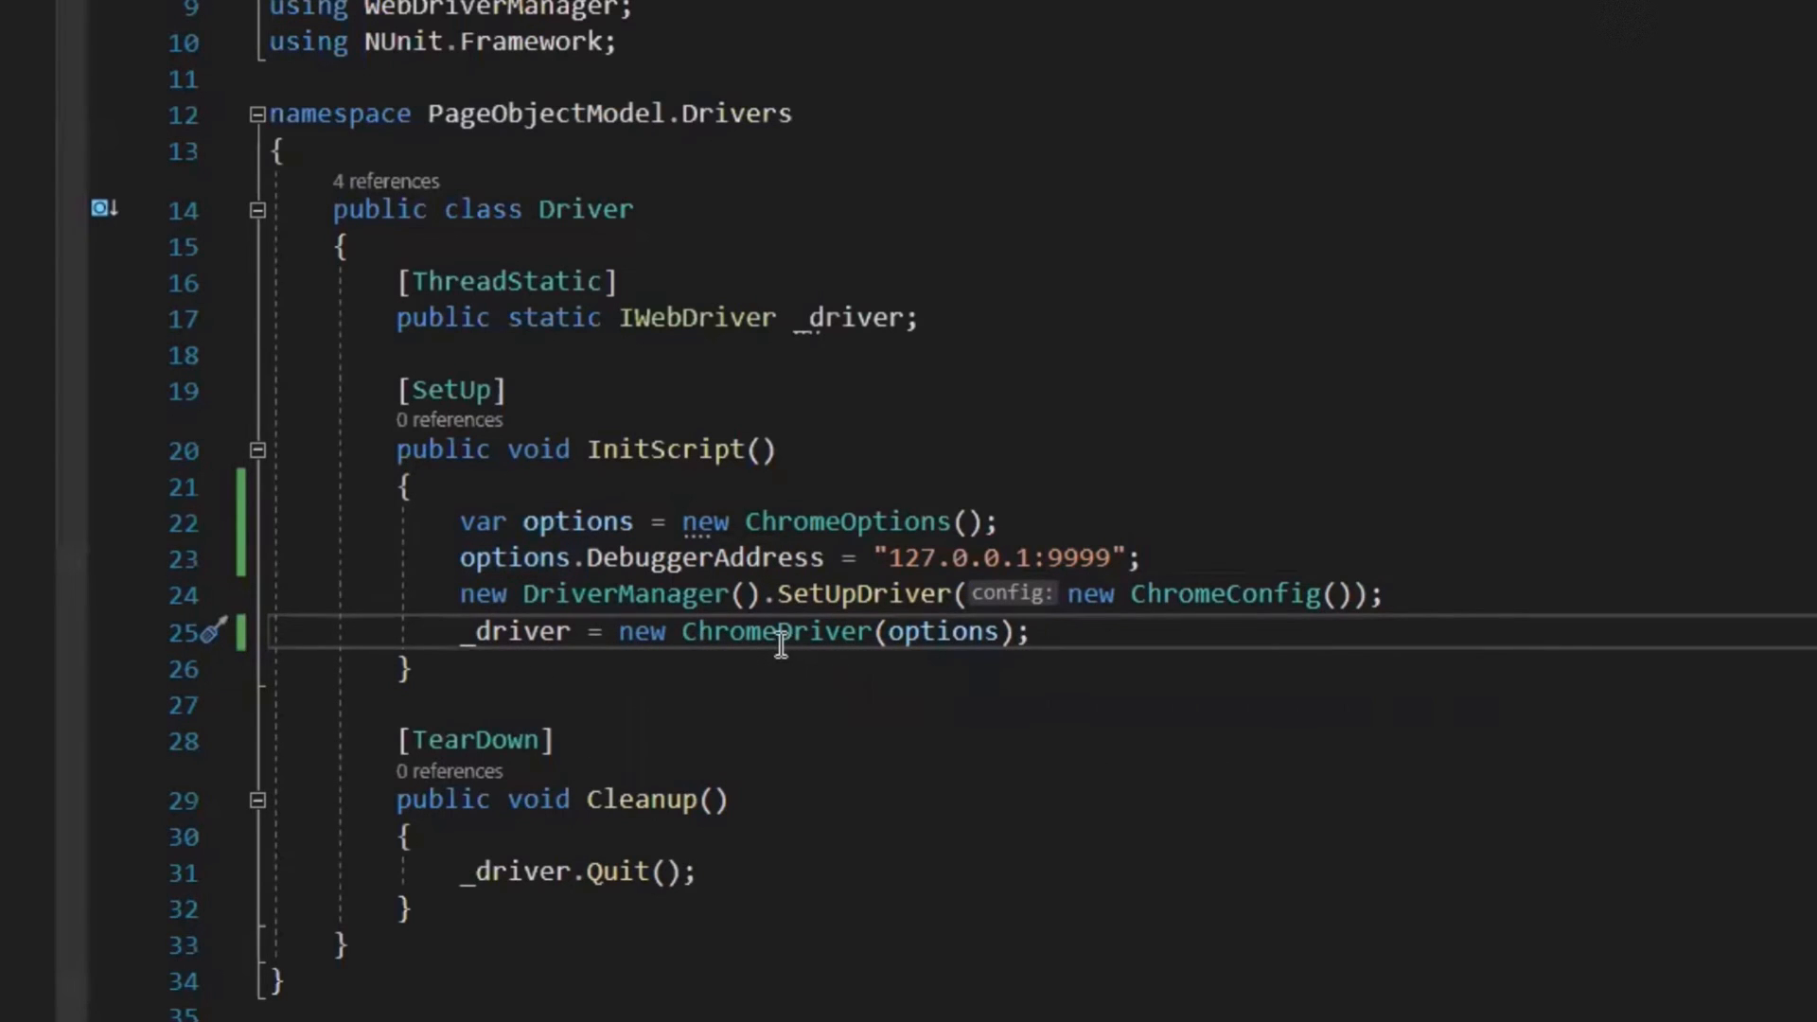
double_click(943, 632)
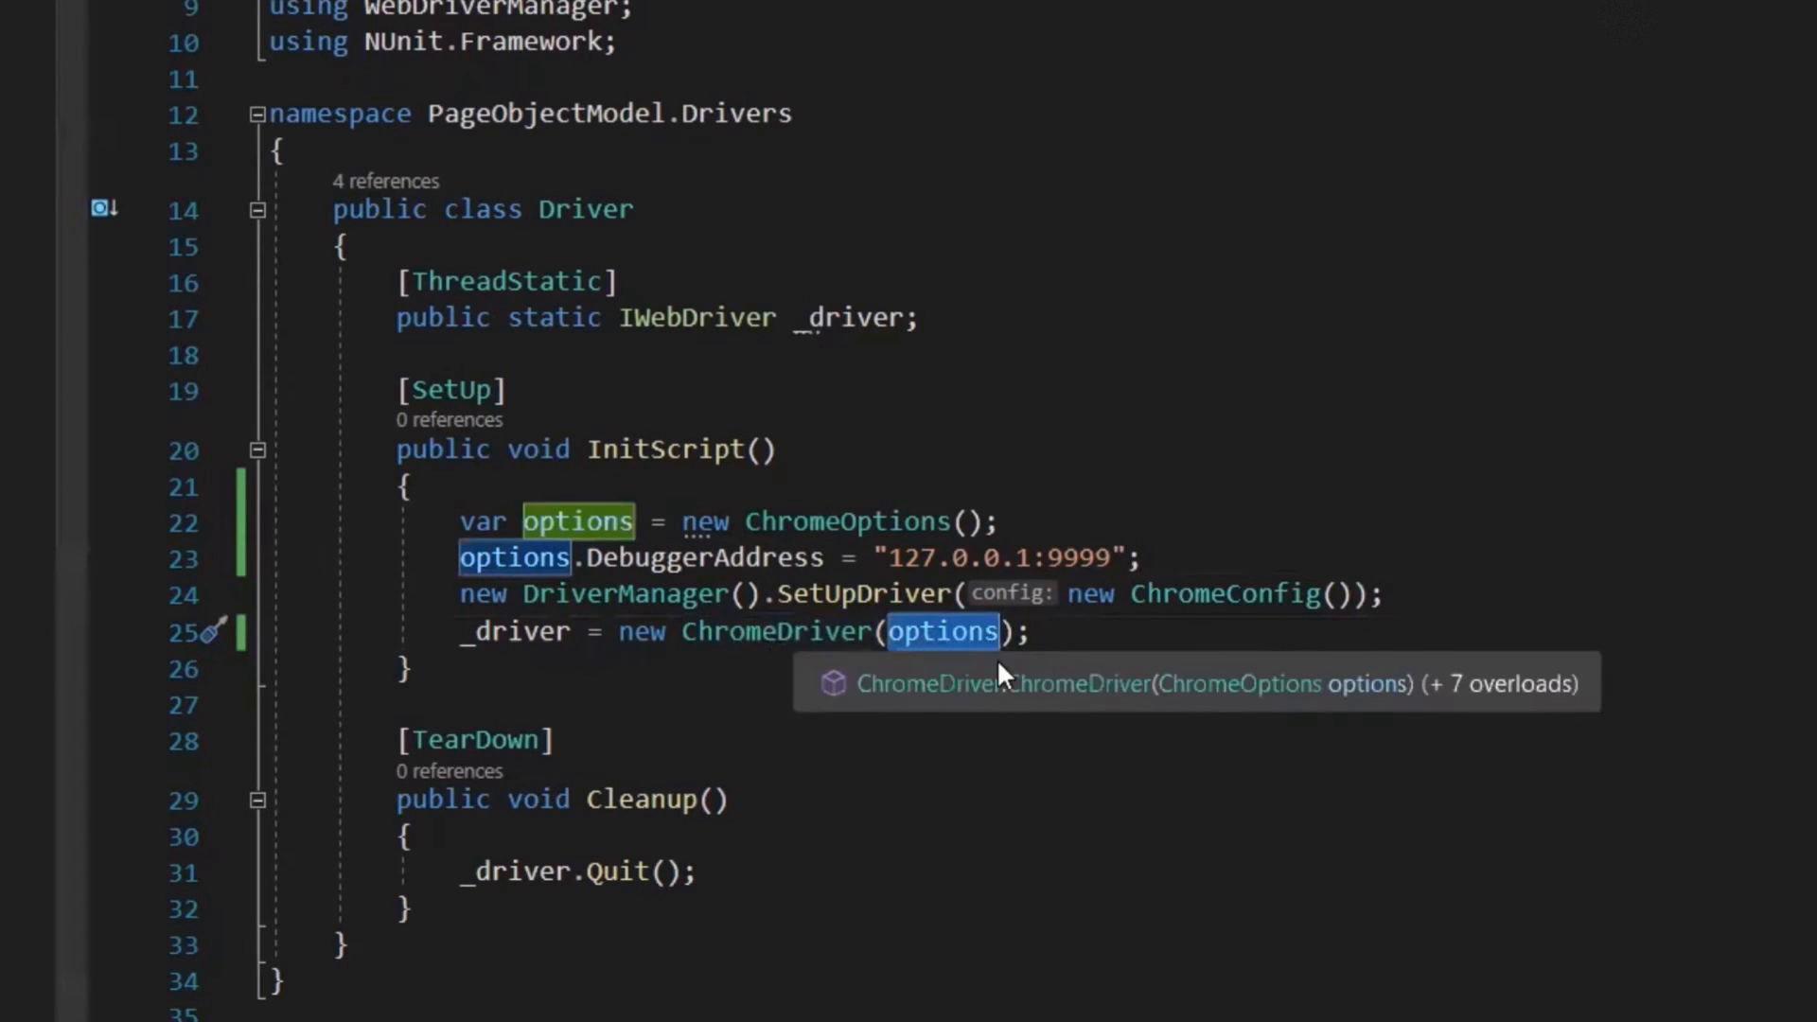
mouse_move(712, 559)
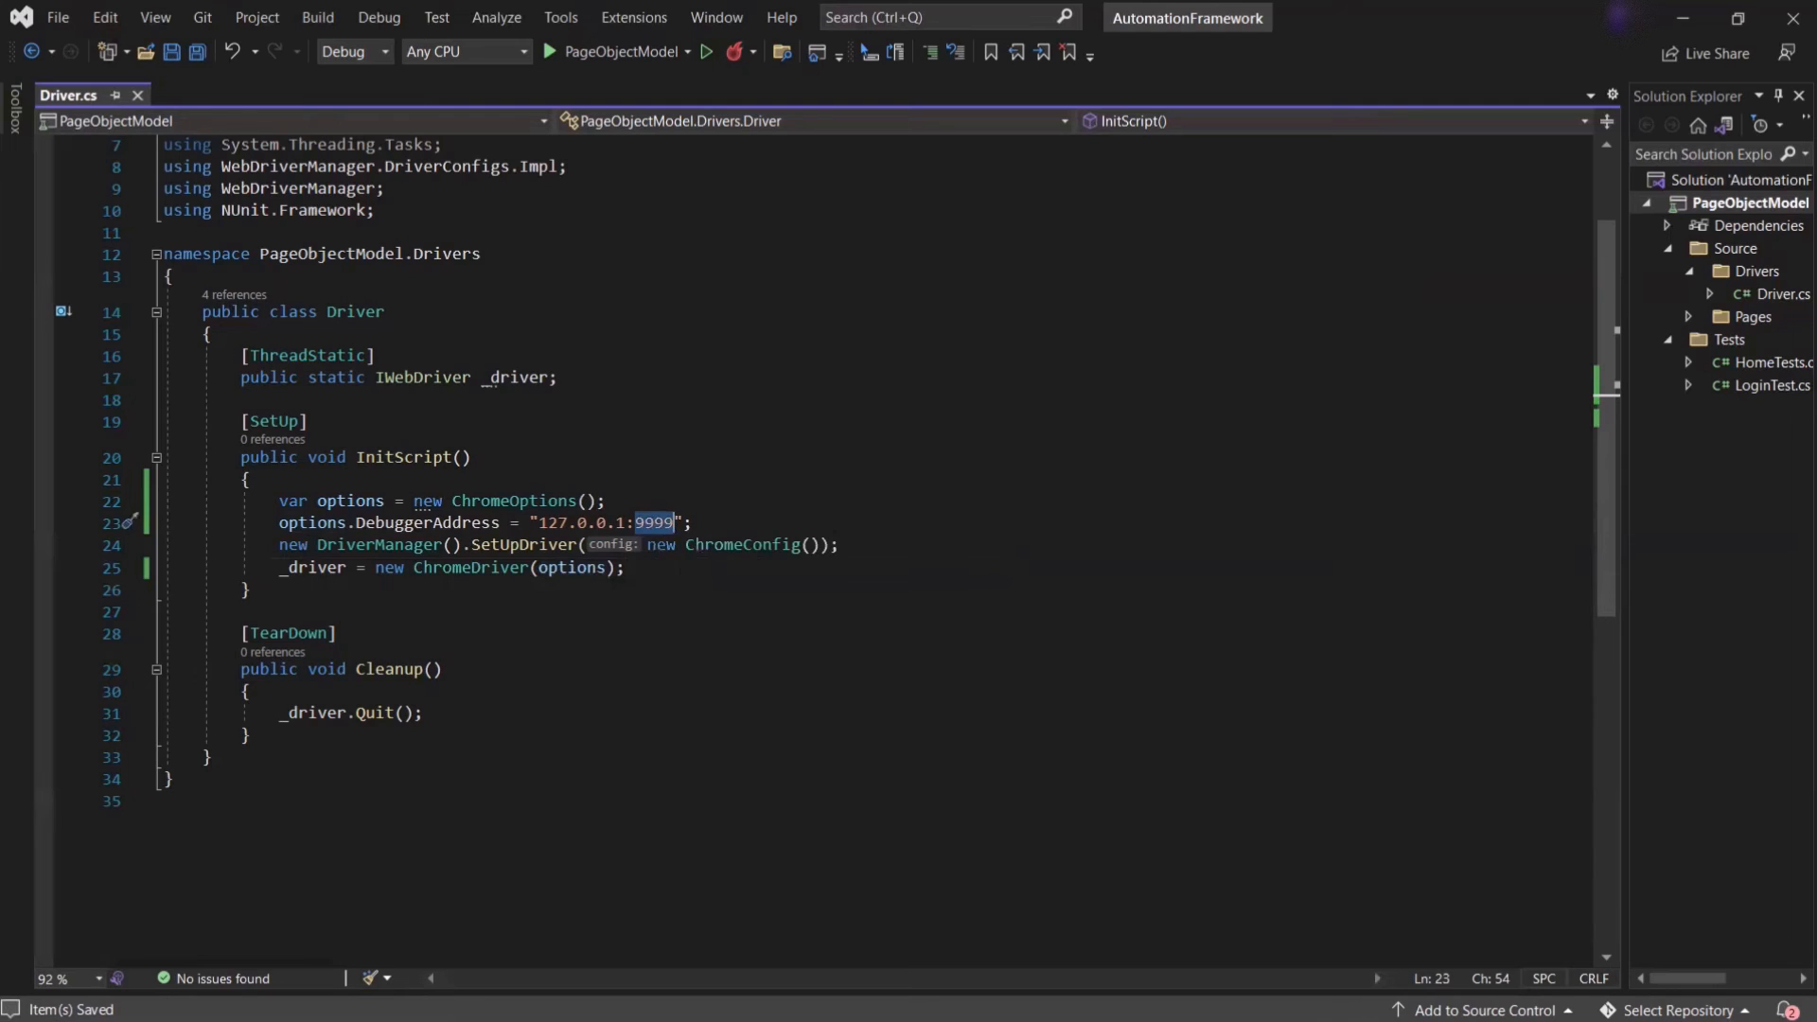
- Run the SearchBook test from PageObjectModel > HomeTests in Test Explorer
left_click(435, 17)
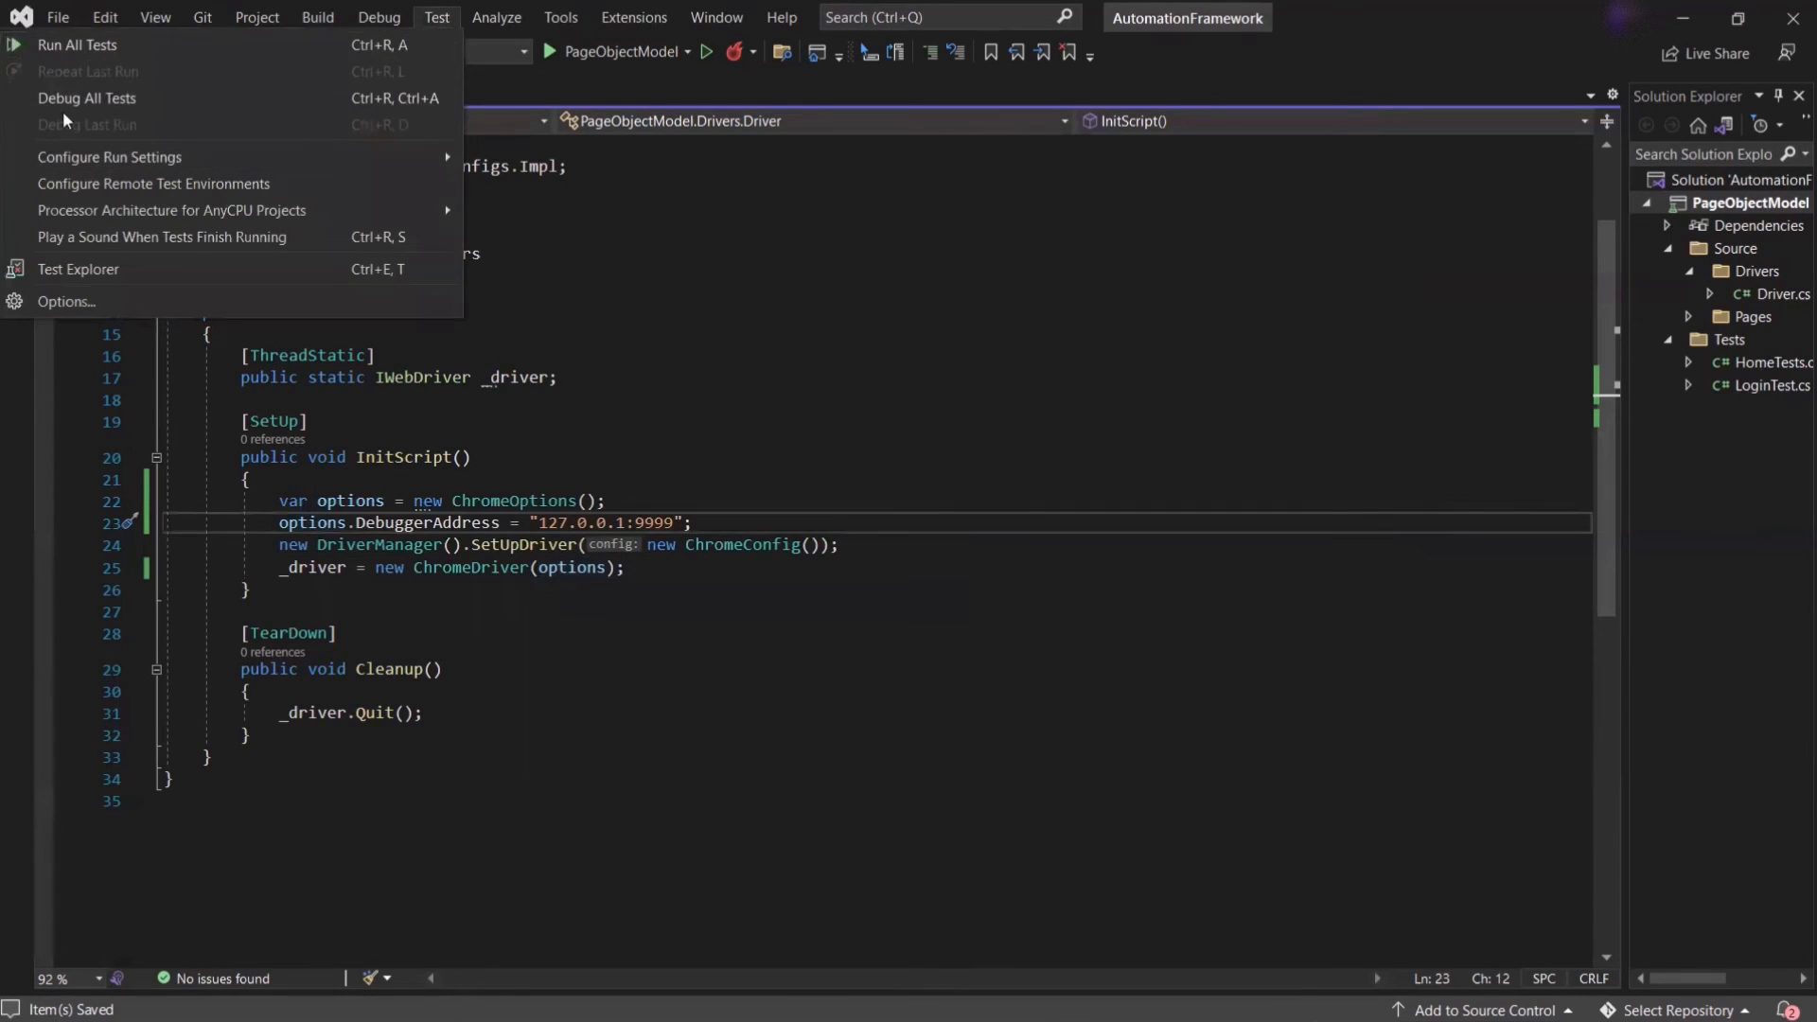
left_click(77, 269)
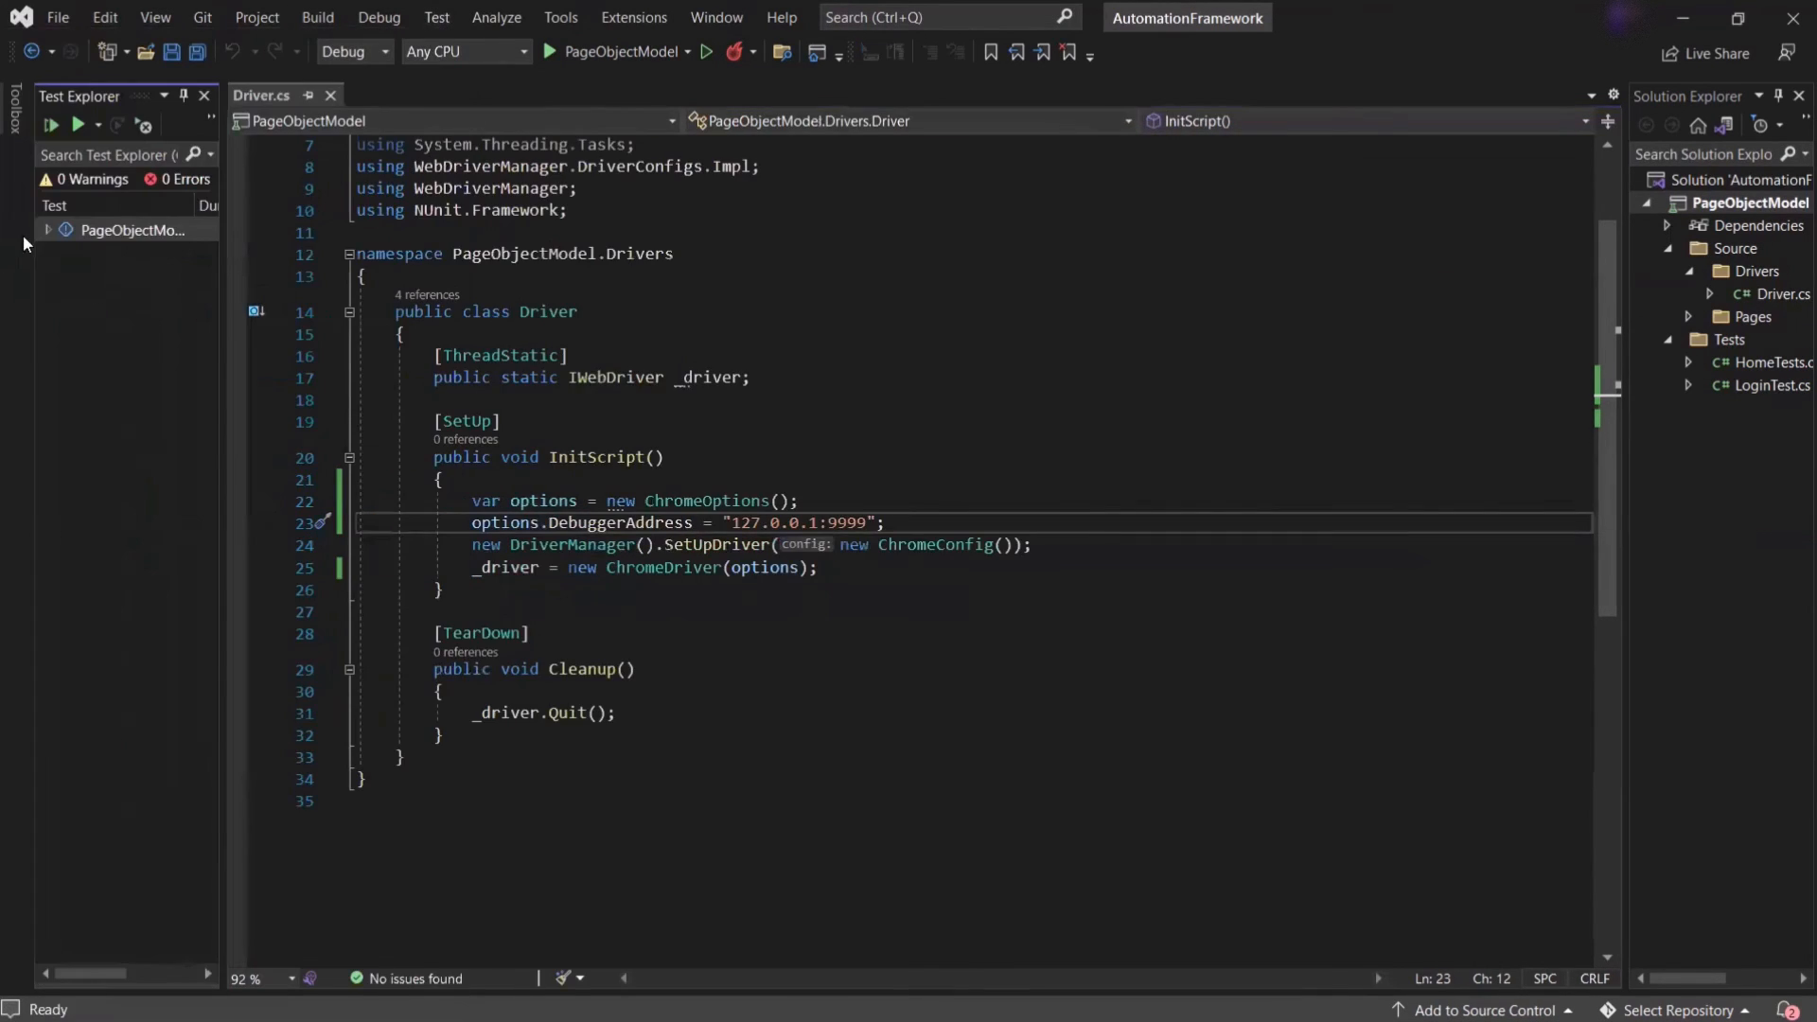
left_click(49, 229)
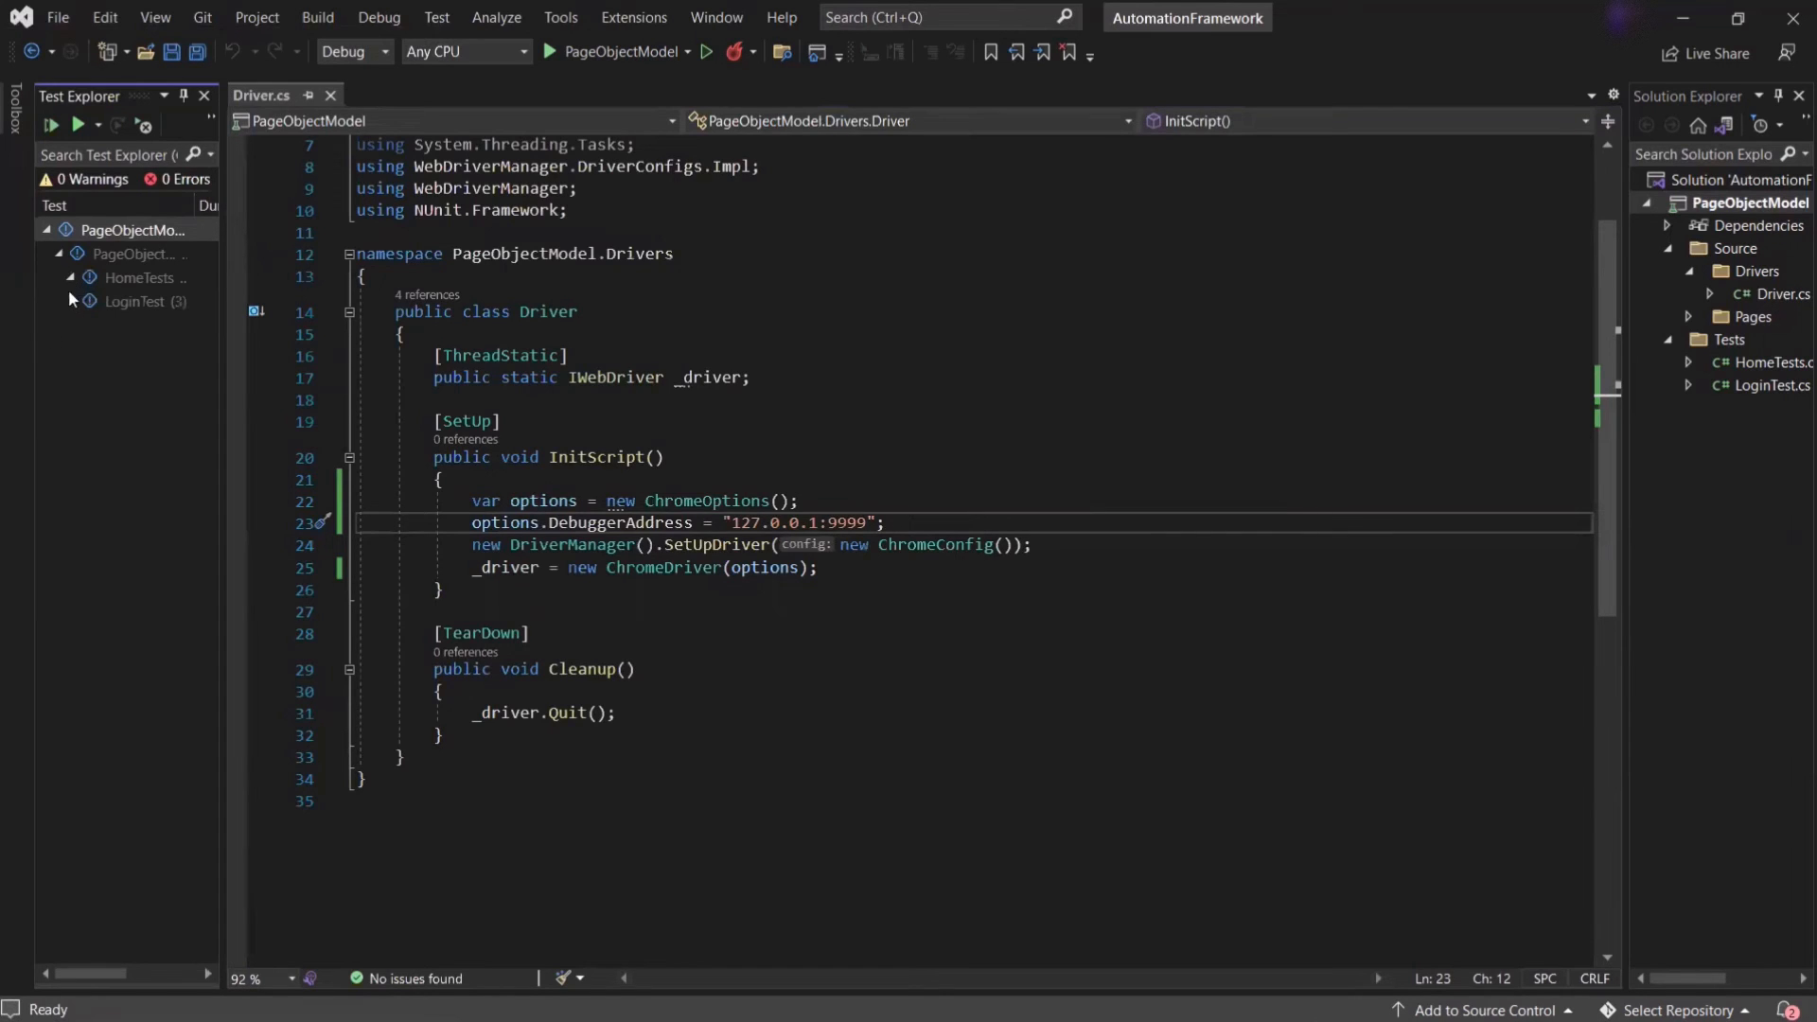
left_click(69, 278)
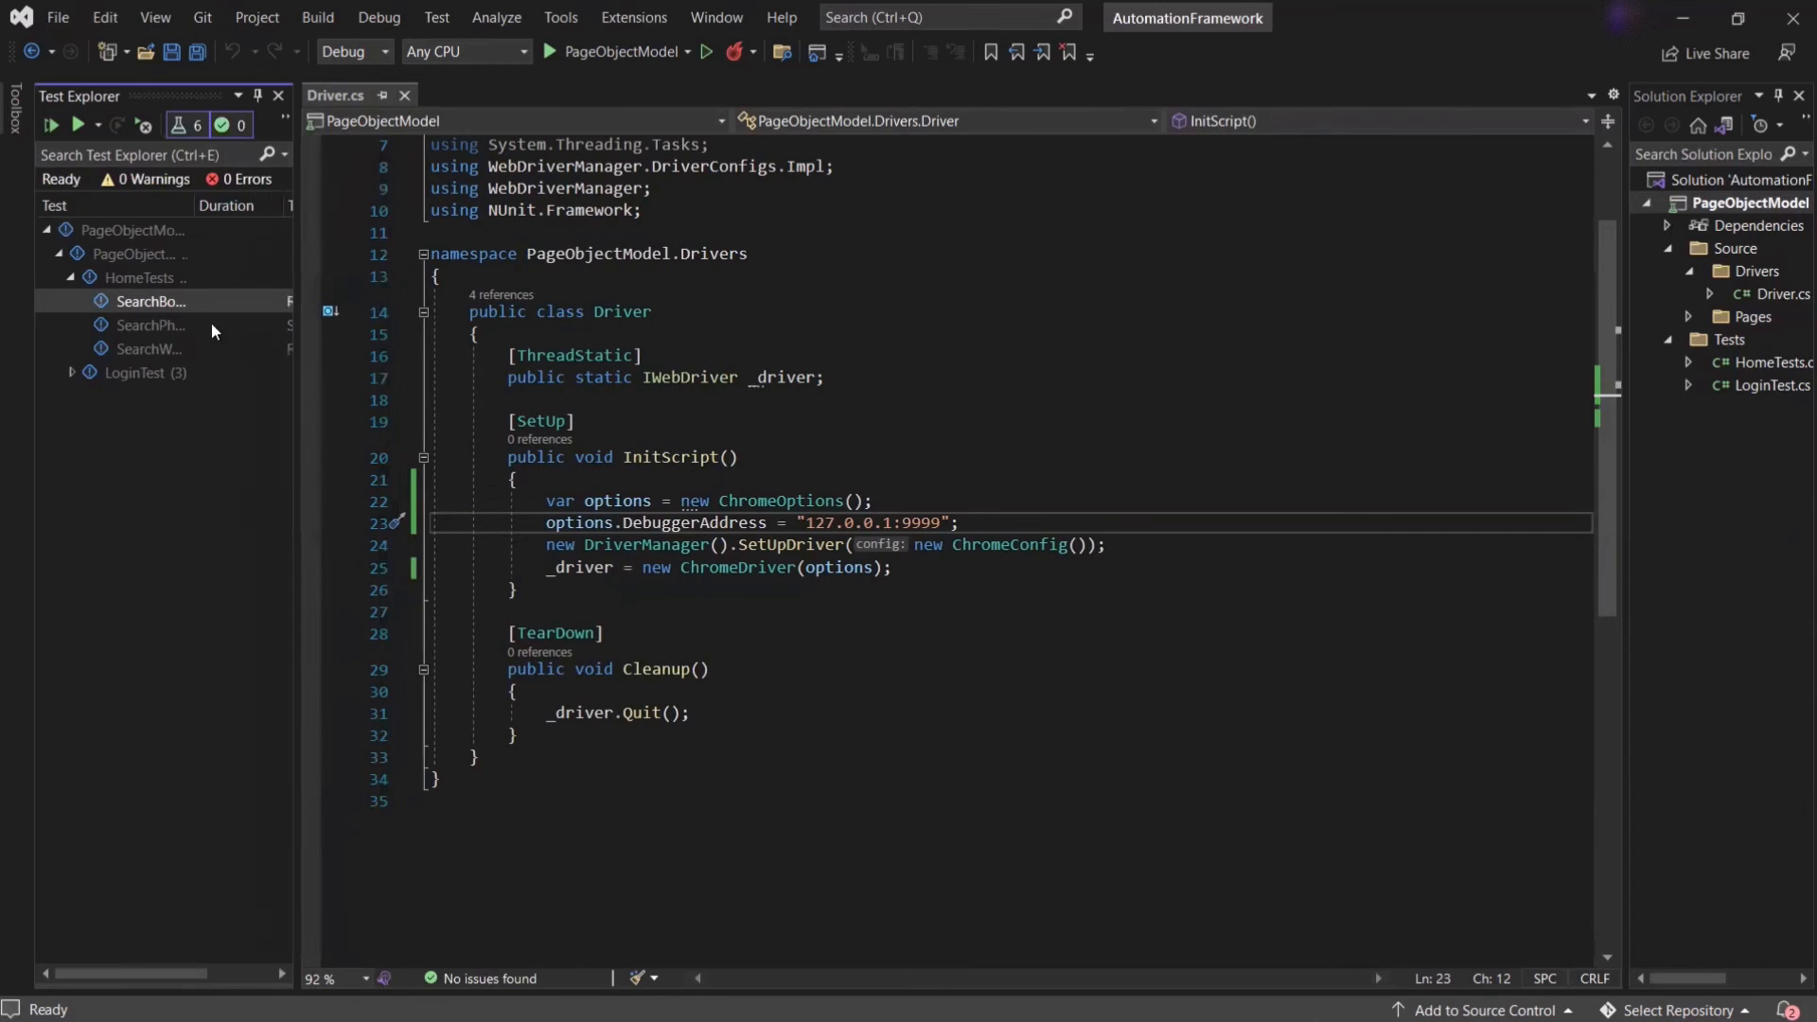
right_click(150, 301)
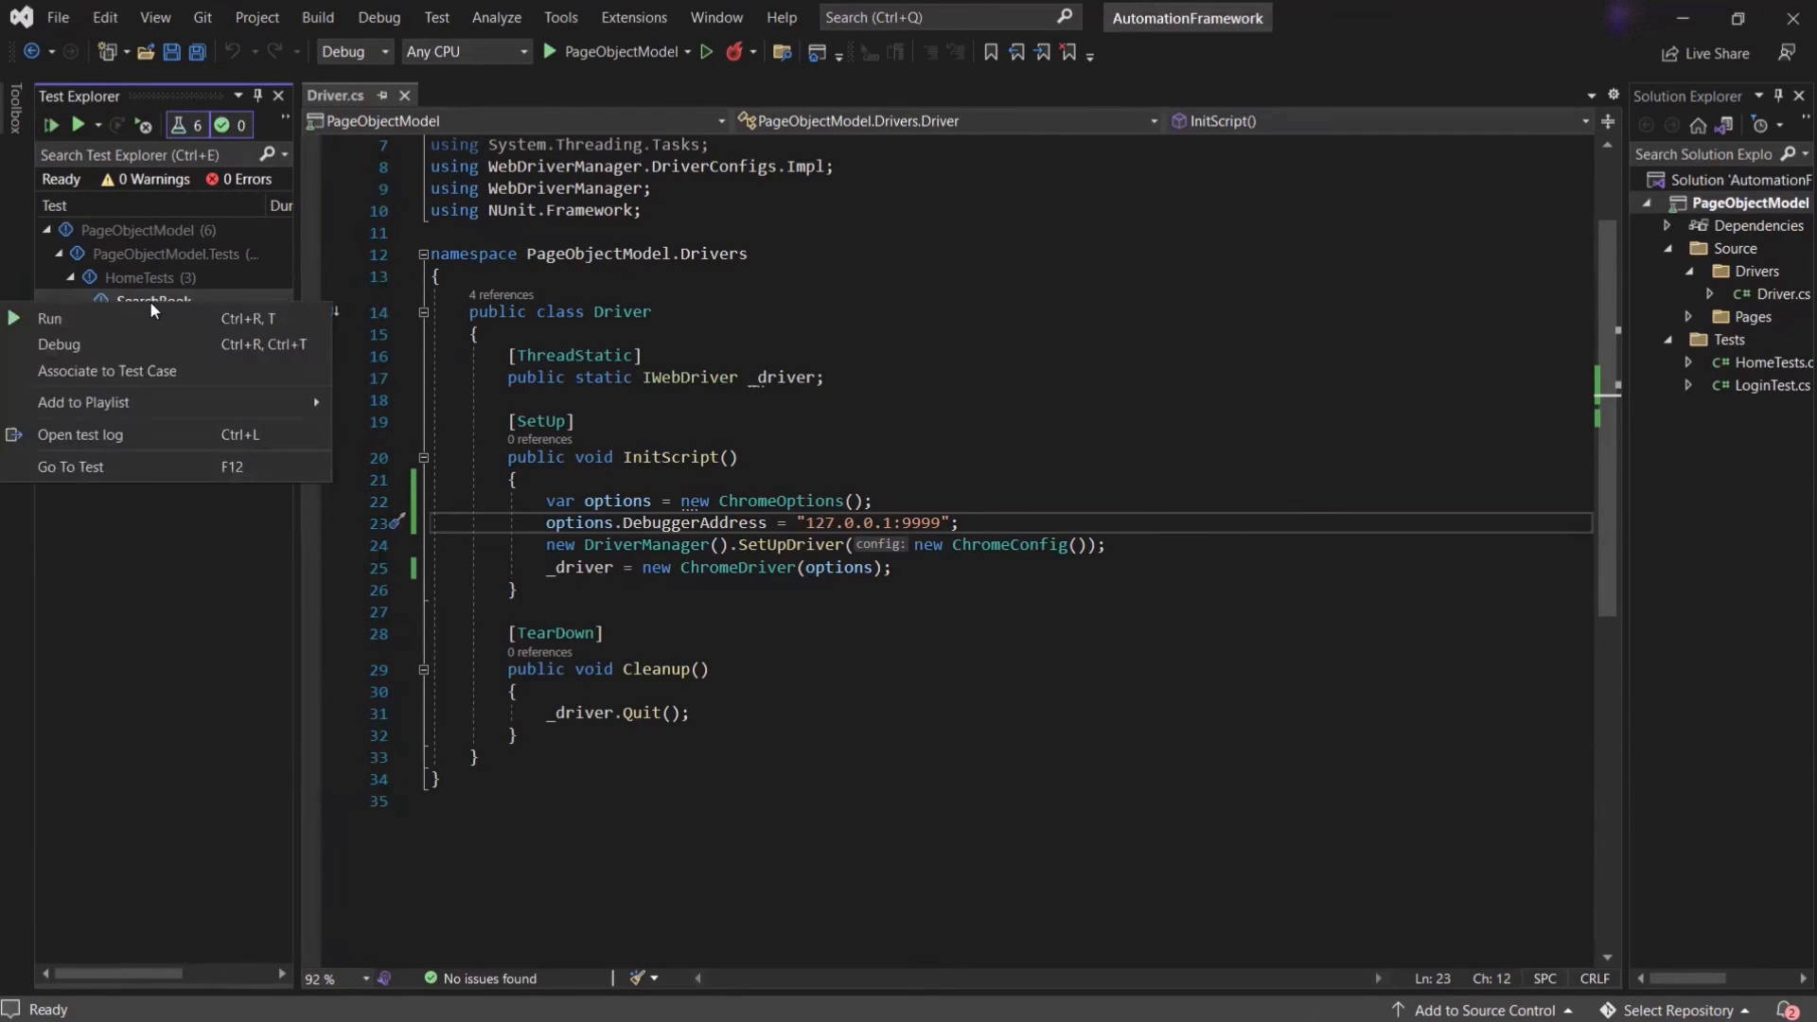
left_click(50, 318)
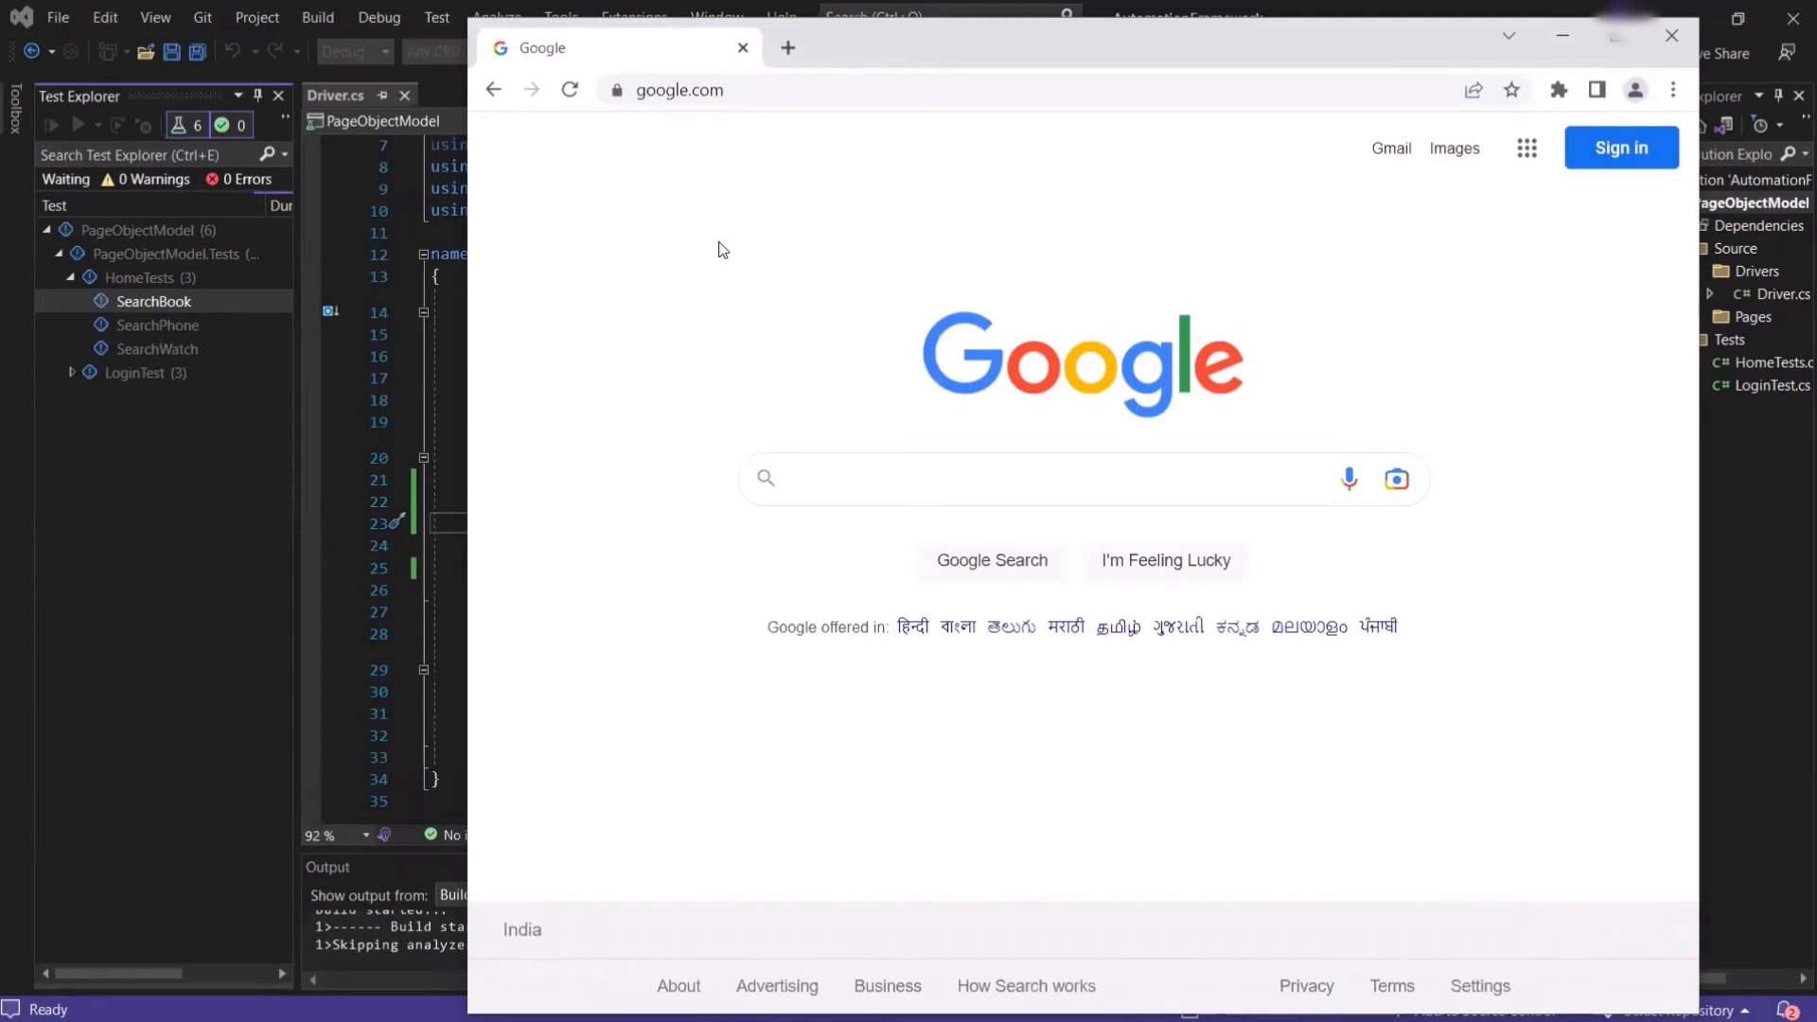
mouse_move(656, 320)
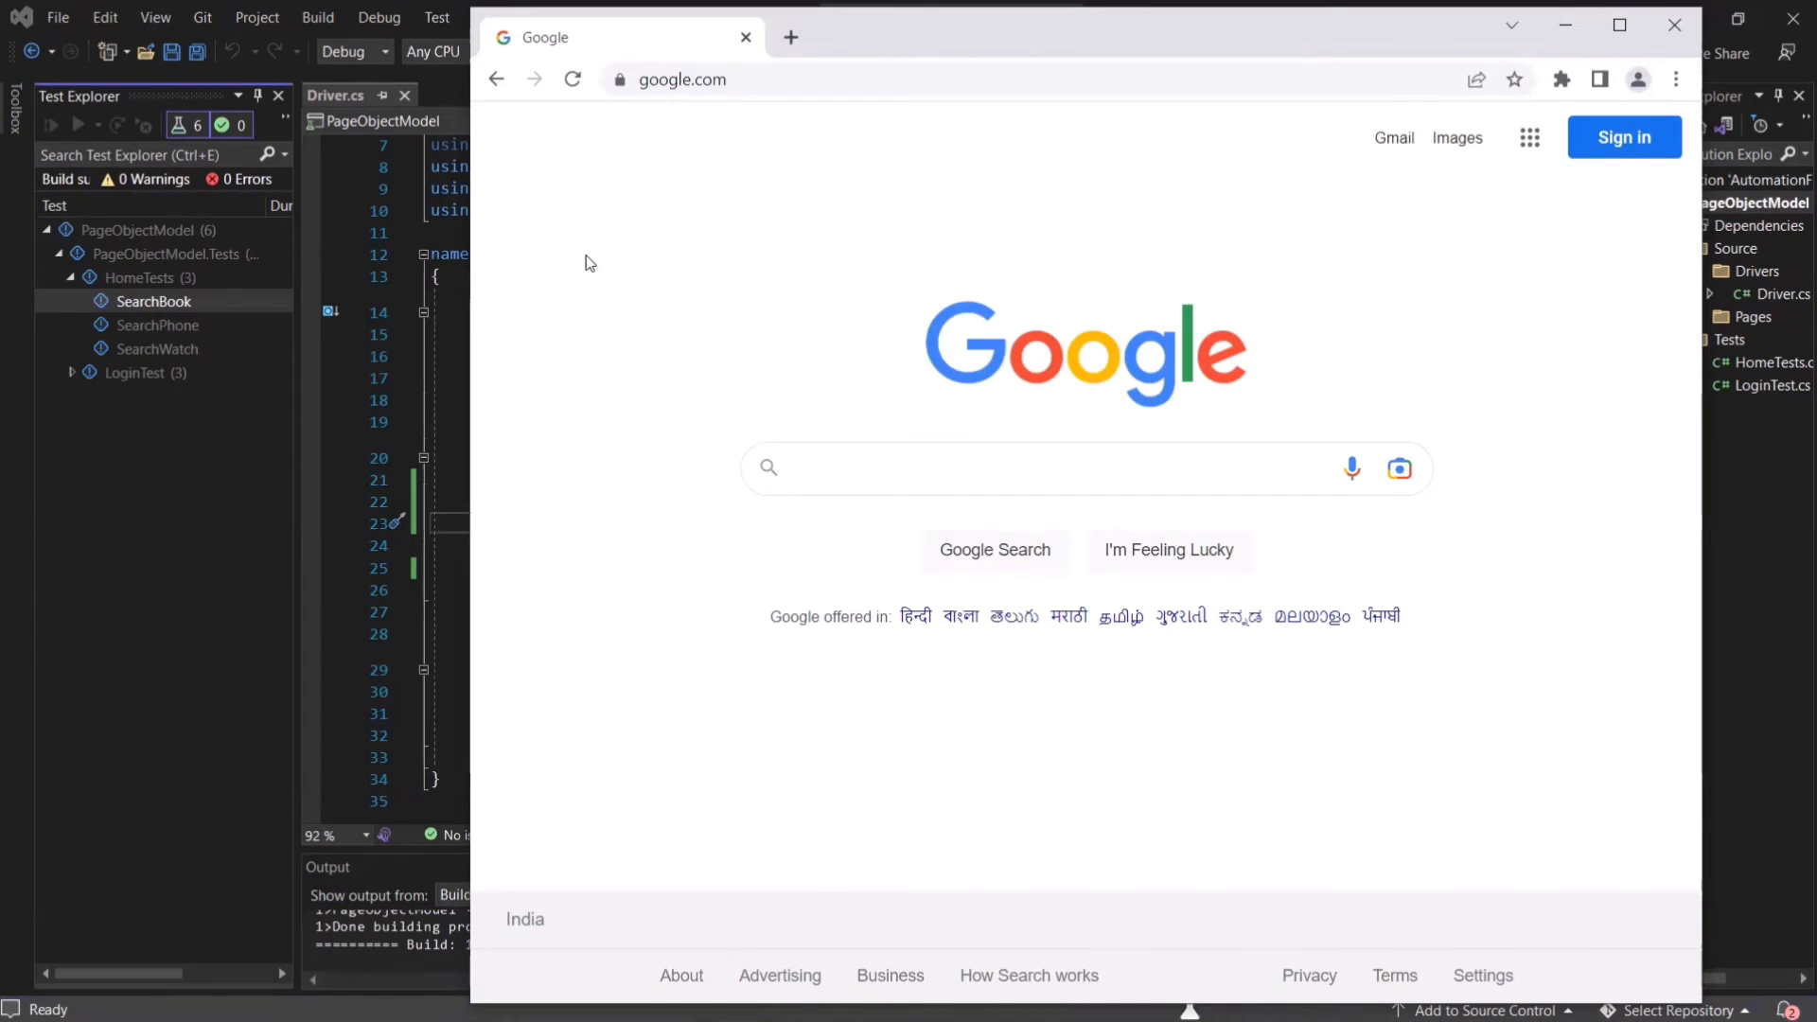
mouse_move(152, 301)
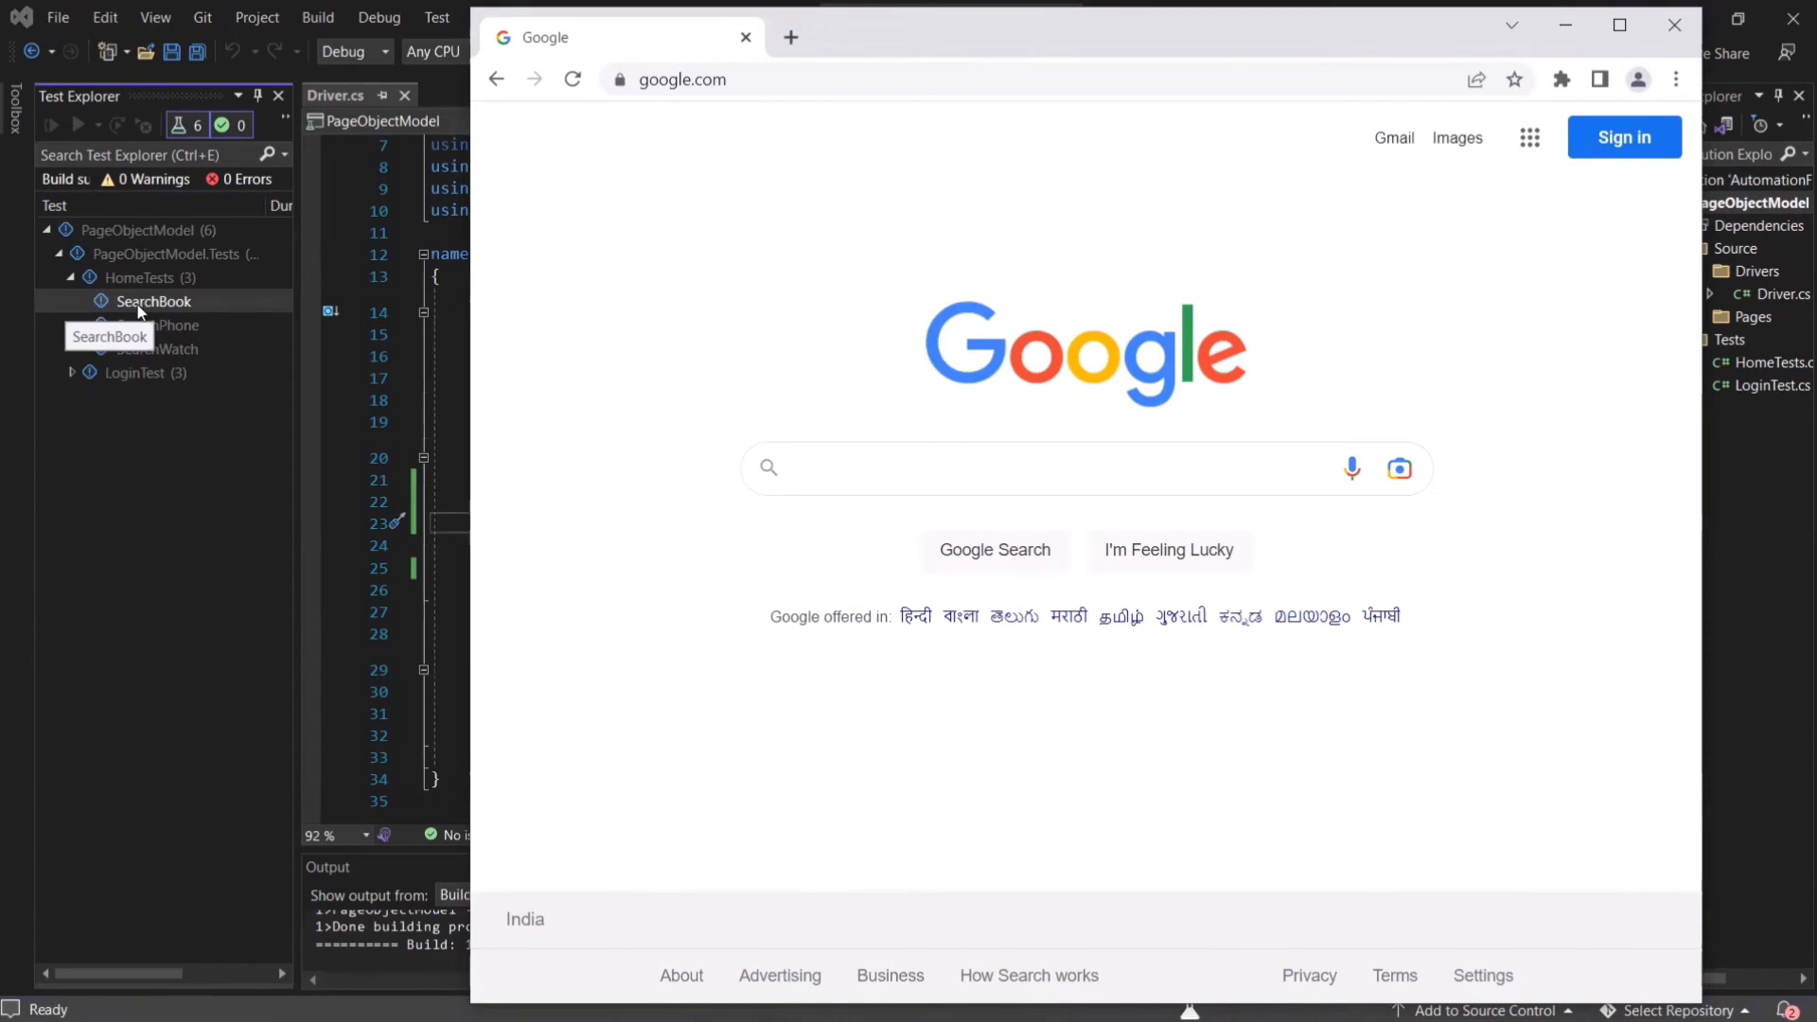
- Select the SearchBook test, then search Amazon for 'webdriver book' in Chrome
left_click(52, 125)
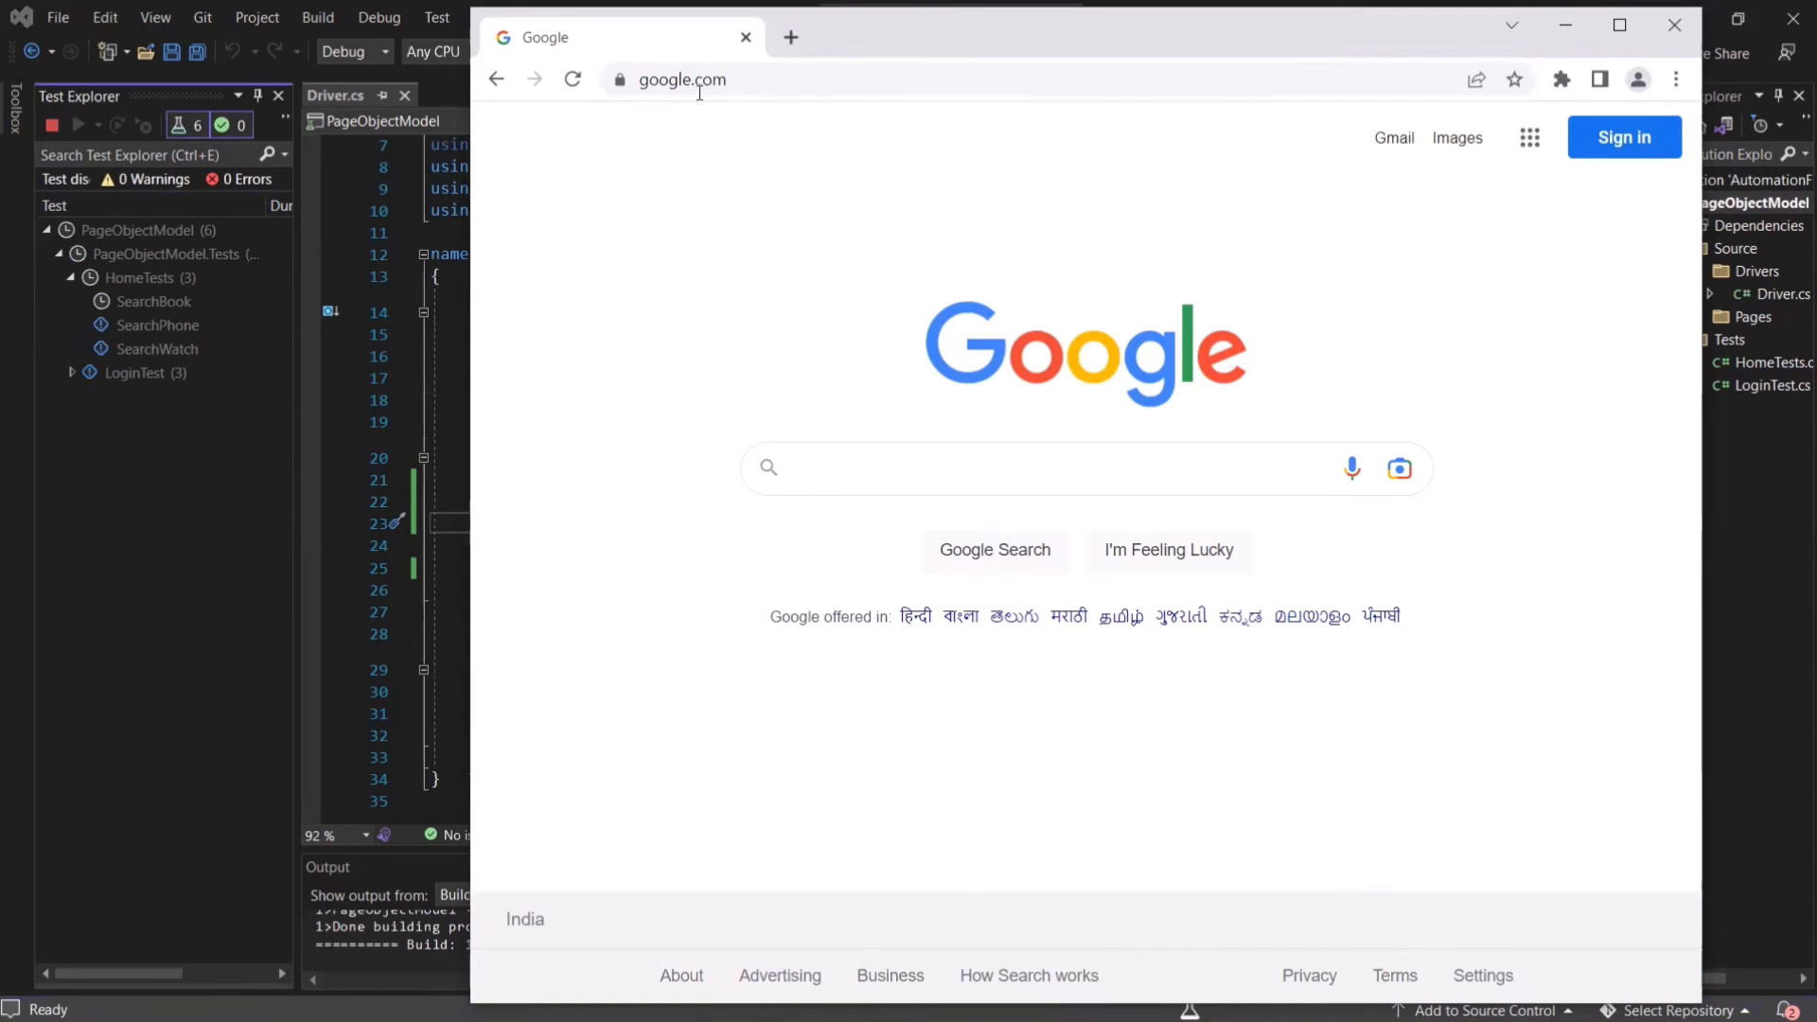
left_click(78, 124)
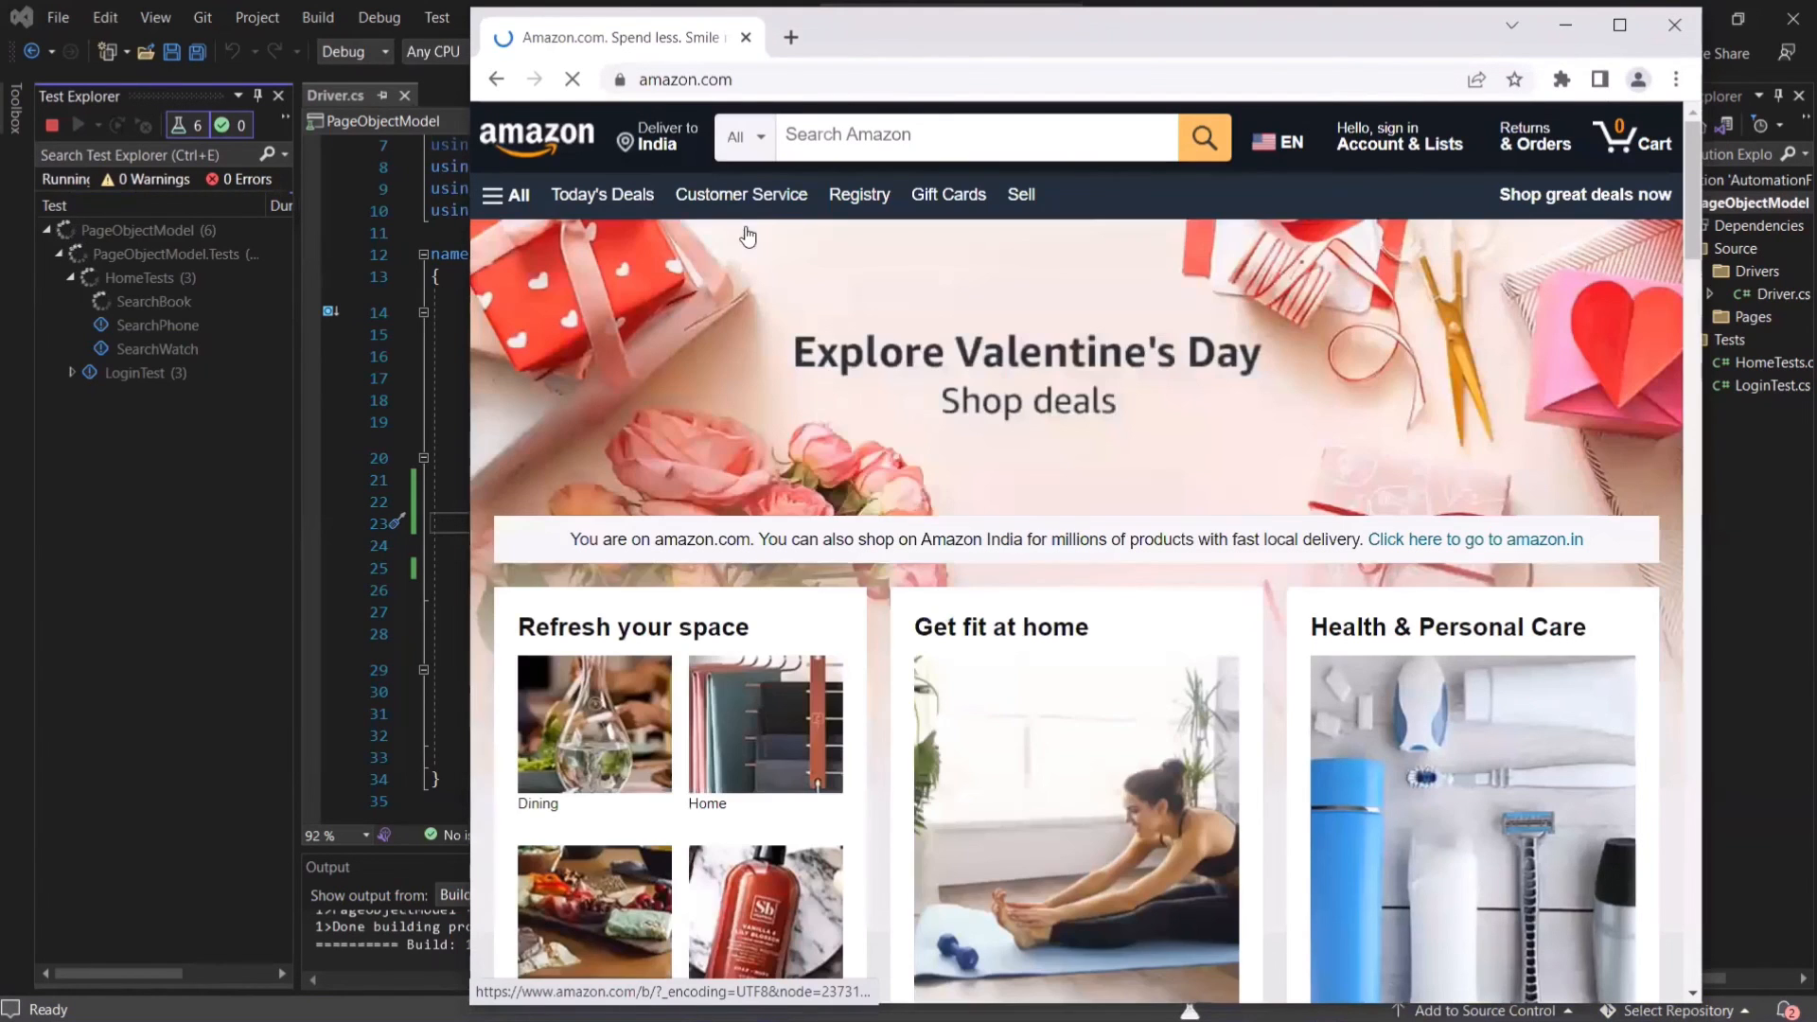
mouse_move(623, 79)
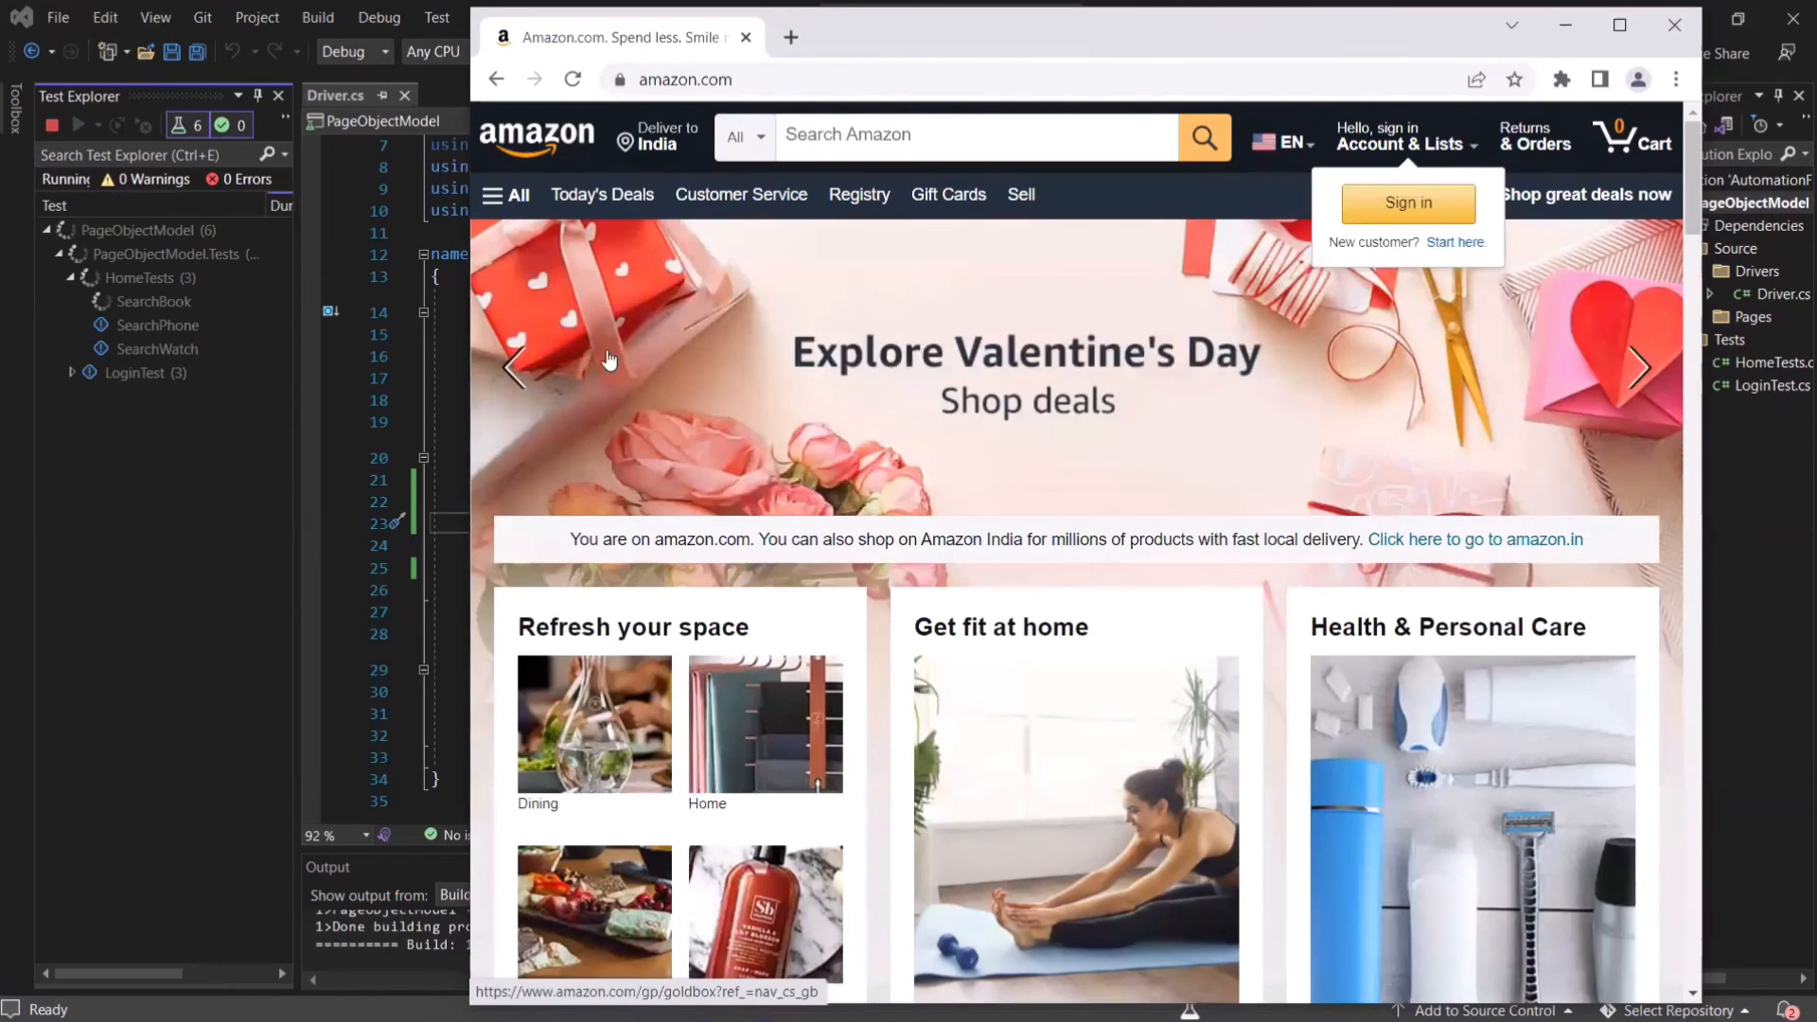
left_click(657, 135)
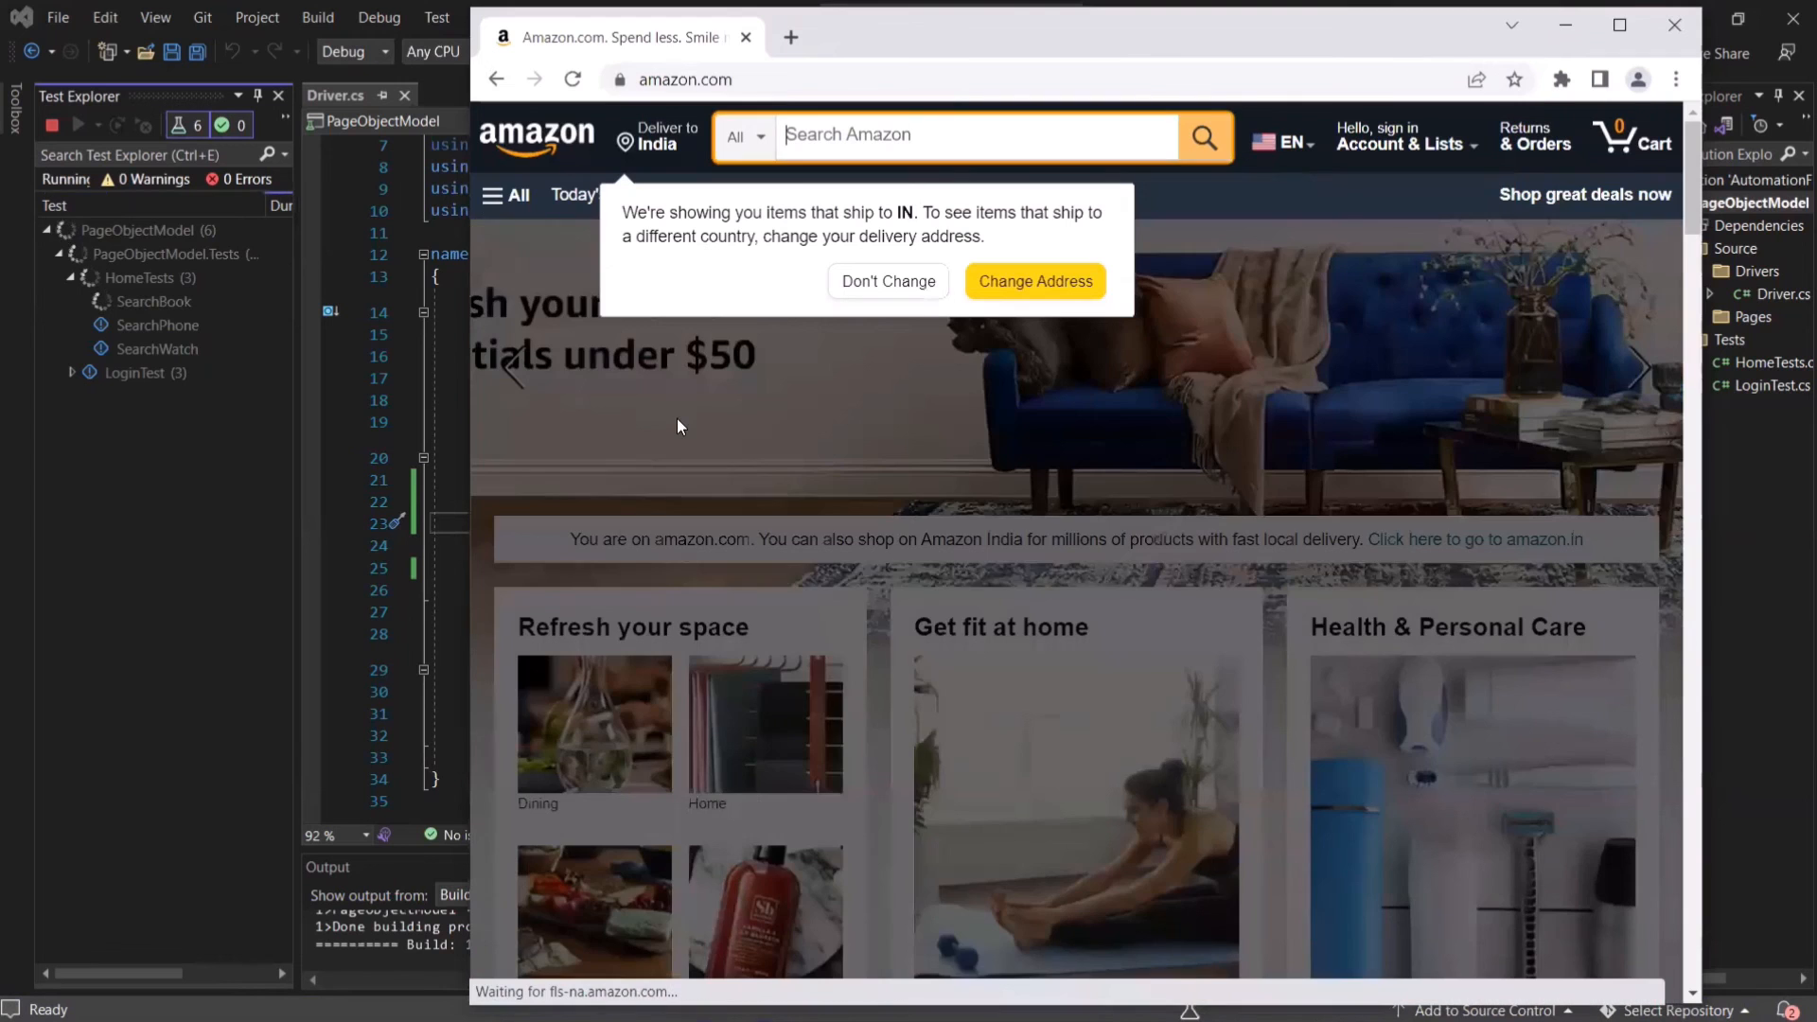
type("webdriver book")
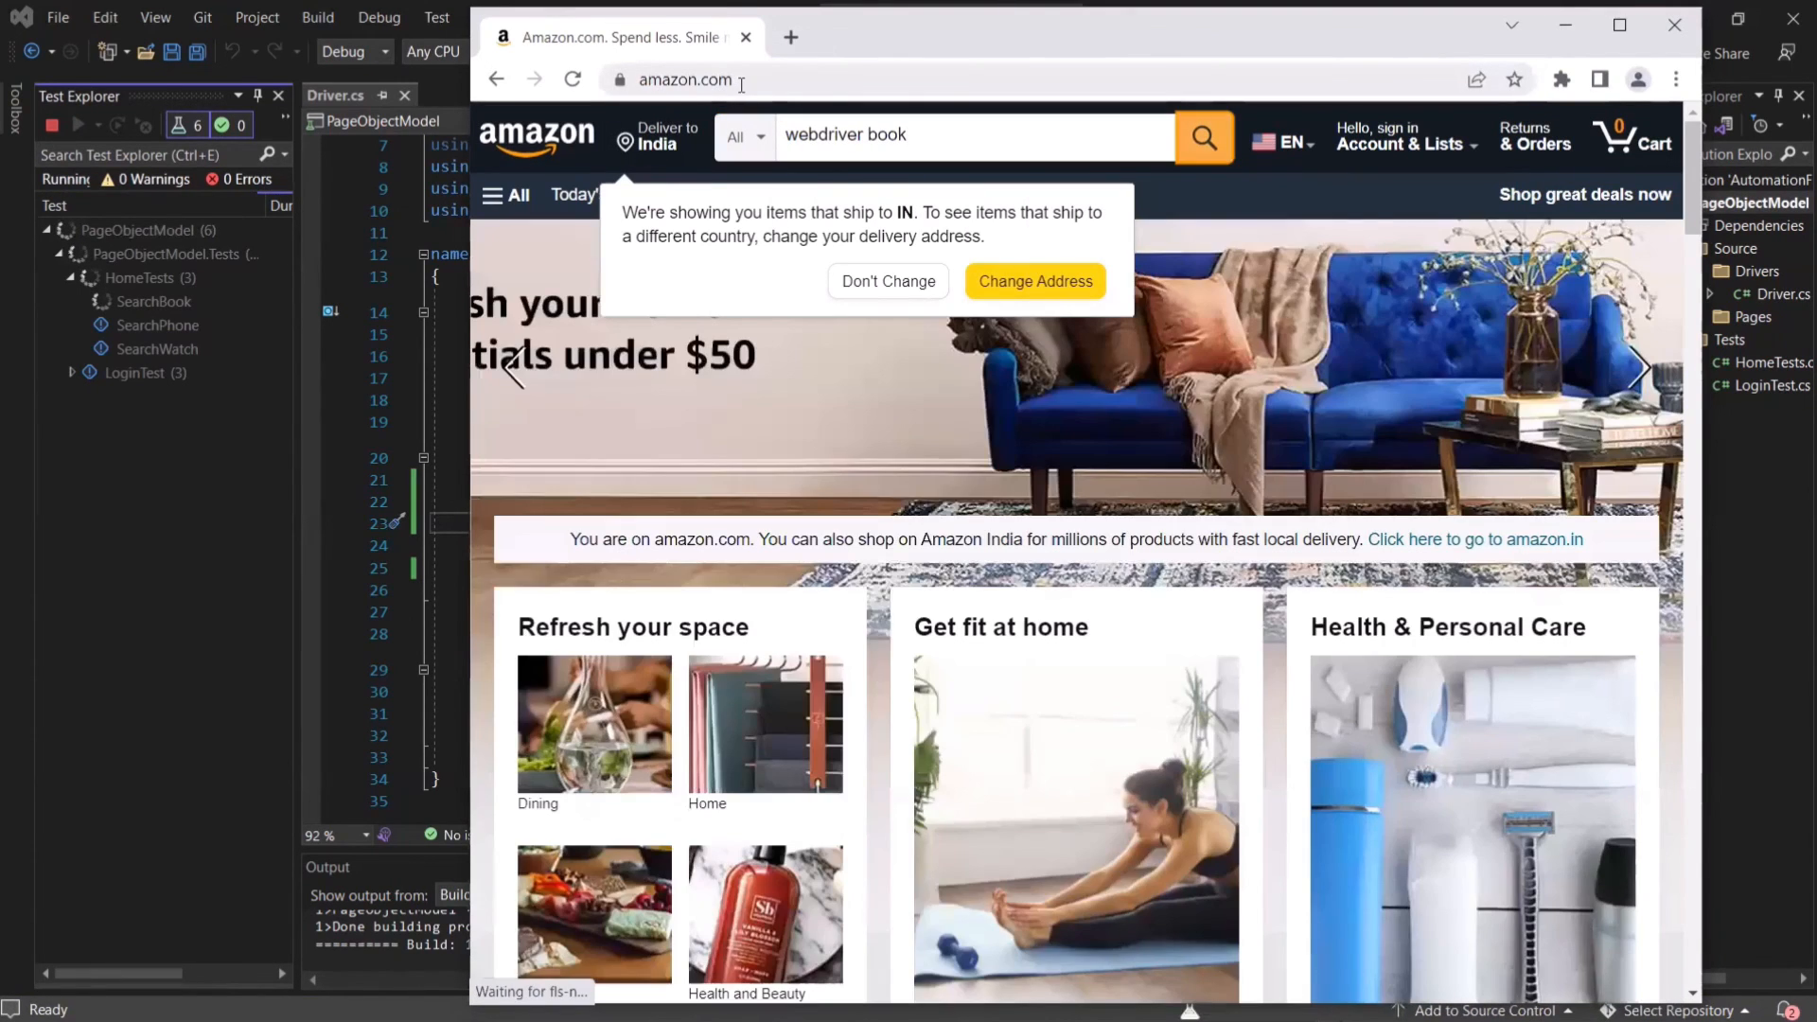
left_click(1203, 136)
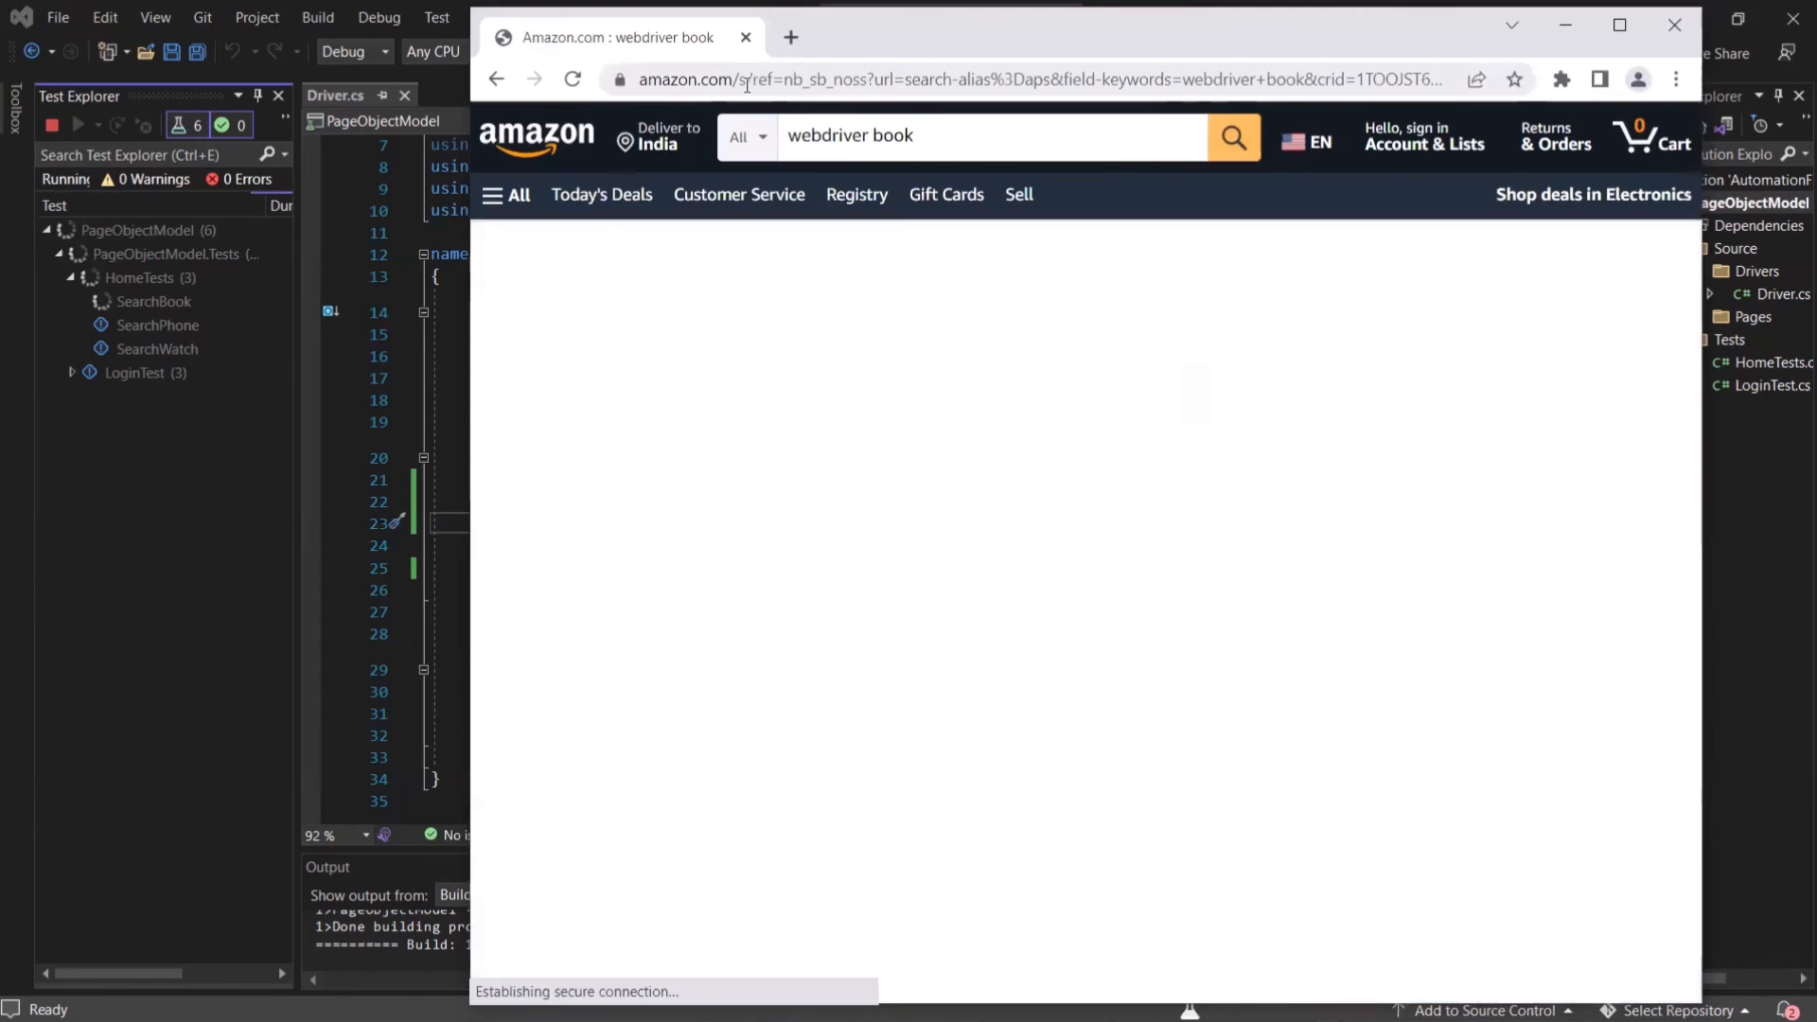